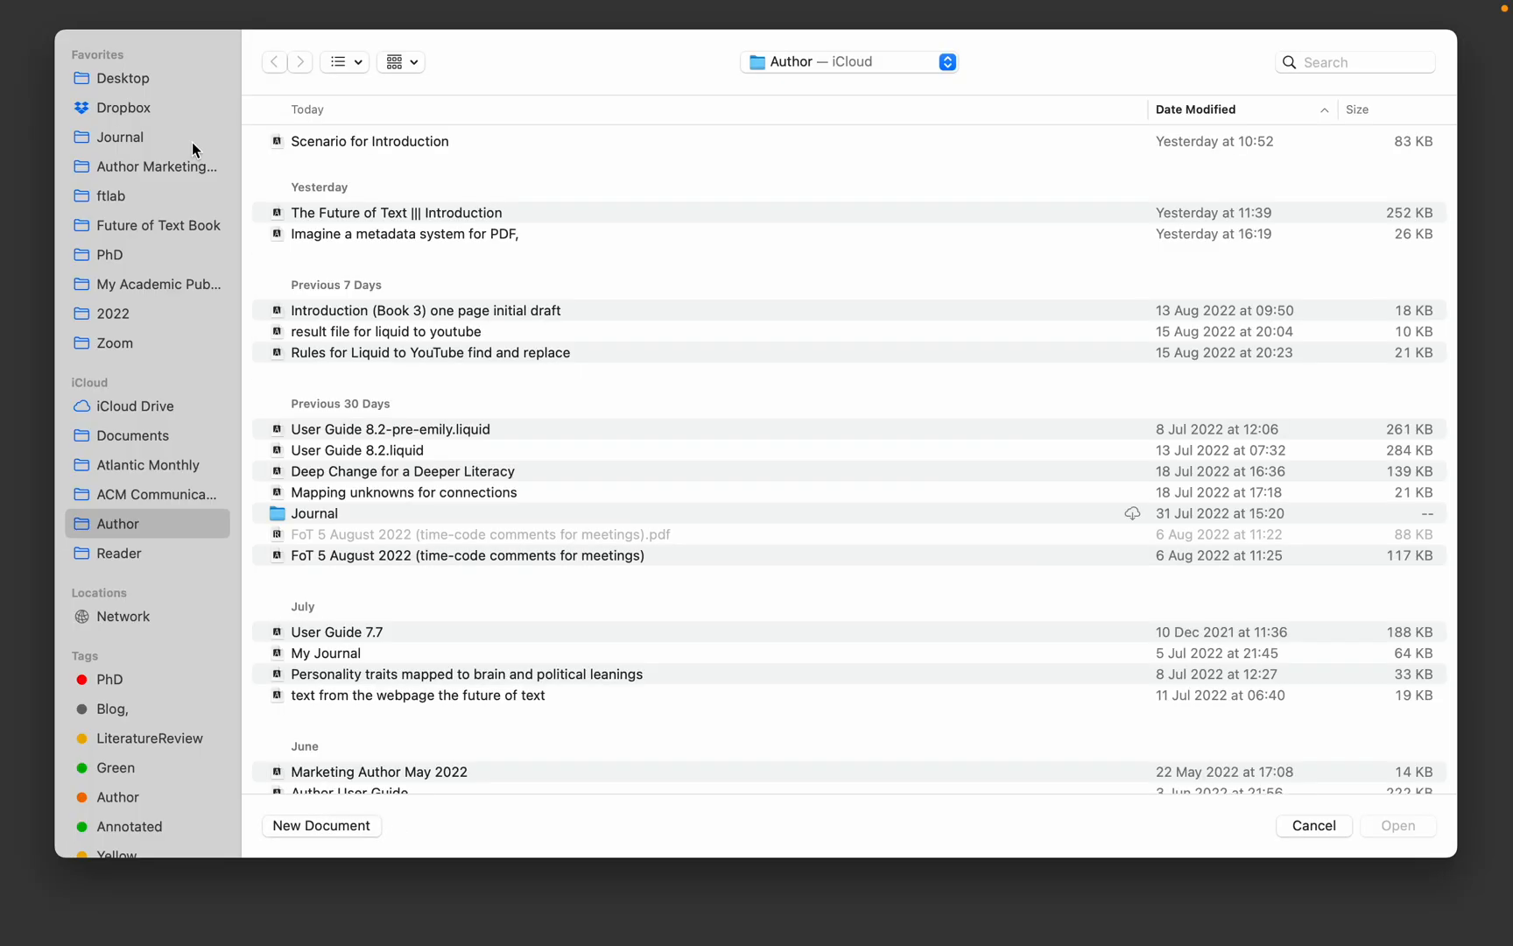
# Step: Open the built-in User Guide from the Help menu
pyautogui.click(826, 12)
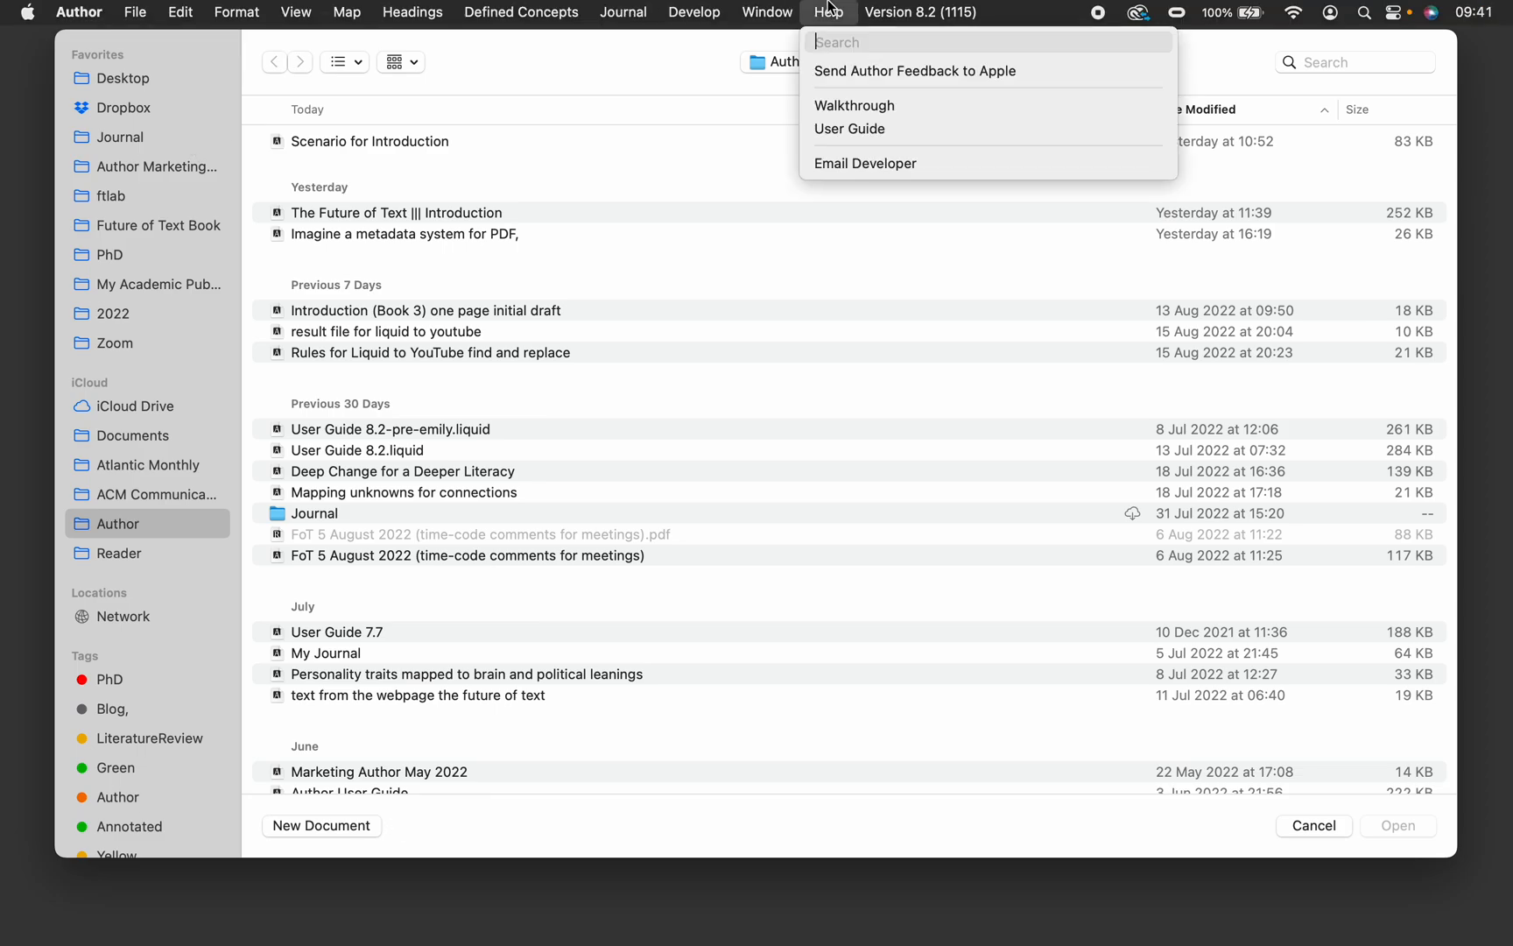
pyautogui.click(849, 128)
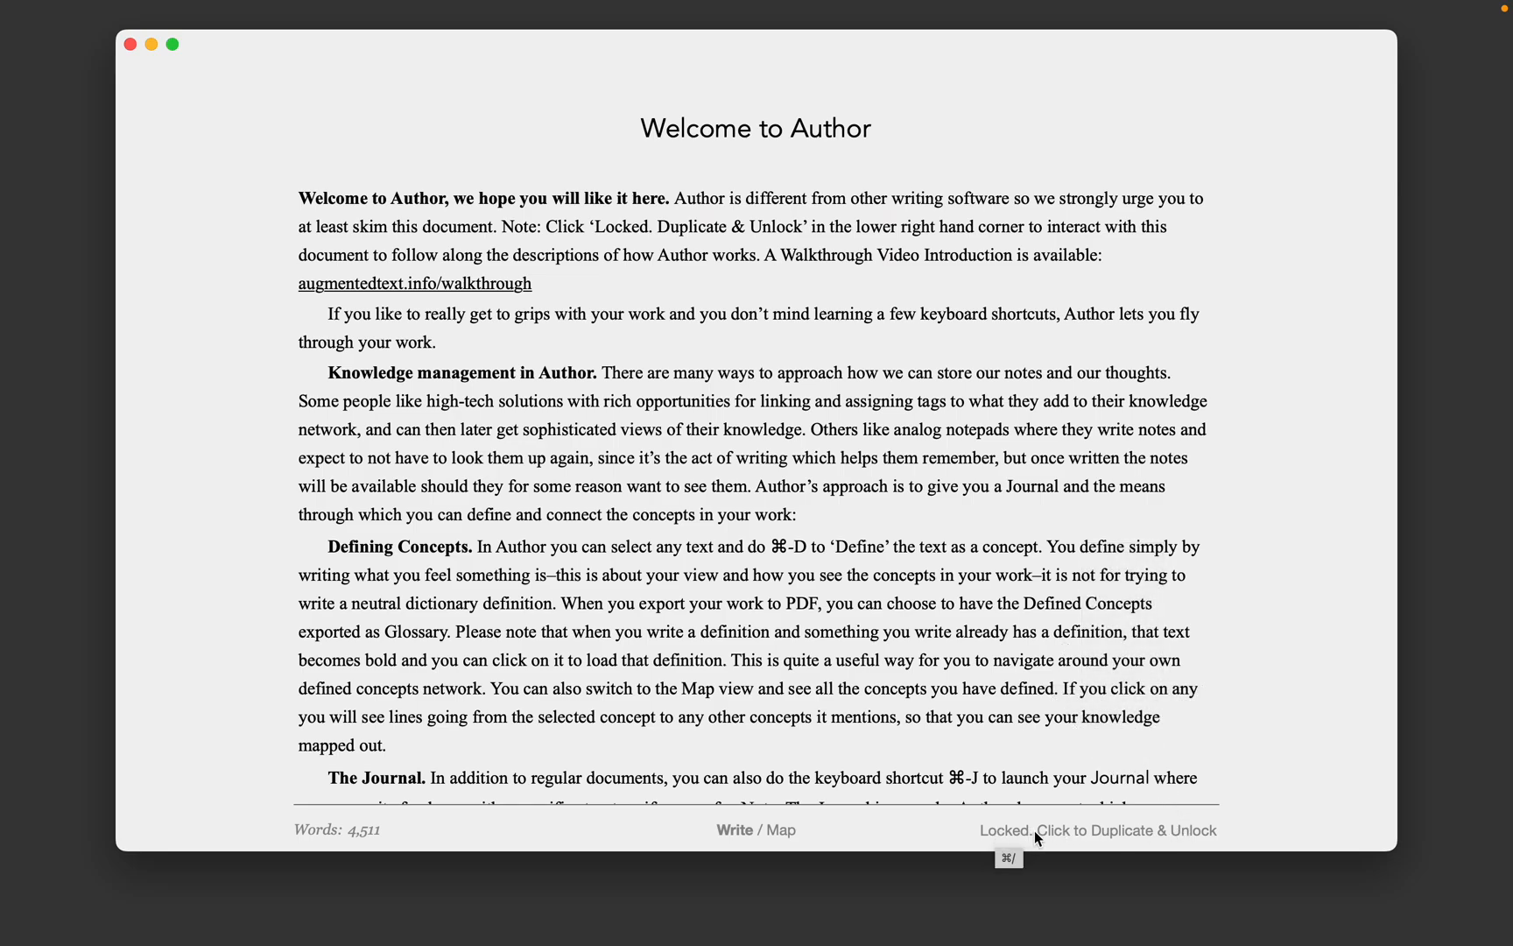
# Step: Duplicate and unlock the guide, then select 'commands' and show its context menu
pyautogui.click(1099, 830)
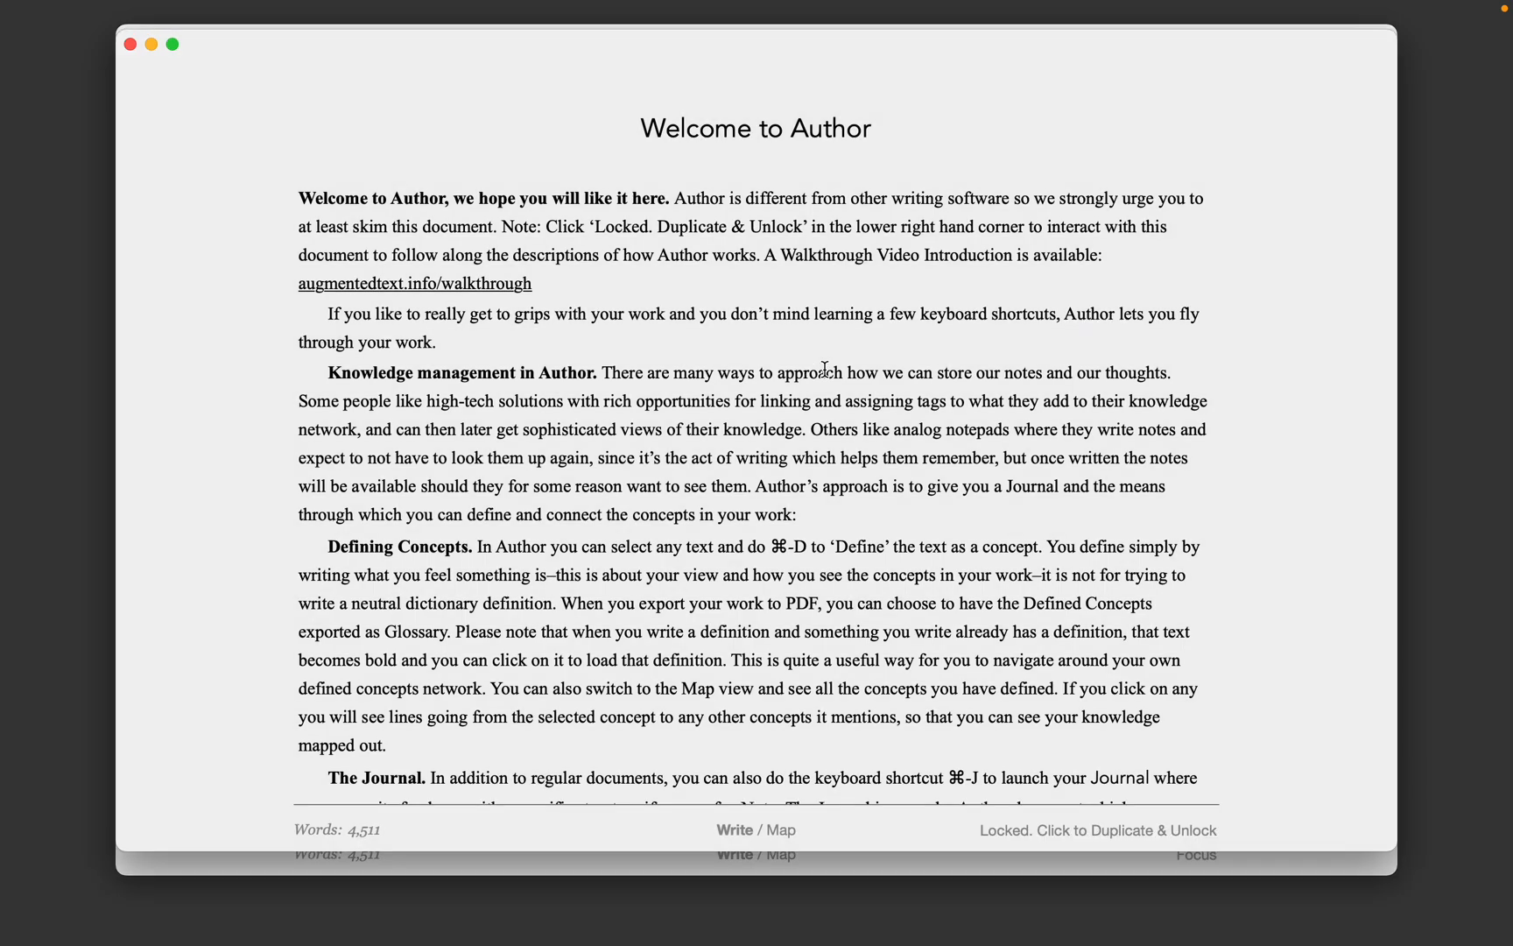
pyautogui.click(1099, 830)
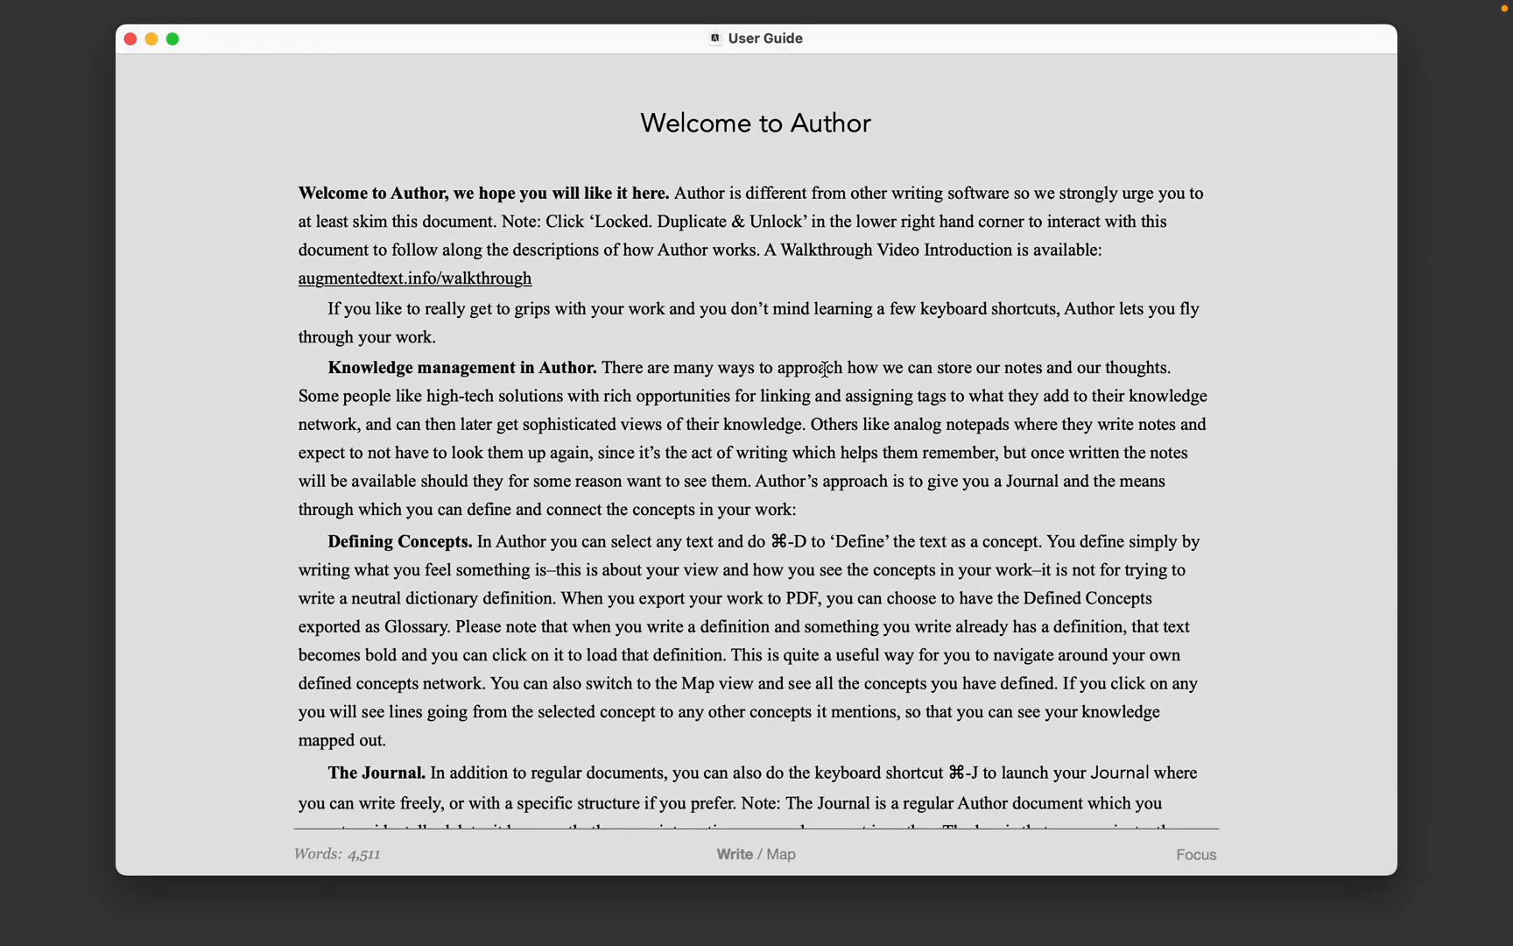
pyautogui.scroll(-3)
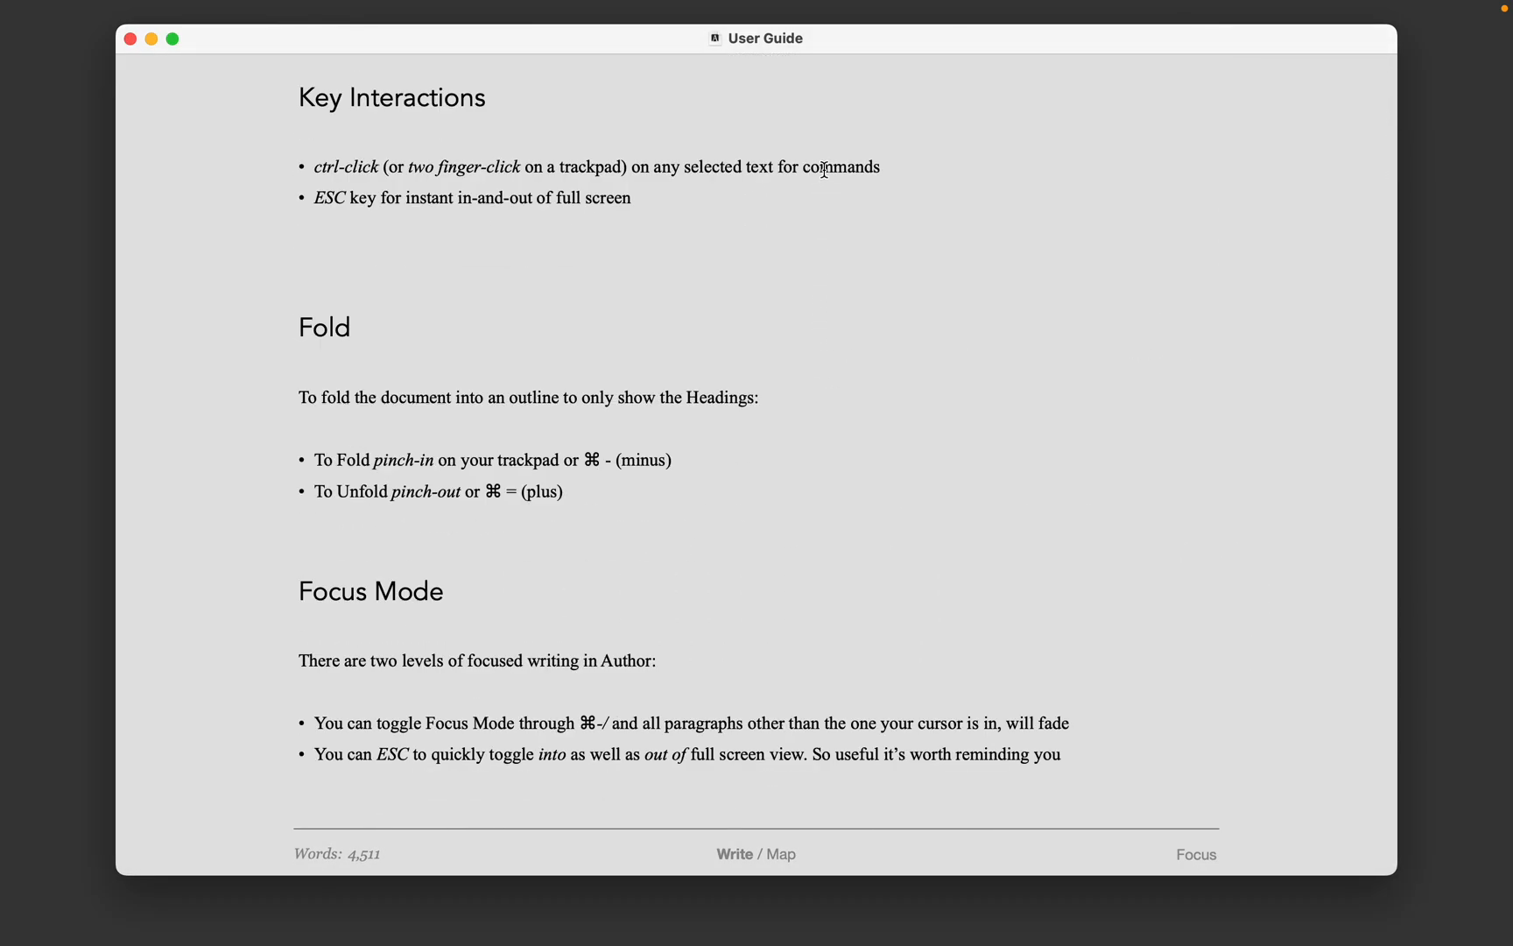
pyautogui.doubleClick(841, 167)
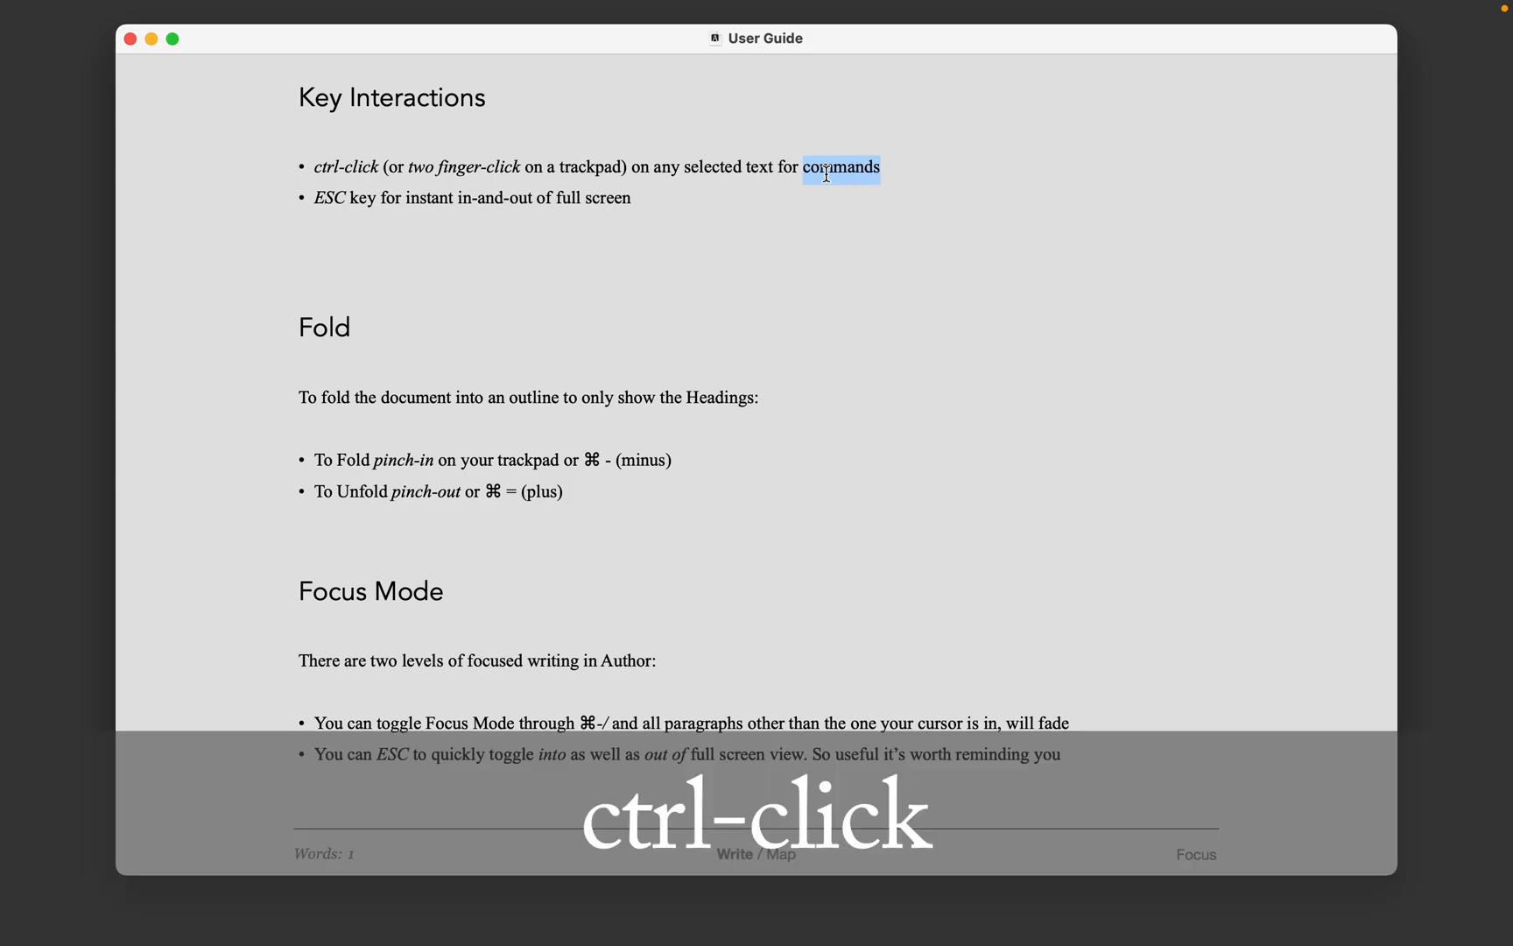
pyautogui.rightClick(826, 168)
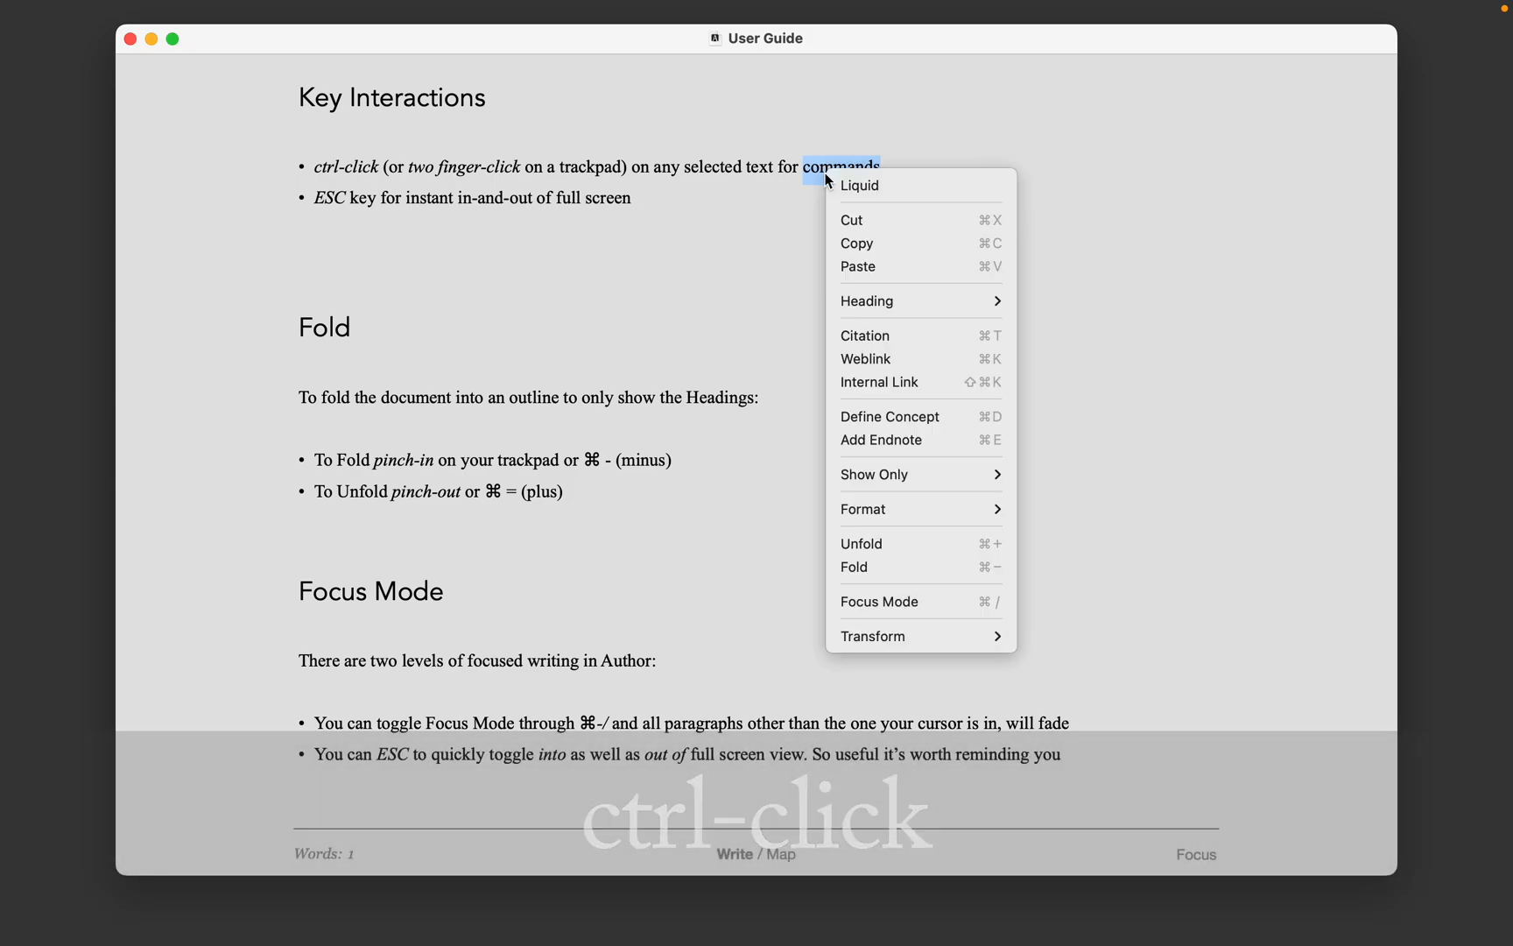
pyautogui.moveTo(934, 280)
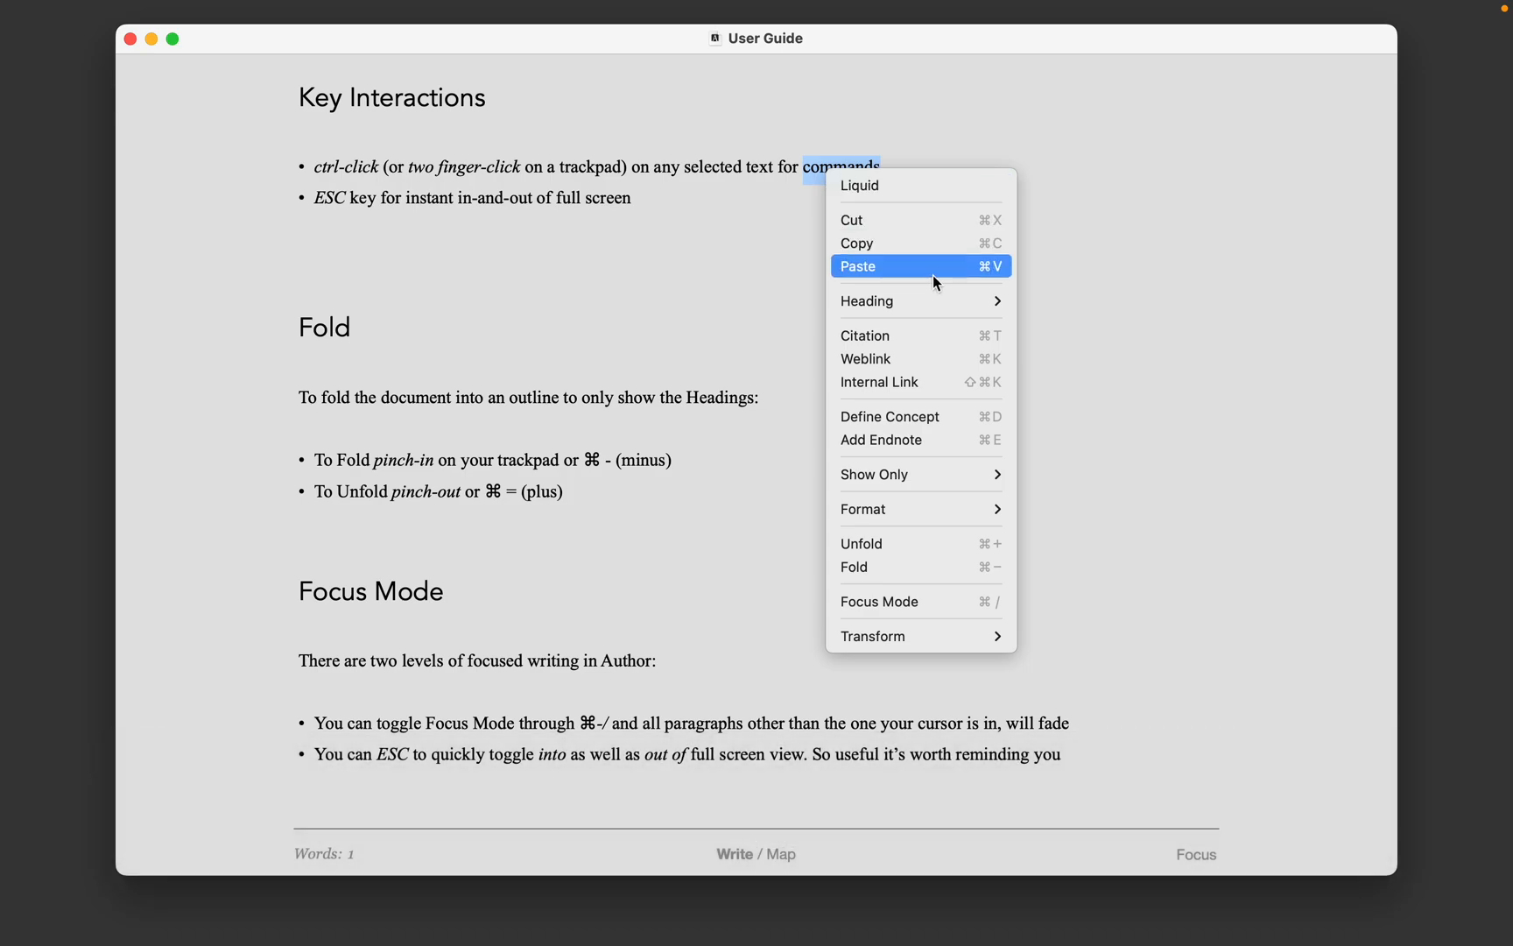
pyautogui.moveTo(947, 280)
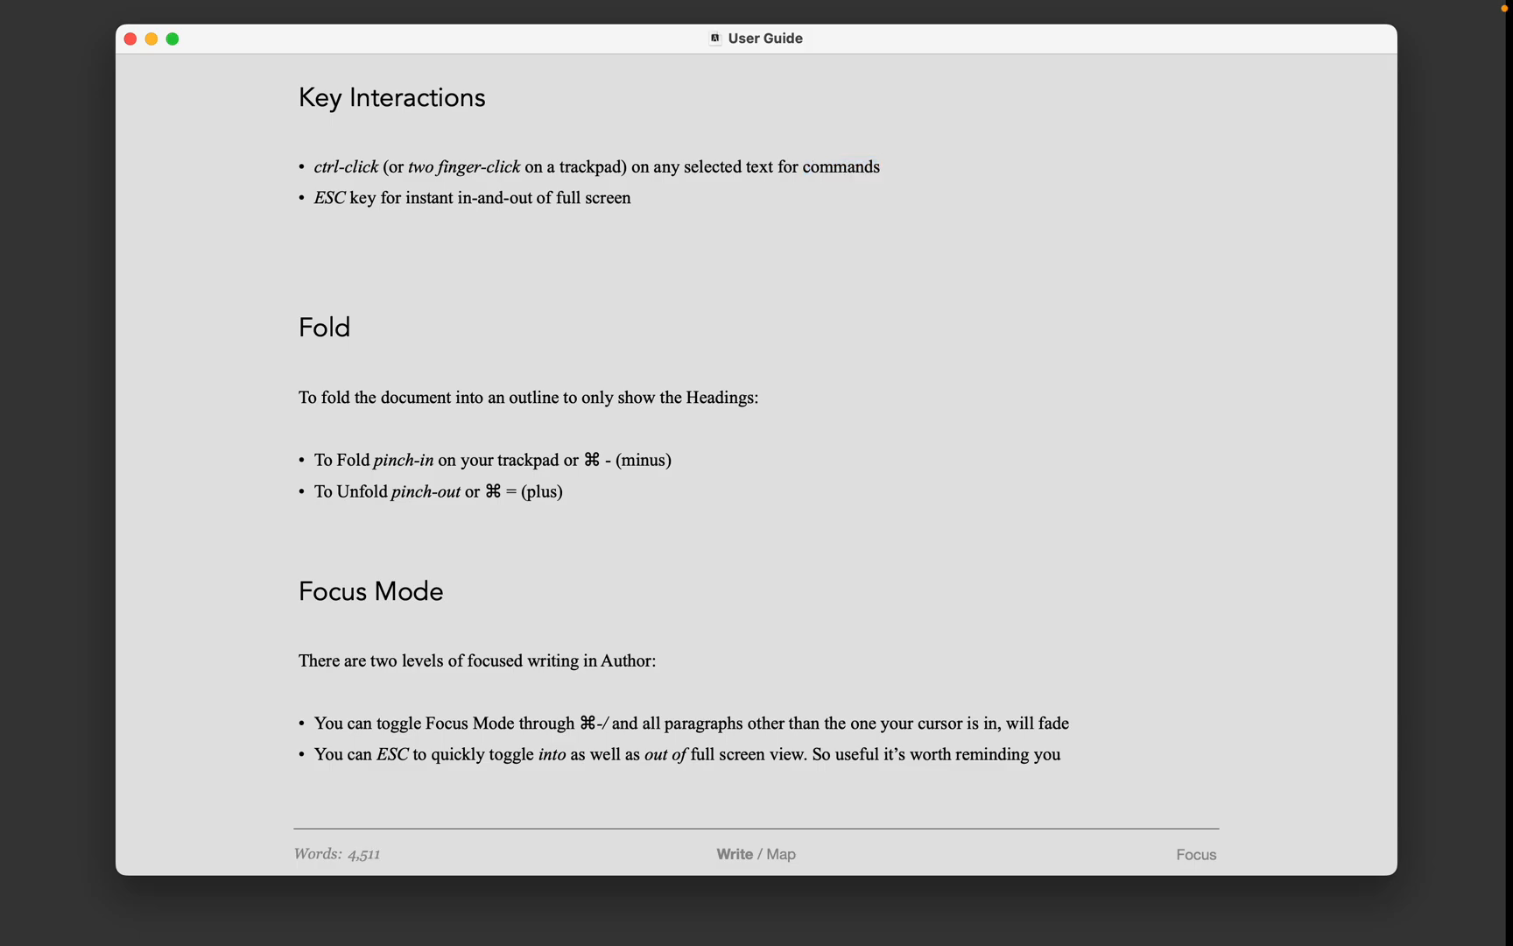
# Step: Switch the User Guide to full screen with Escape and scroll down
pyautogui.press('Escape')
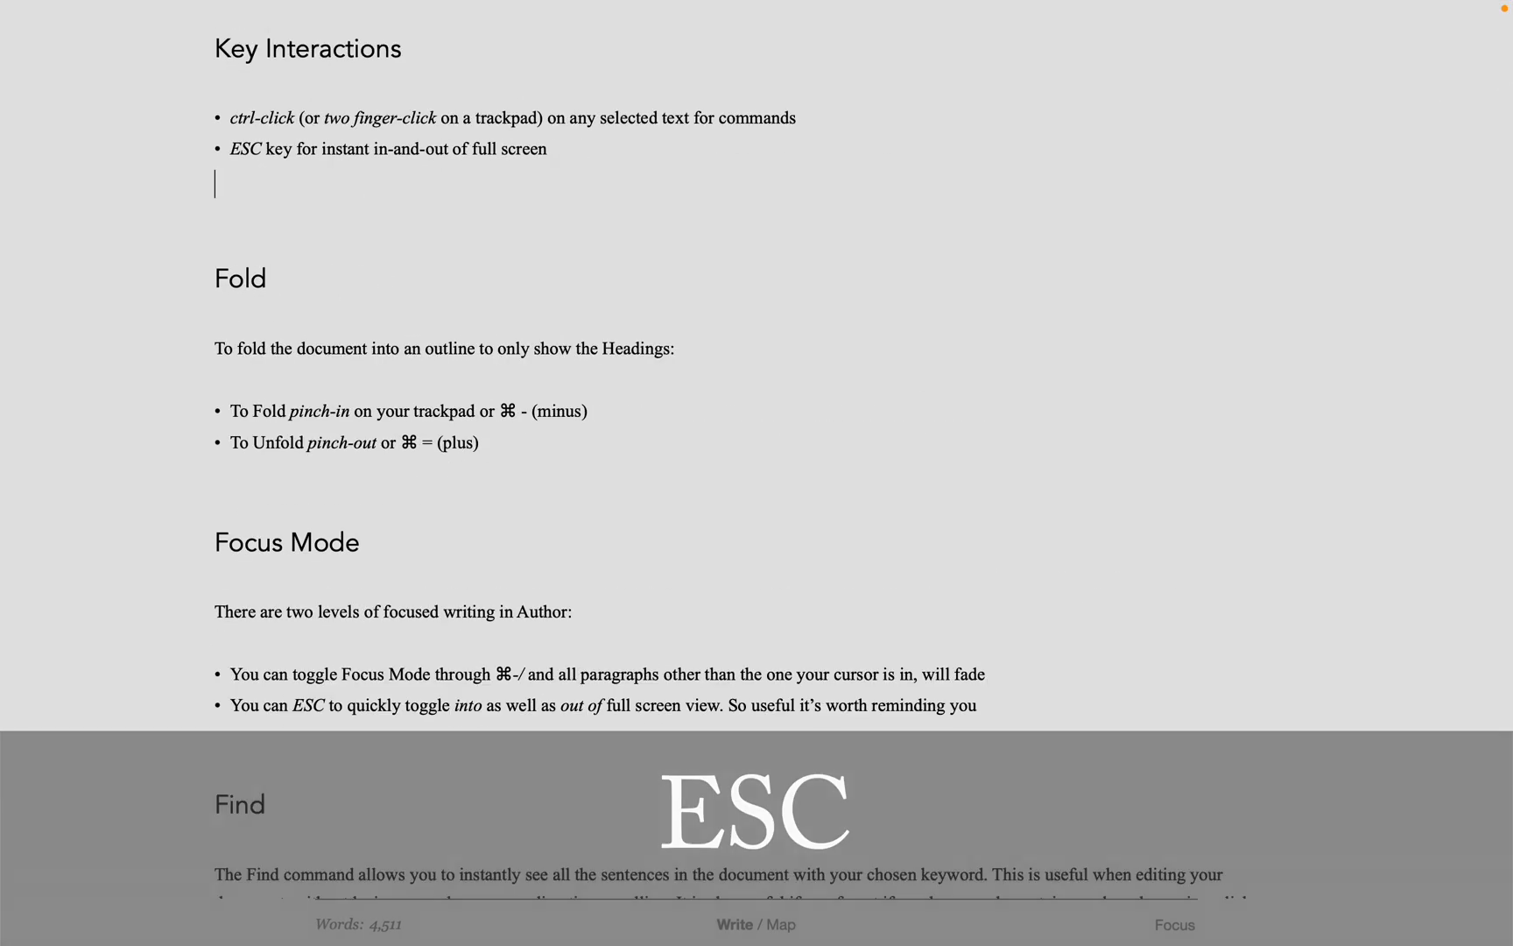
pyautogui.scroll(-3)
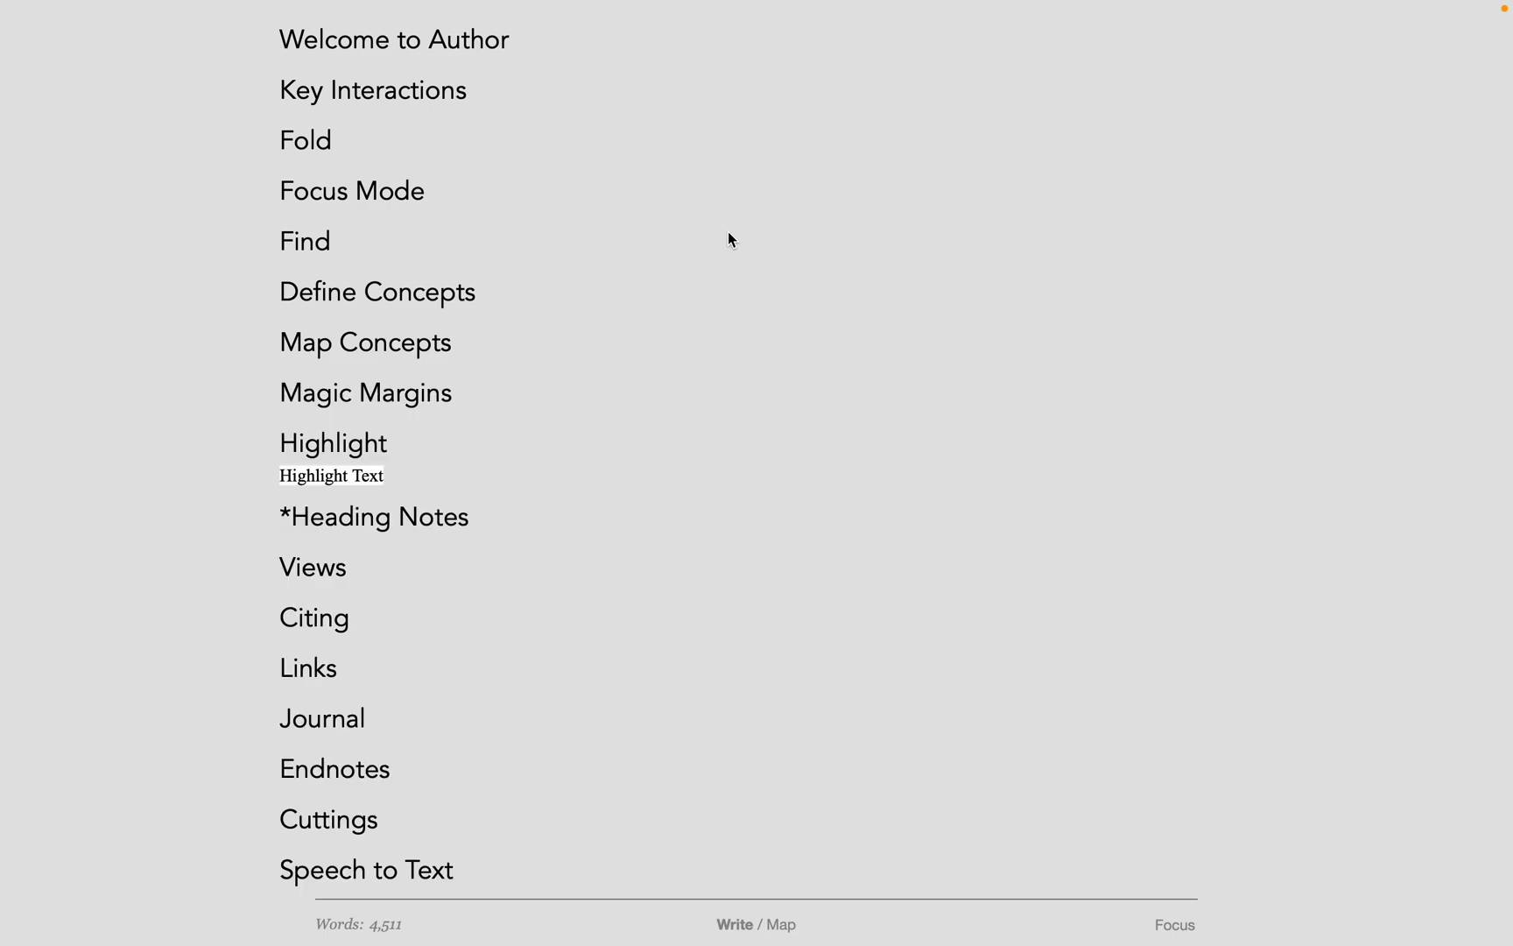
pyautogui.moveTo(412, 175)
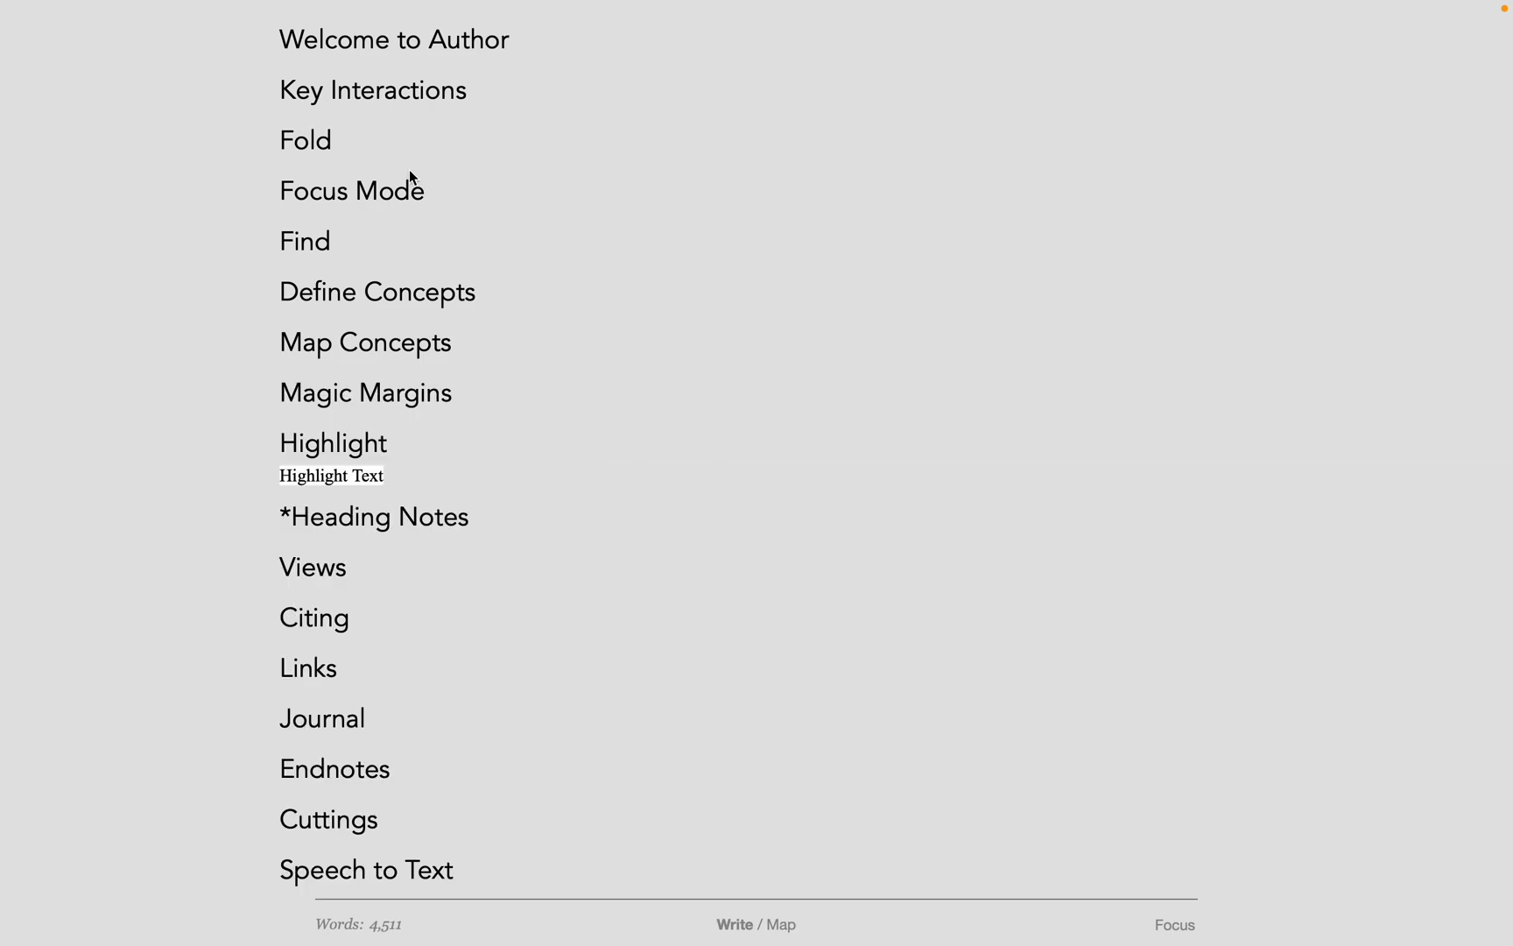
pyautogui.moveTo(332, 146)
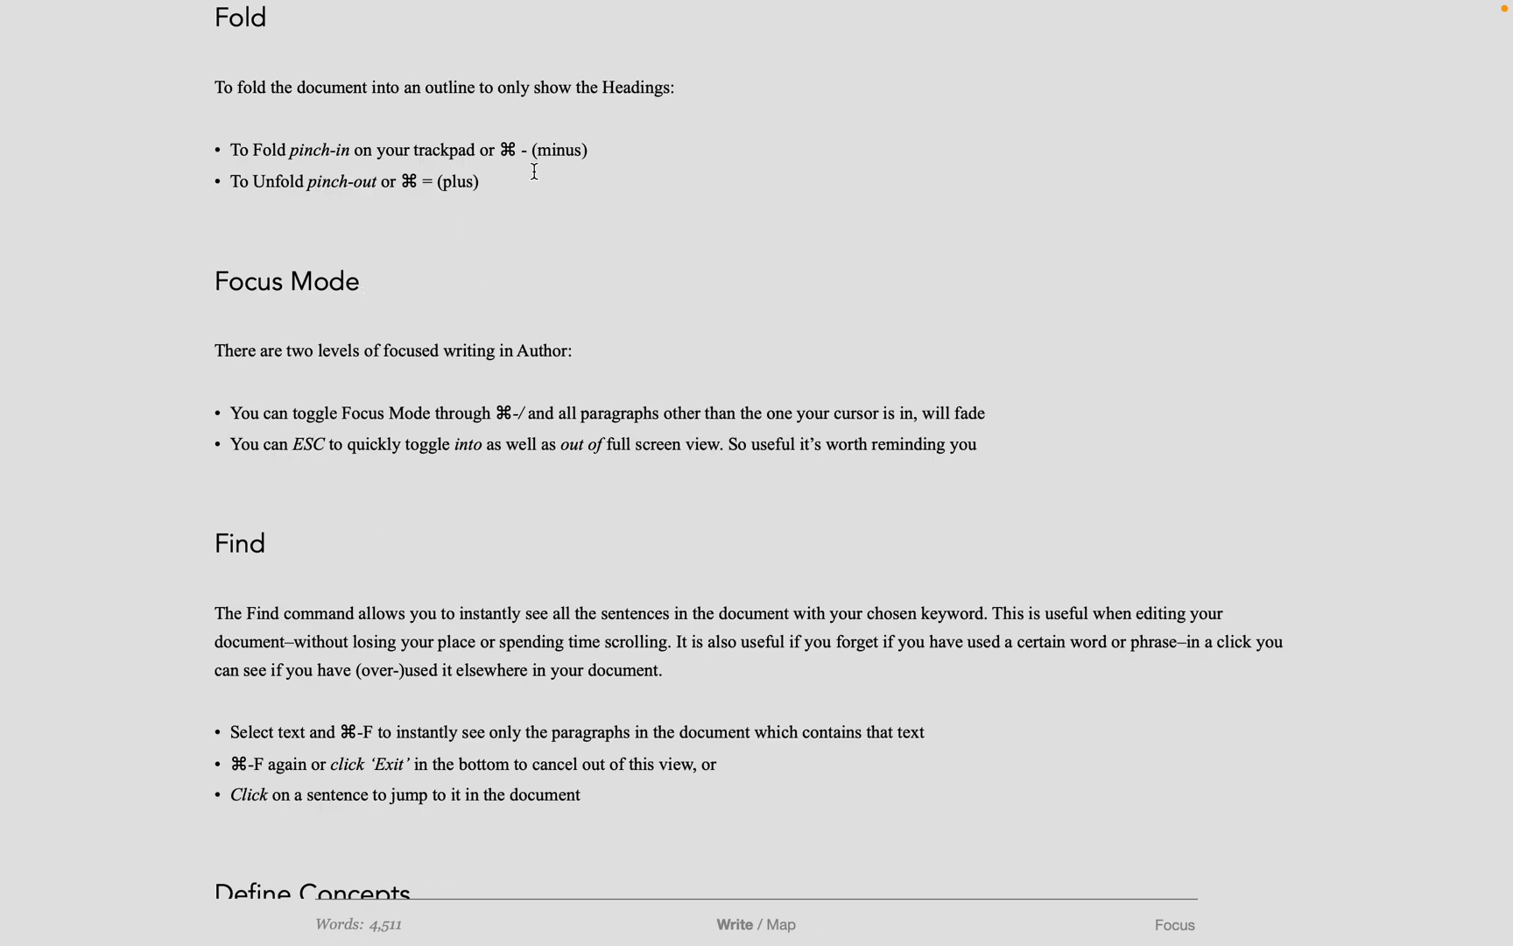
# Step: Make Focus Mode a Header 1, then jump from the outline to Fold
pyautogui.doubleClick(262, 282)
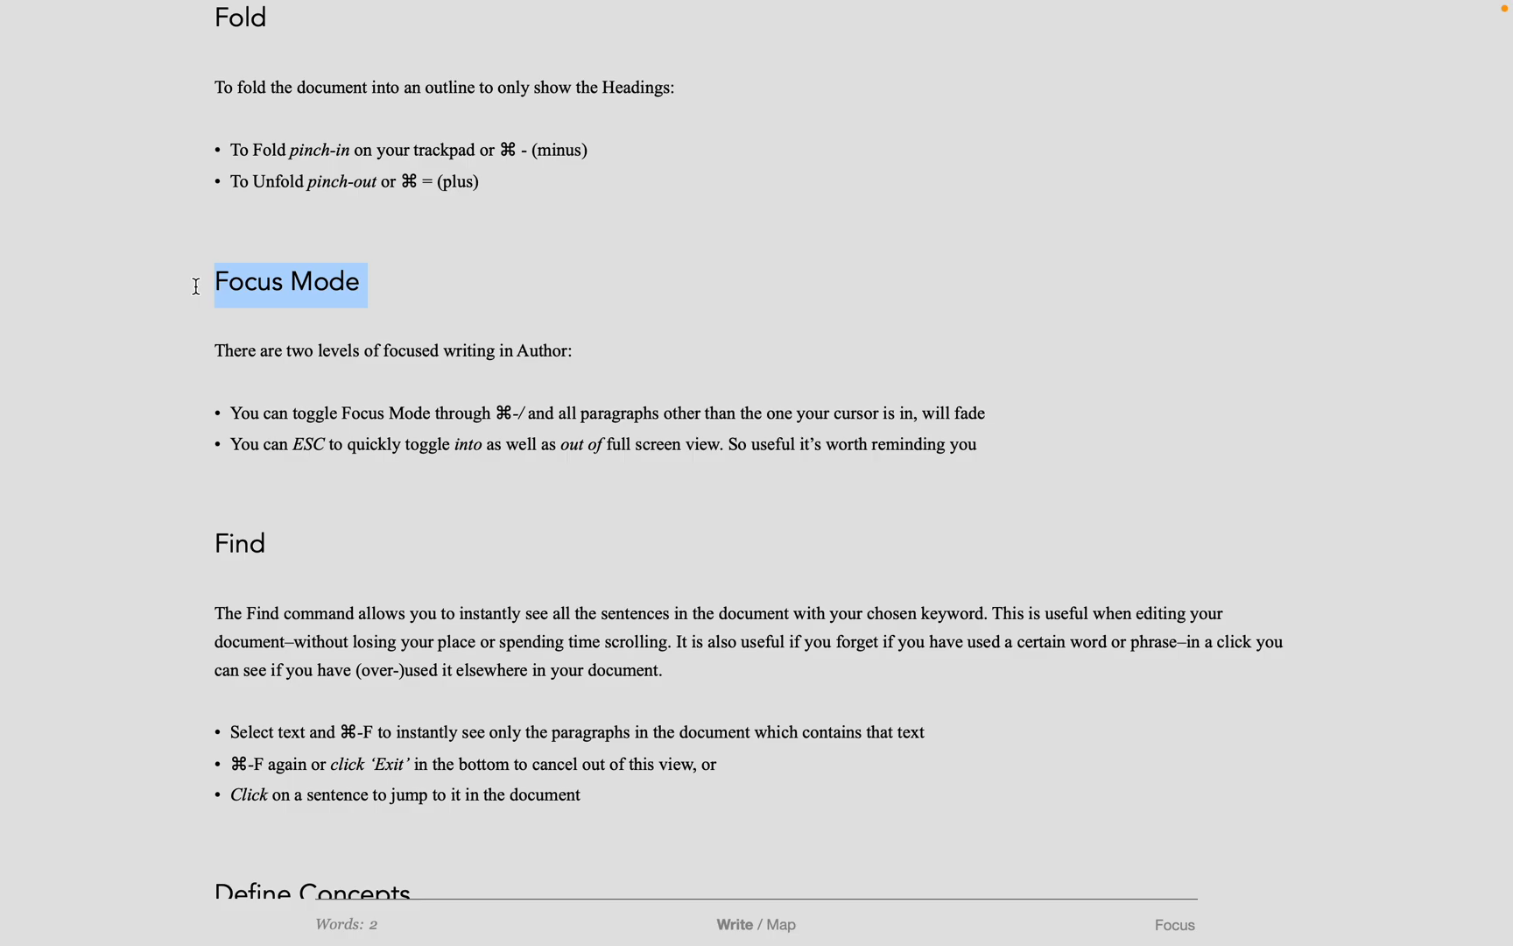
pyautogui.rightClick(287, 283)
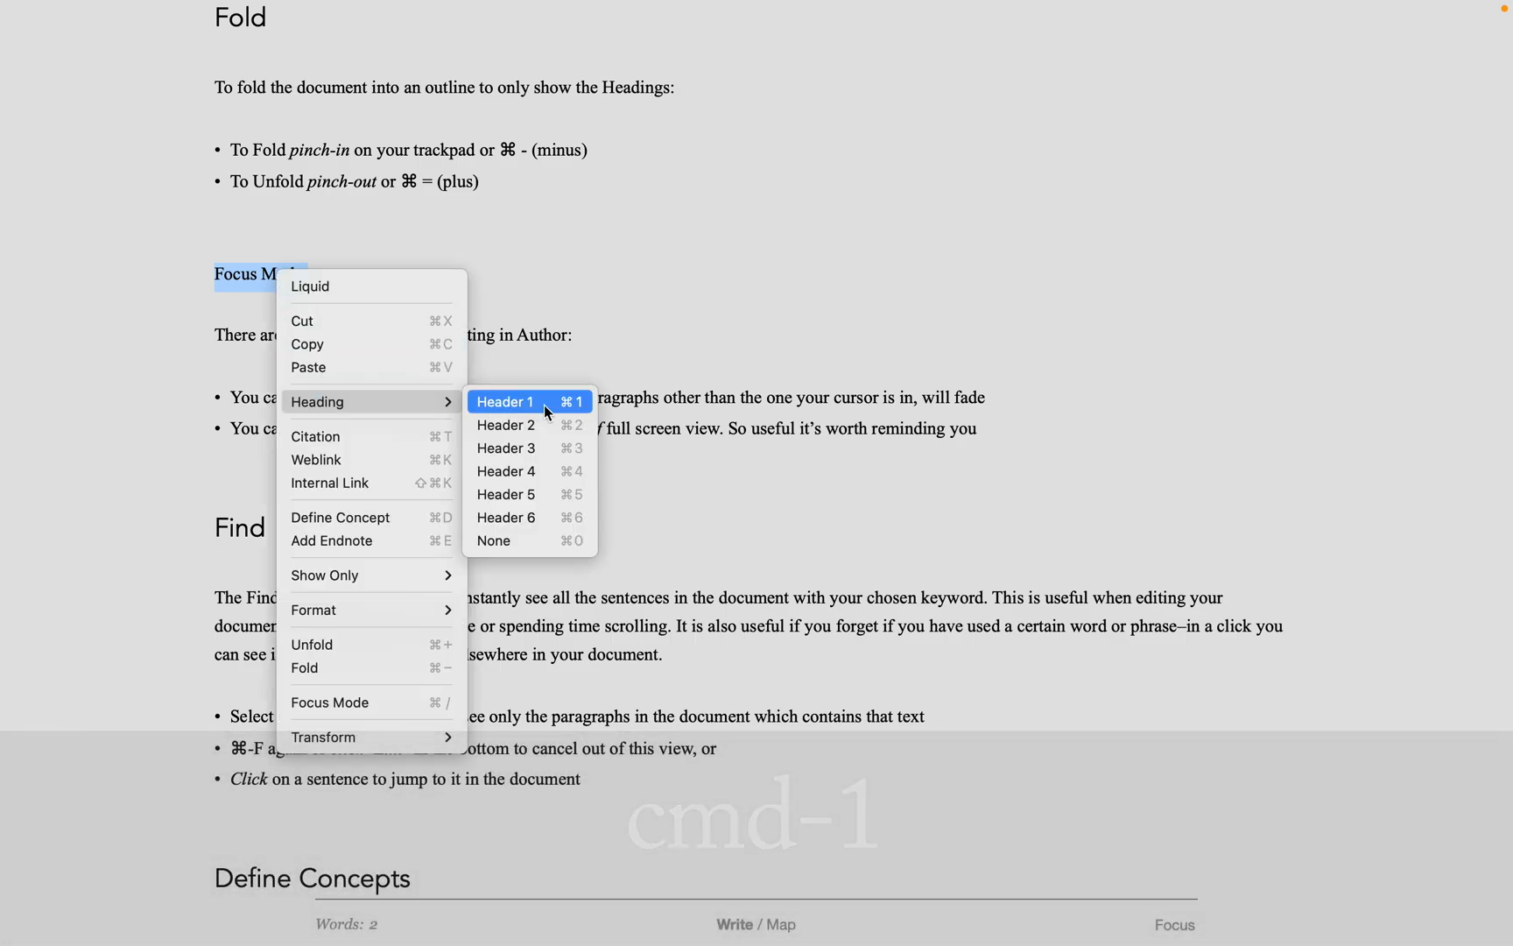
pyautogui.click(504, 401)
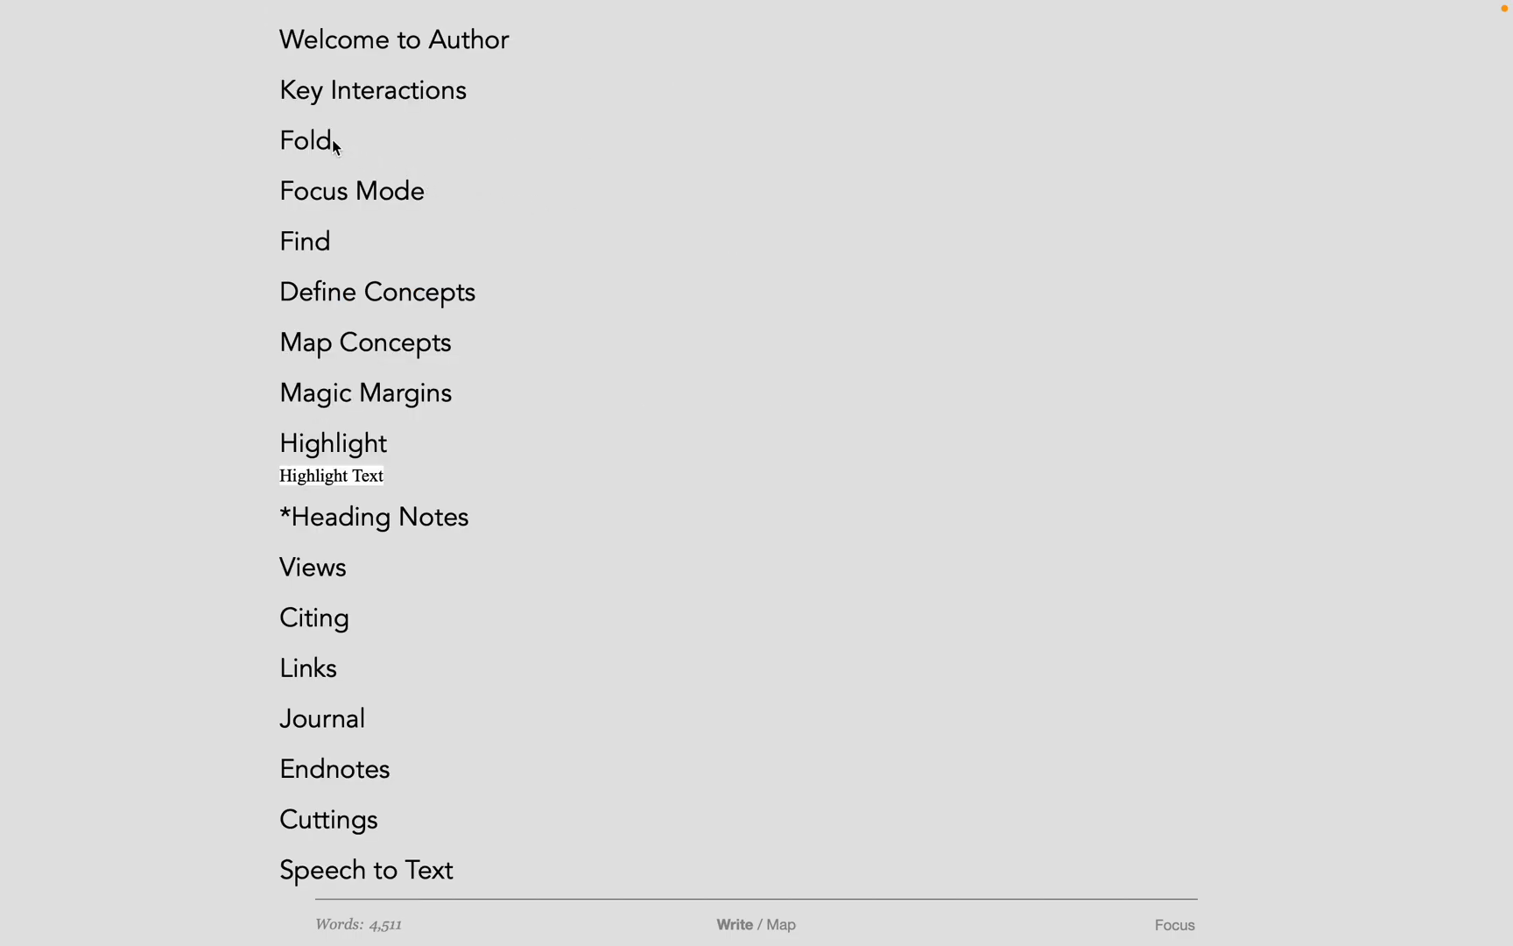
pyautogui.click(302, 137)
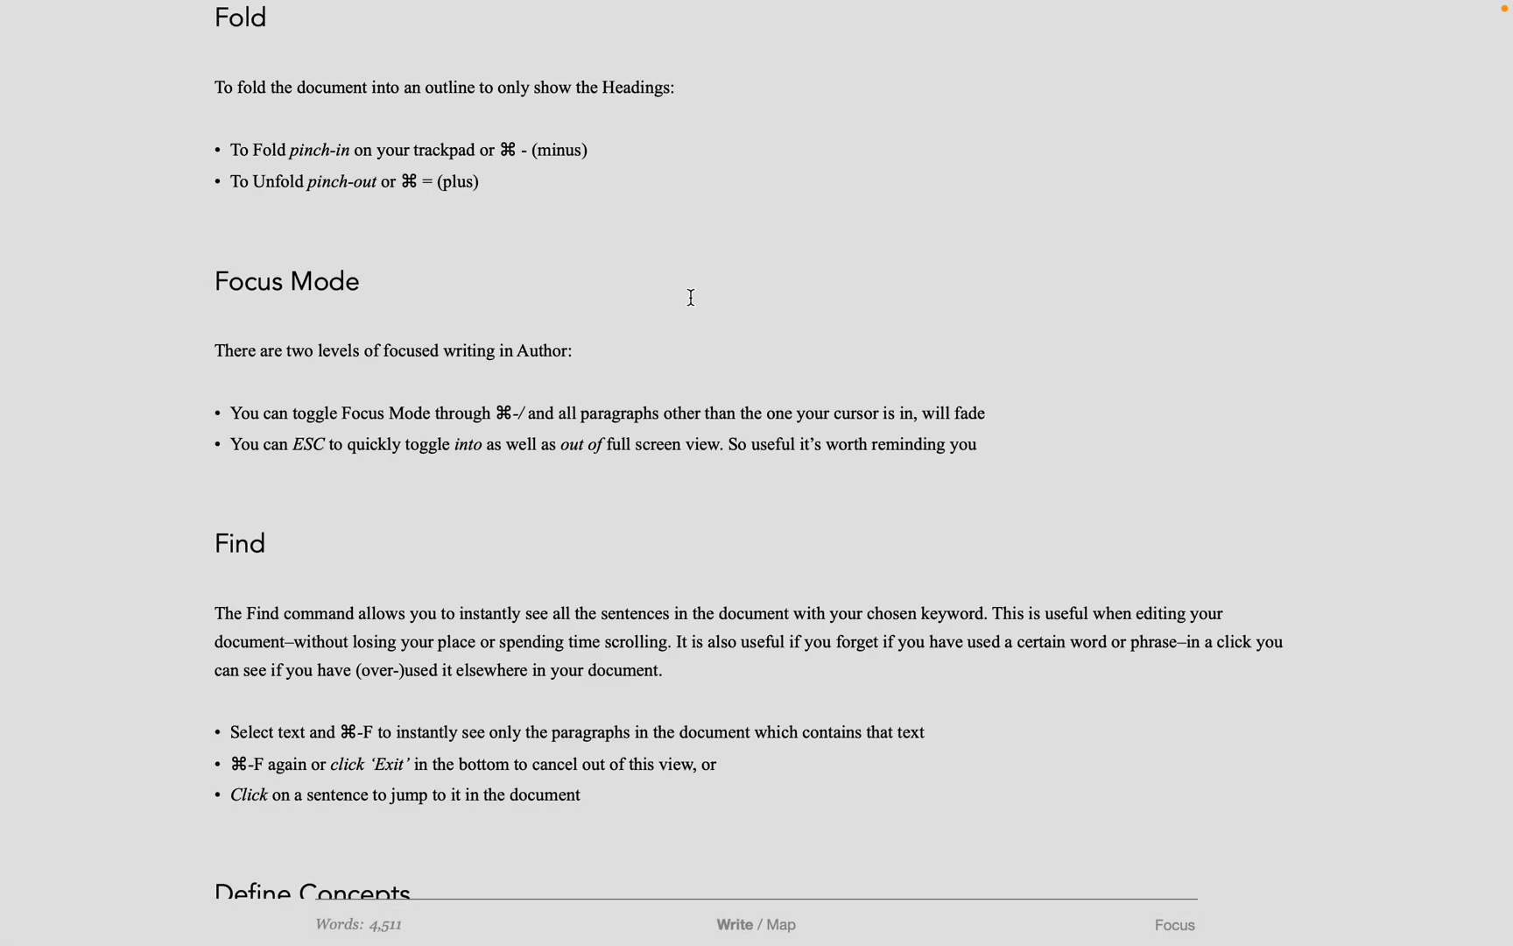
pyautogui.press('Escape')
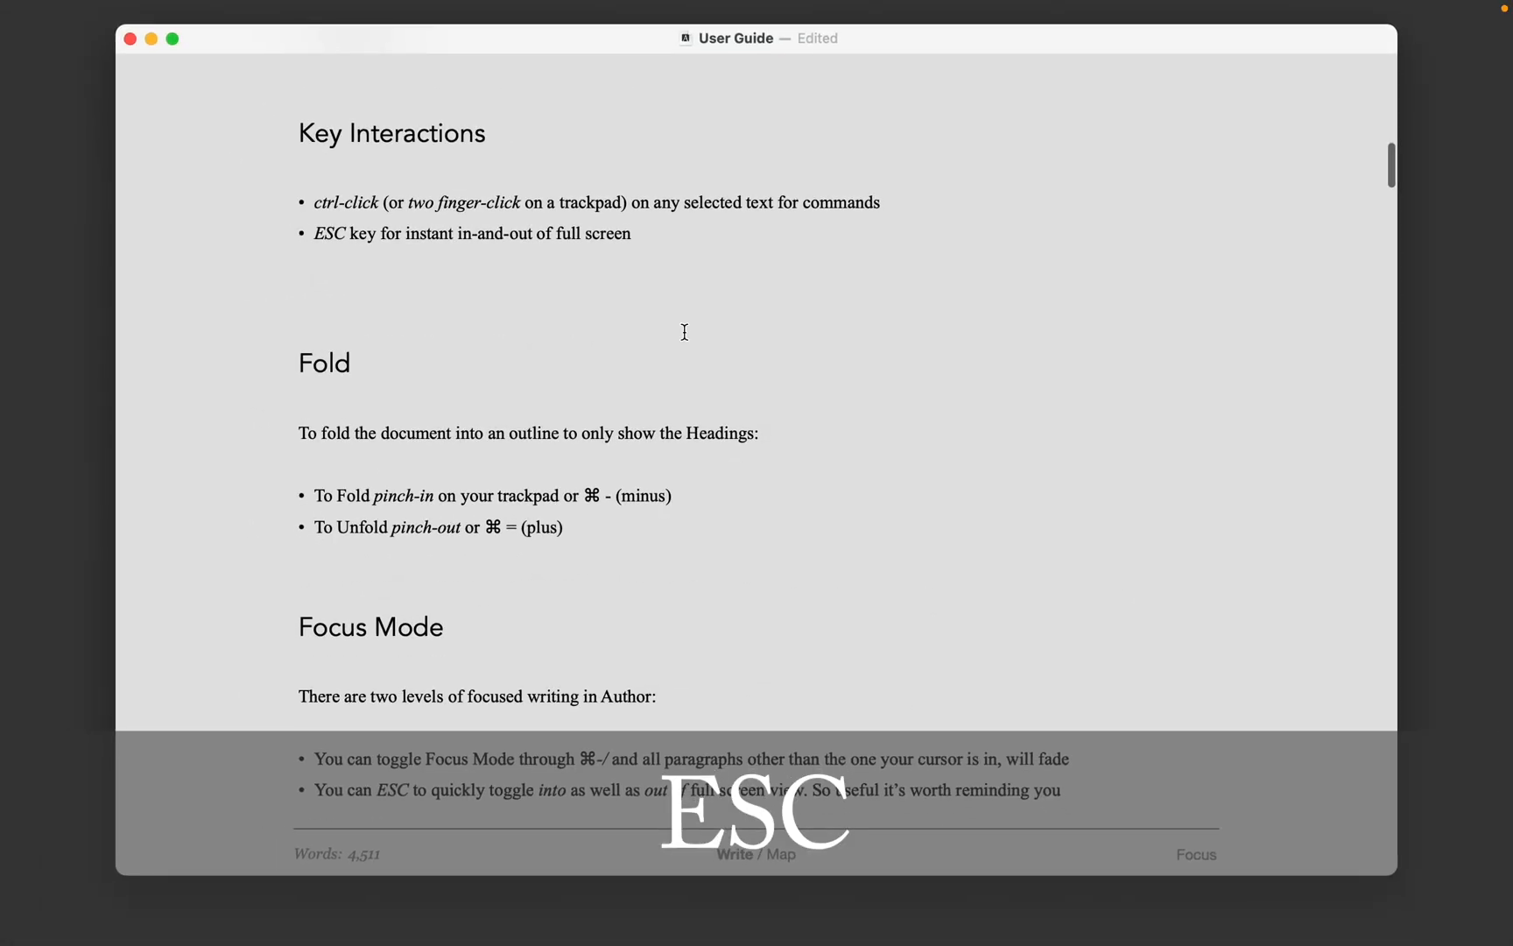
pyautogui.scroll(-3)
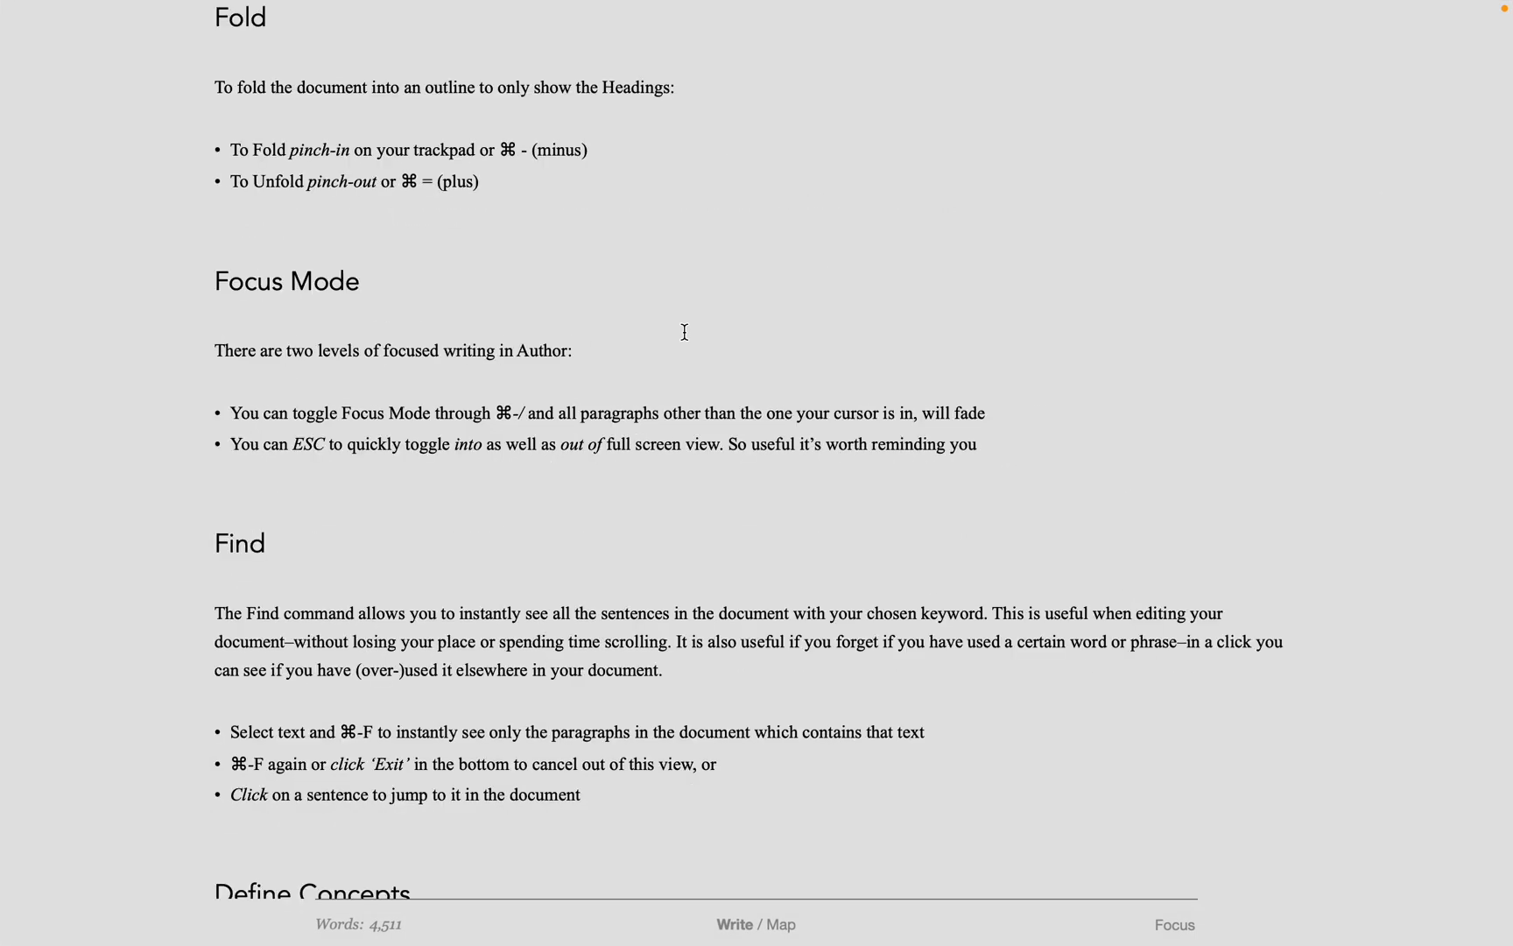
pyautogui.scroll(-3)
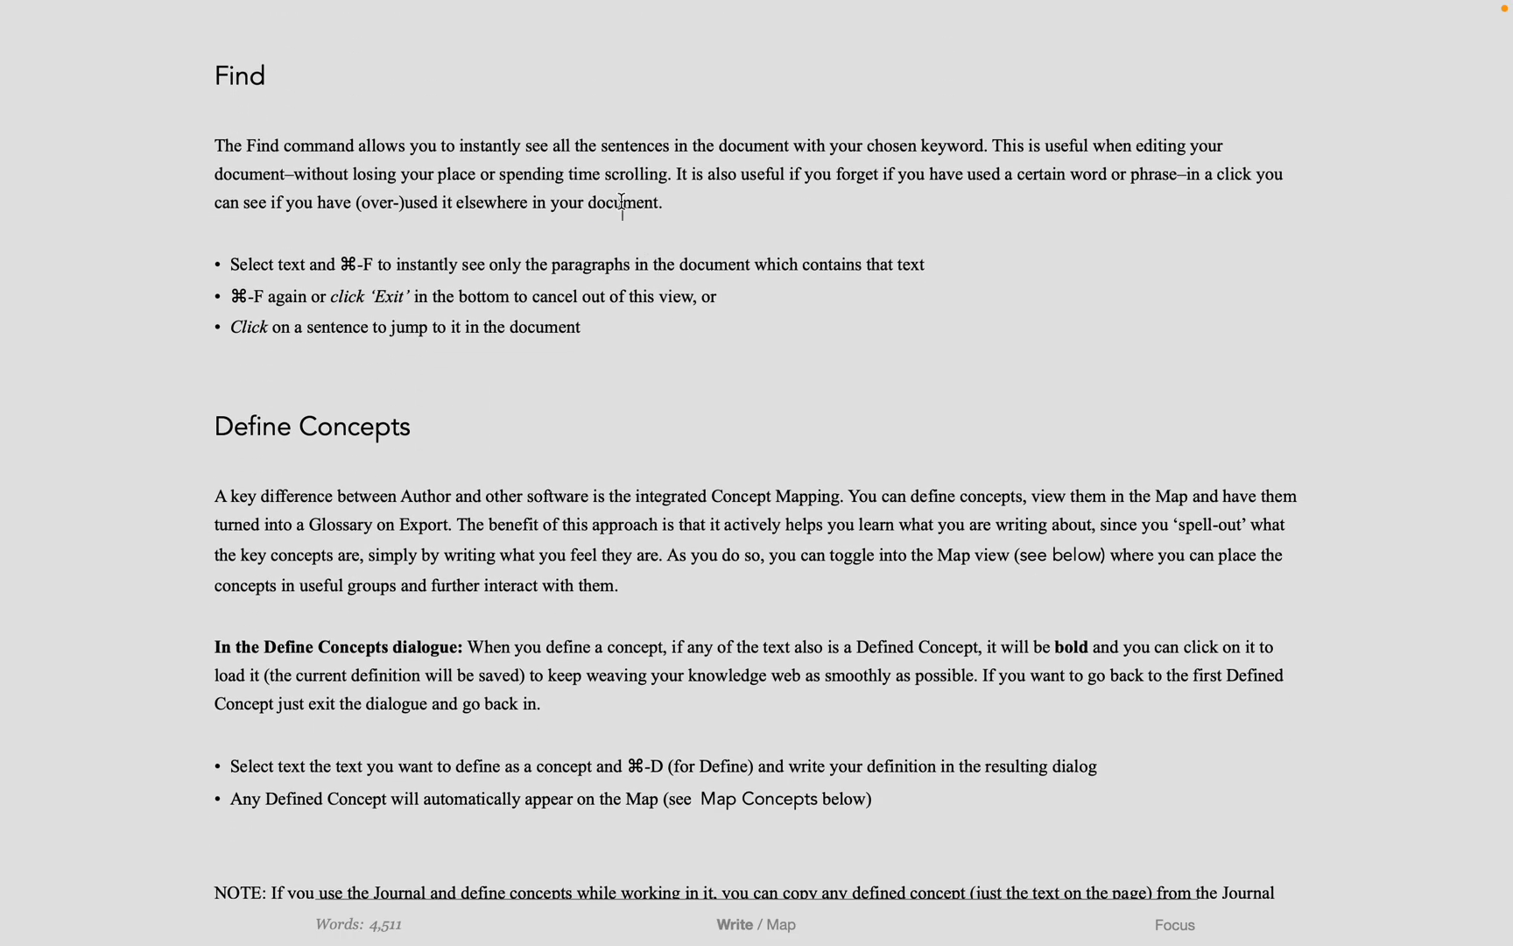
pyautogui.doubleClick(623, 203)
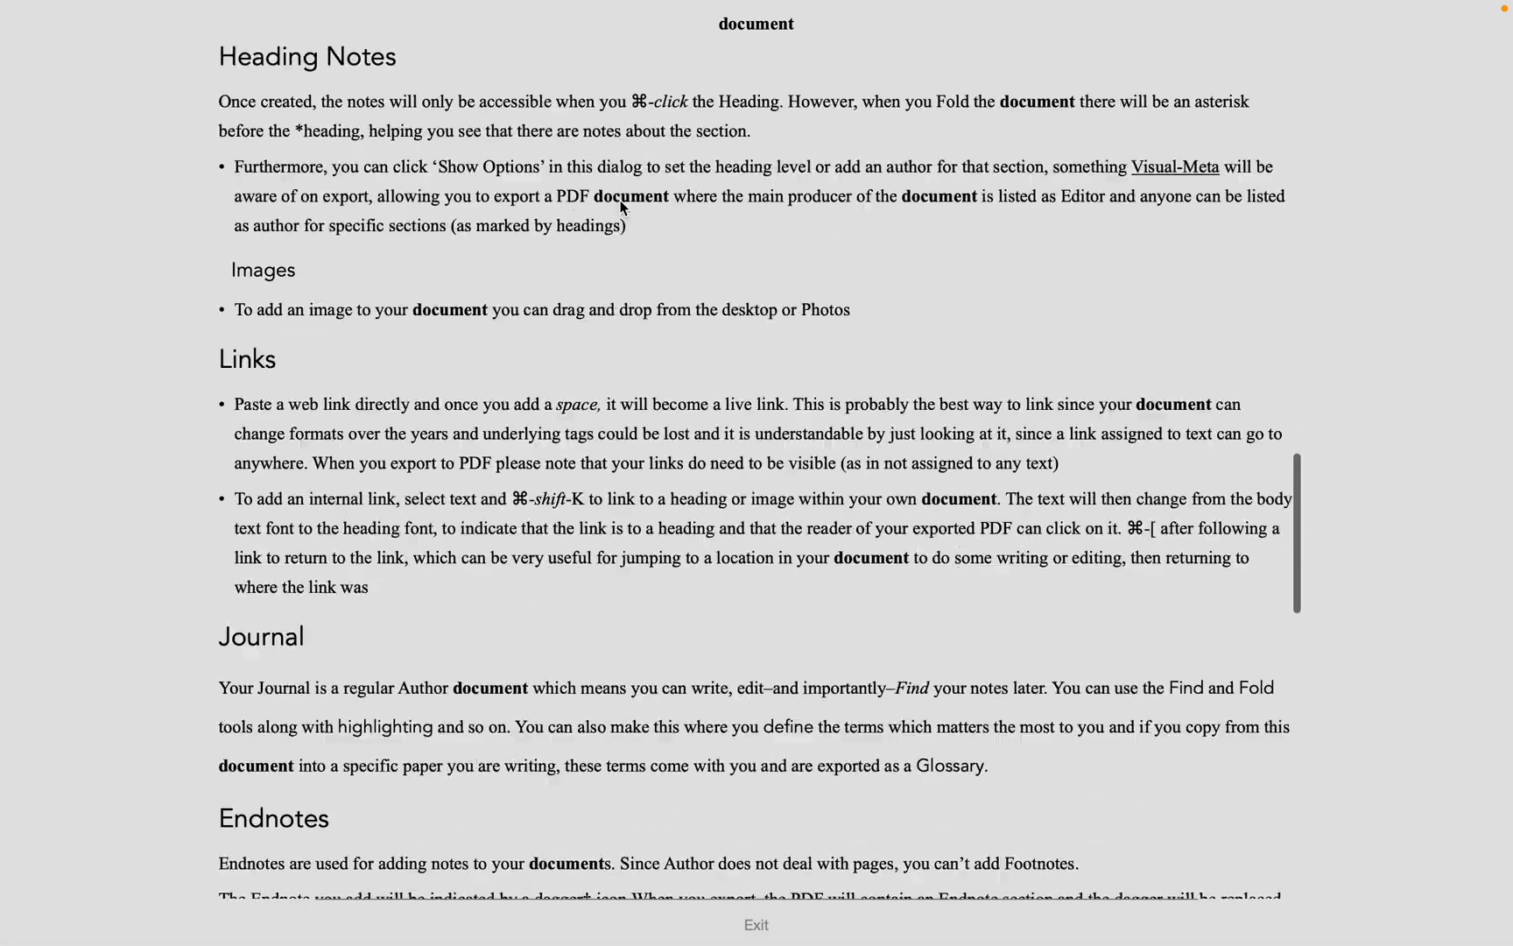
pyautogui.scroll(-3)
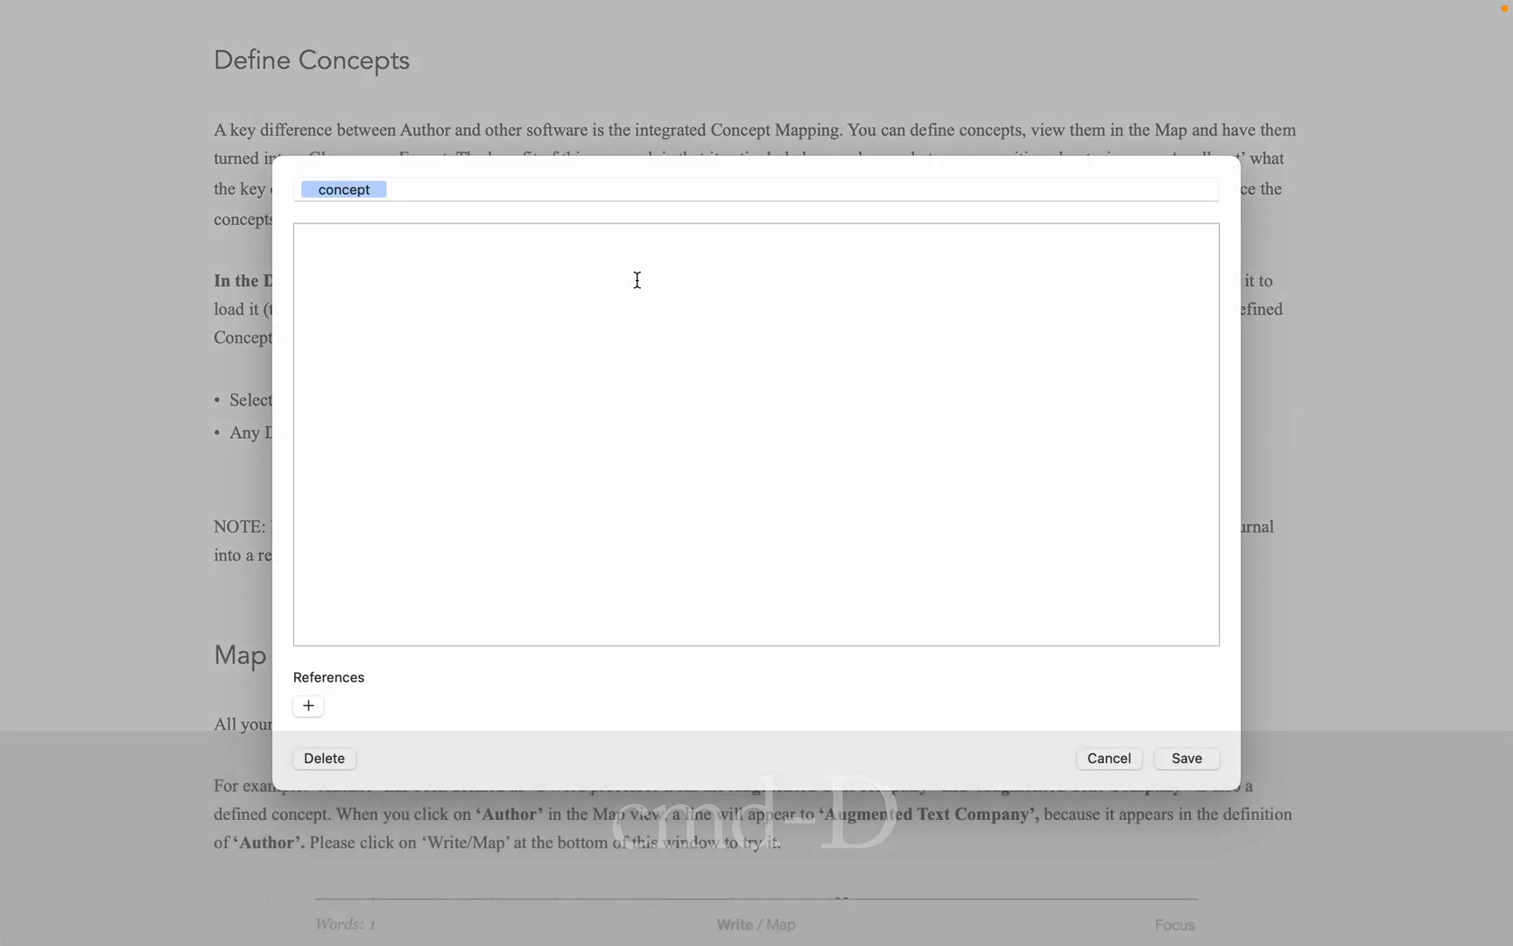
# Step: Define 'concept' as 'a basic knowledge object in Author.' and close the dialog
pyautogui.write('a basic')
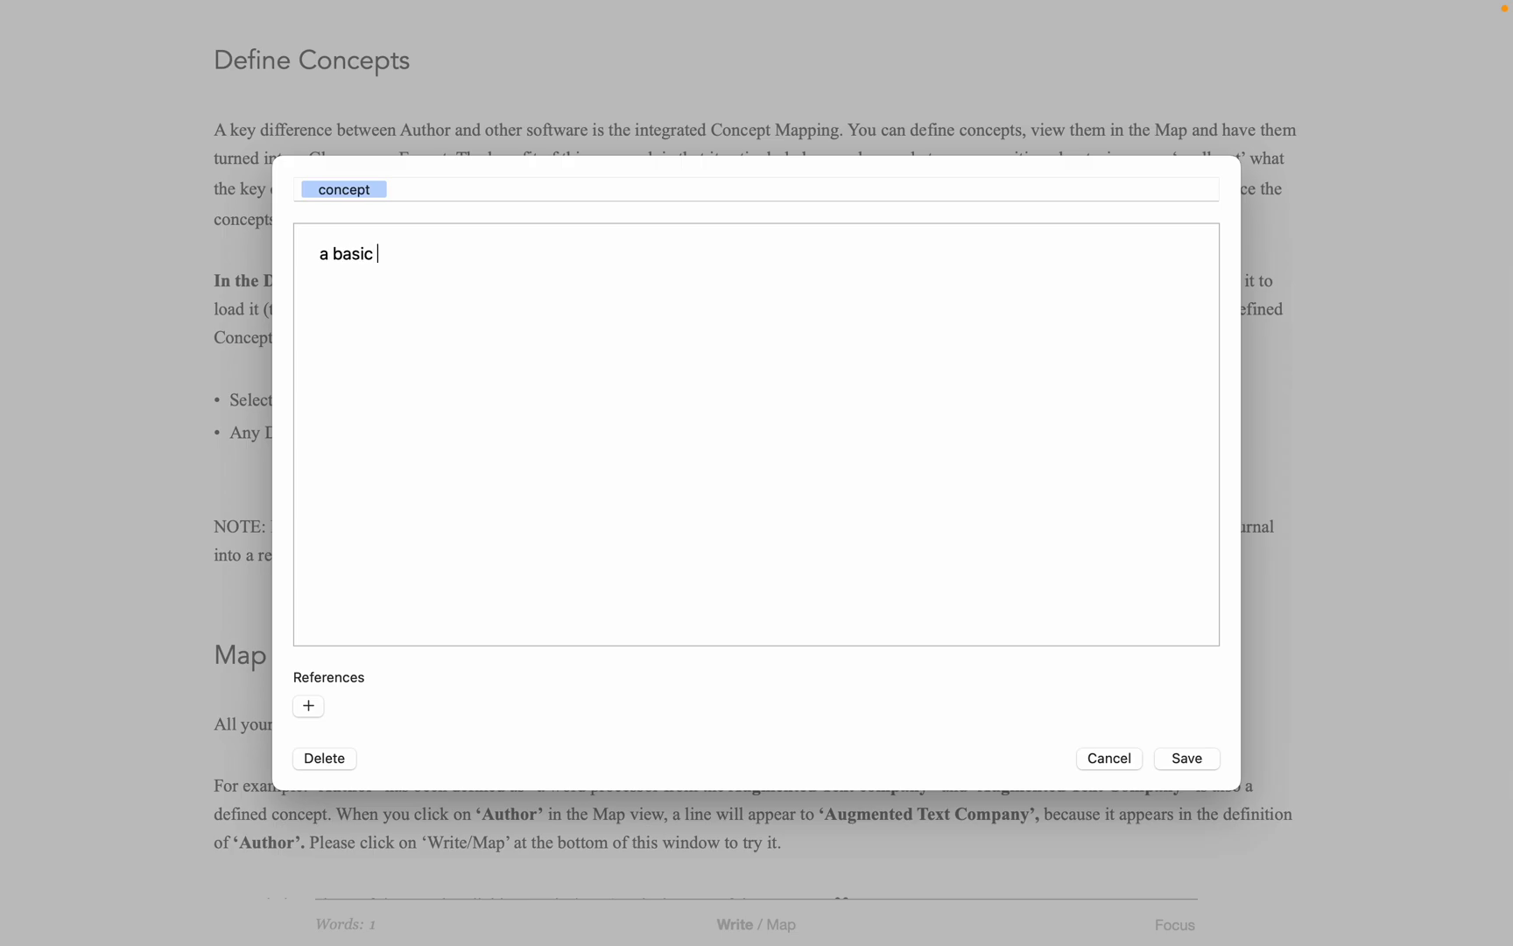
pyautogui.write('kno')
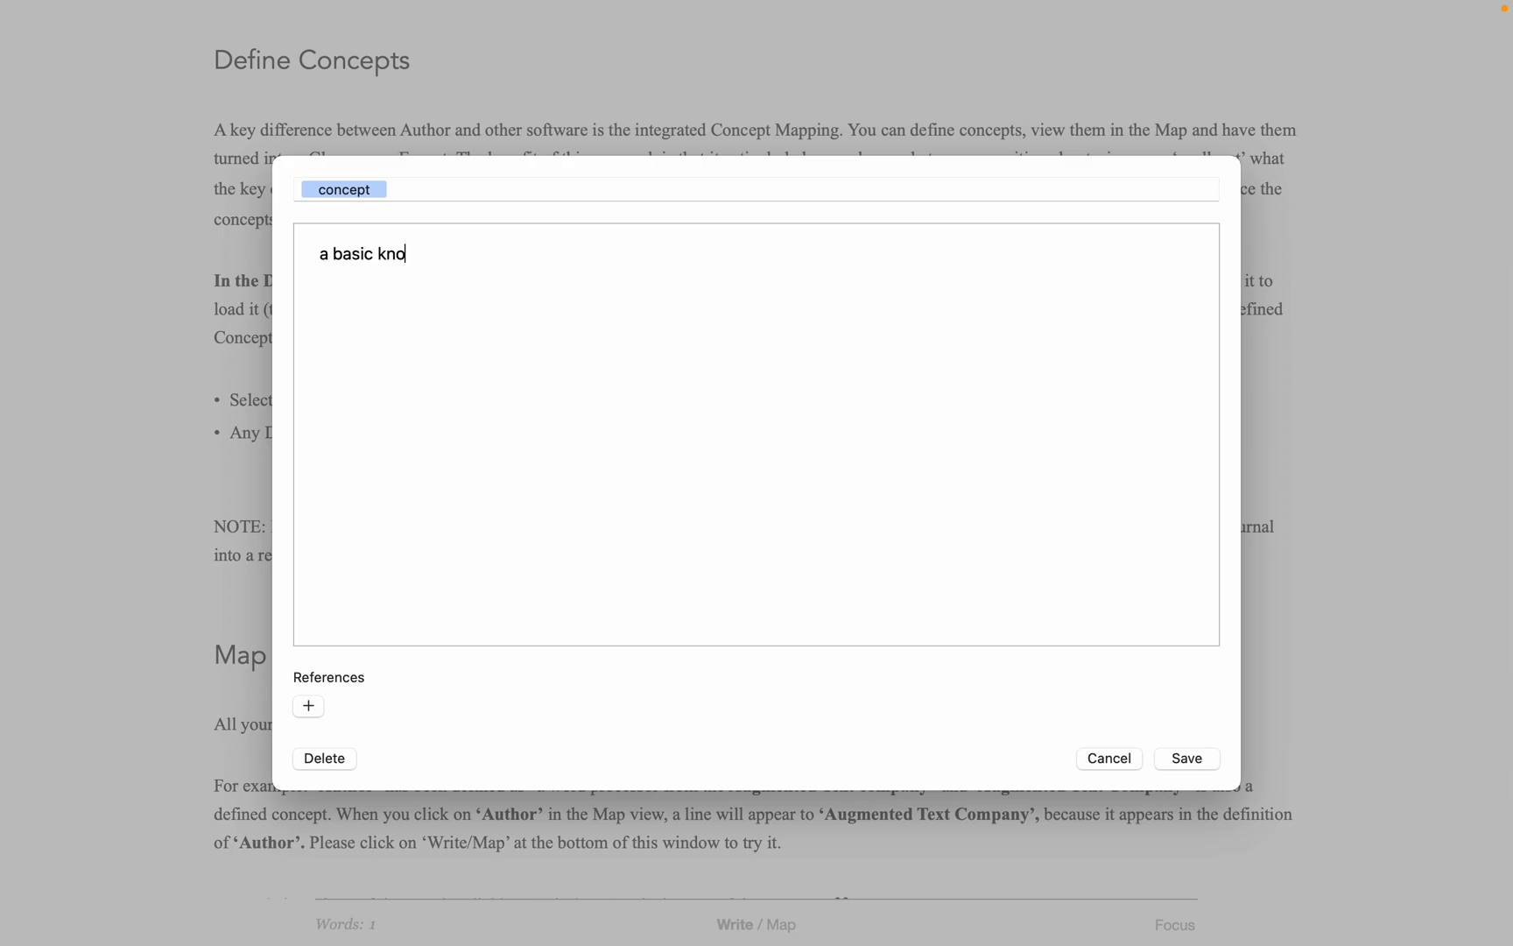
pyautogui.write('wledge o')
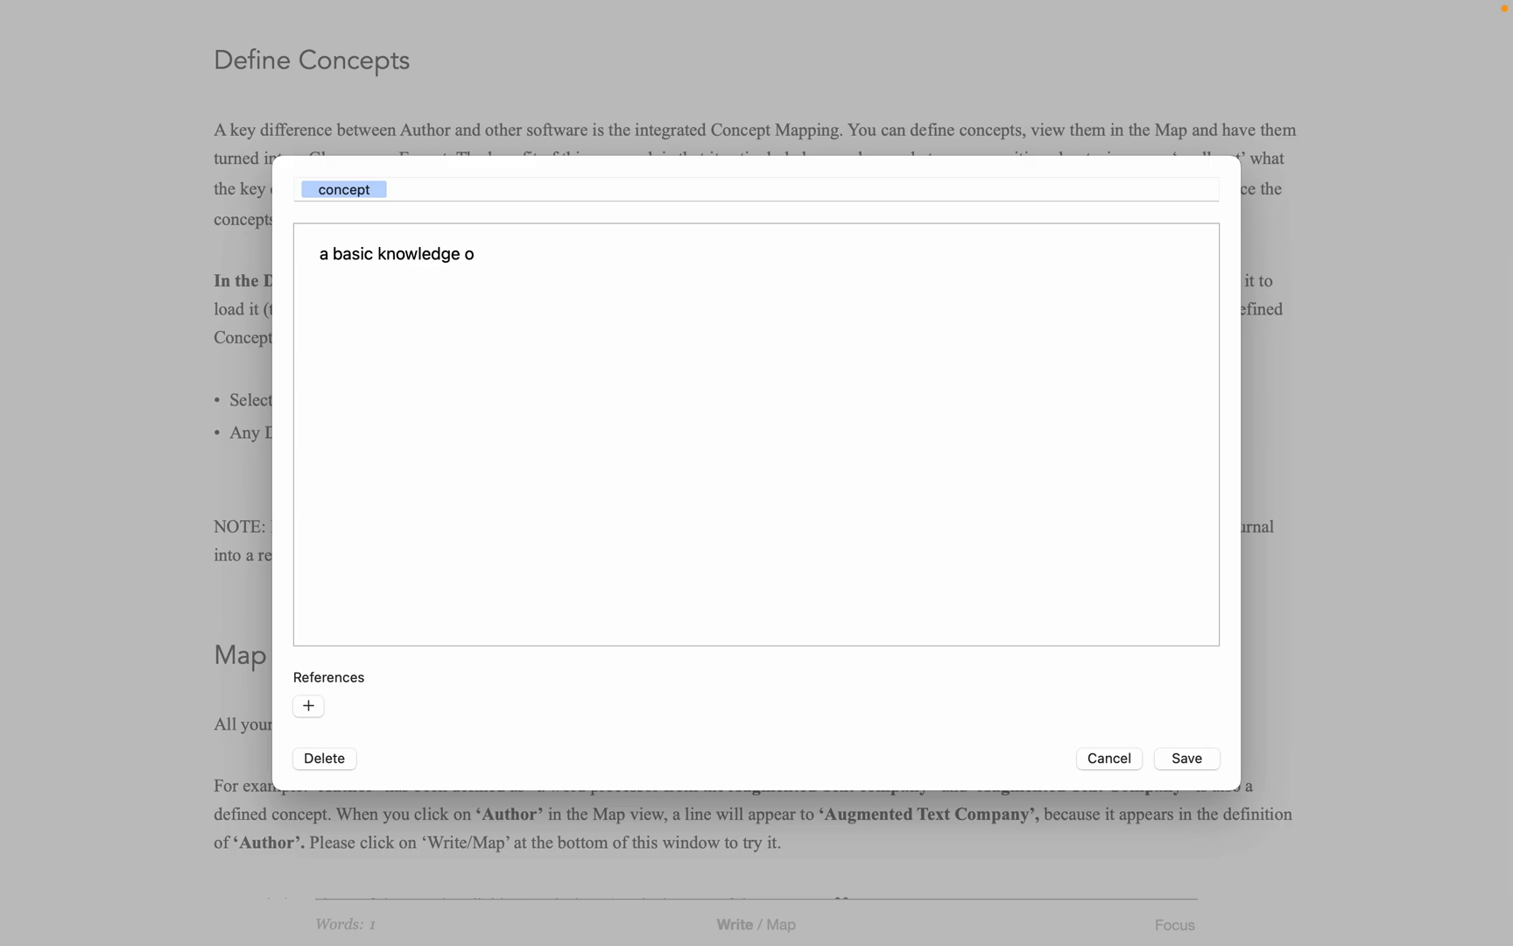
pyautogui.write('bject in Auth')
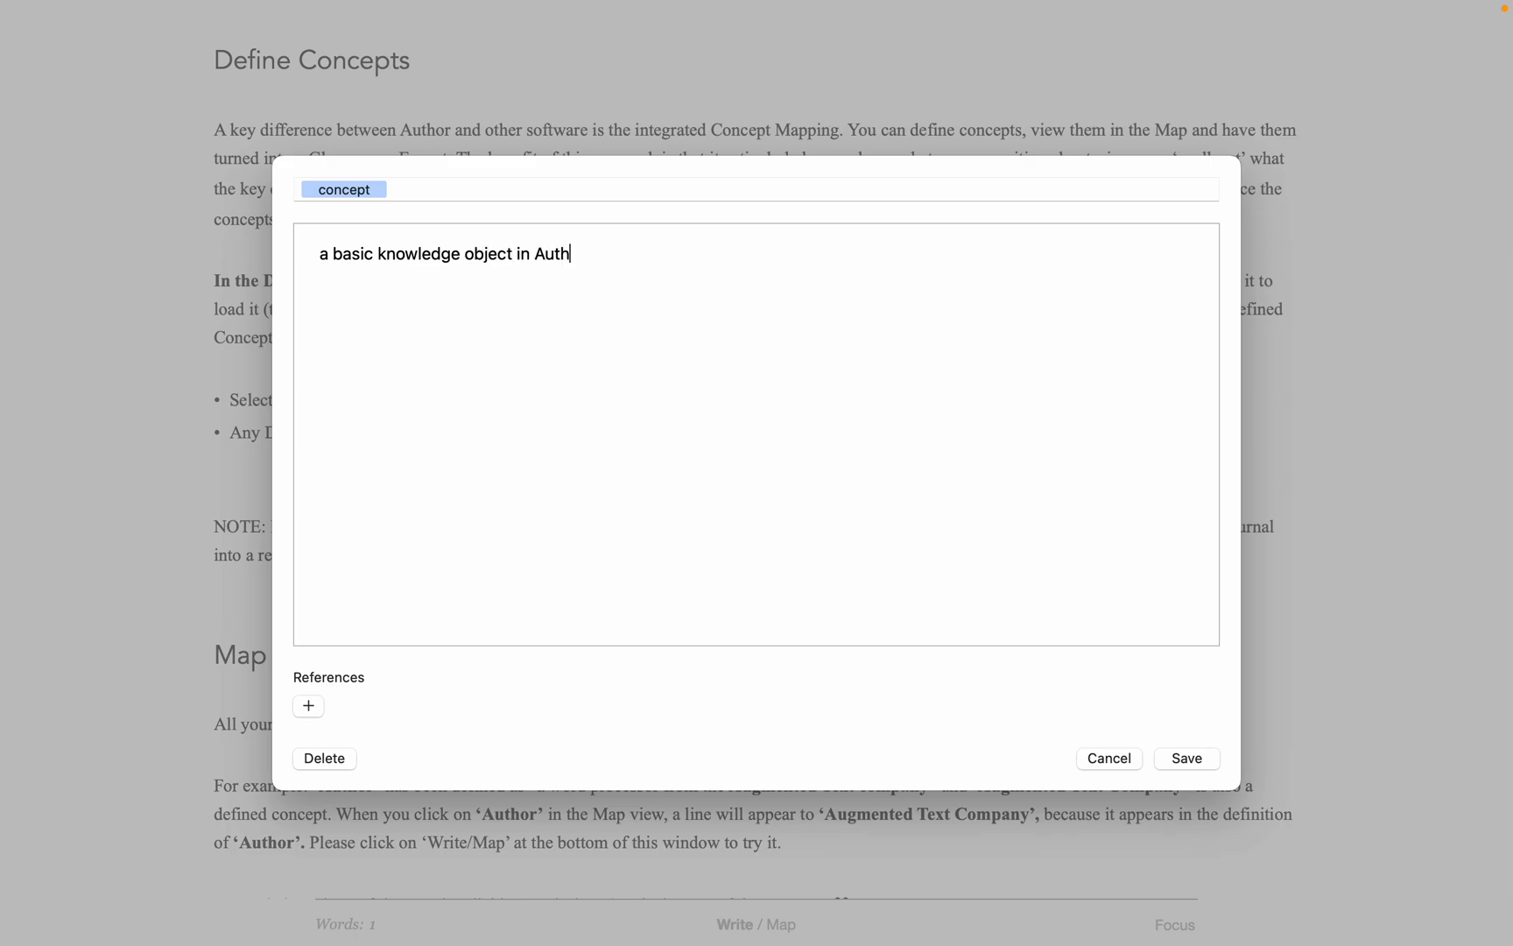
pyautogui.write('or.')
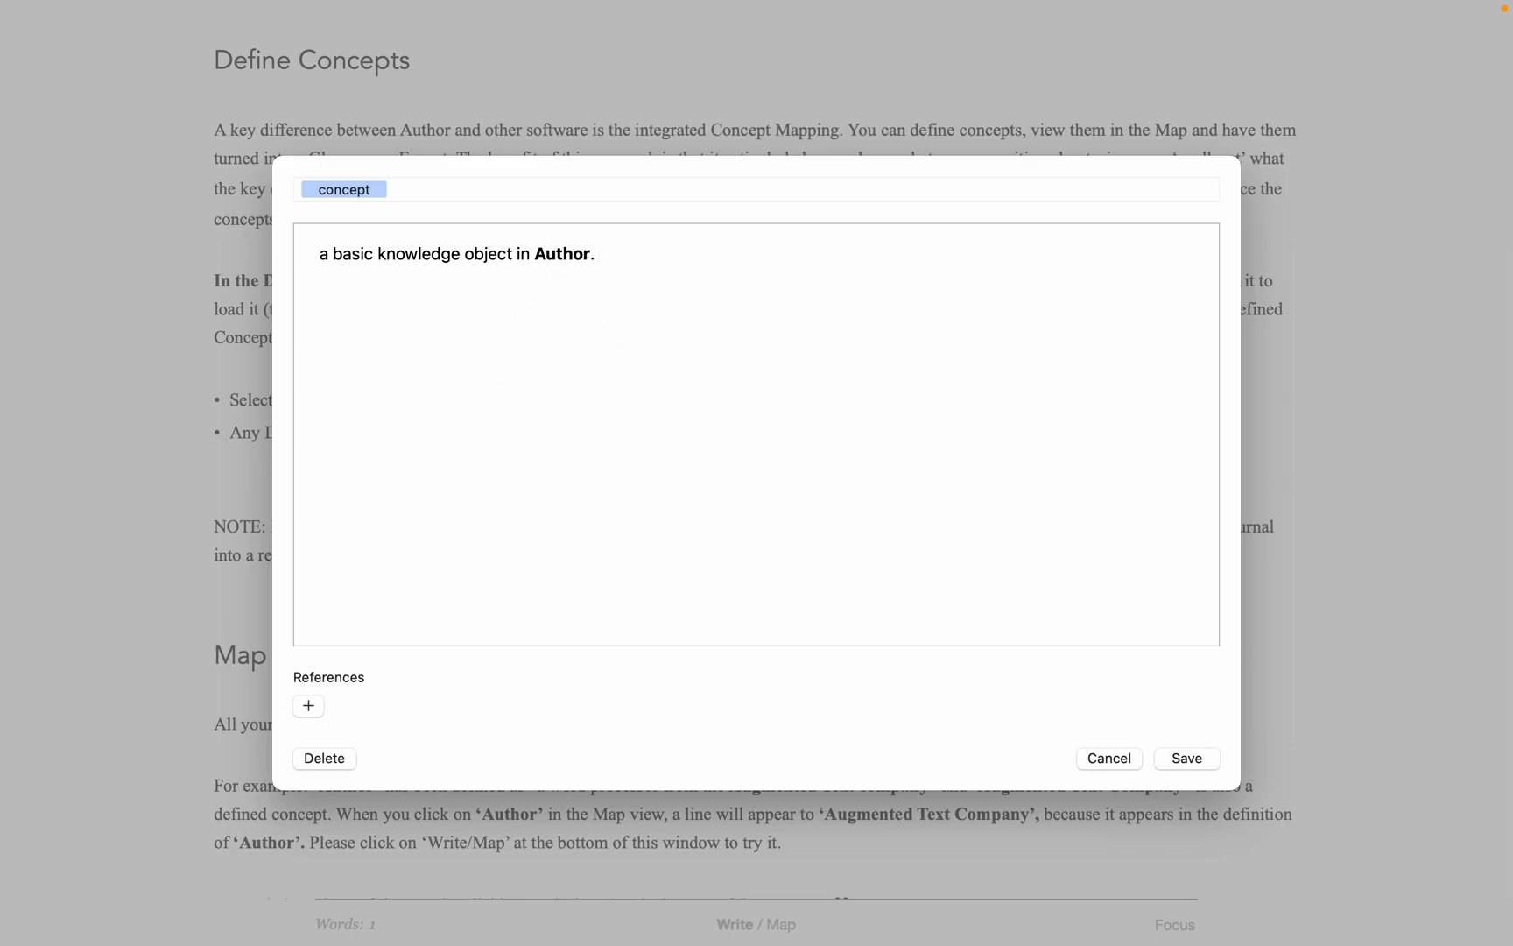
pyautogui.moveTo(566, 256)
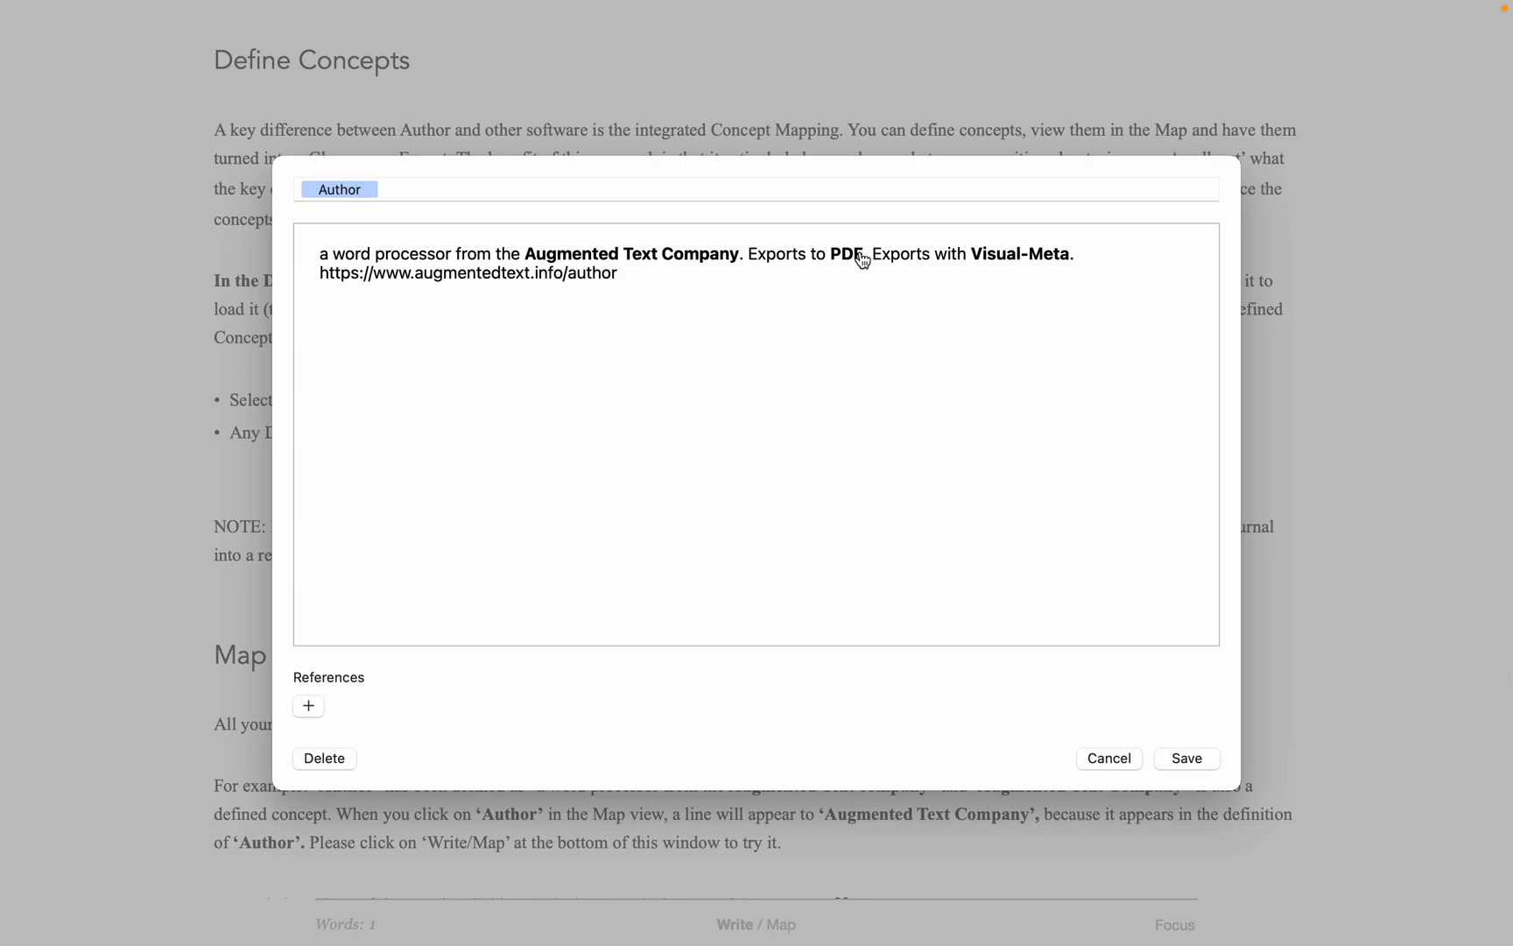
pyautogui.click(851, 254)
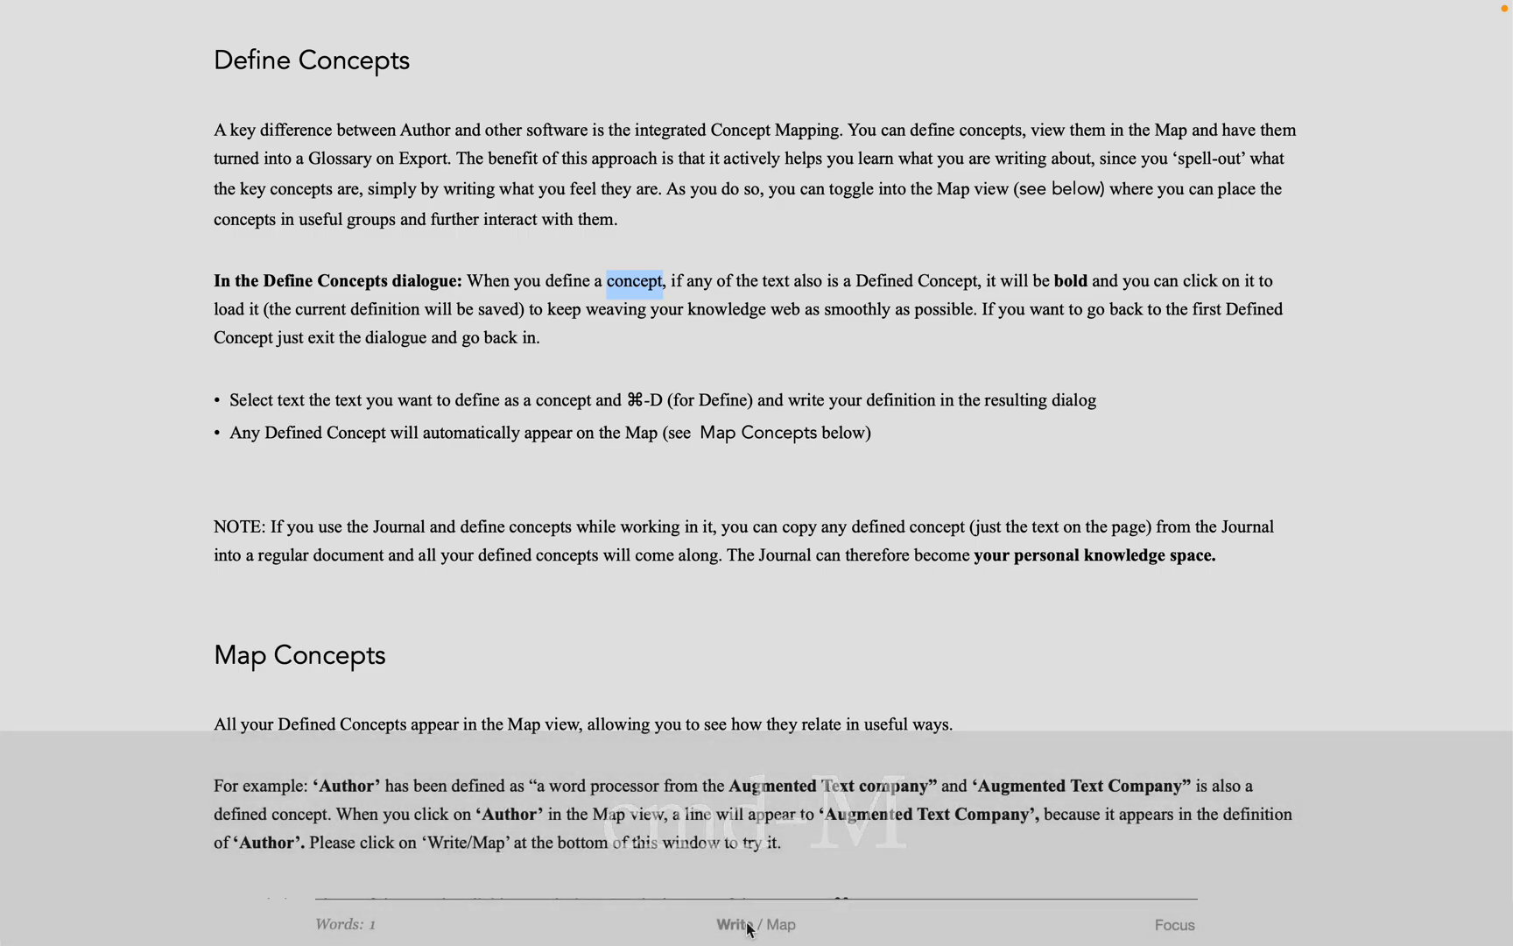
# Step: Open the concept Map and drag the Defined Concepts node down and left
pyautogui.click(772, 924)
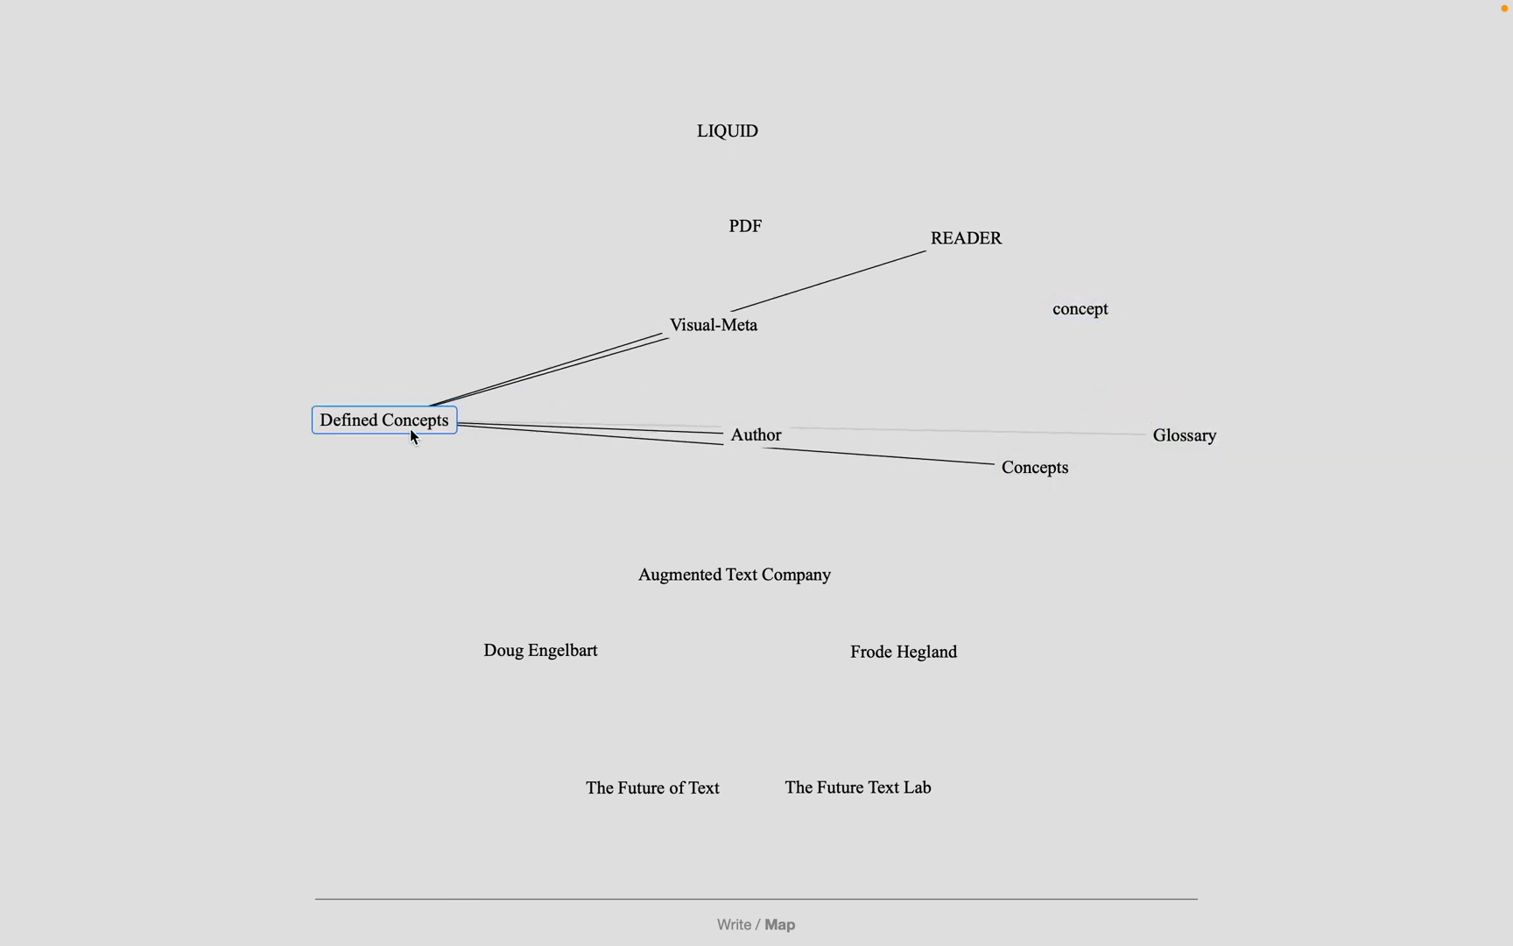
pyautogui.moveTo(384, 419); pyautogui.dragTo(299, 528)
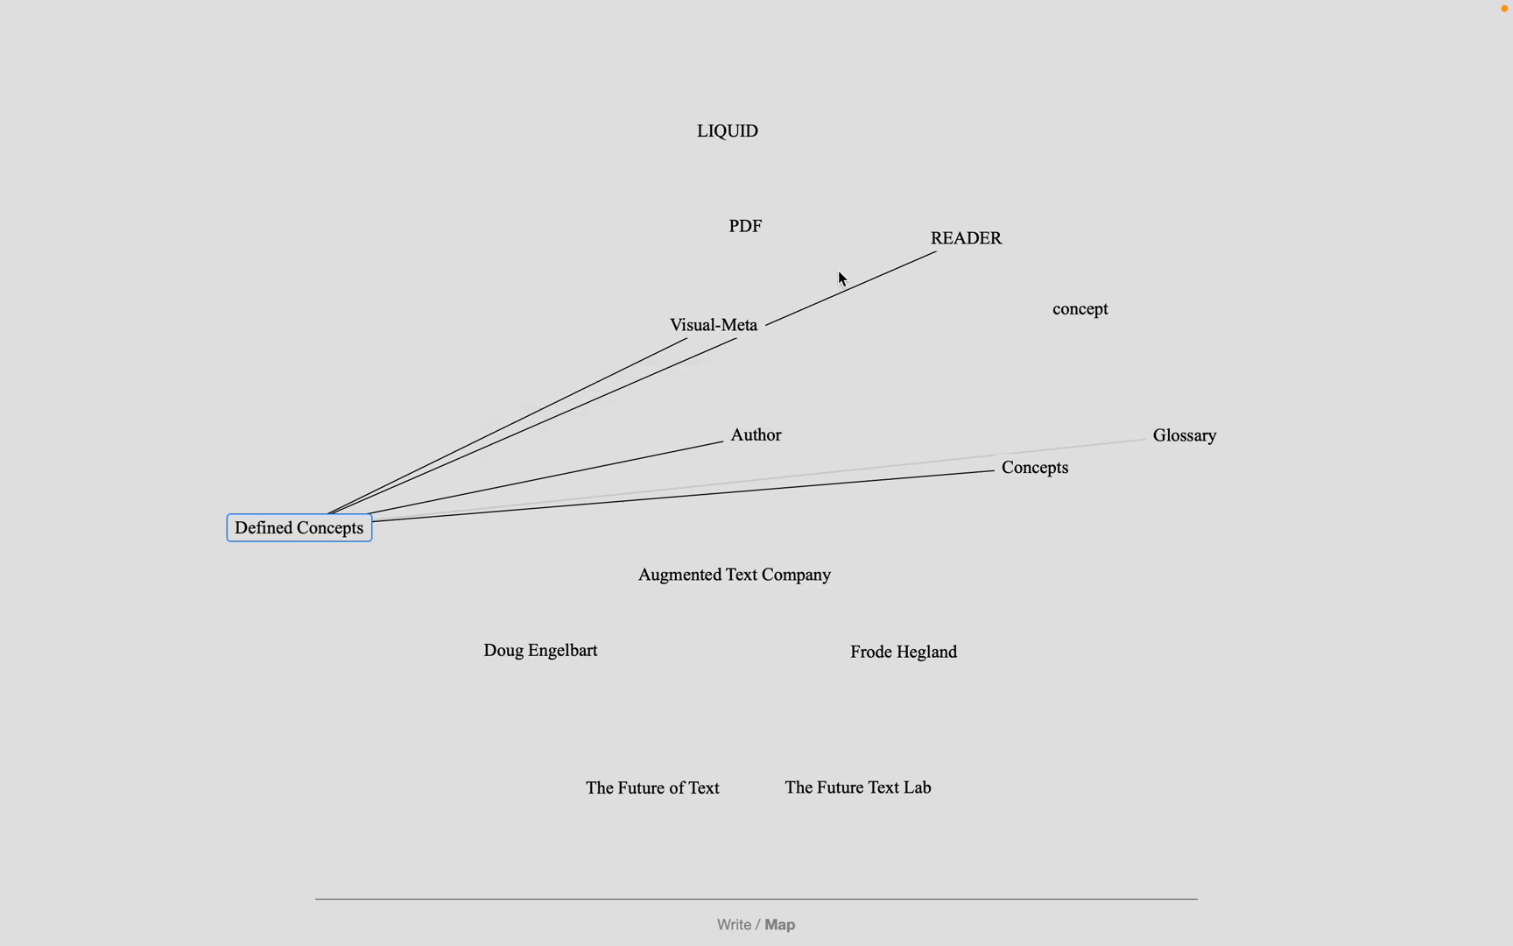
pyautogui.moveTo(838, 267)
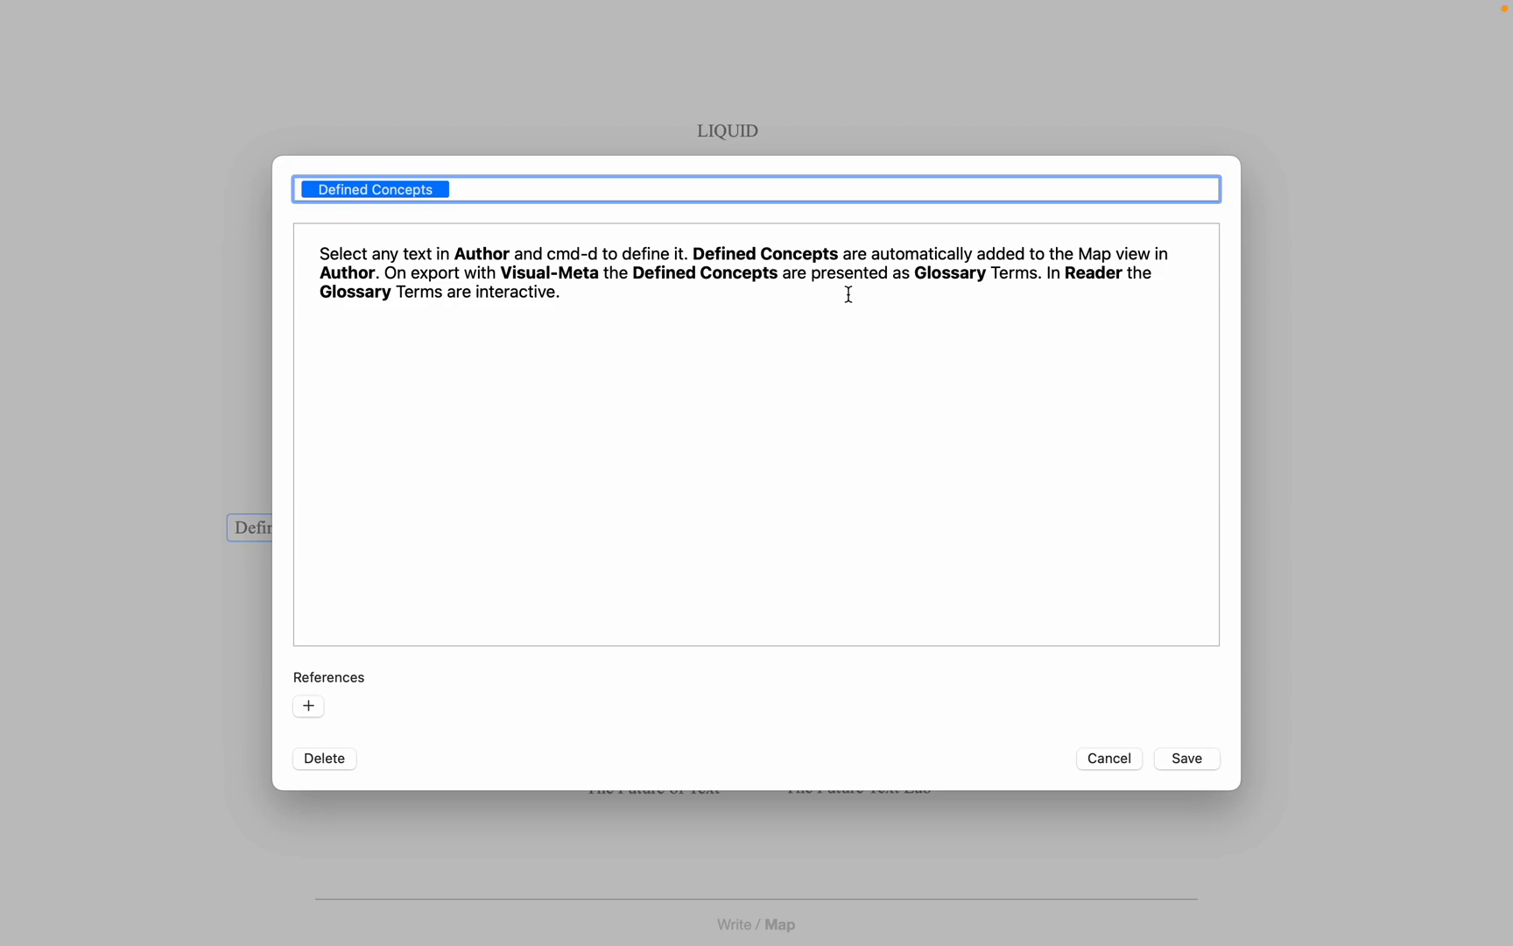
pyautogui.moveTo(981, 513)
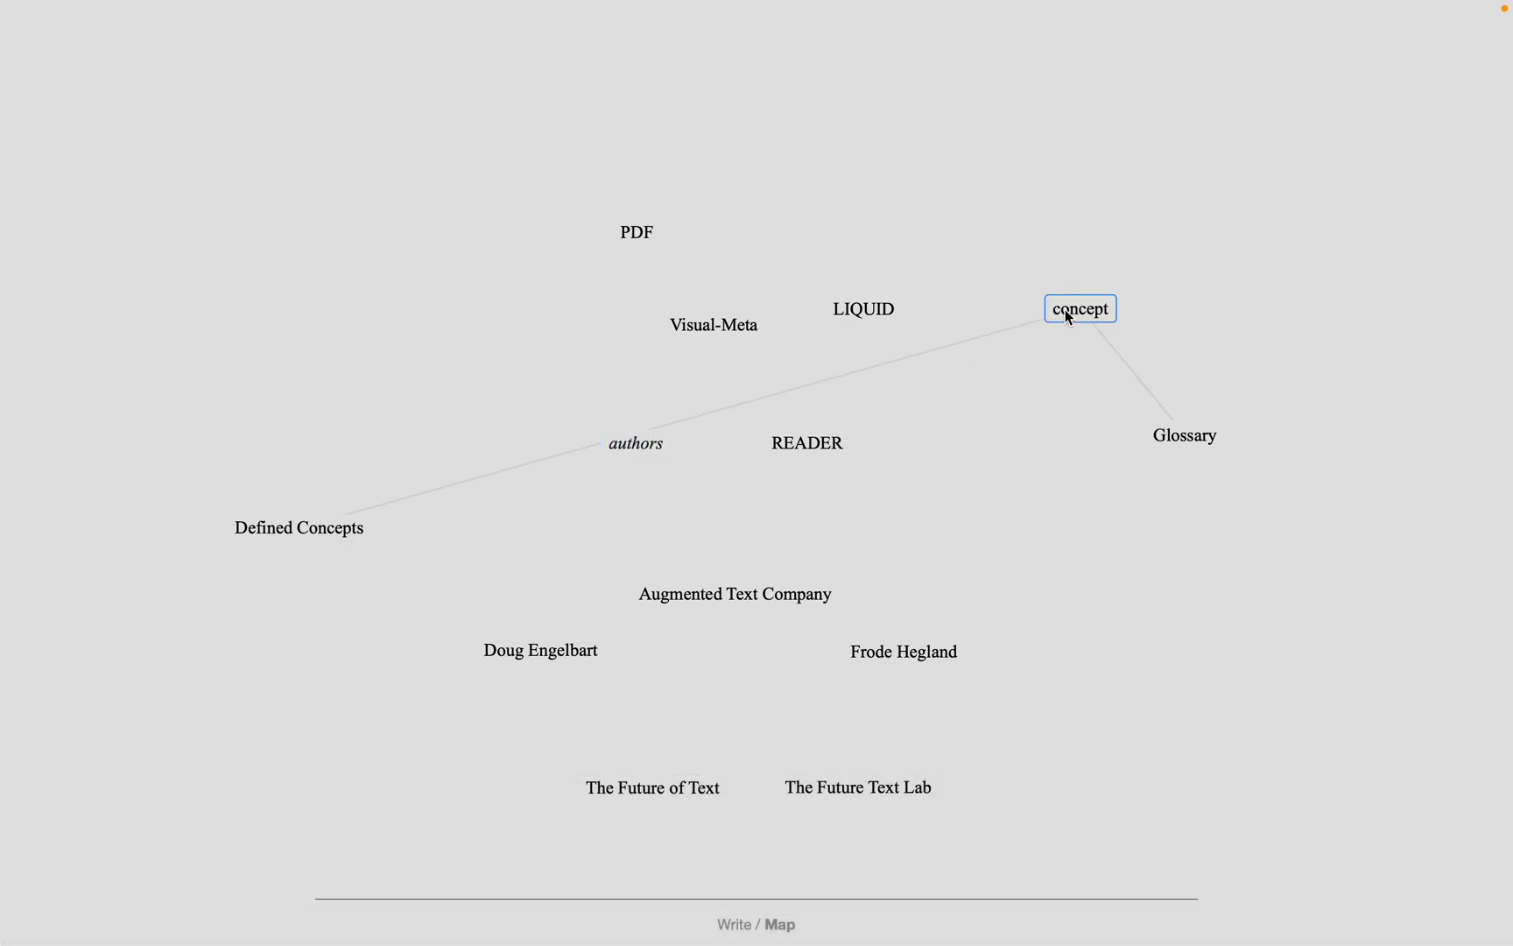
# Step: Delete the concept node's definition and confirm with OK
pyautogui.click(323, 758)
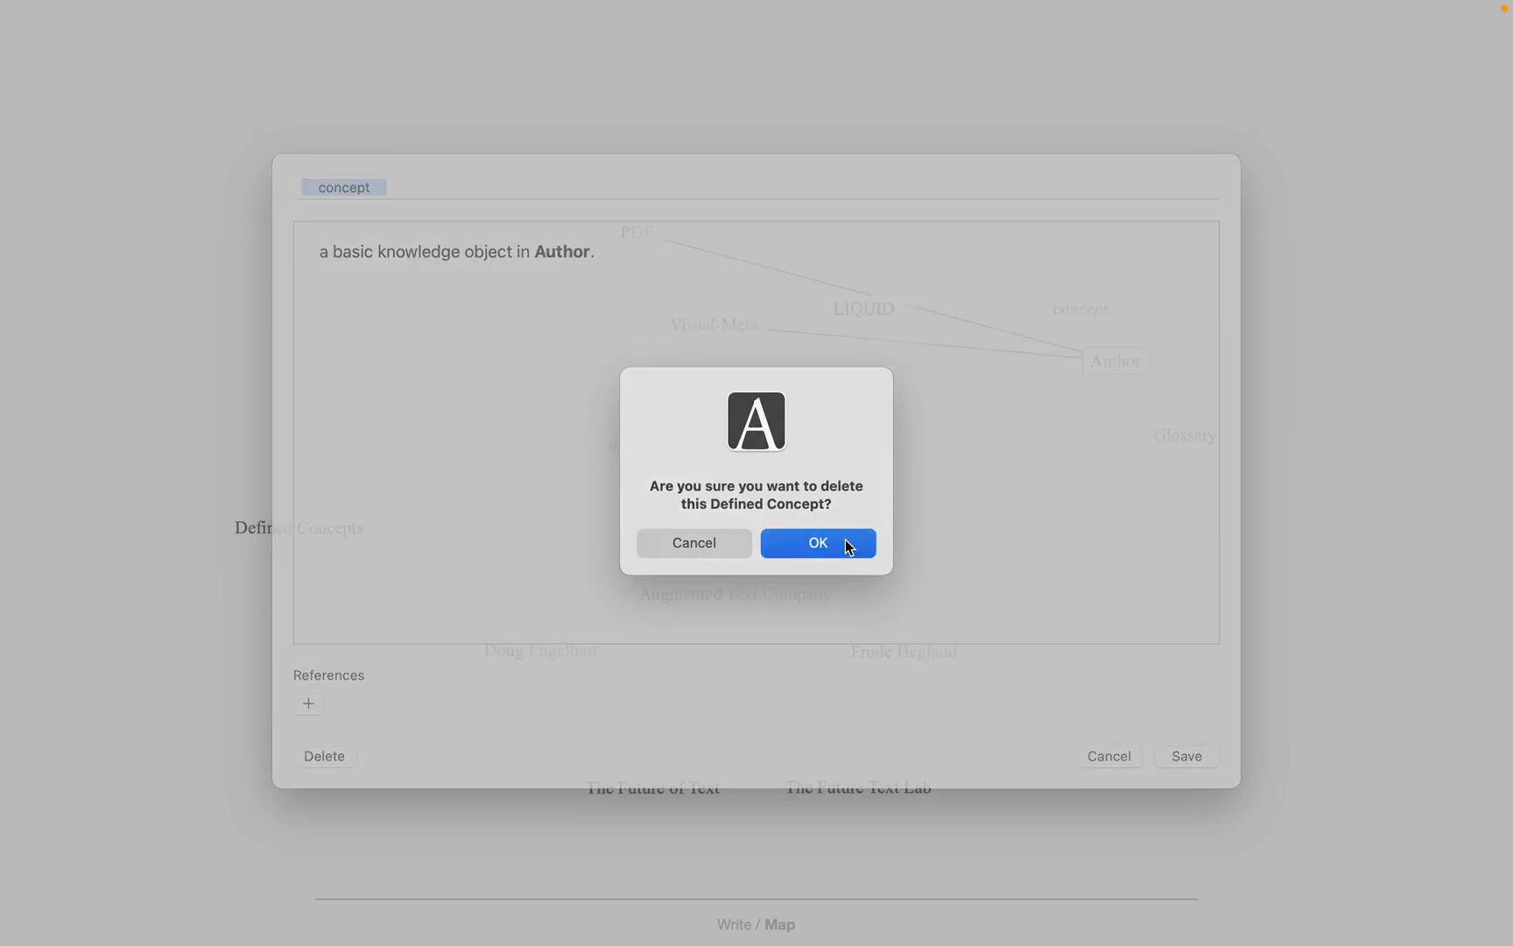
pyautogui.click(818, 543)
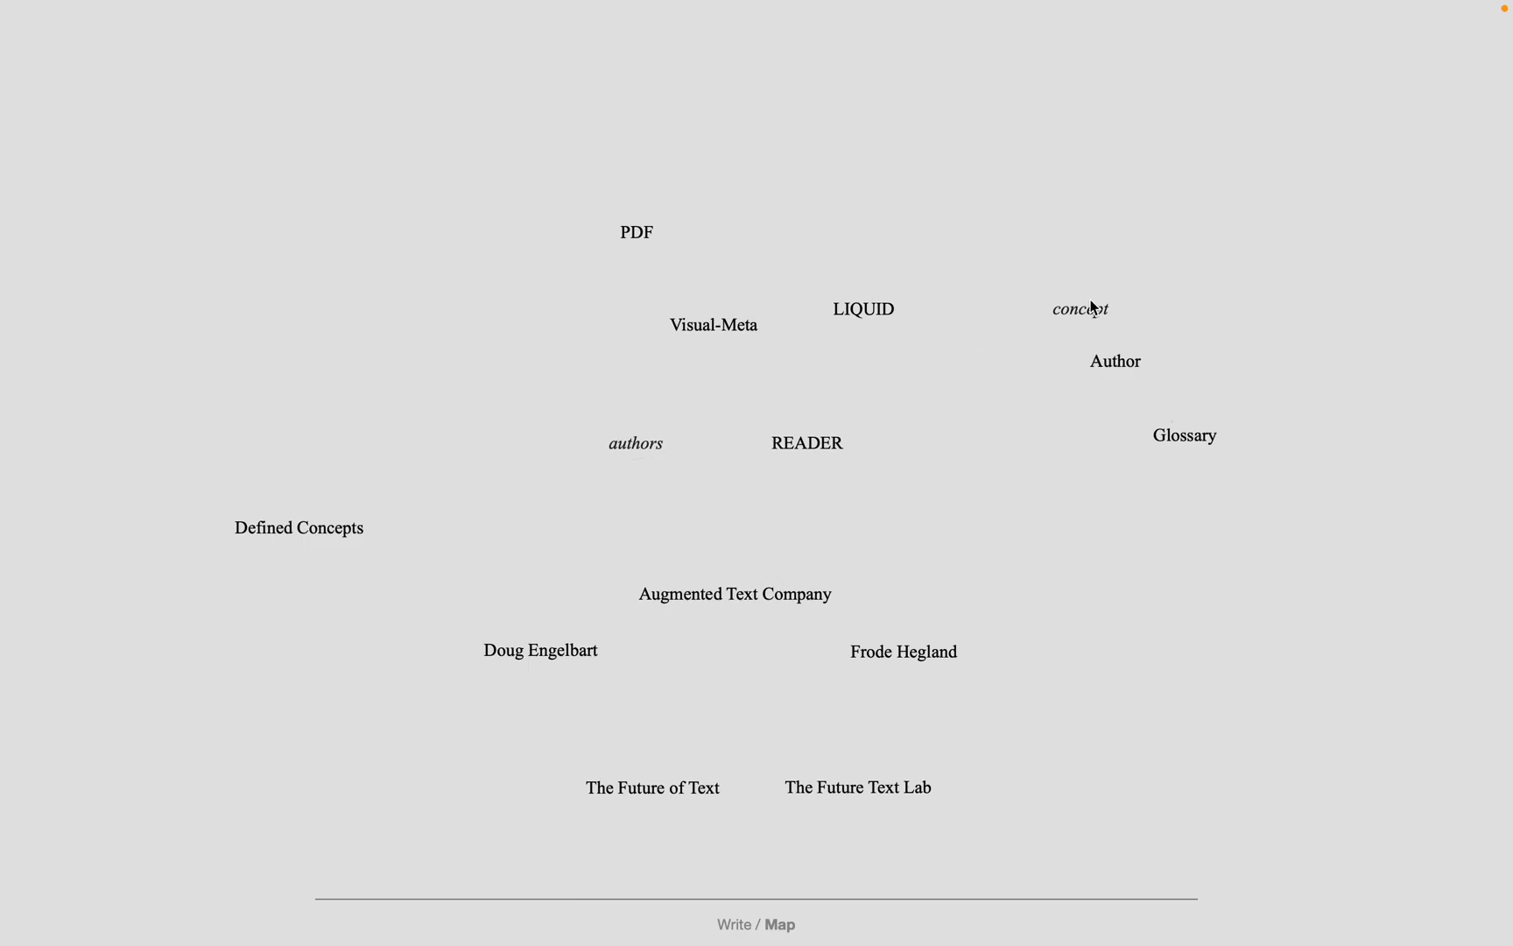
# Step: Select the concept node, then return to the Write view at Magic Margins
pyautogui.click(1080, 308)
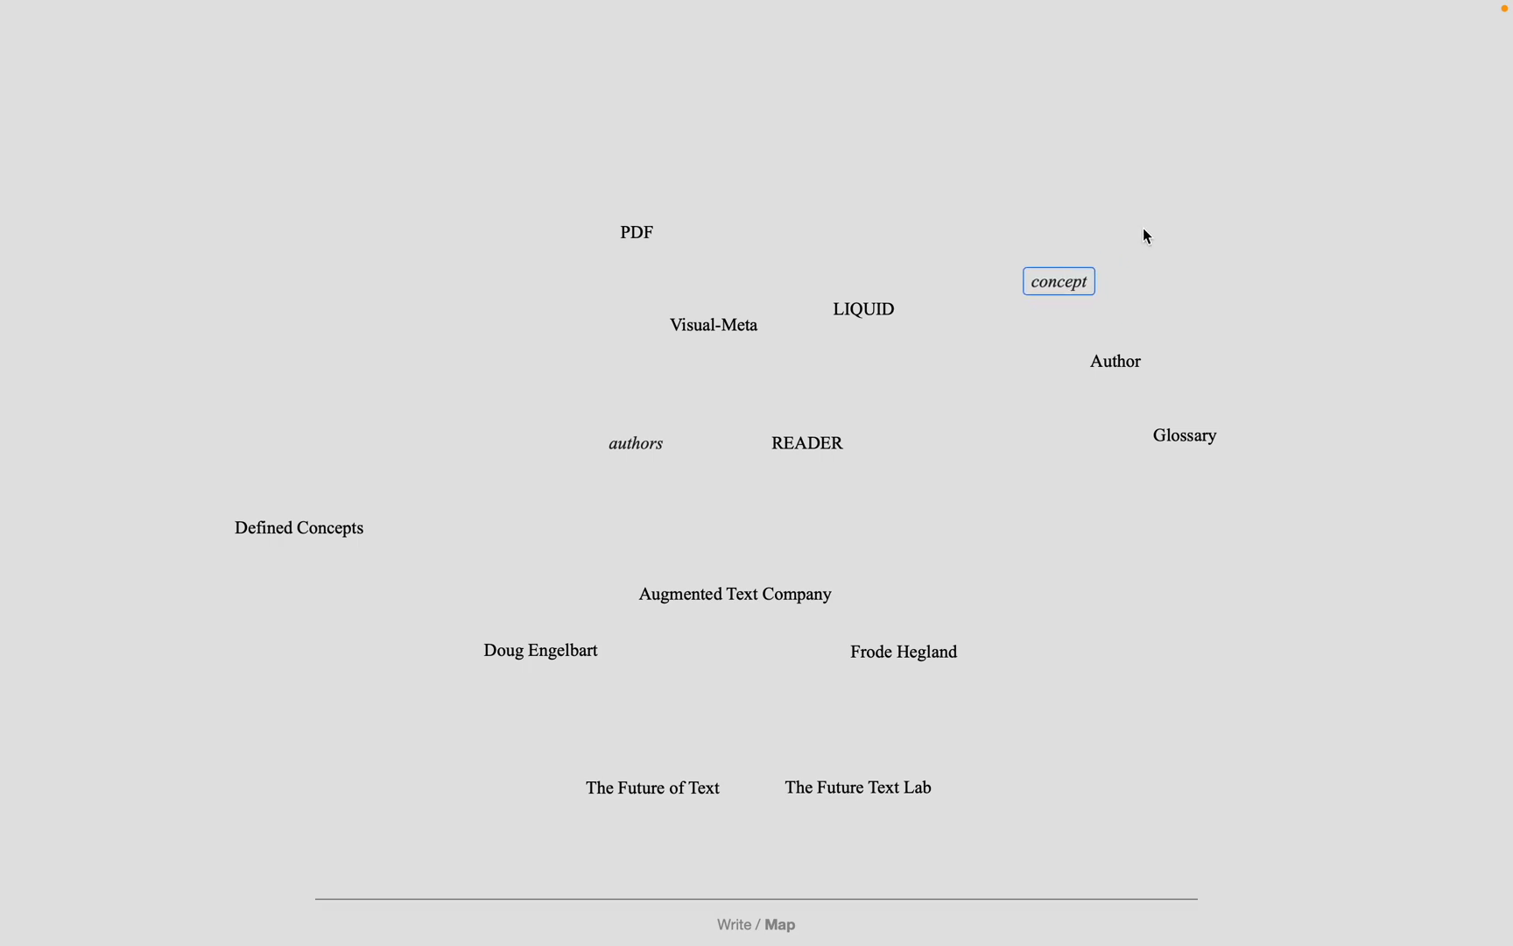
pyautogui.click(732, 923)
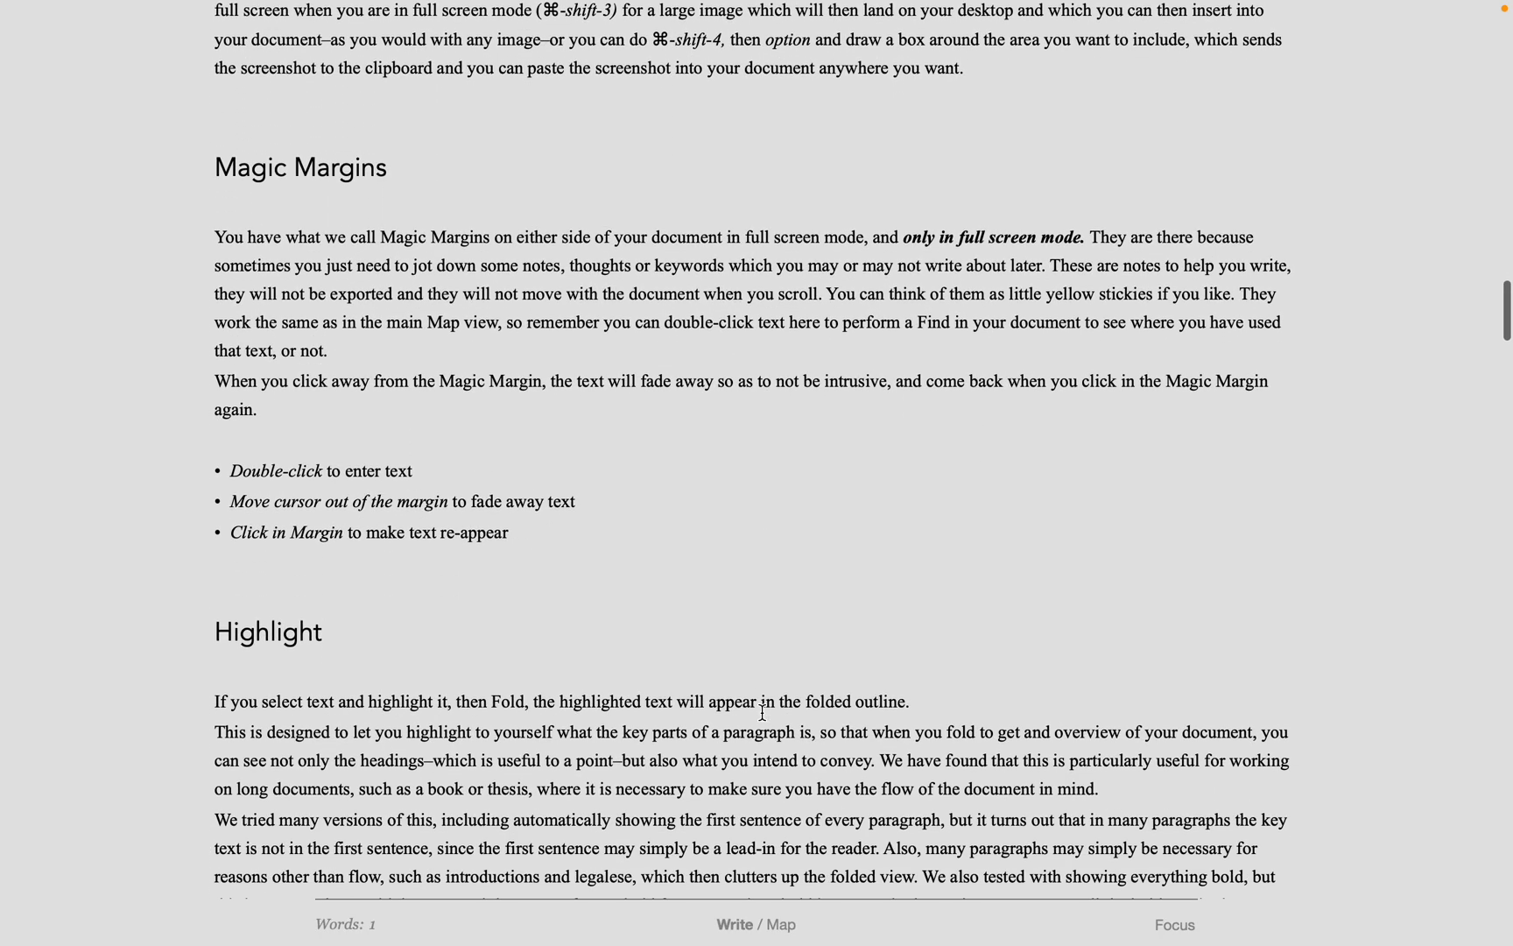
# Step: Add margin notes 'text in margin' left and 'another note' right, then scroll
pyautogui.scroll(-3)
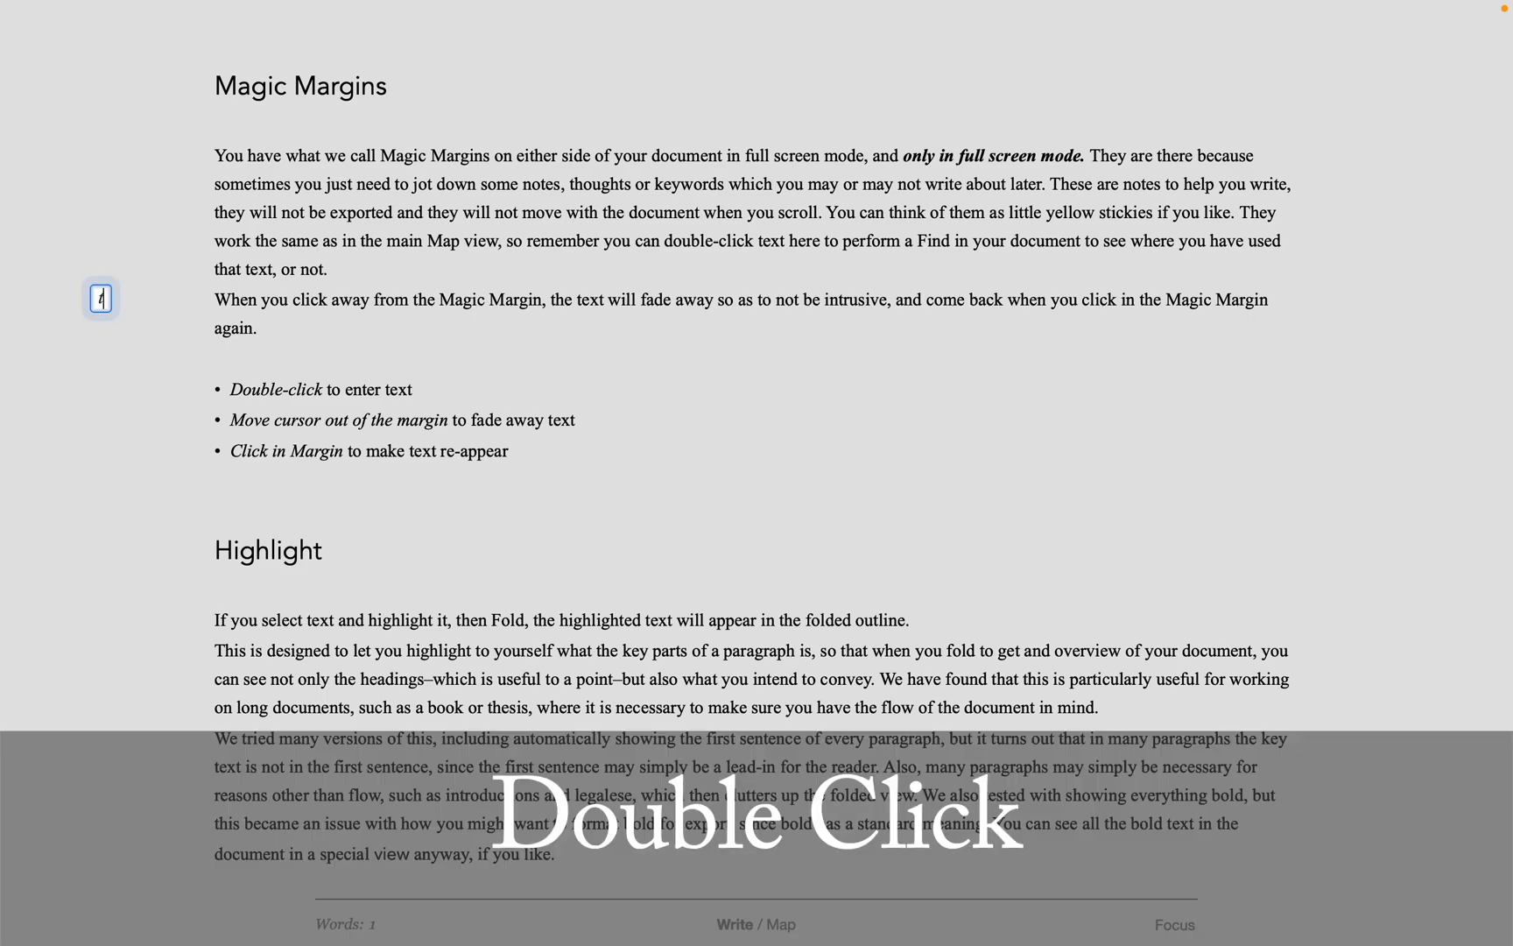
pyautogui.write('text in margin')
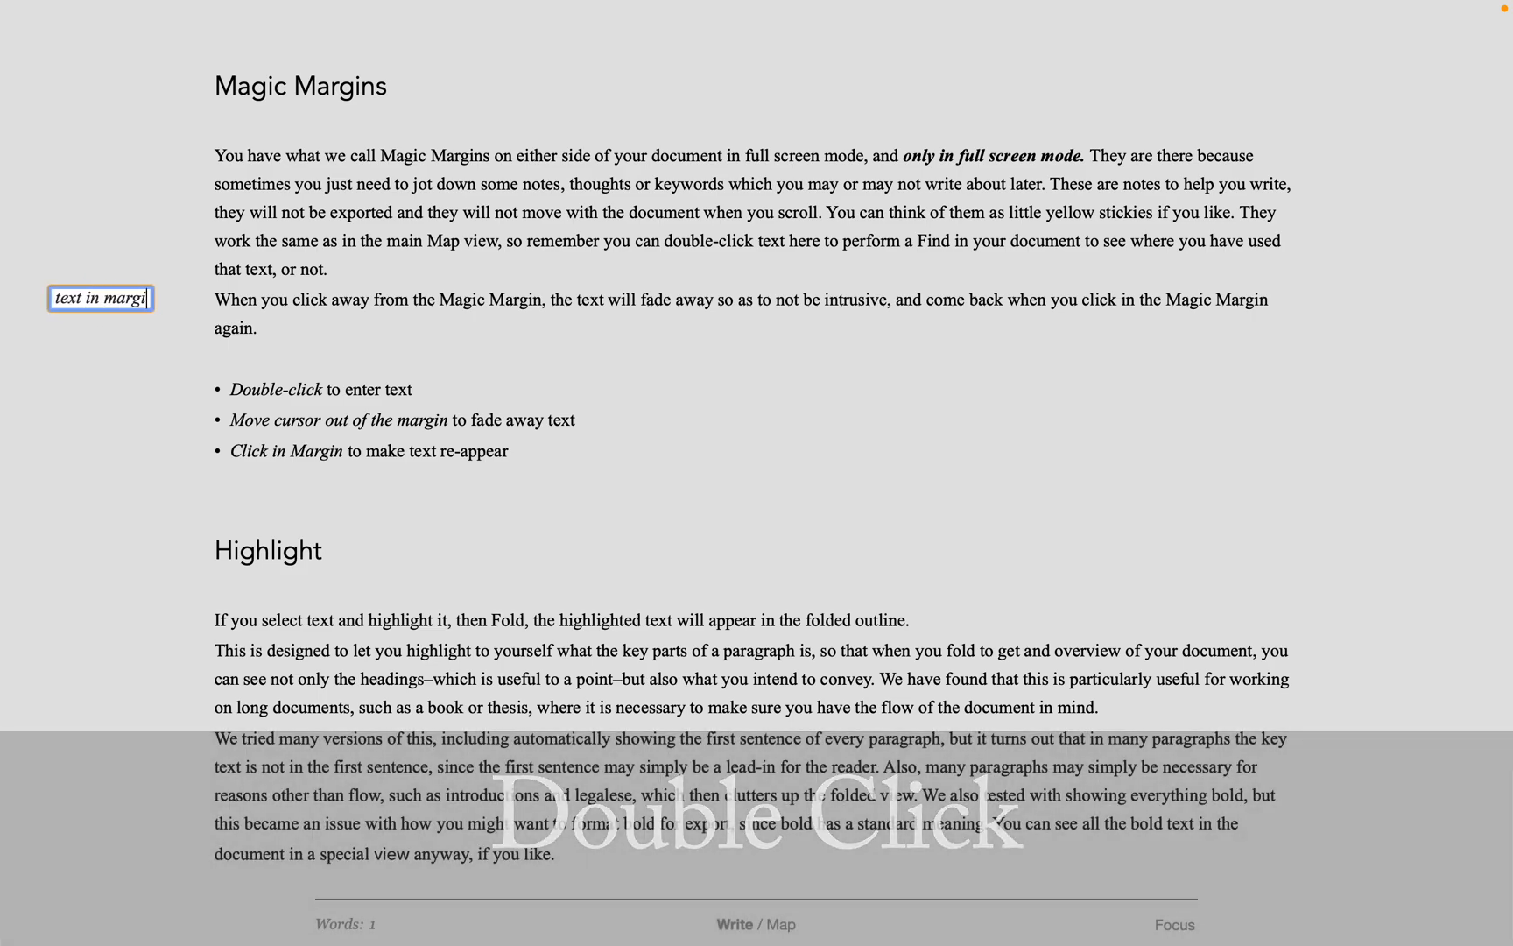
pyautogui.click(1418, 494)
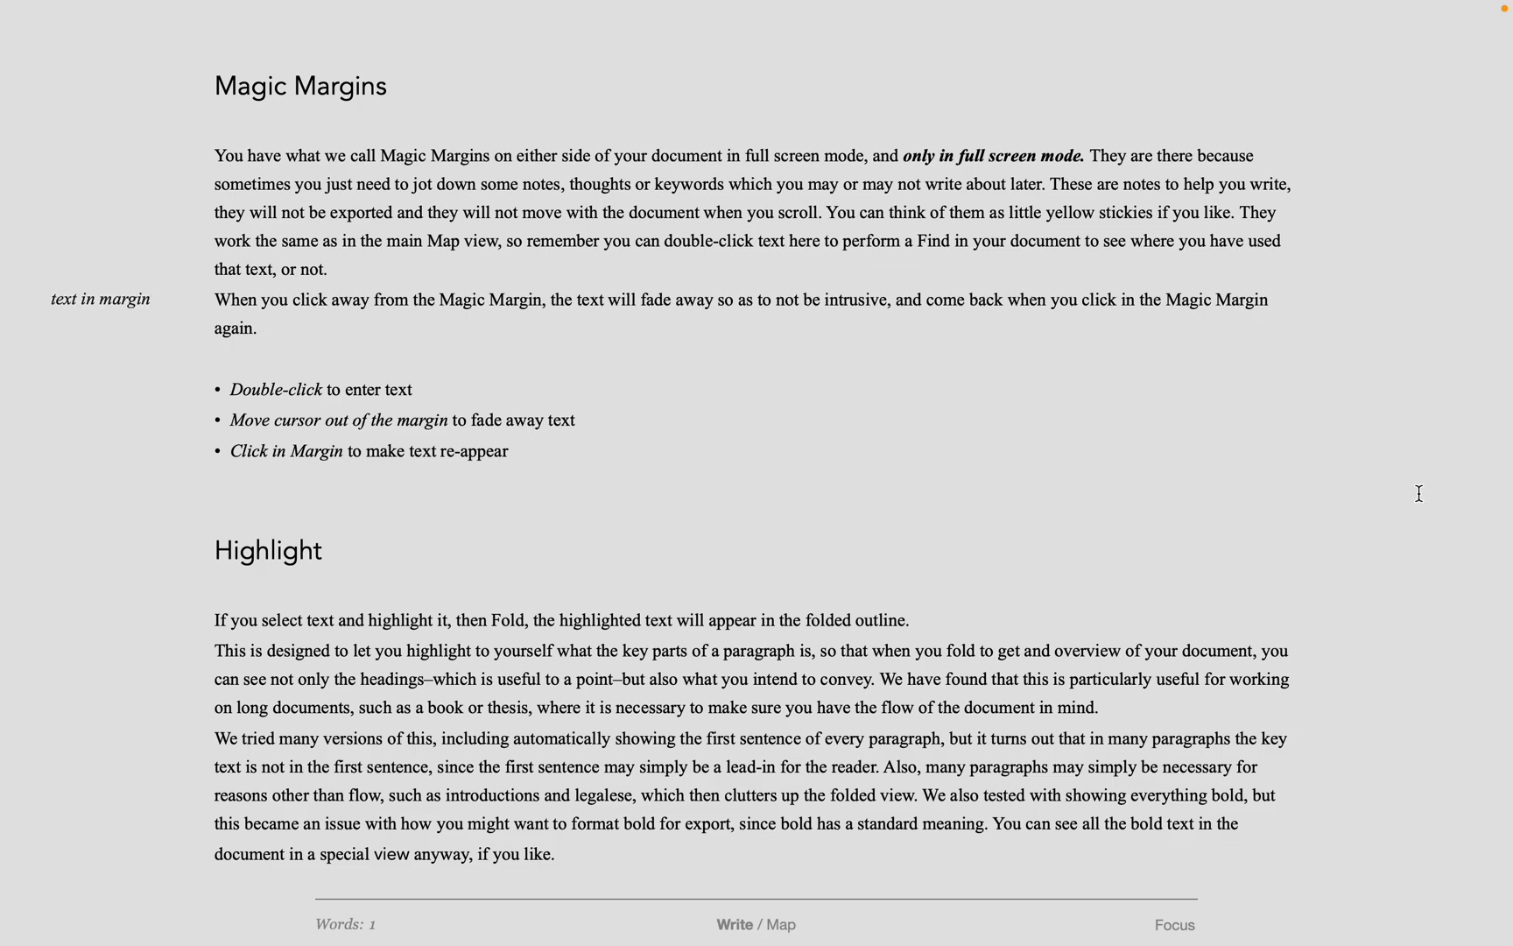
pyautogui.write('another note')
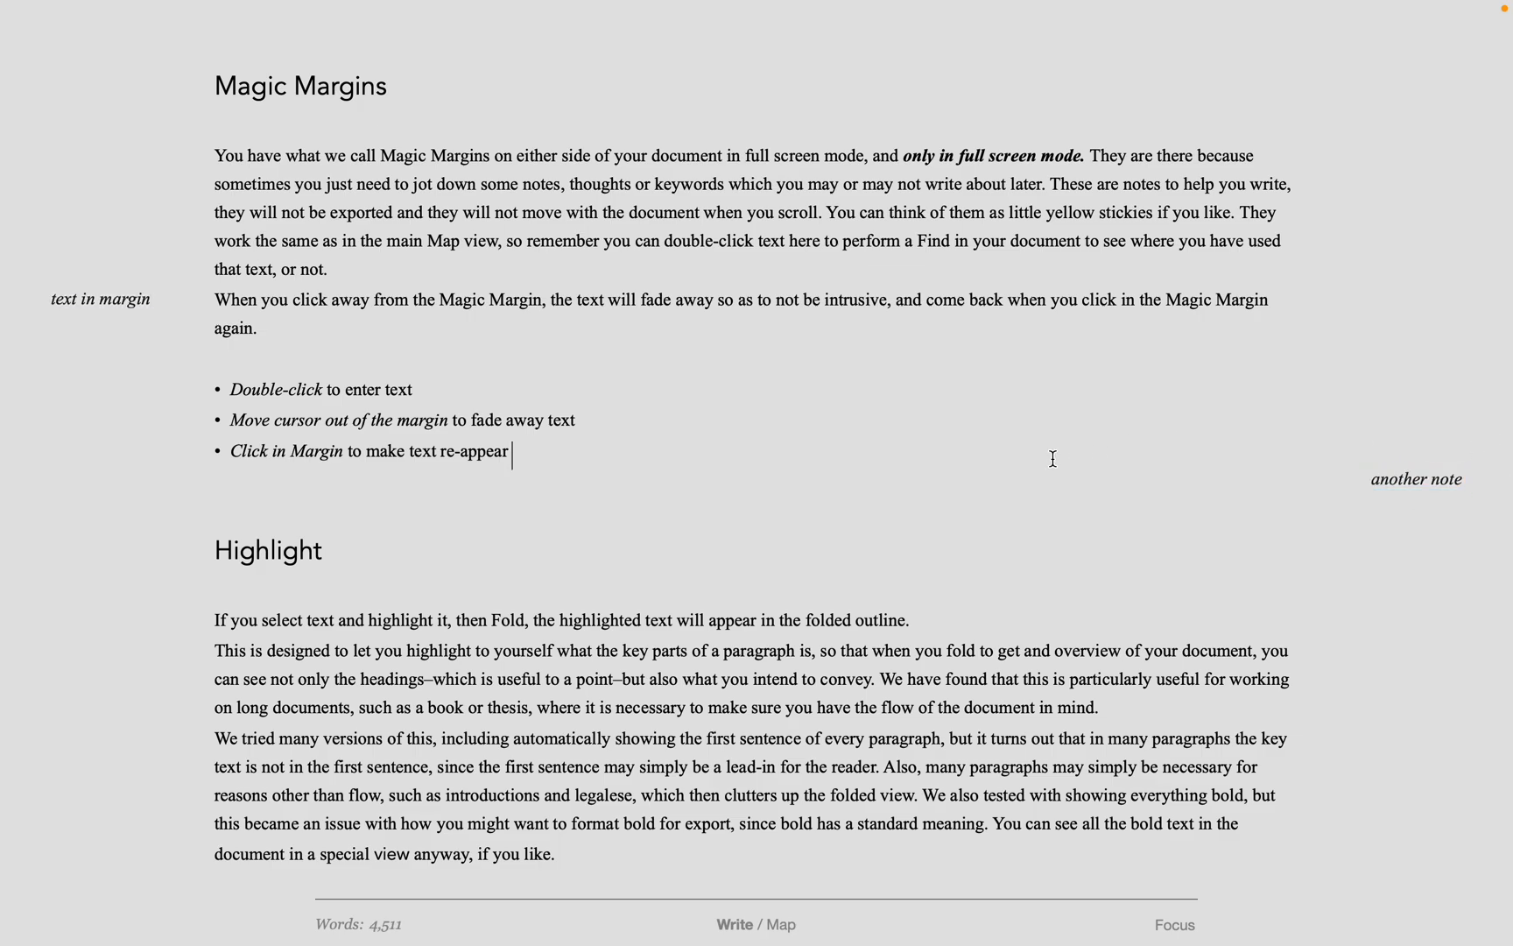
pyautogui.scroll(-3)
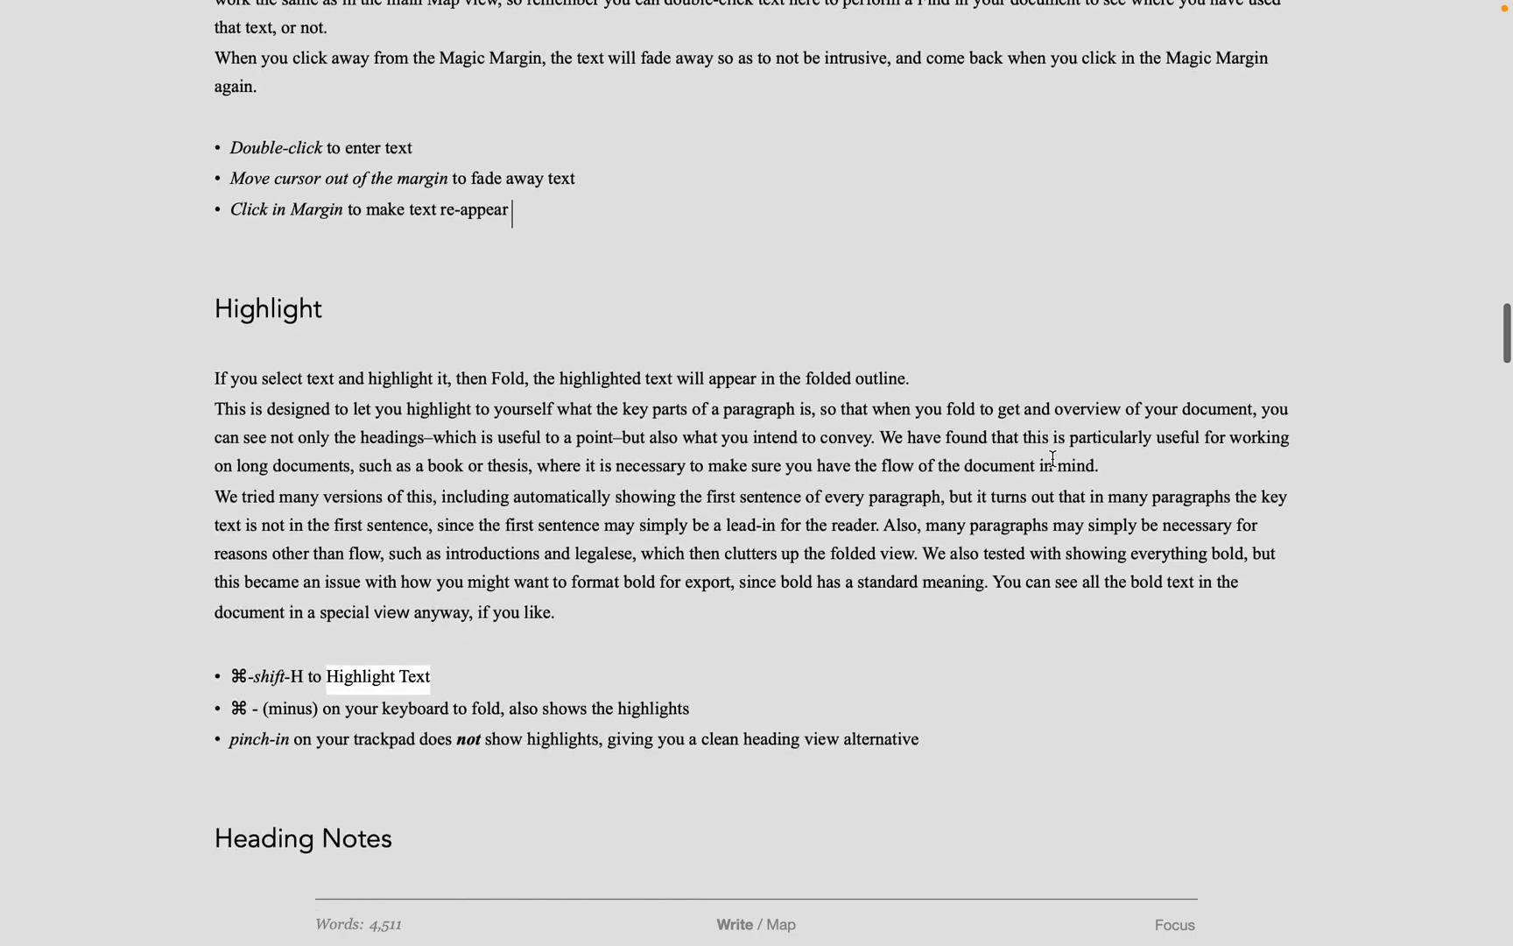
pyautogui.scroll(-3)
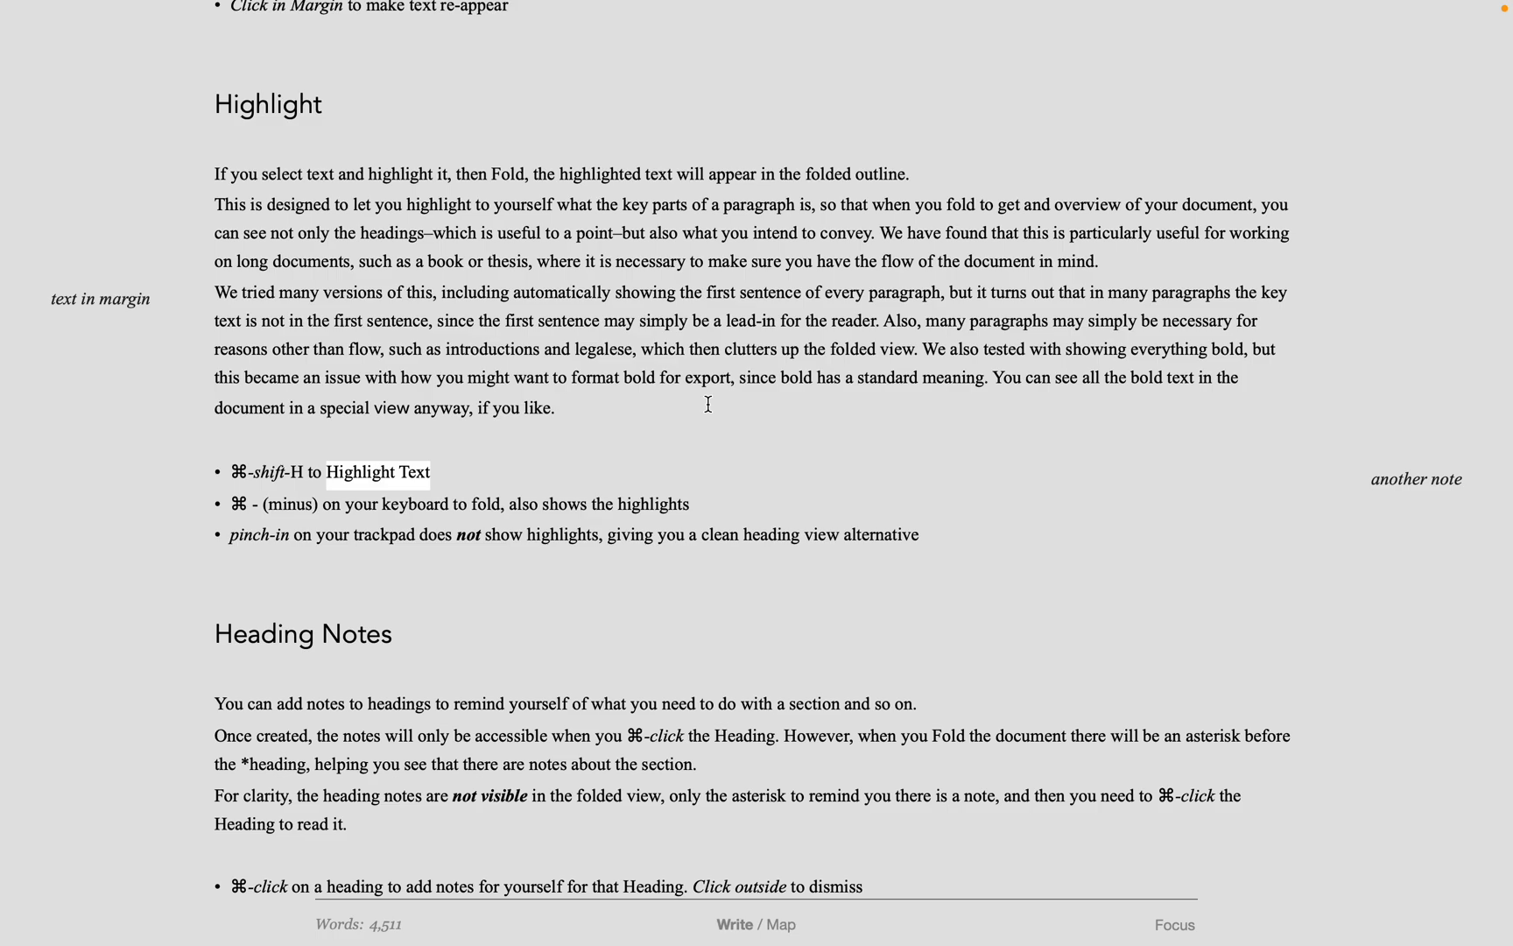
pyautogui.scroll(3)
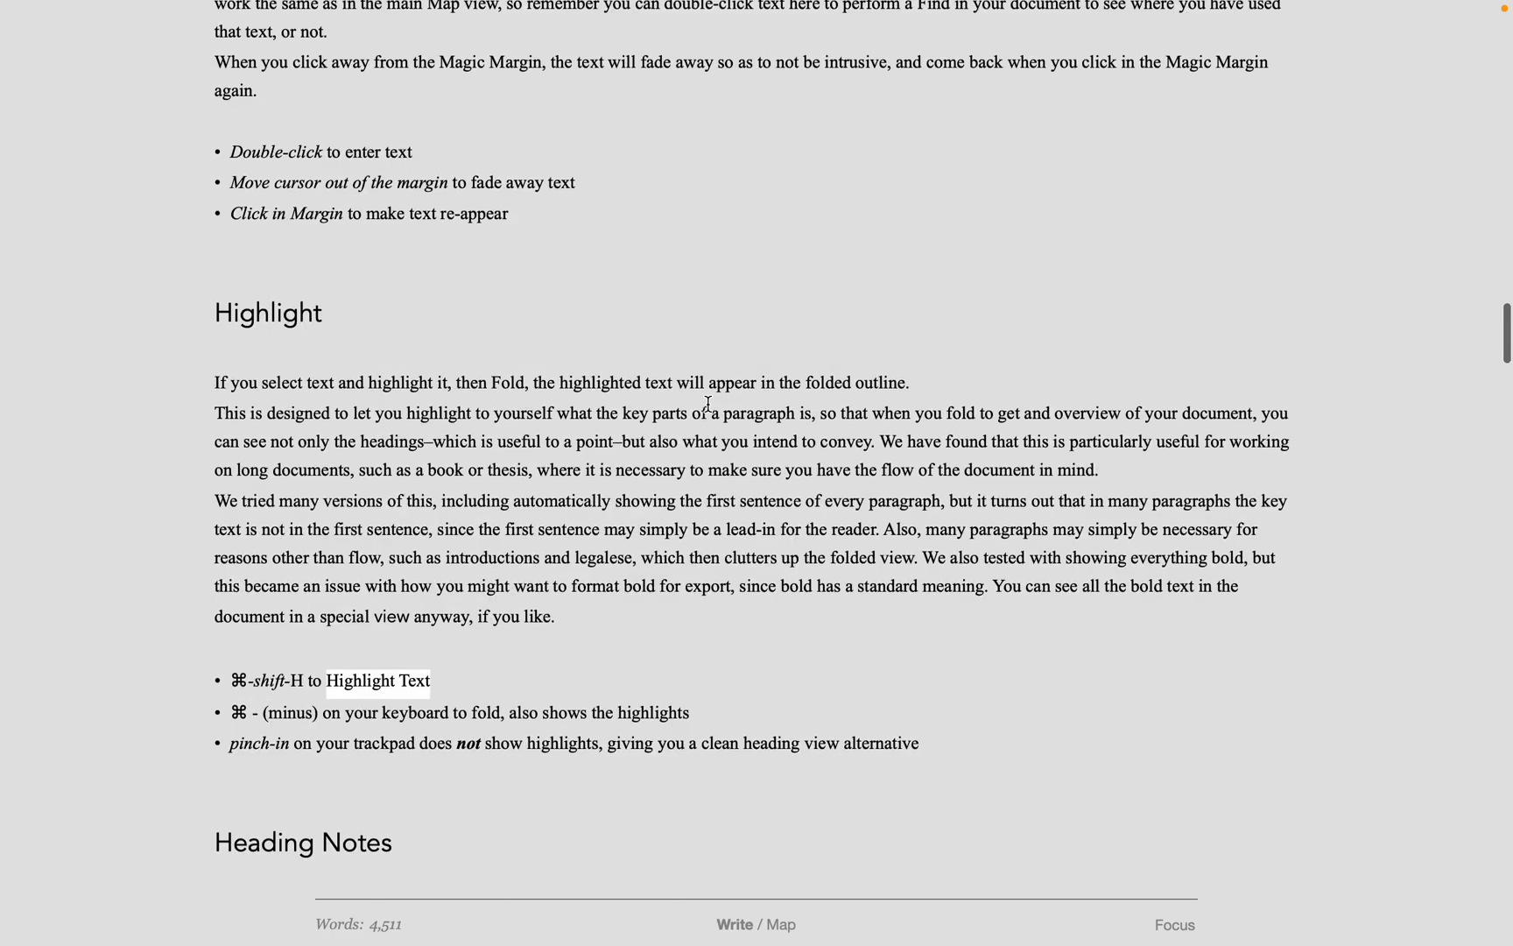
pyautogui.scroll(-3)
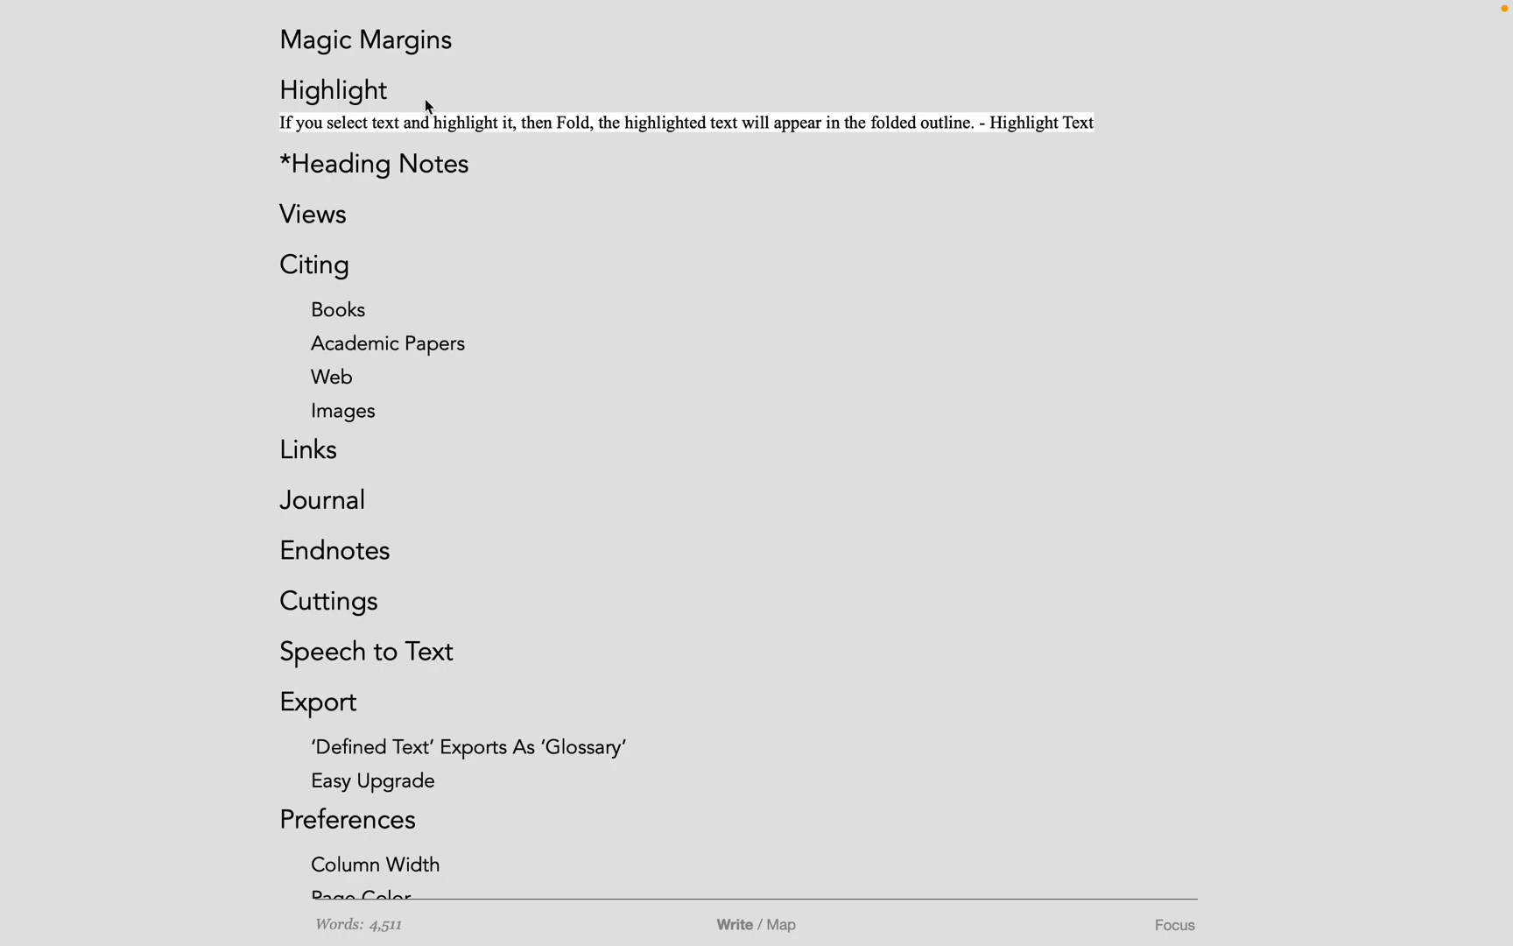
pyautogui.moveTo(358, 99)
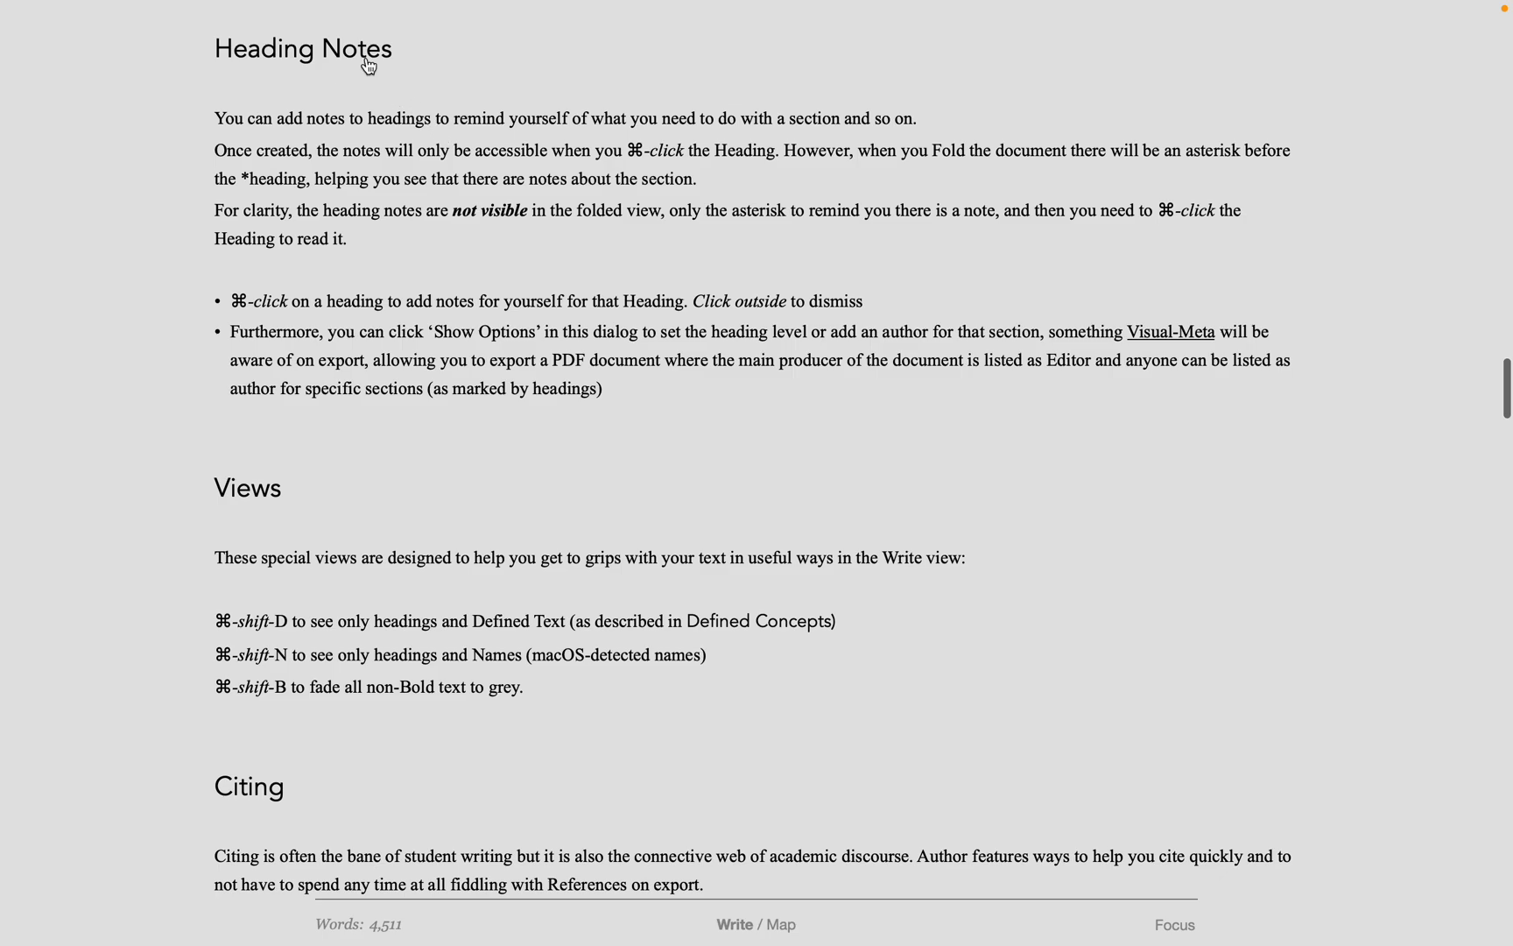
# Step: Open the Heading Notes popover showing 'This is a heading note' and dismiss it
pyautogui.click(301, 49)
pyautogui.write('This is a heading note.')
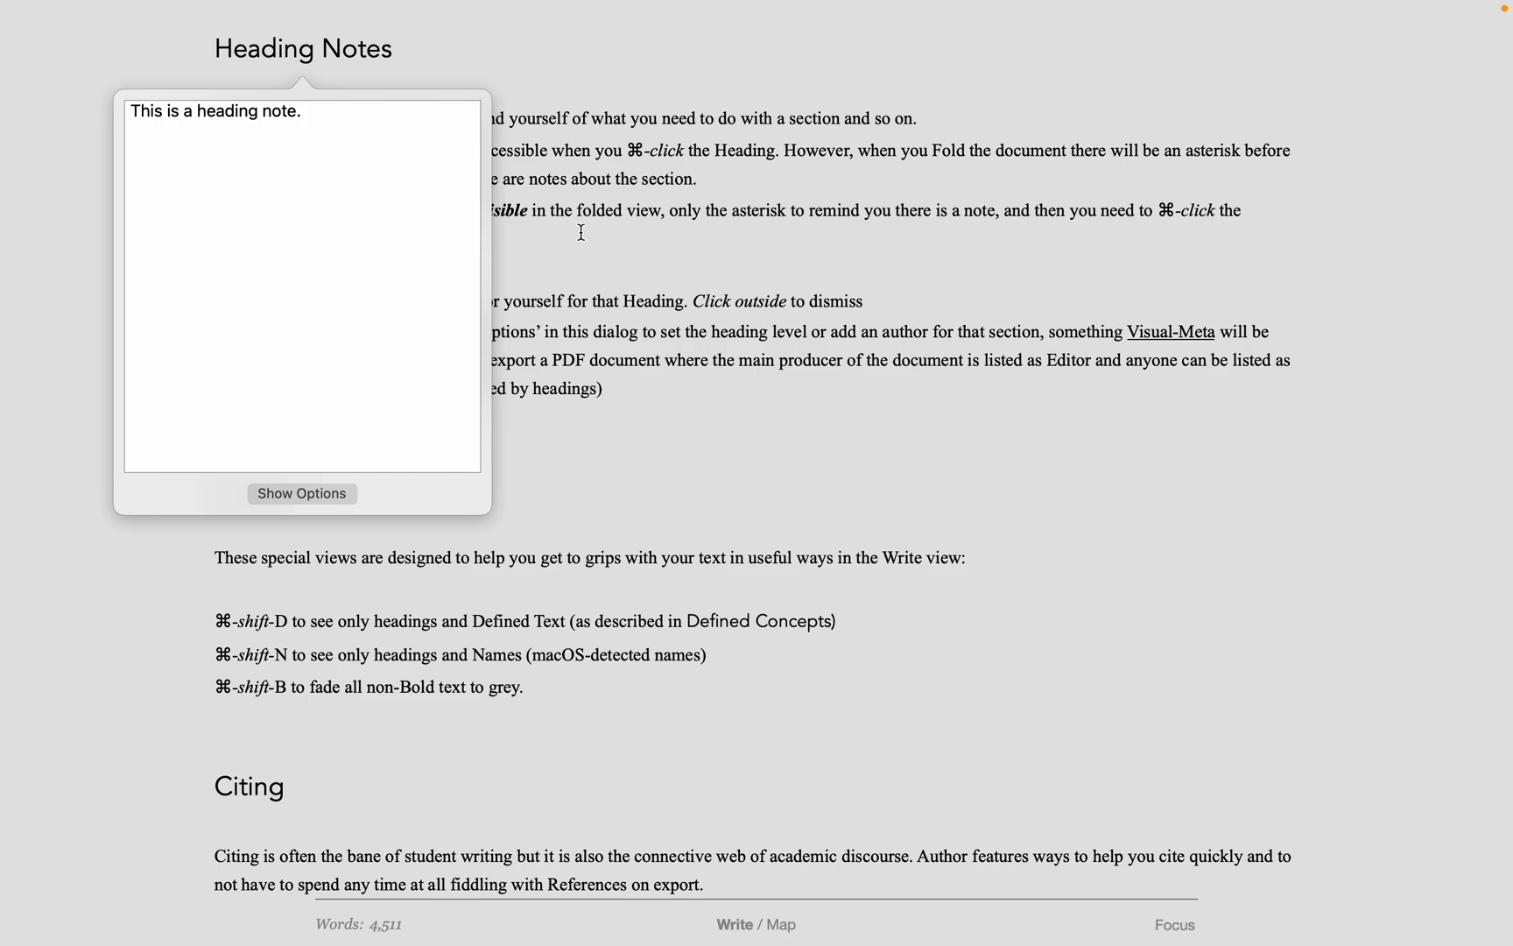
pyautogui.click(582, 237)
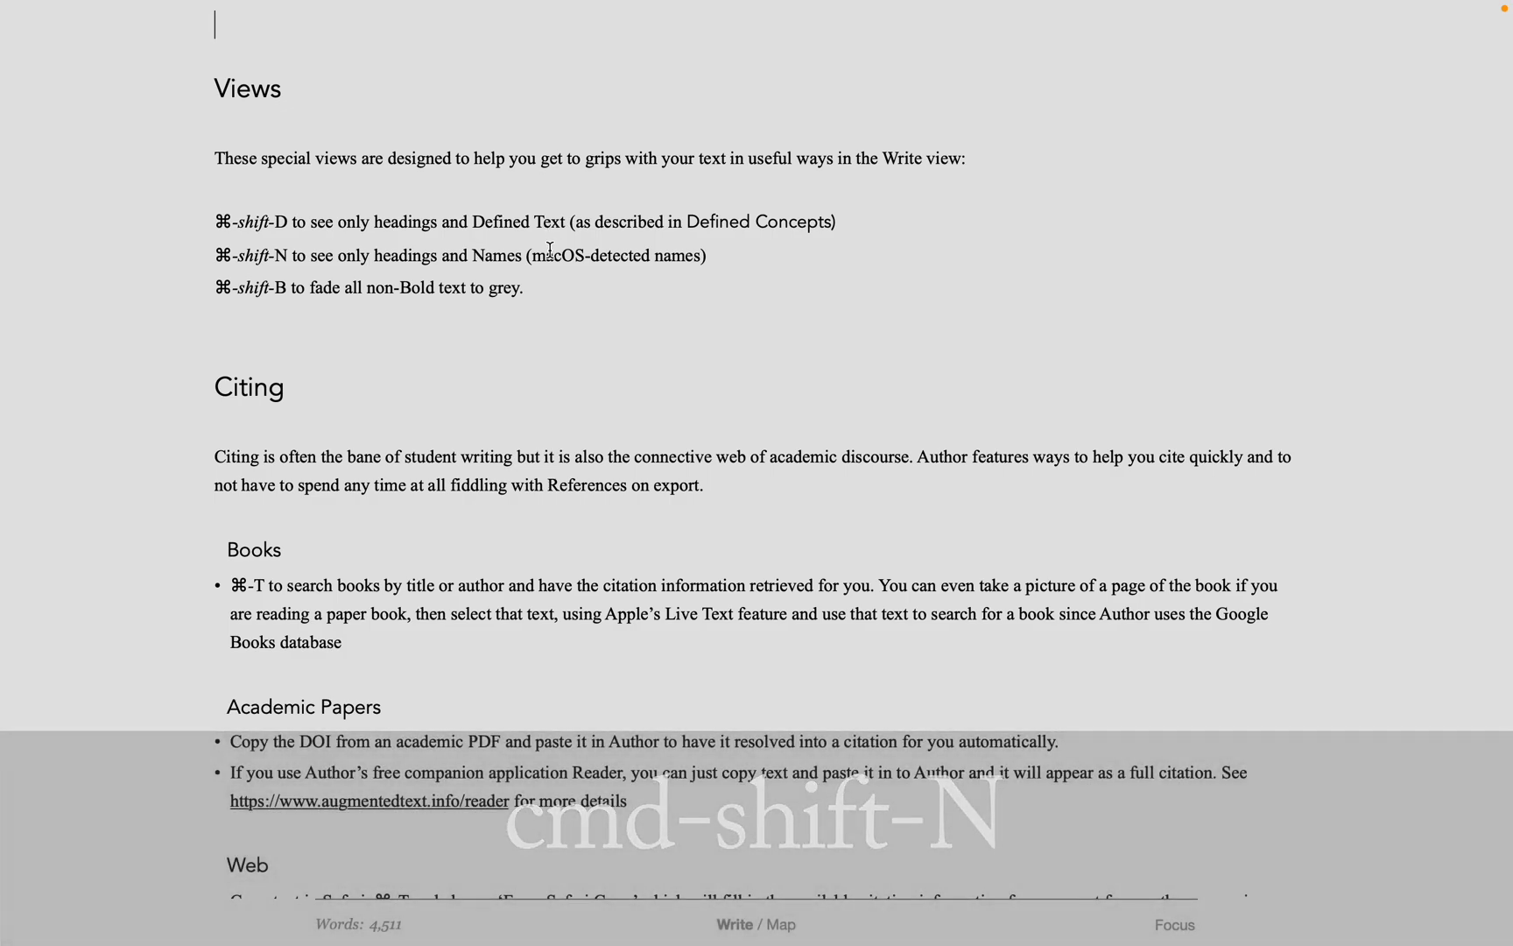
# Step: Fade all non-bold text to grey and scroll through the guide to review it
pyautogui.press('cmd+shift+n')
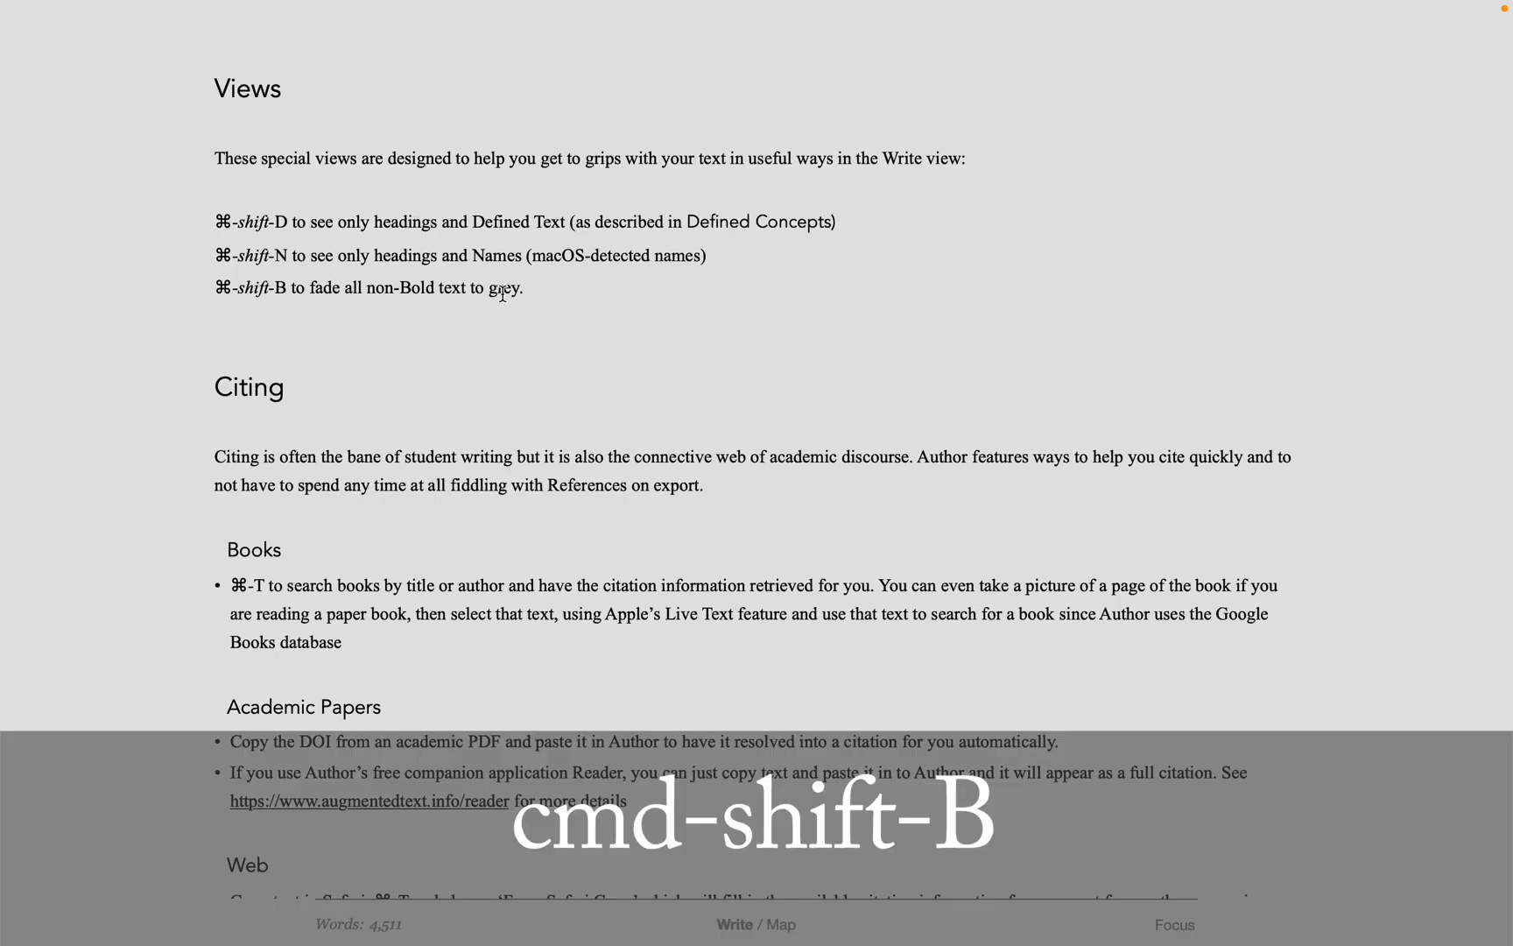
pyautogui.scroll(-3)
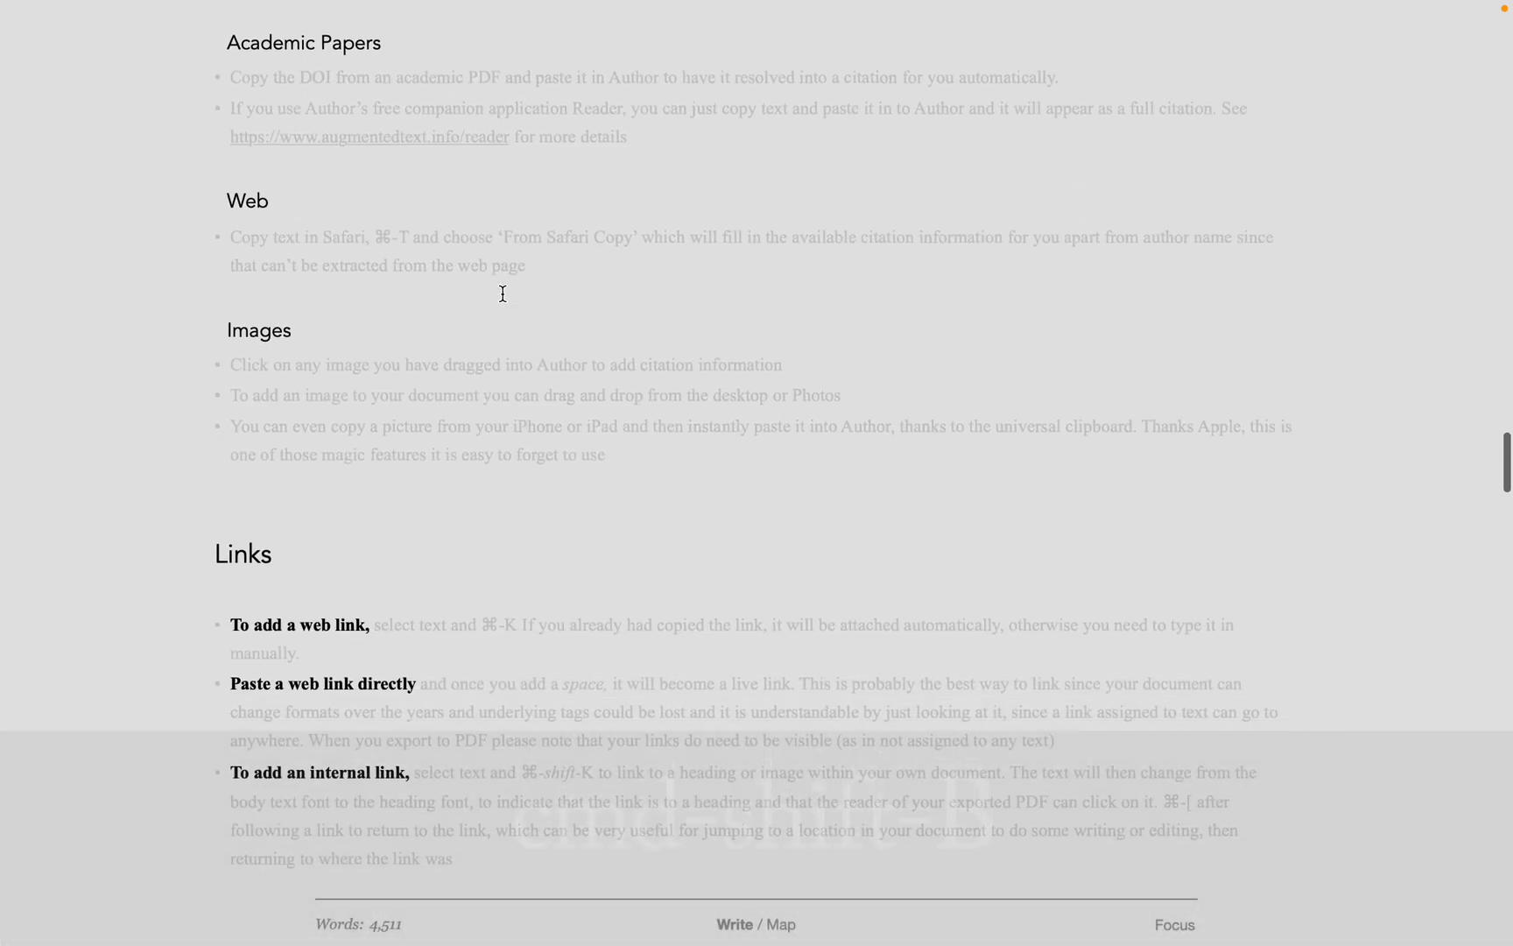
pyautogui.scroll(-3)
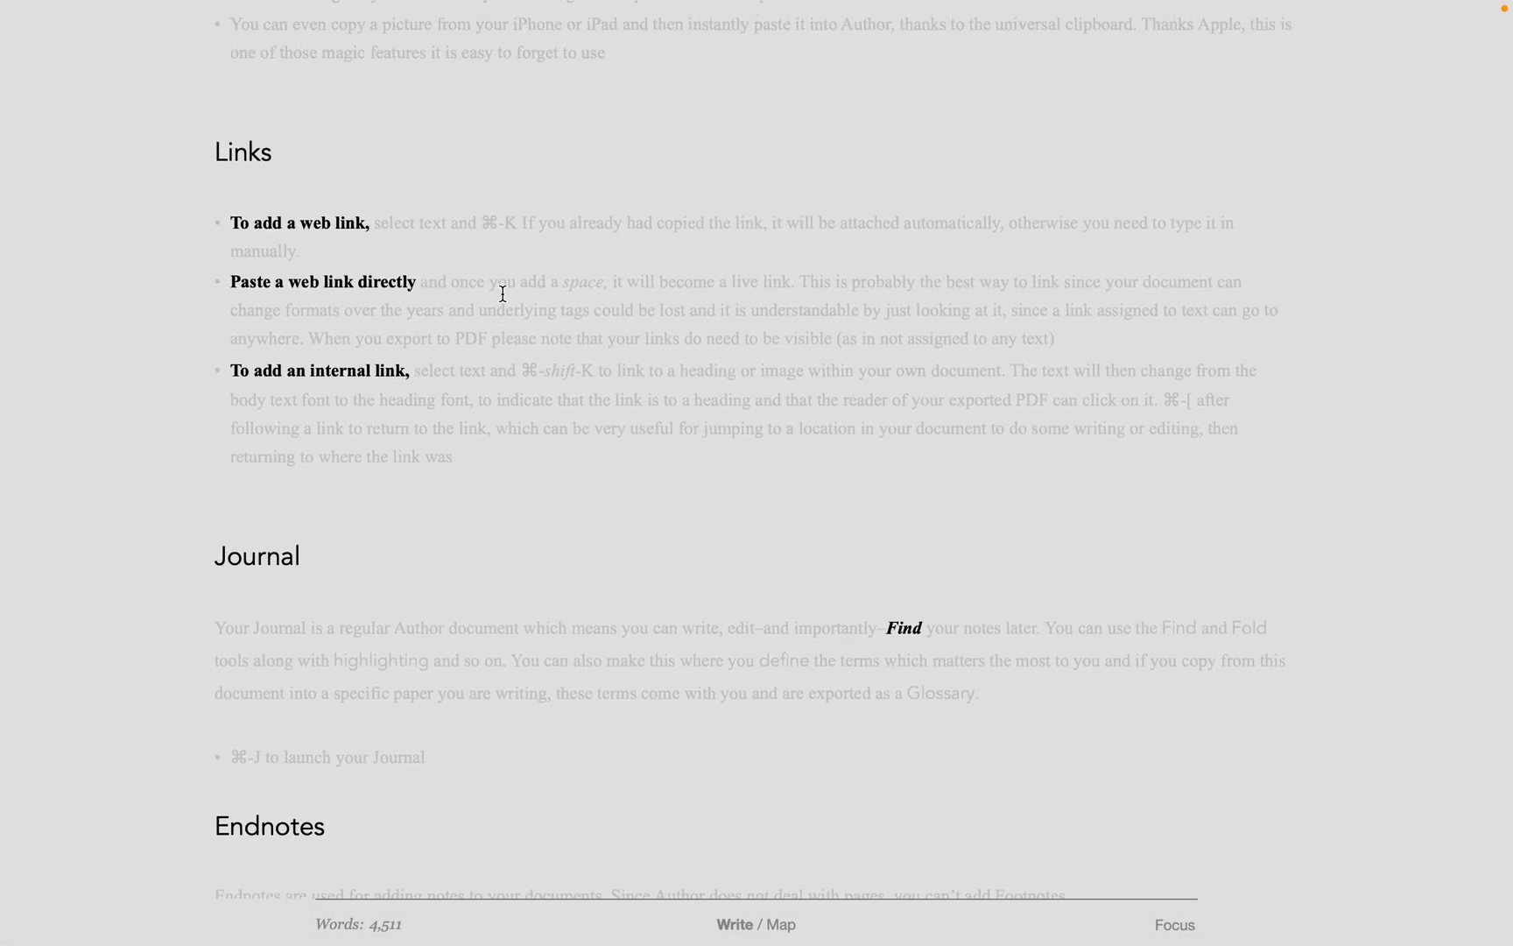
pyautogui.scroll(-3)
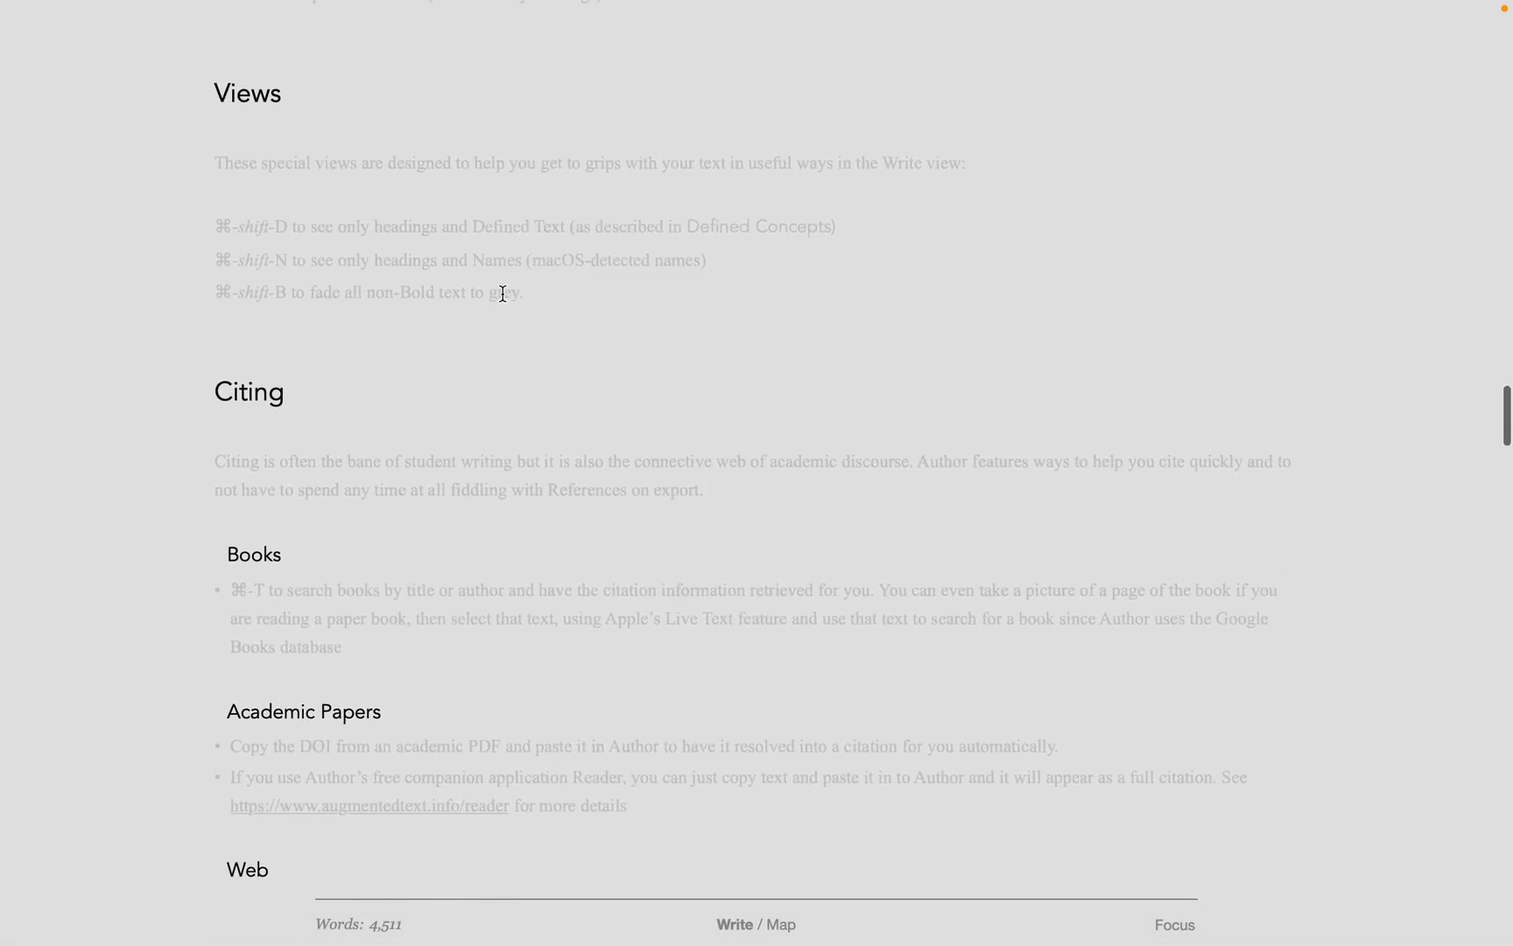
pyautogui.scroll(-3)
pyautogui.write('. The Extended Mind')
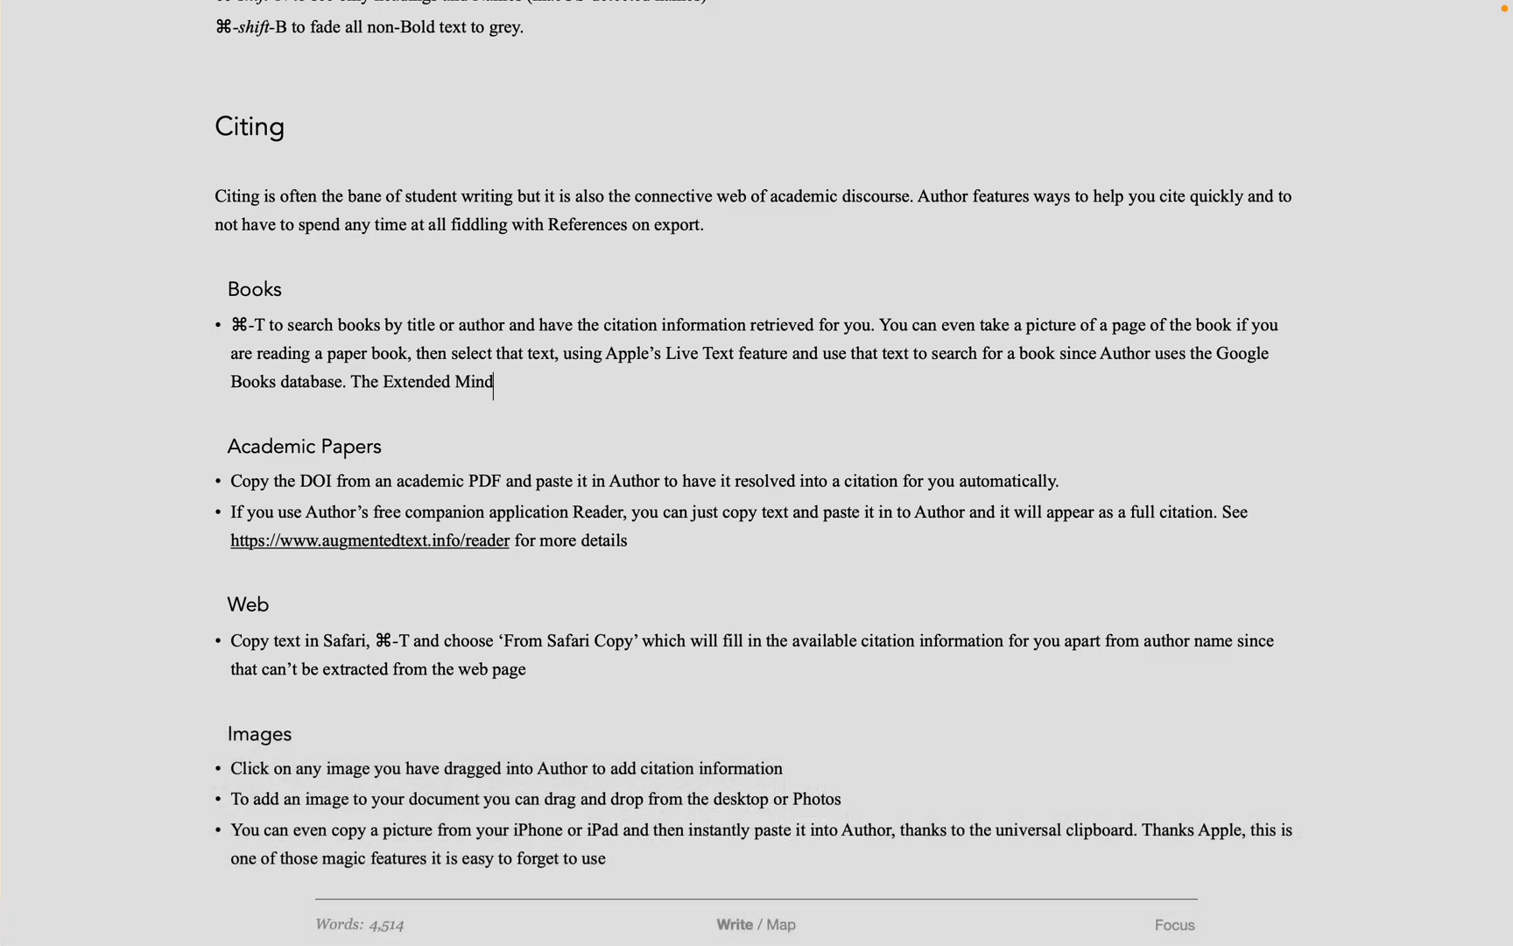
# Step: Cite The Extended Mind (Murphy Paul, 2021) at the end of the Books bullet, then add a full stop
pyautogui.moveTo(350, 381); pyautogui.dragTo(493, 381)
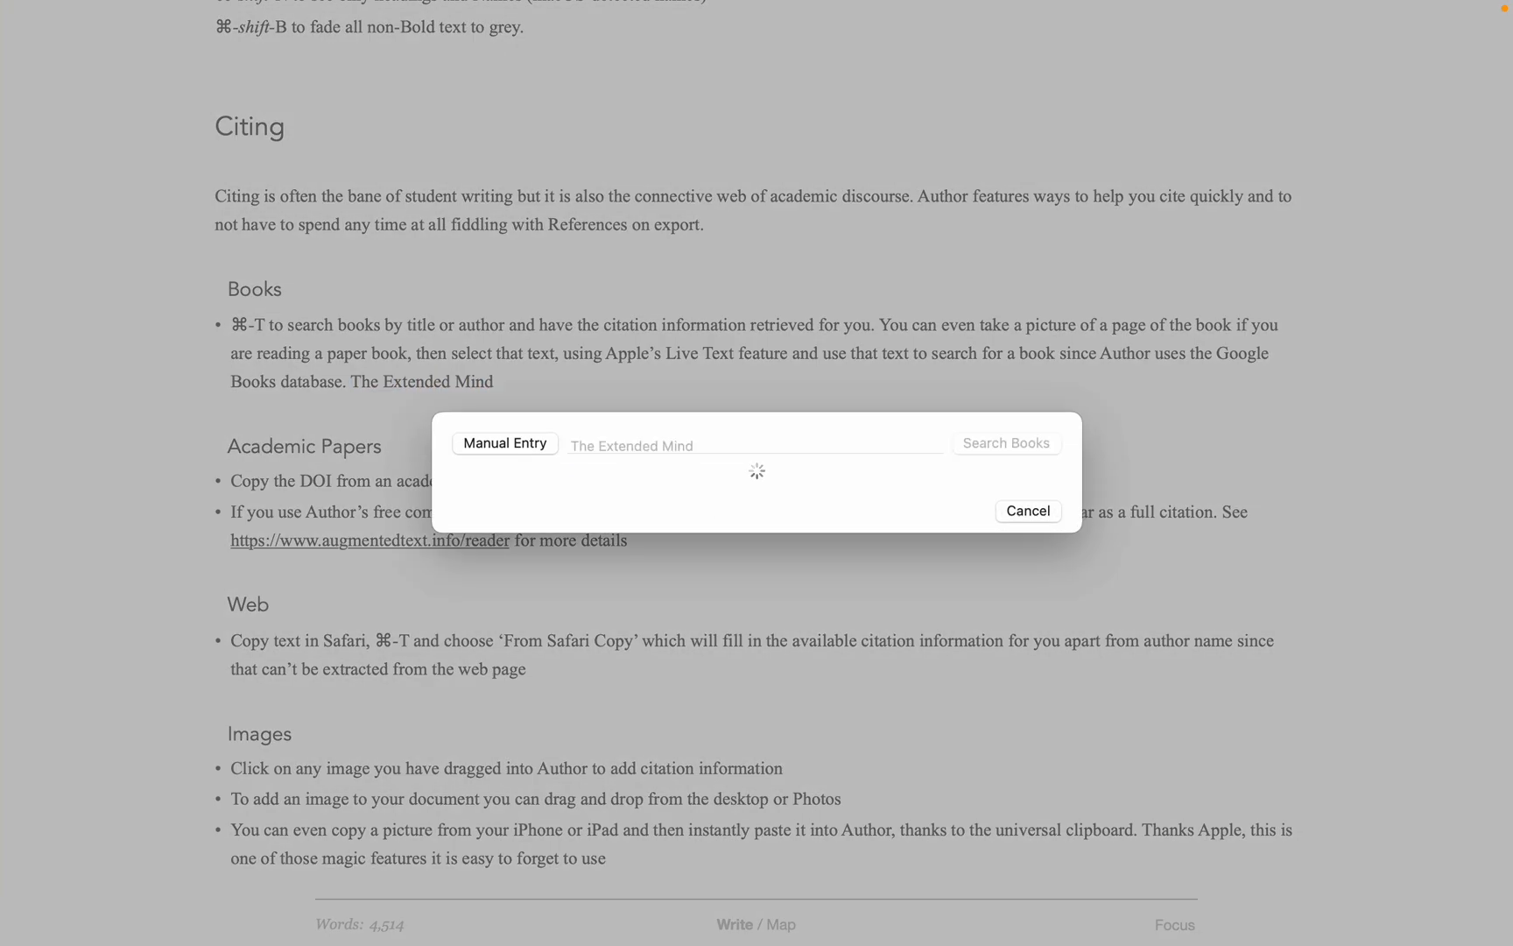
pyautogui.click(1006, 442)
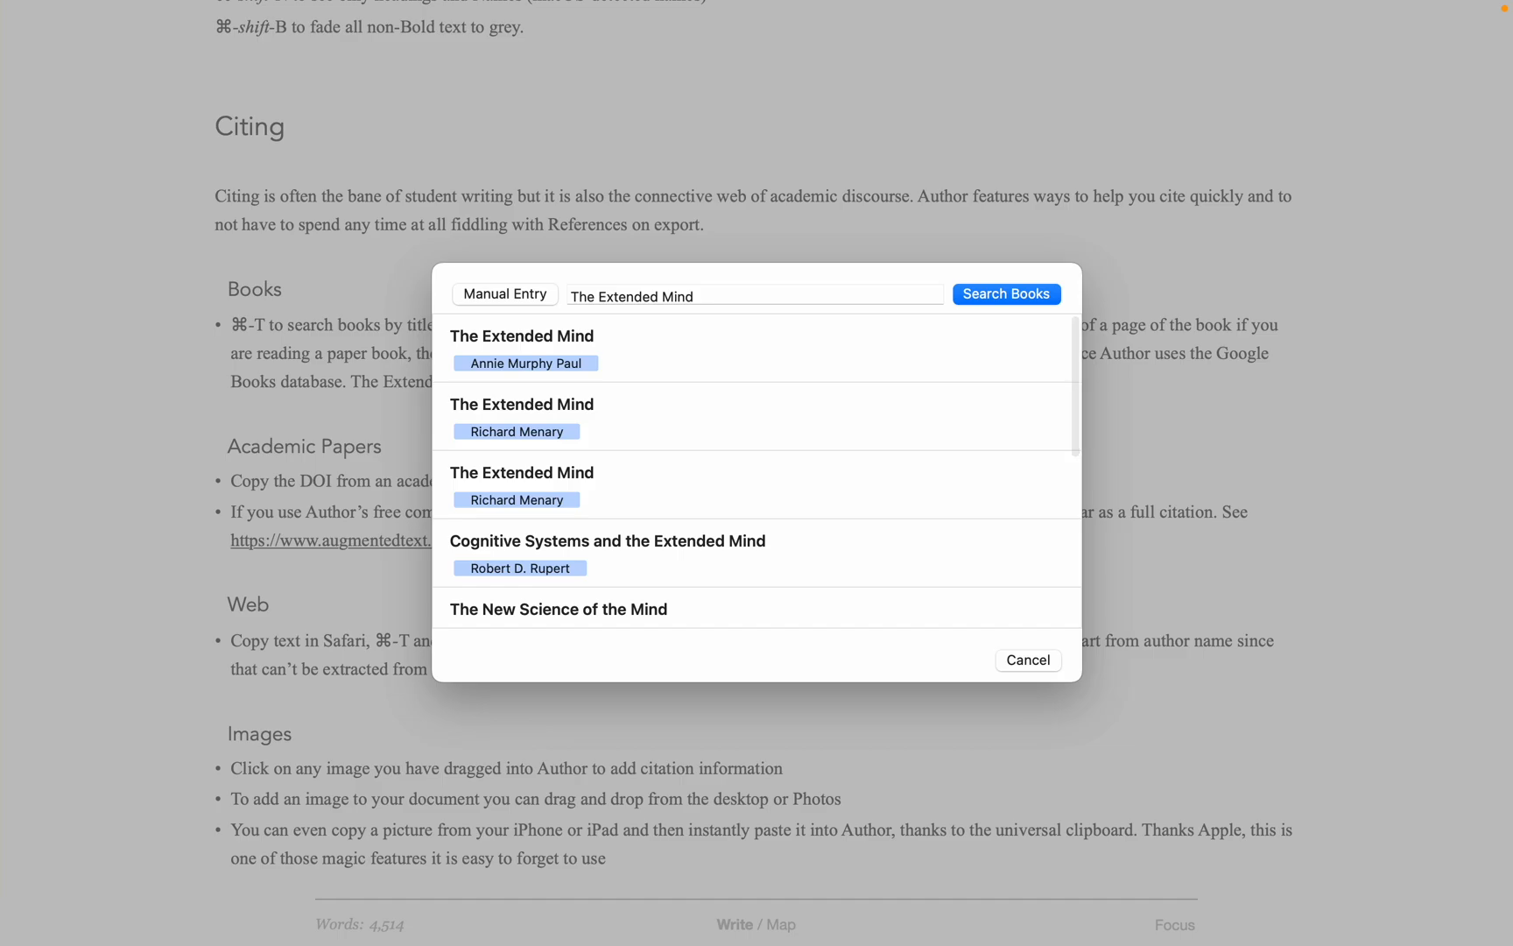
pyautogui.click(521, 343)
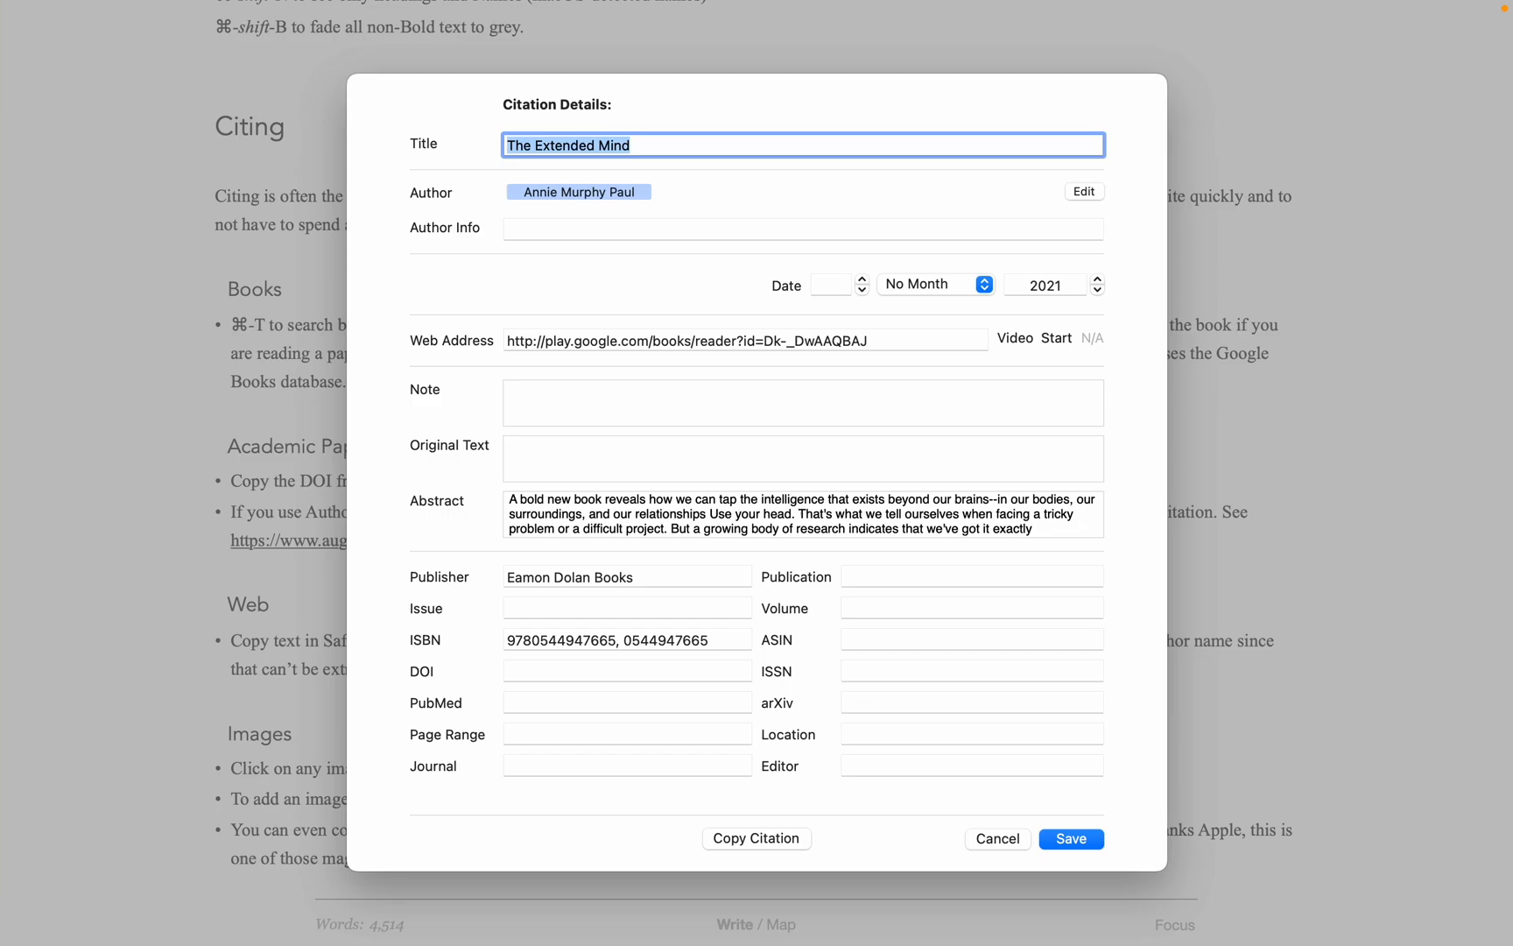
pyautogui.click(1071, 838)
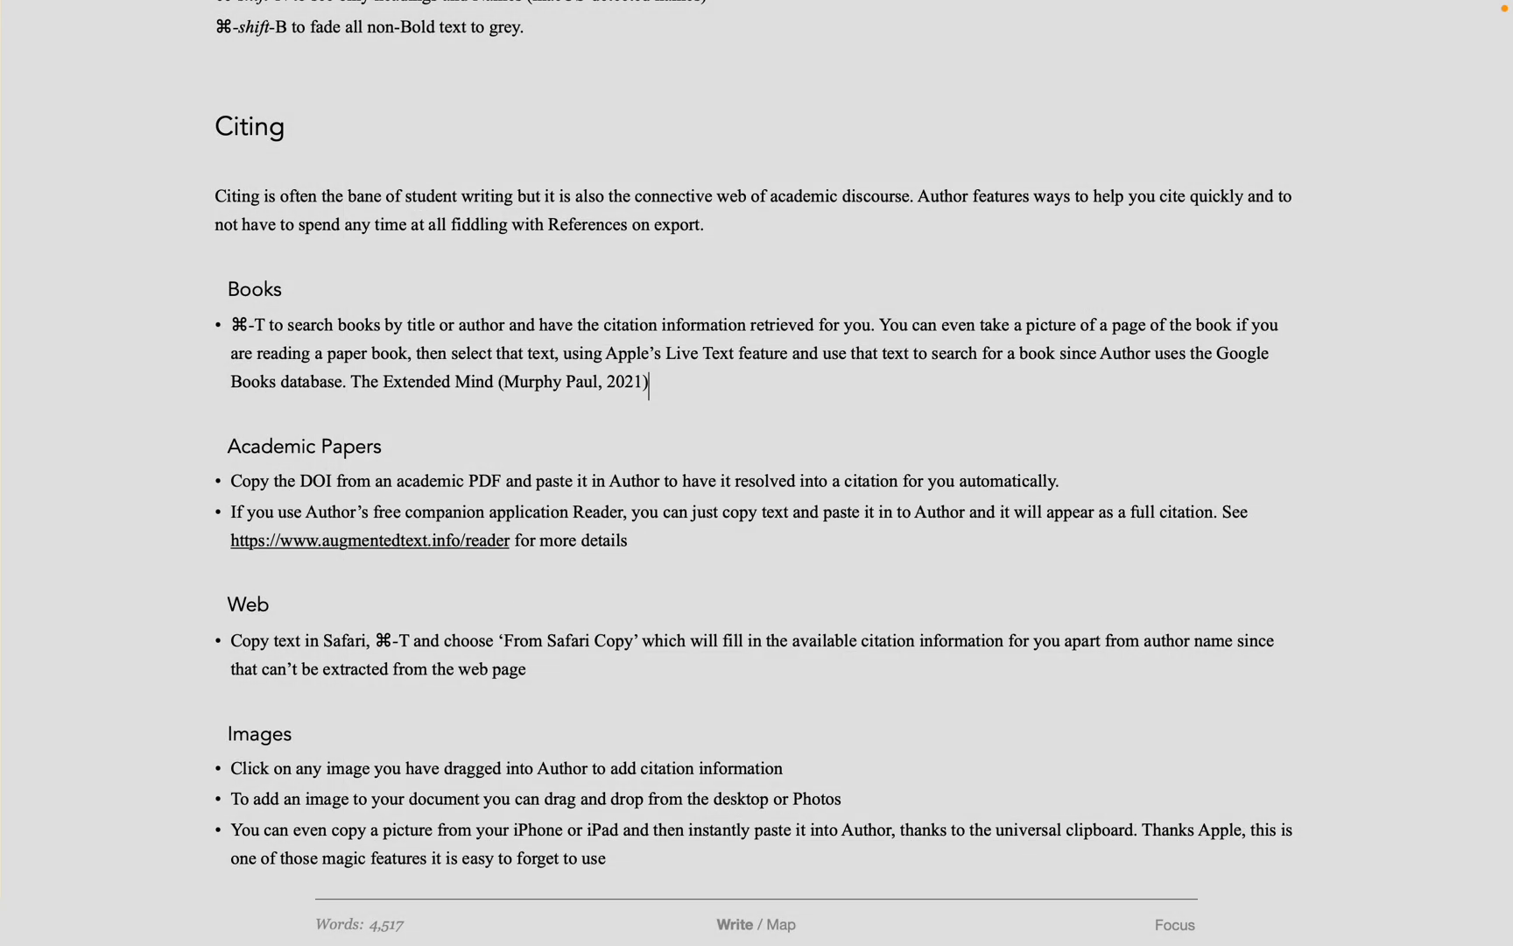
pyautogui.write('.')
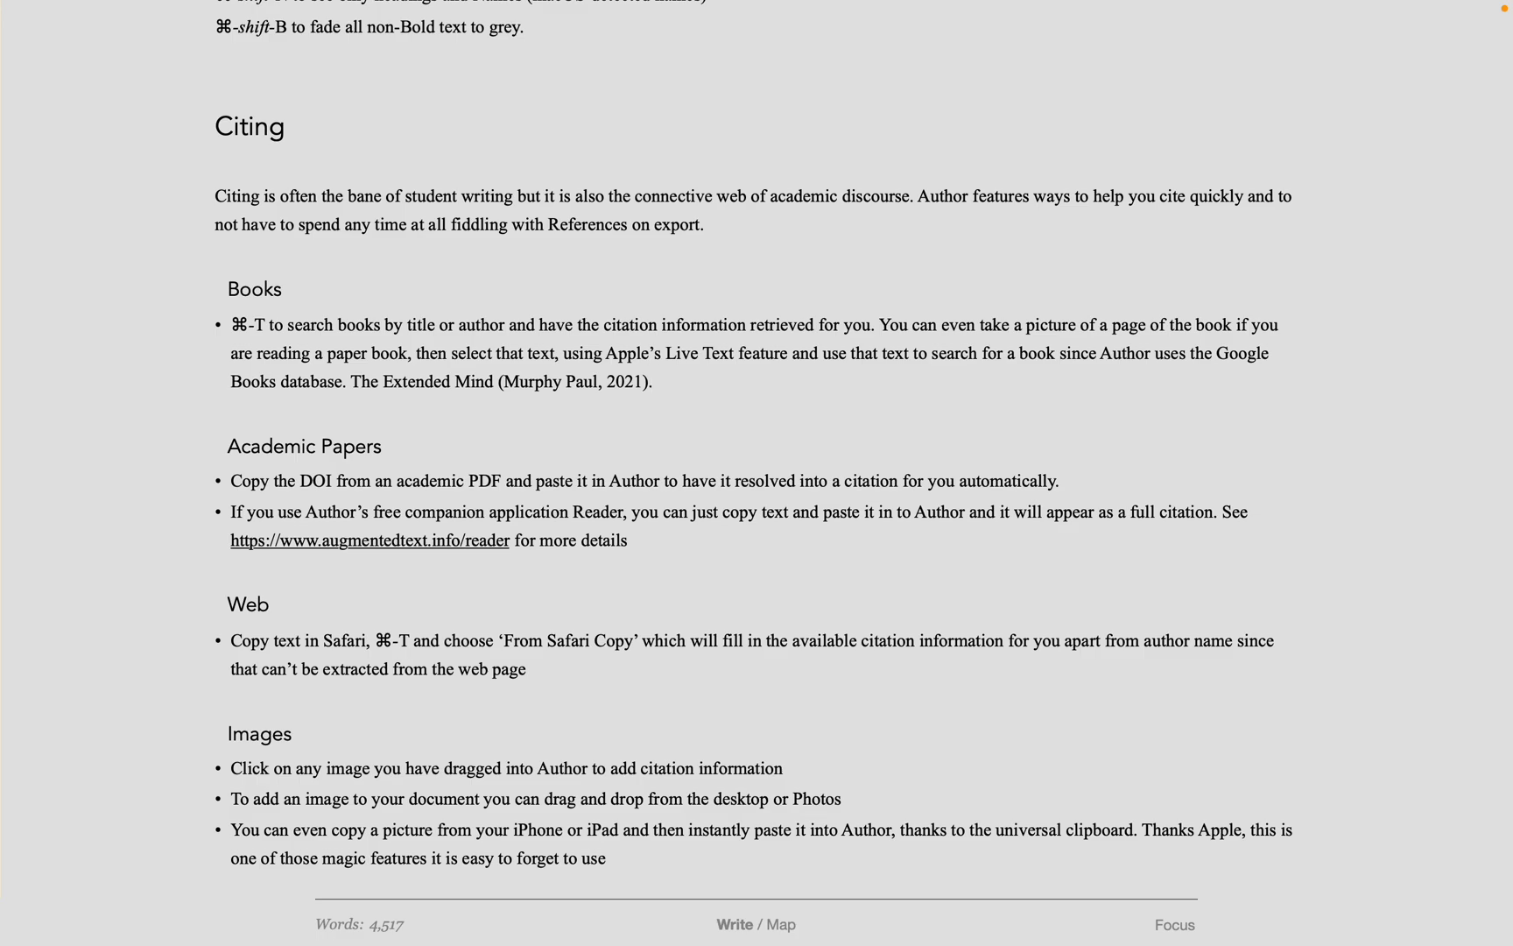
pyautogui.click(656, 382)
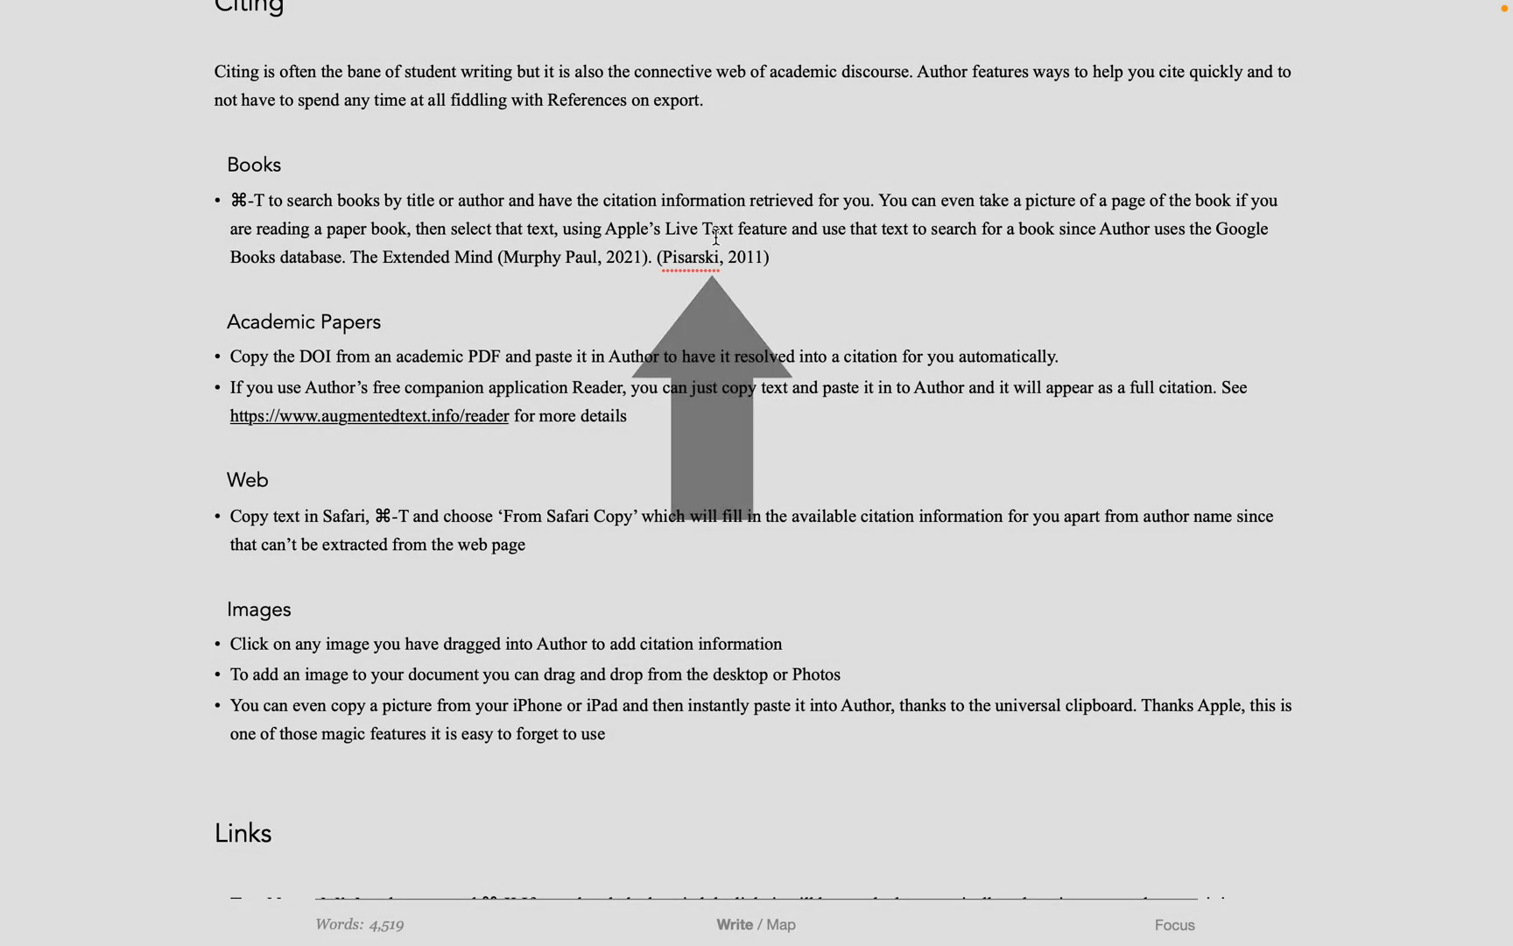
# Step: Switch to the browser showing The Atlantic magazine article
pyautogui.click(718, 257)
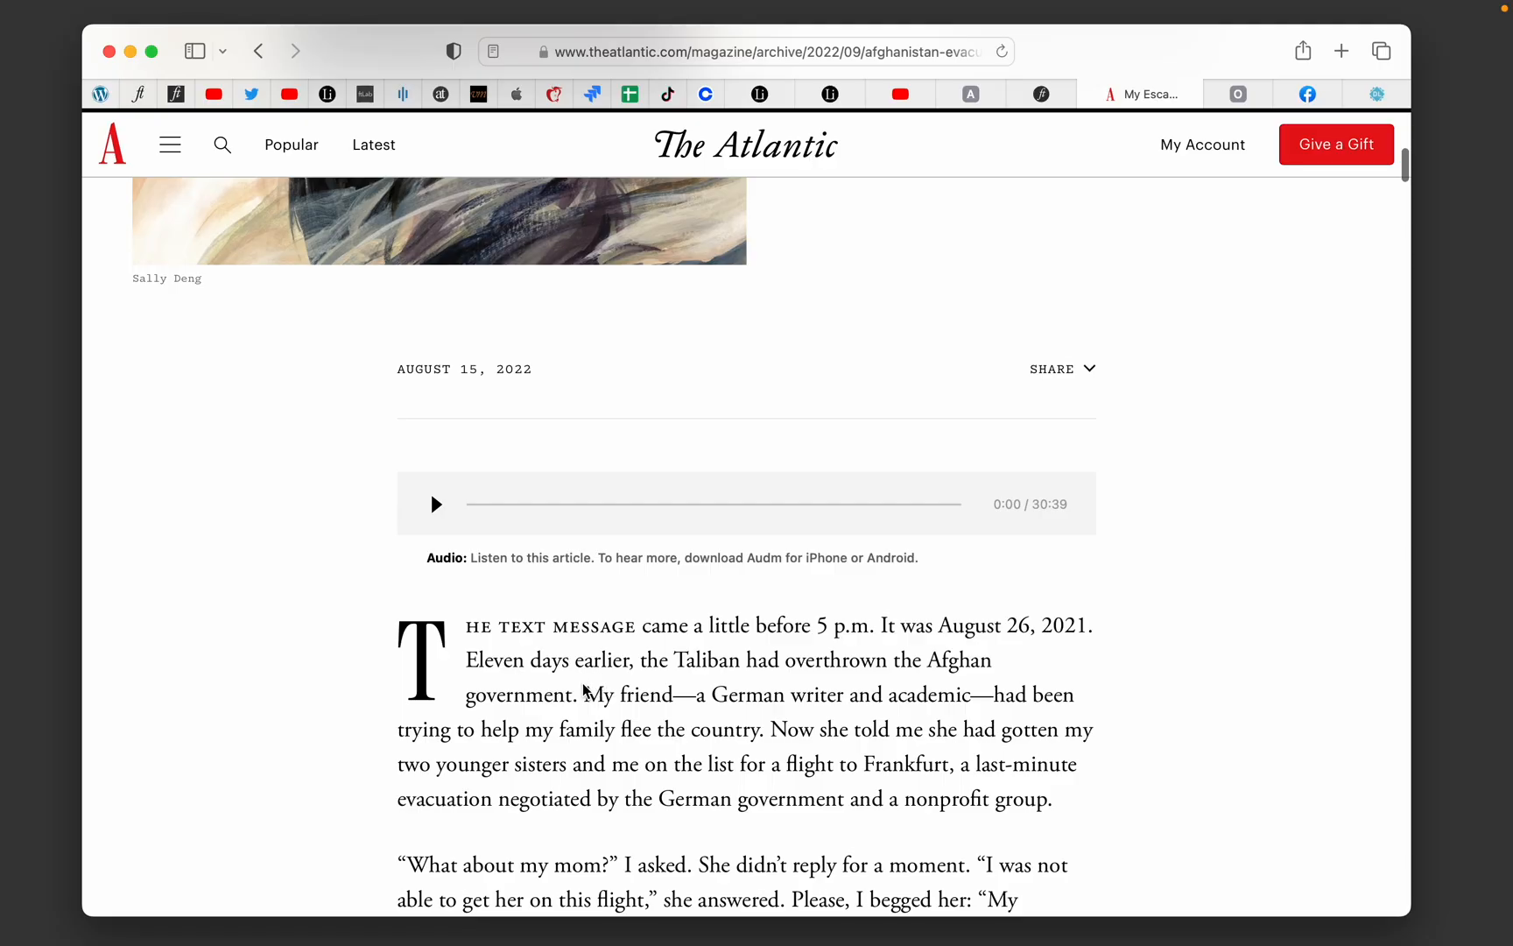
# Step: Select the Atlantic paragraph beginning 'My friend—a German writer…' for copying
pyautogui.moveTo(583, 693); pyautogui.dragTo(1052, 797)
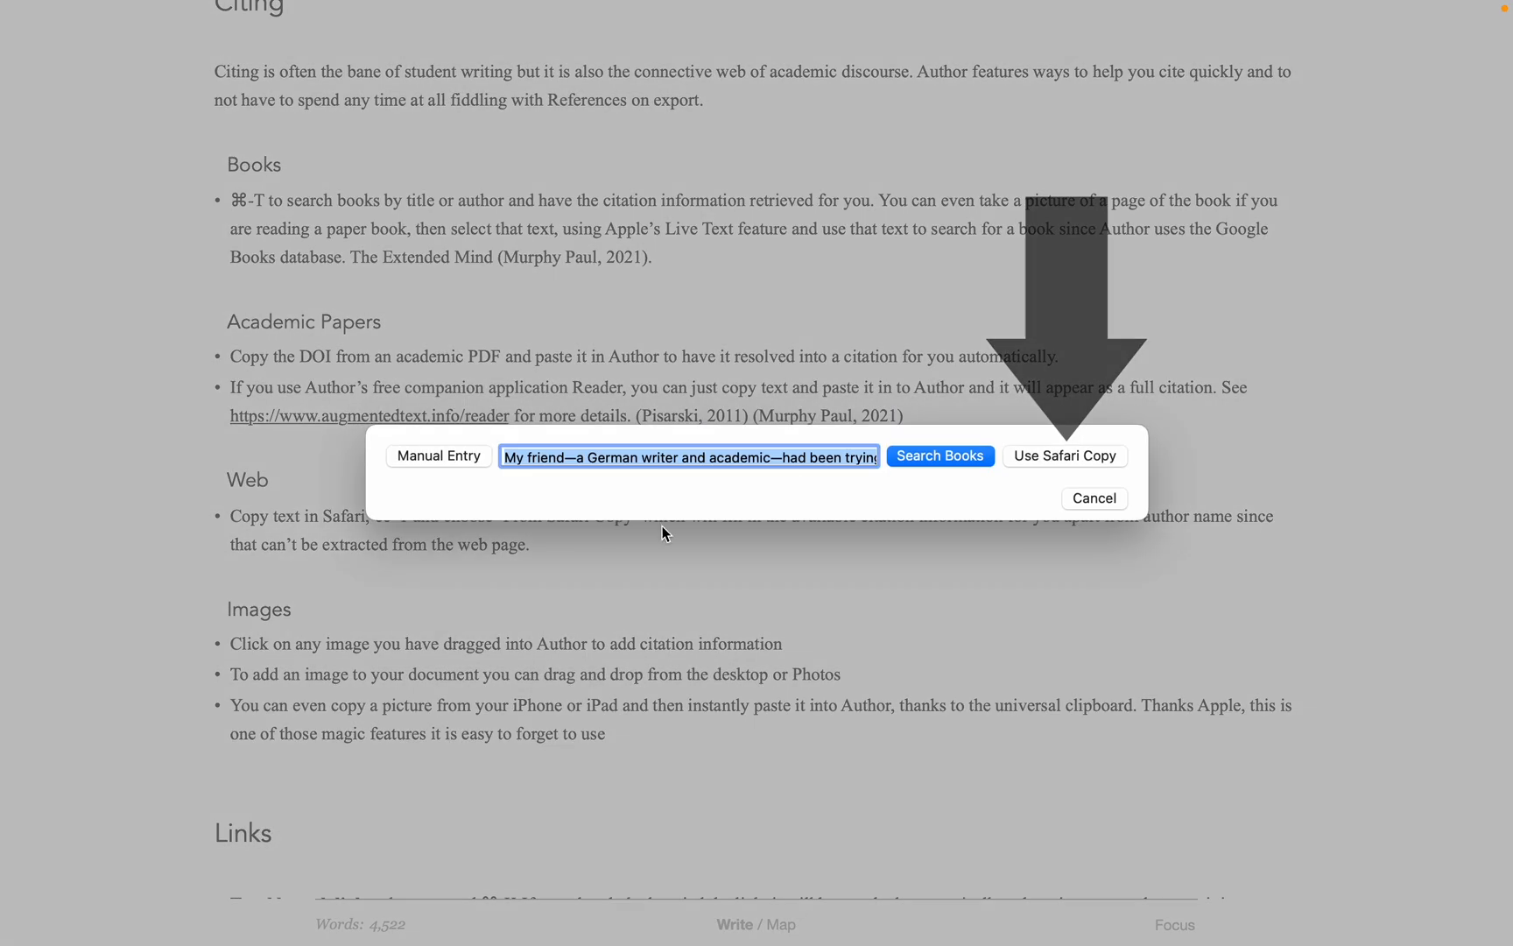
# Step: Build the Web bullet citation from the Safari copy, naming author Bushra Seddique (2022)
pyautogui.click(1066, 456)
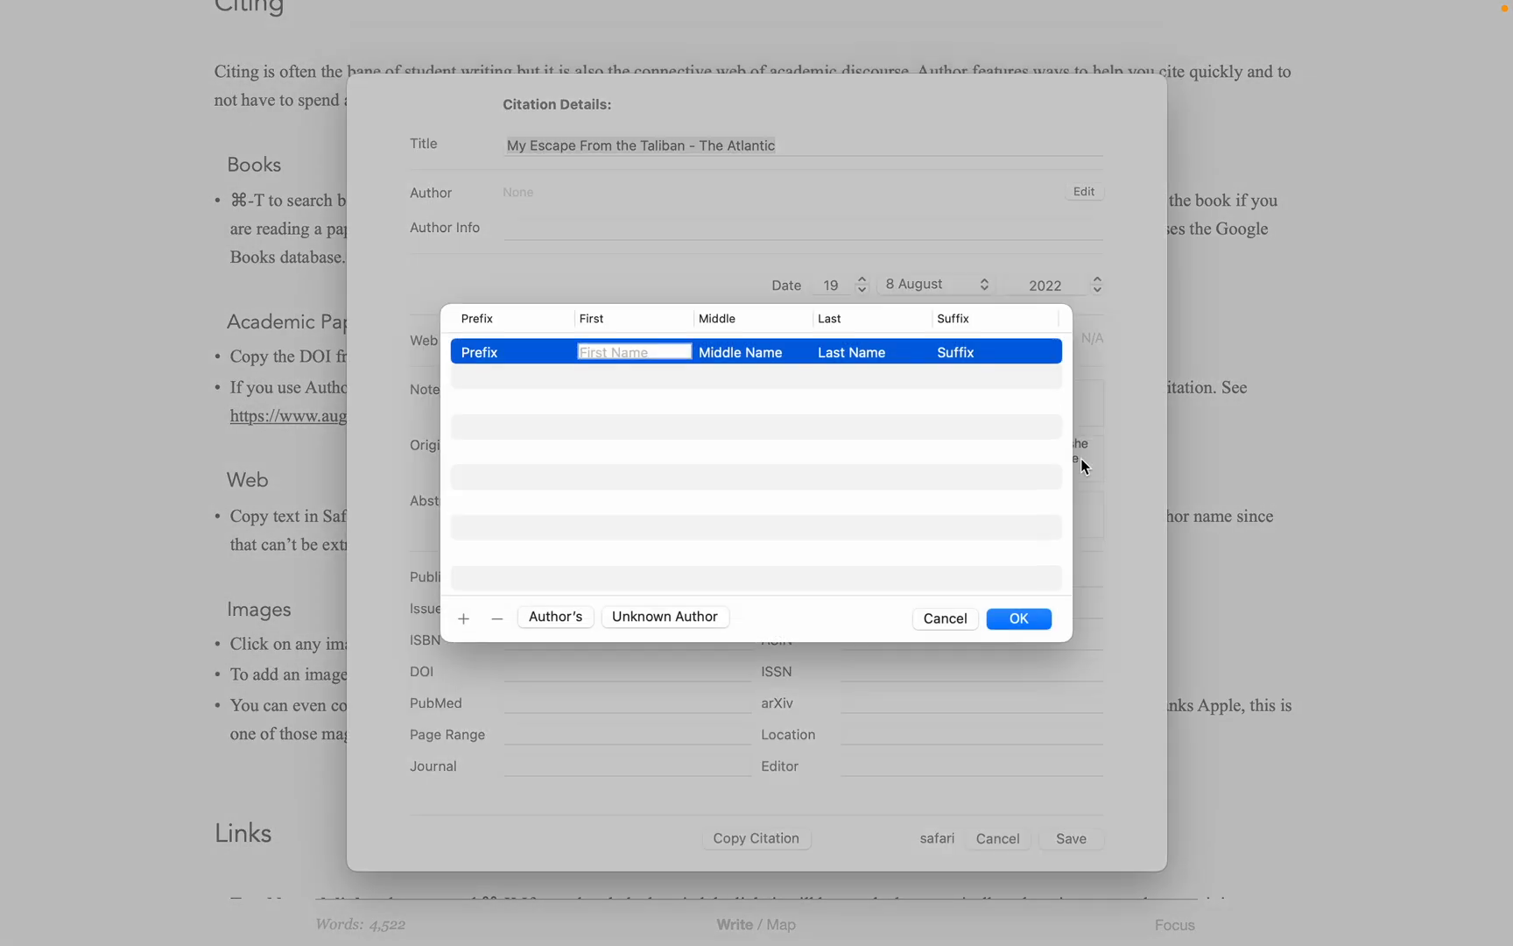
pyautogui.write('Bushra')
pyautogui.click(871, 351)
pyautogui.write('Seddi')
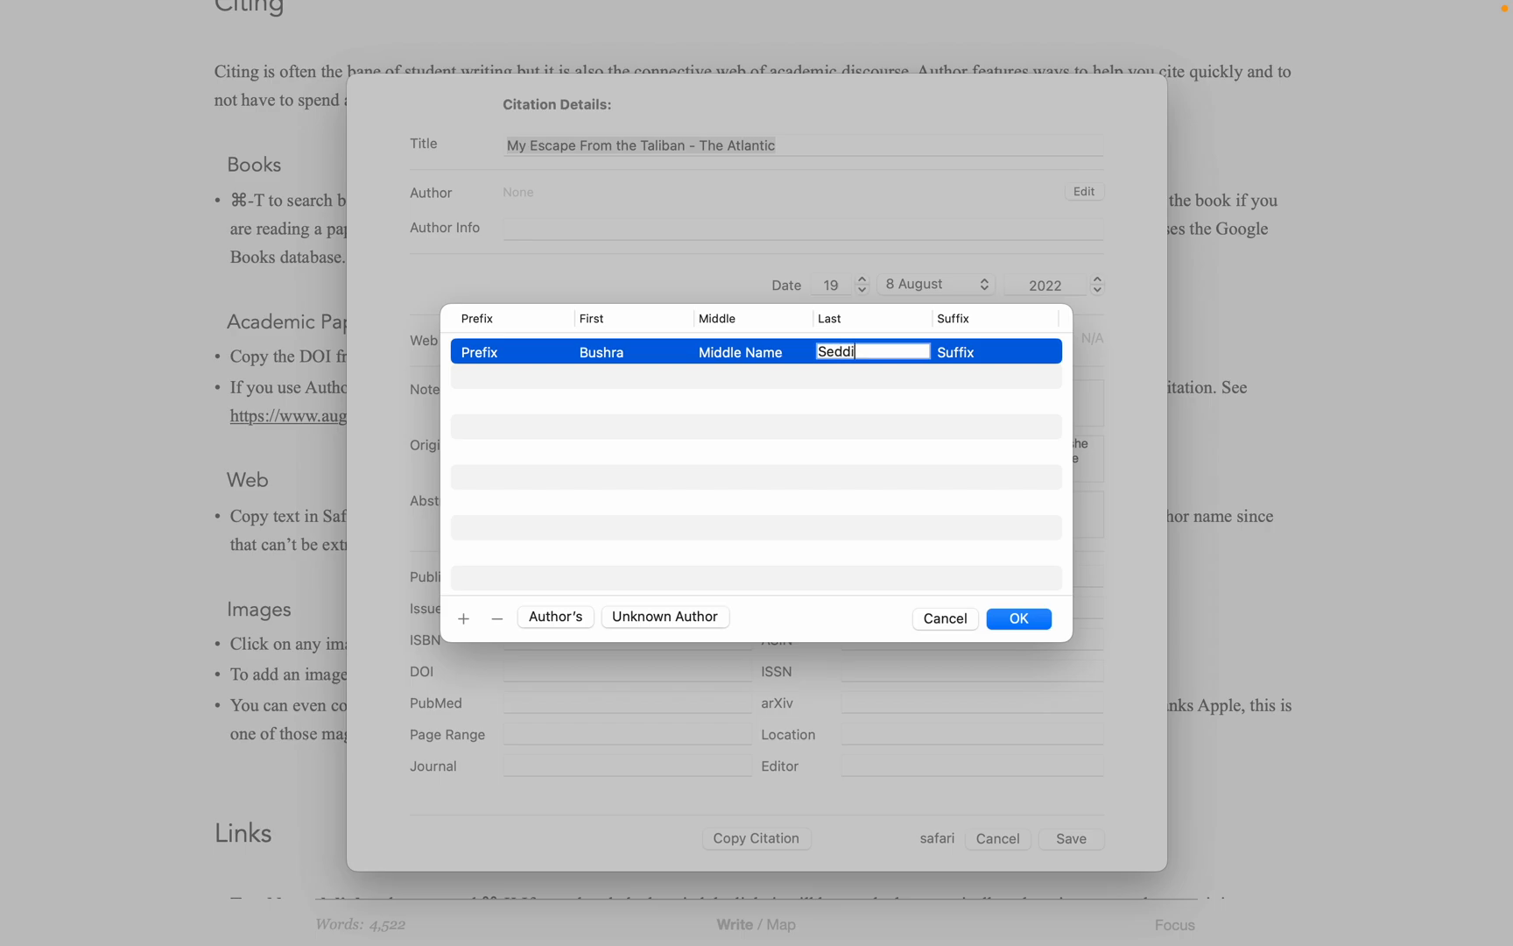
pyautogui.write('que')
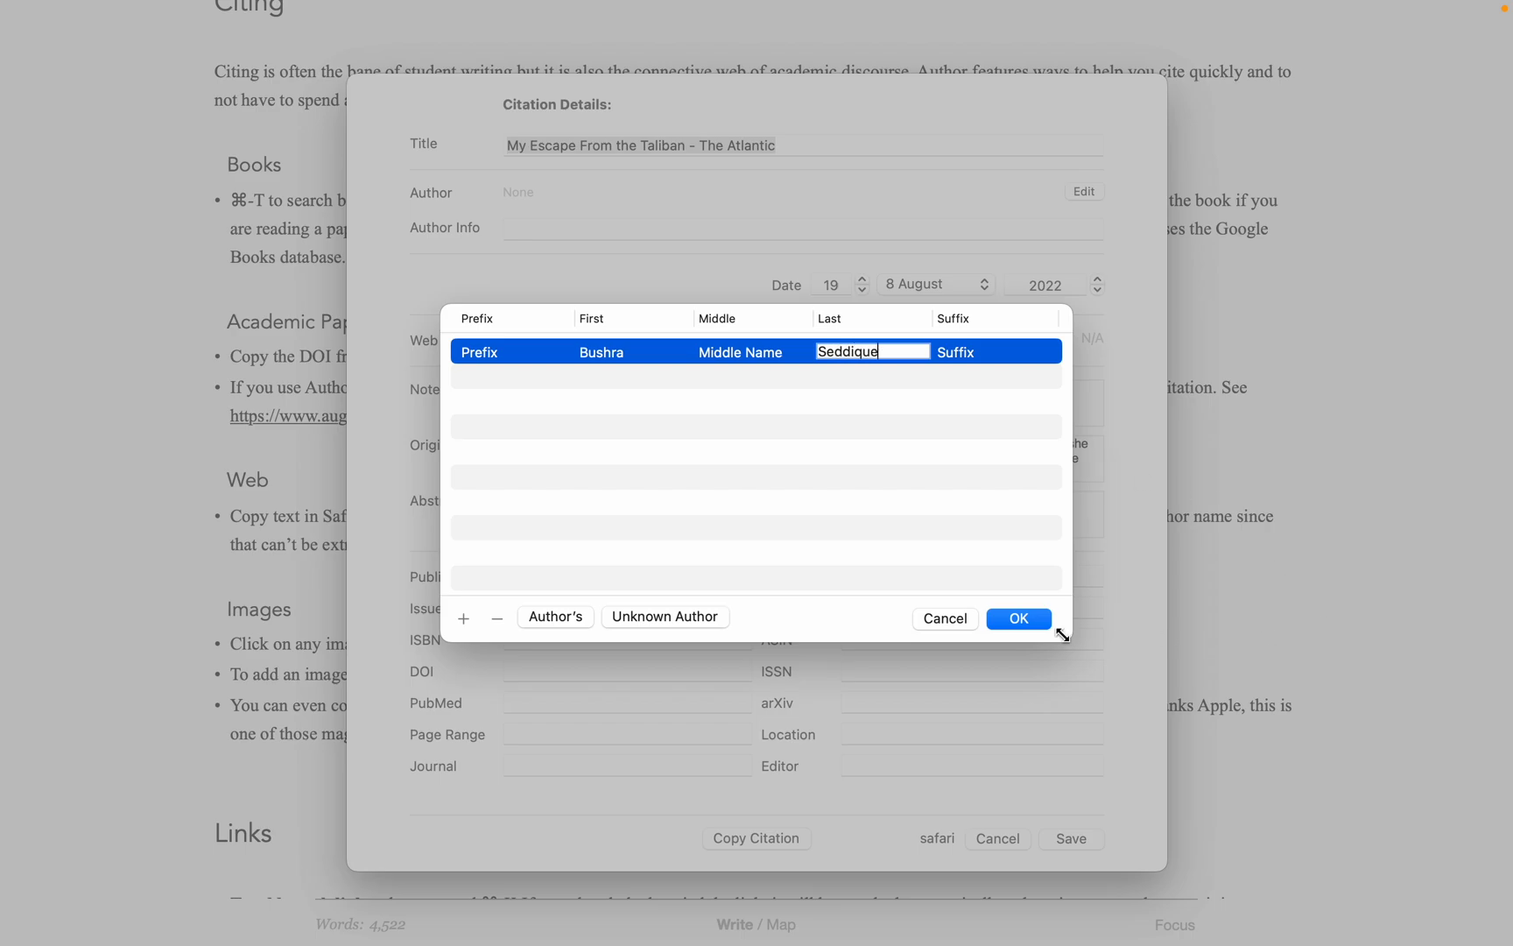
pyautogui.click(1018, 618)
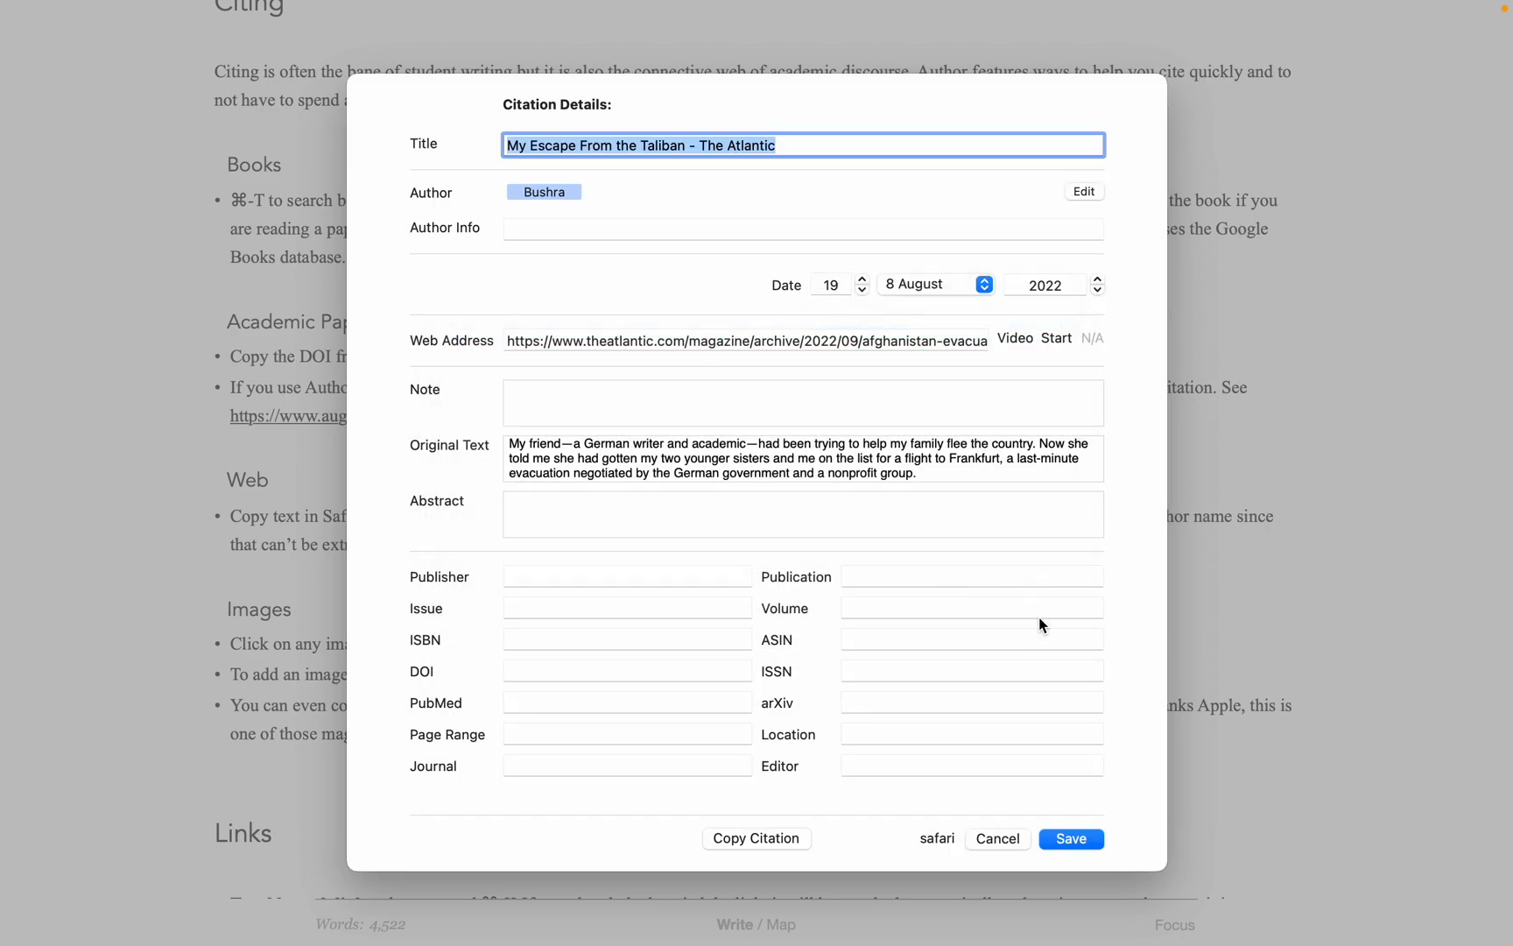
pyautogui.click(1071, 839)
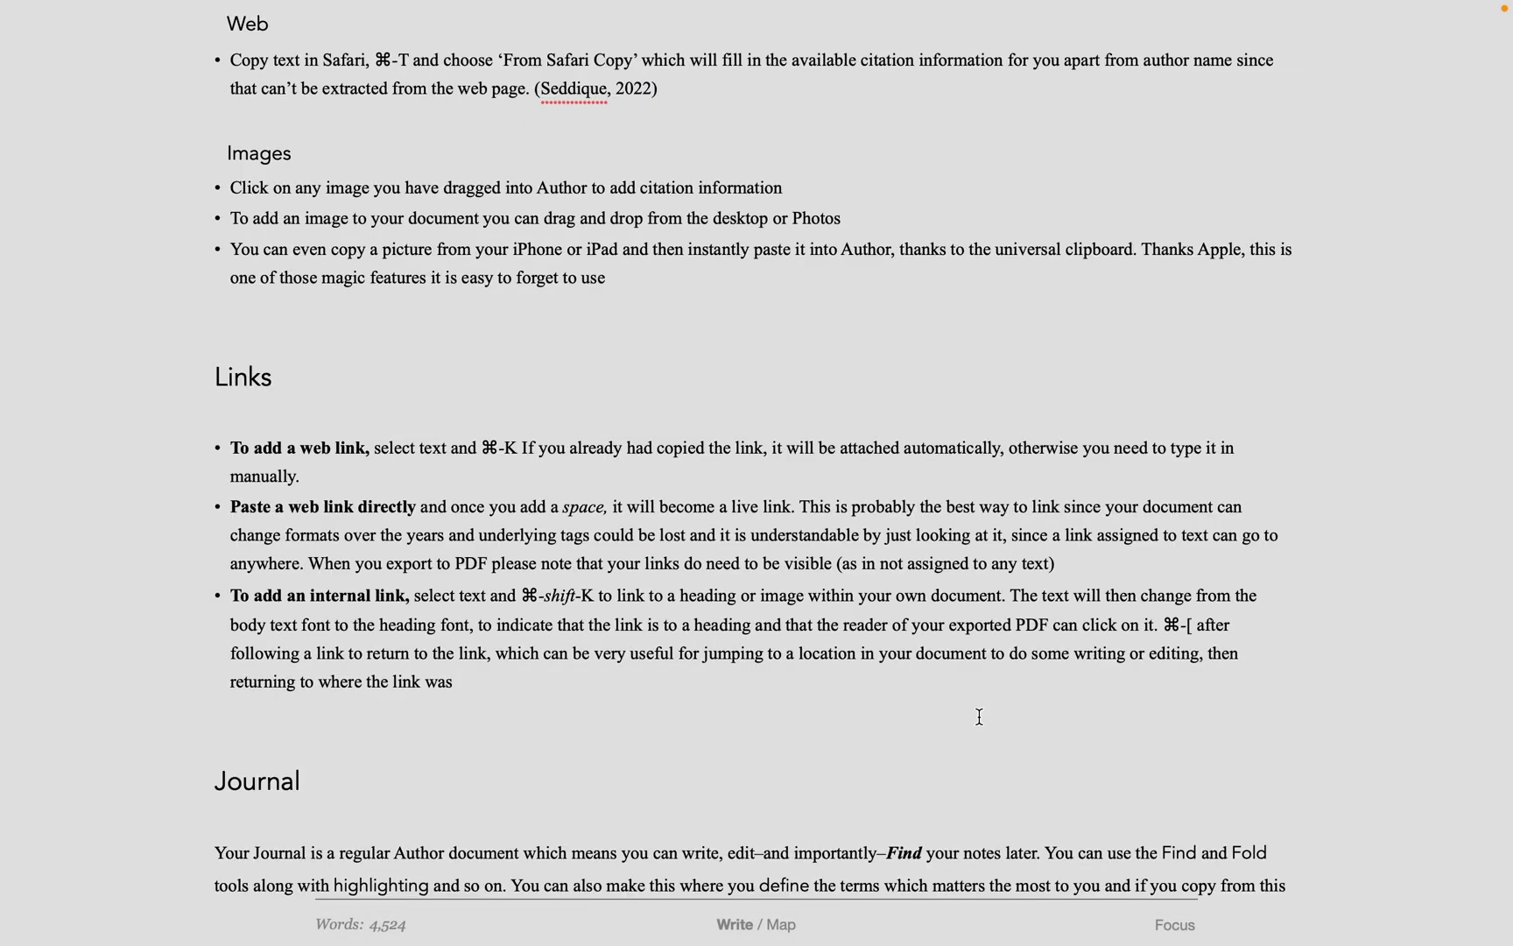
pyautogui.moveTo(1224, 865)
pyautogui.write('Edgar getting re')
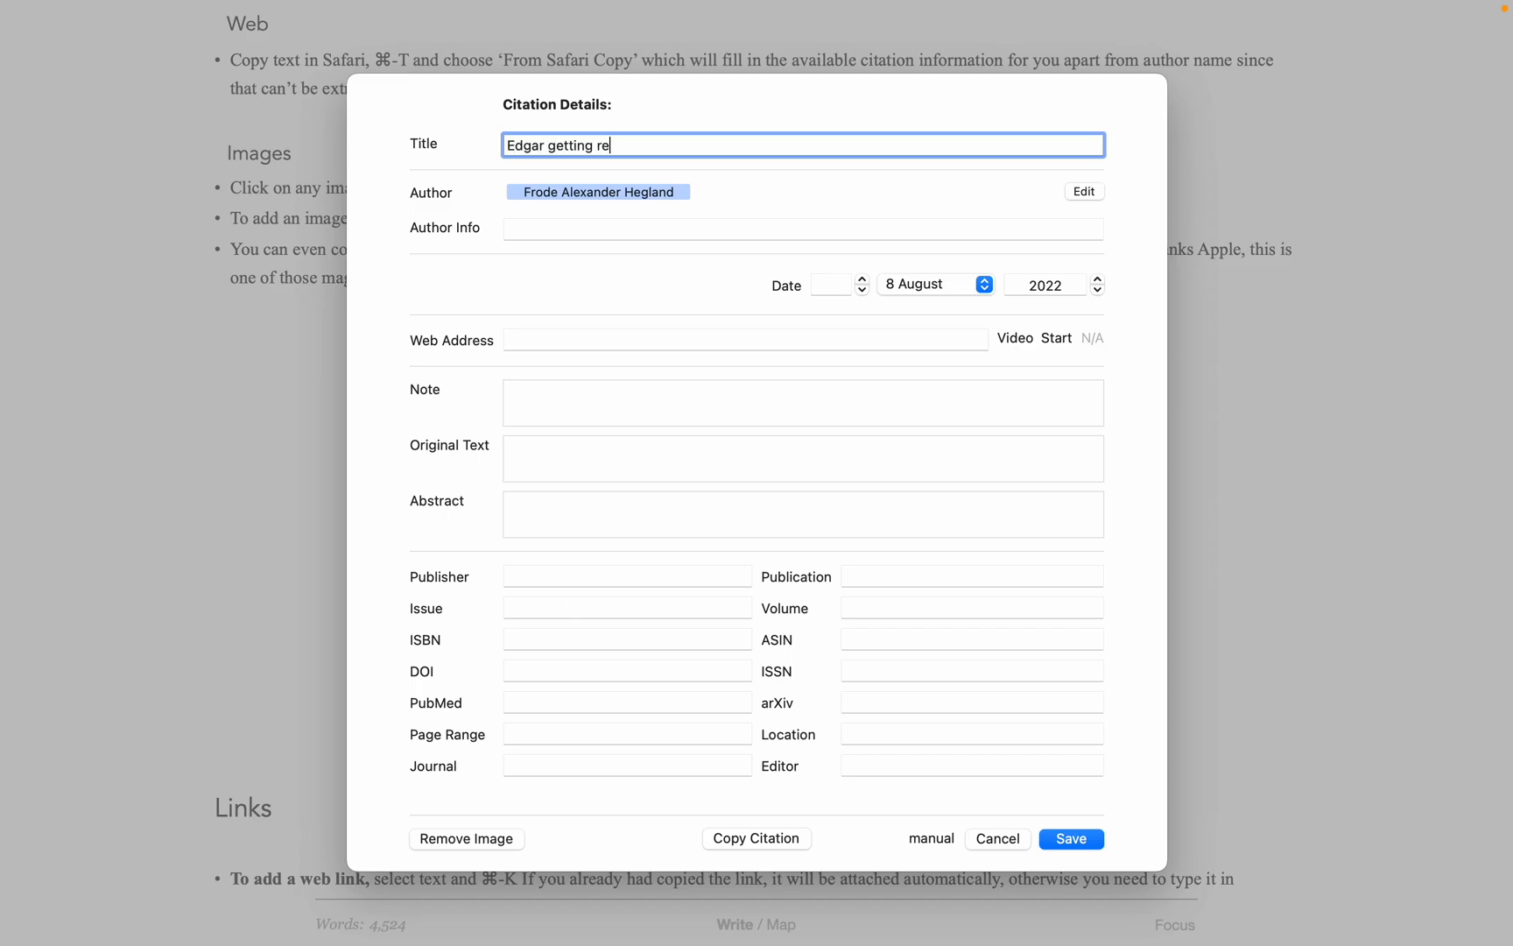
# Step: Save the image's citation details with title, author and August 2022 date
pyautogui.click(1071, 838)
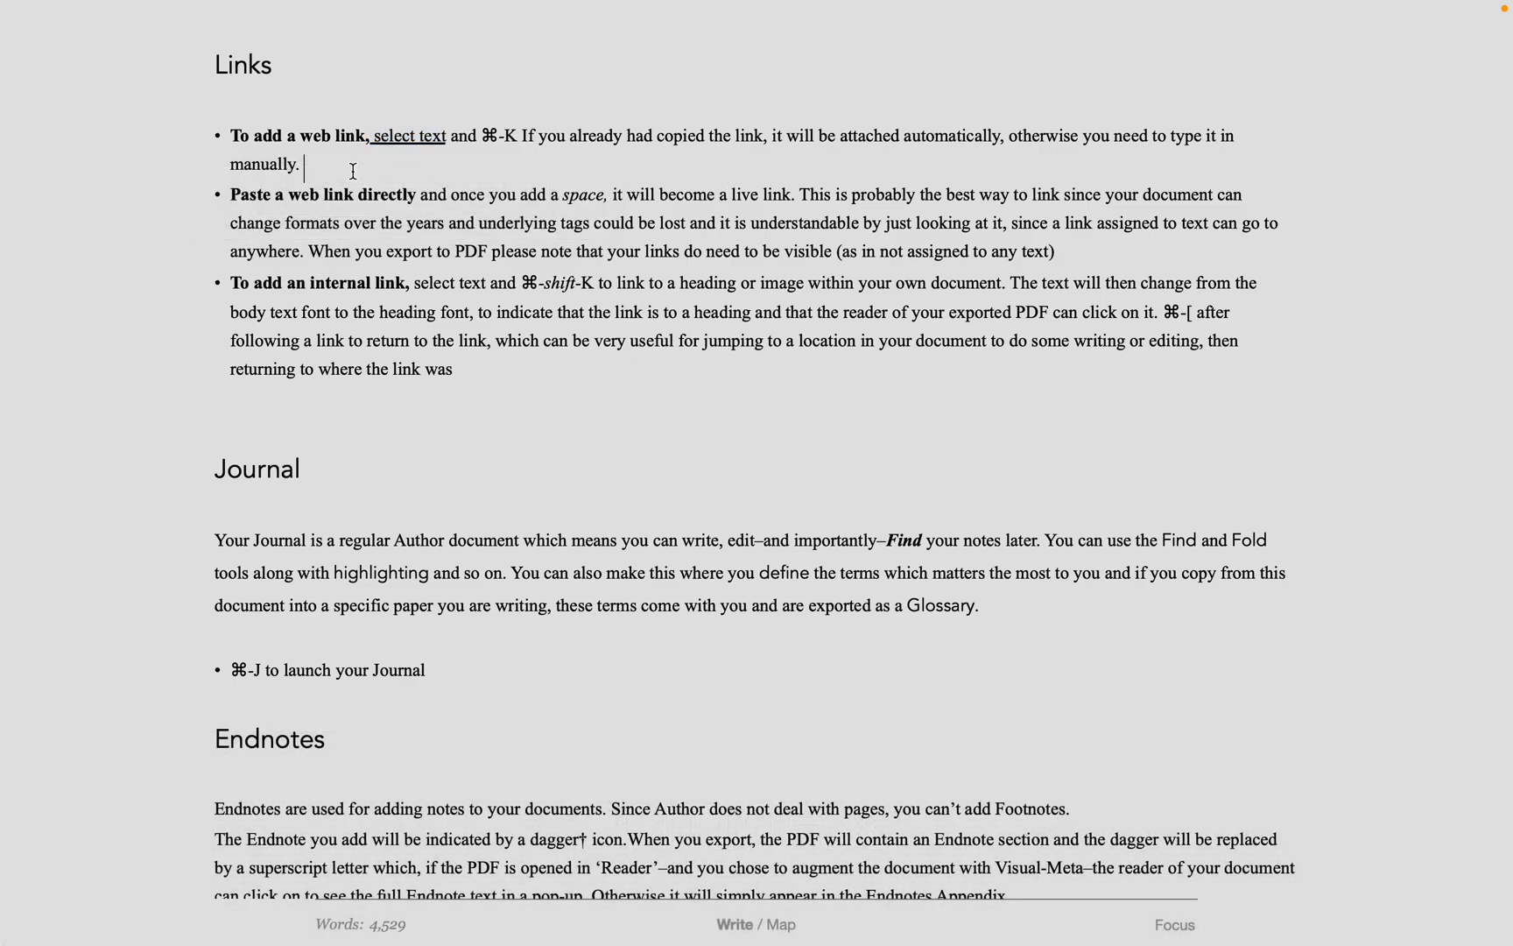
# Step: Paste the Atlantic article URL after the web link bullet and open the Journal
pyautogui.write('https://www.theatlantic.com/magazine/archive/2022/09/afghanistan-evacuation-sisters-fall-of-kabul-taliban/670602/')
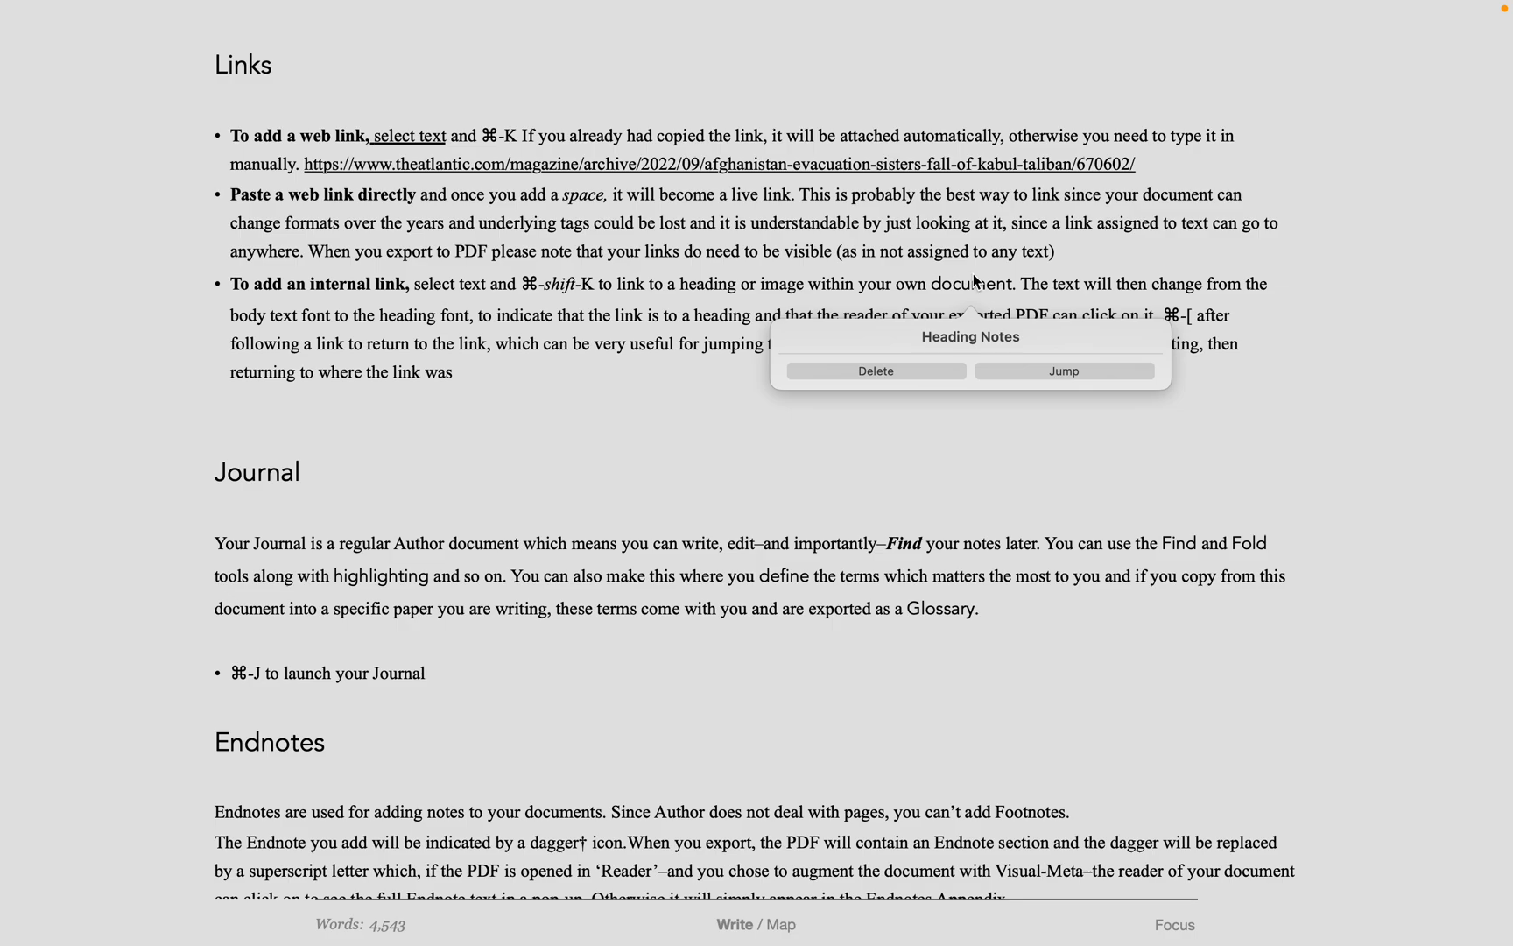
pyautogui.click(855, 411)
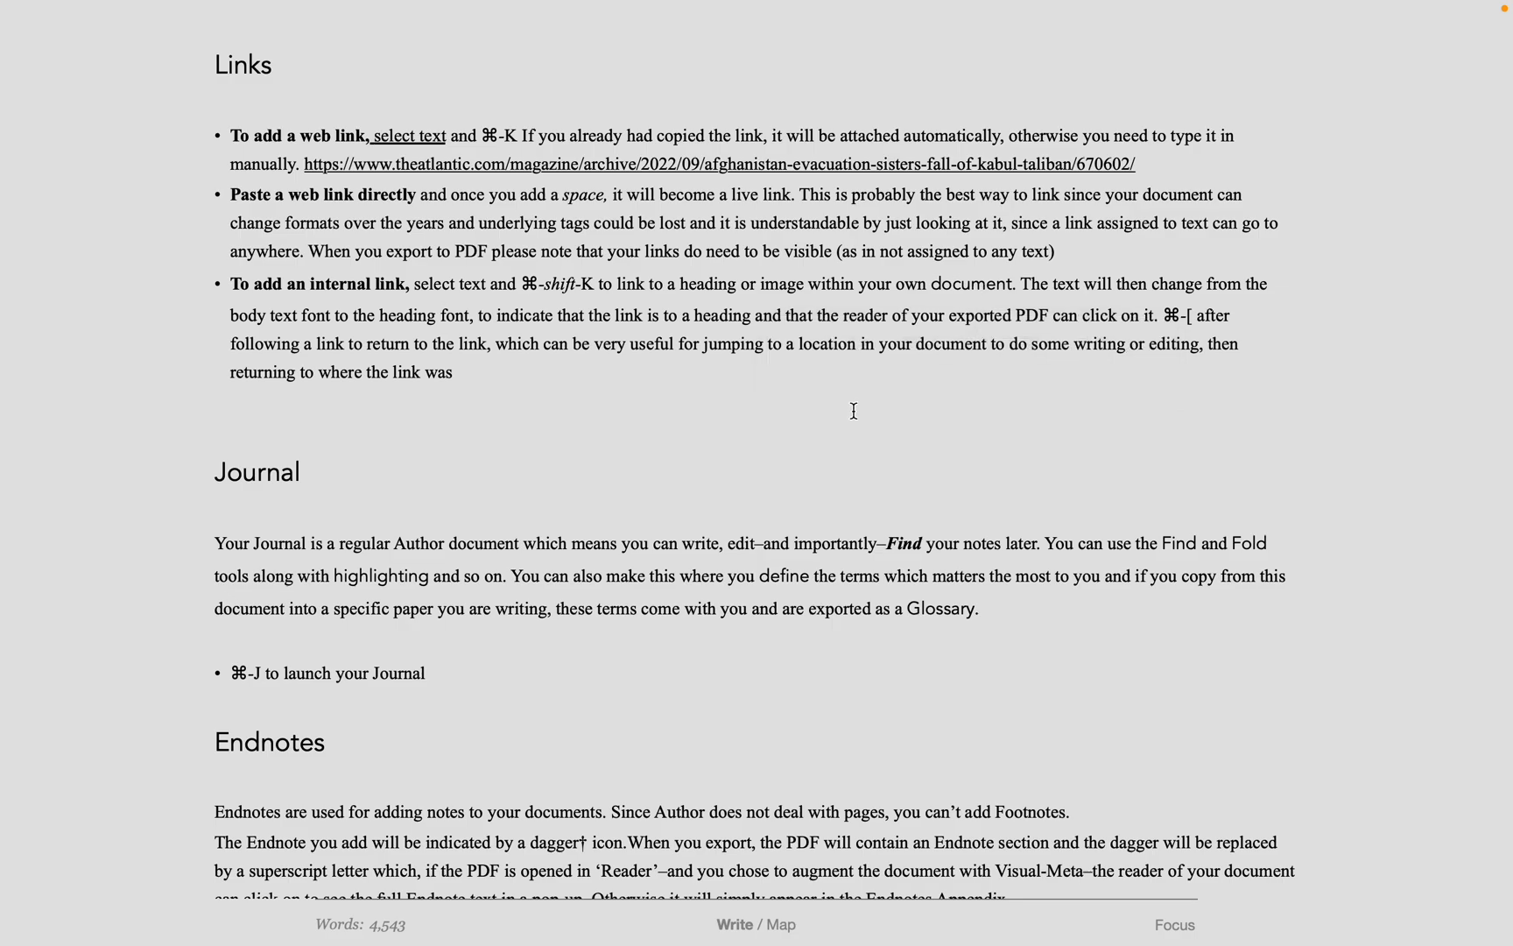
pyautogui.scroll(-3)
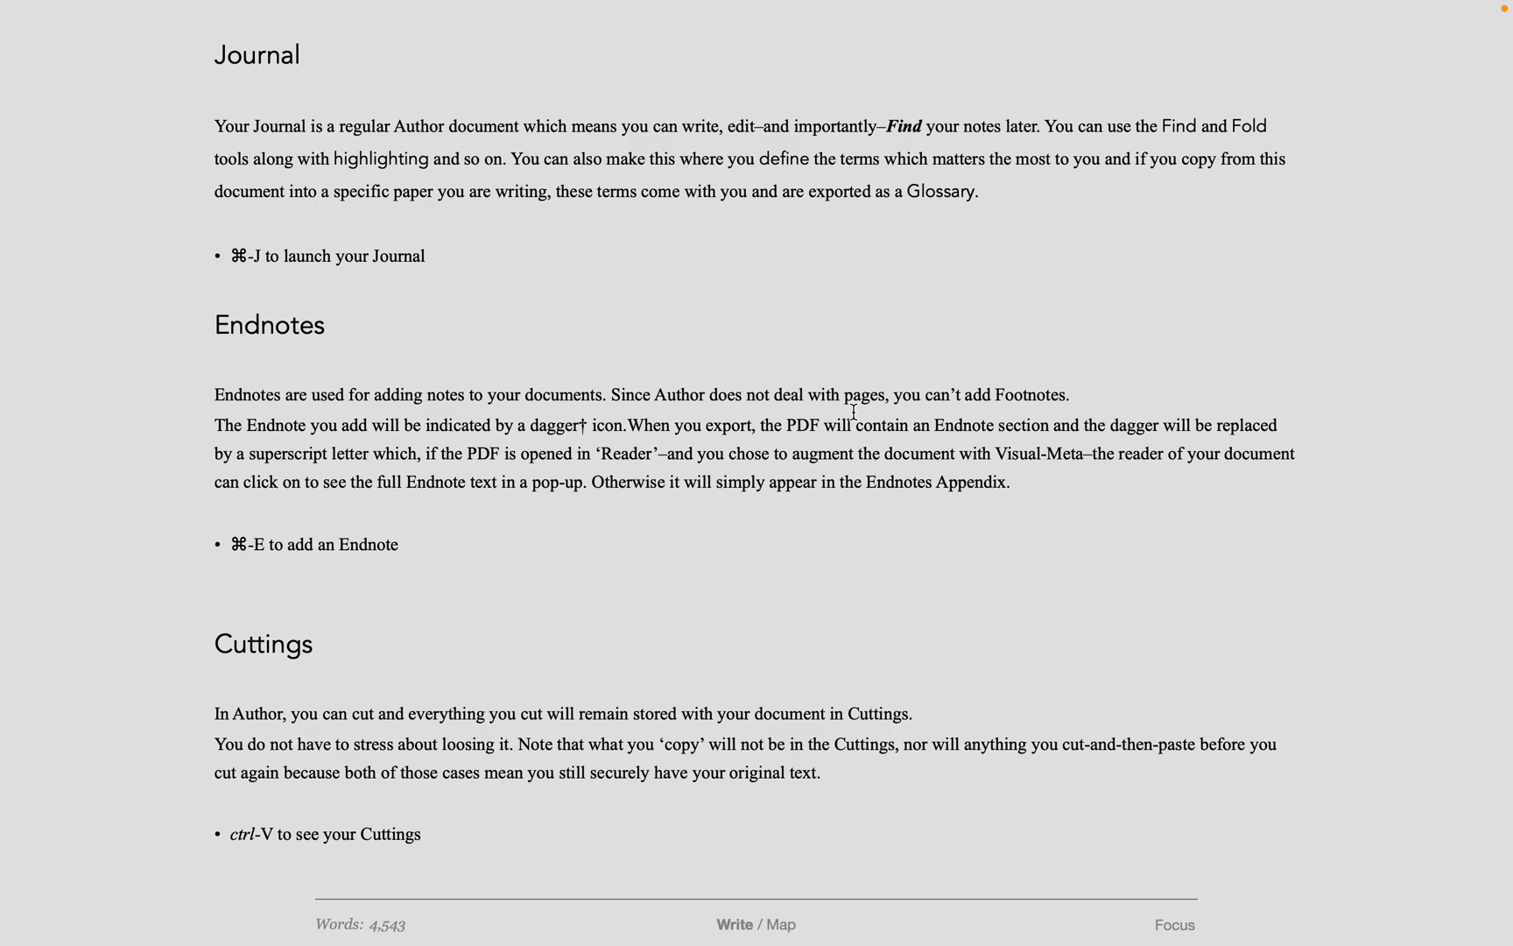
pyautogui.press('cmd-j')
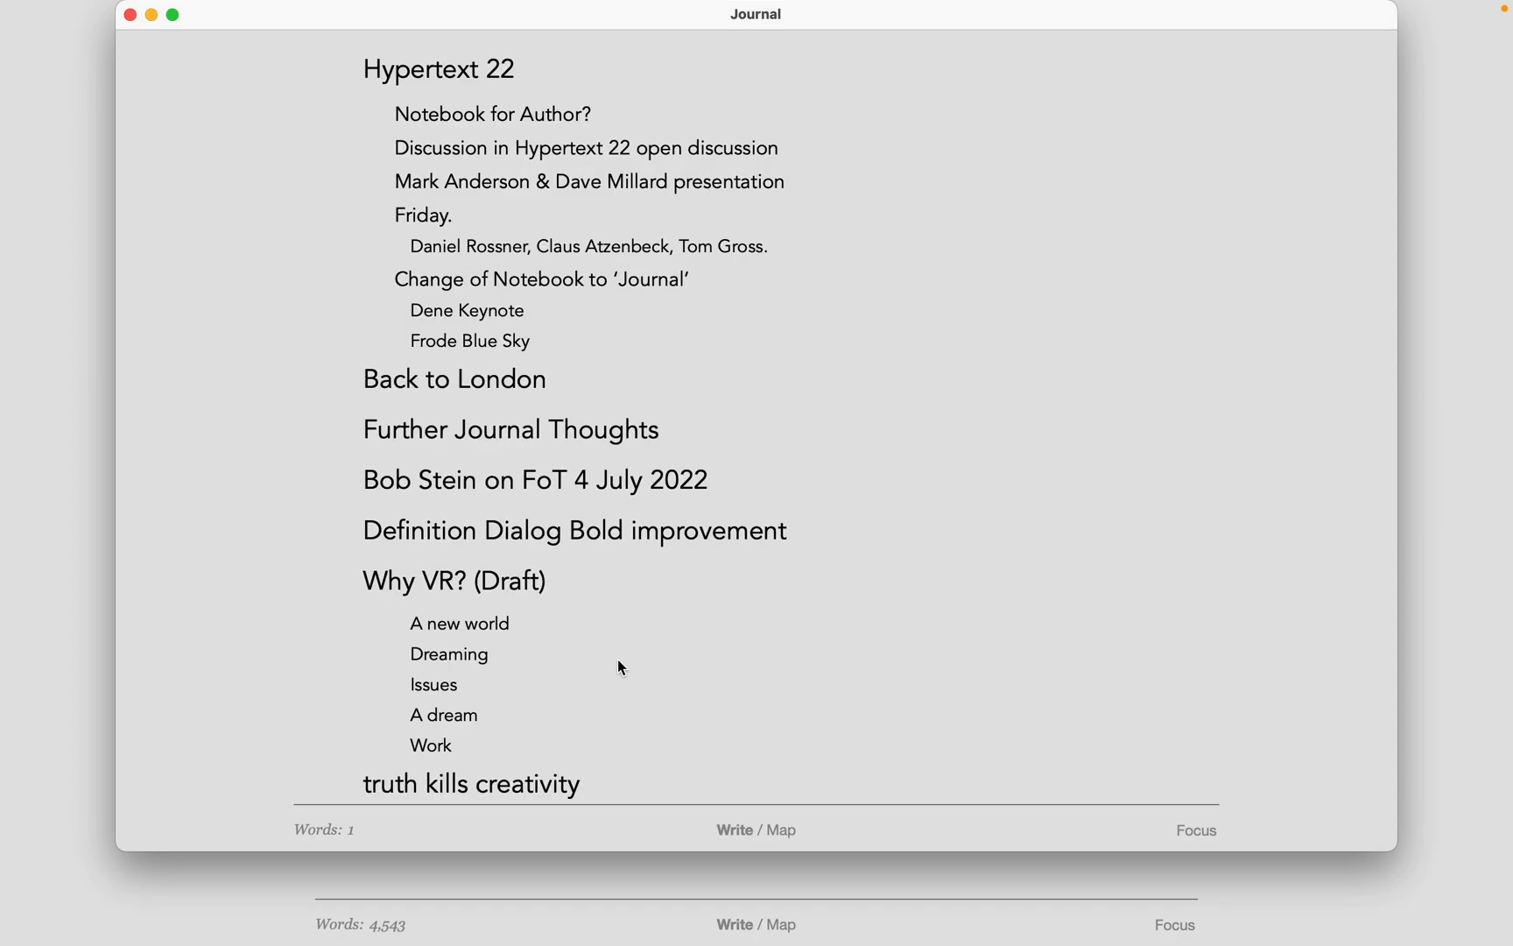
# Step: Scroll through the Journal entries such as Hypertext 22 and Back to London
pyautogui.scroll(-3)
pyautogui.write('This is an')
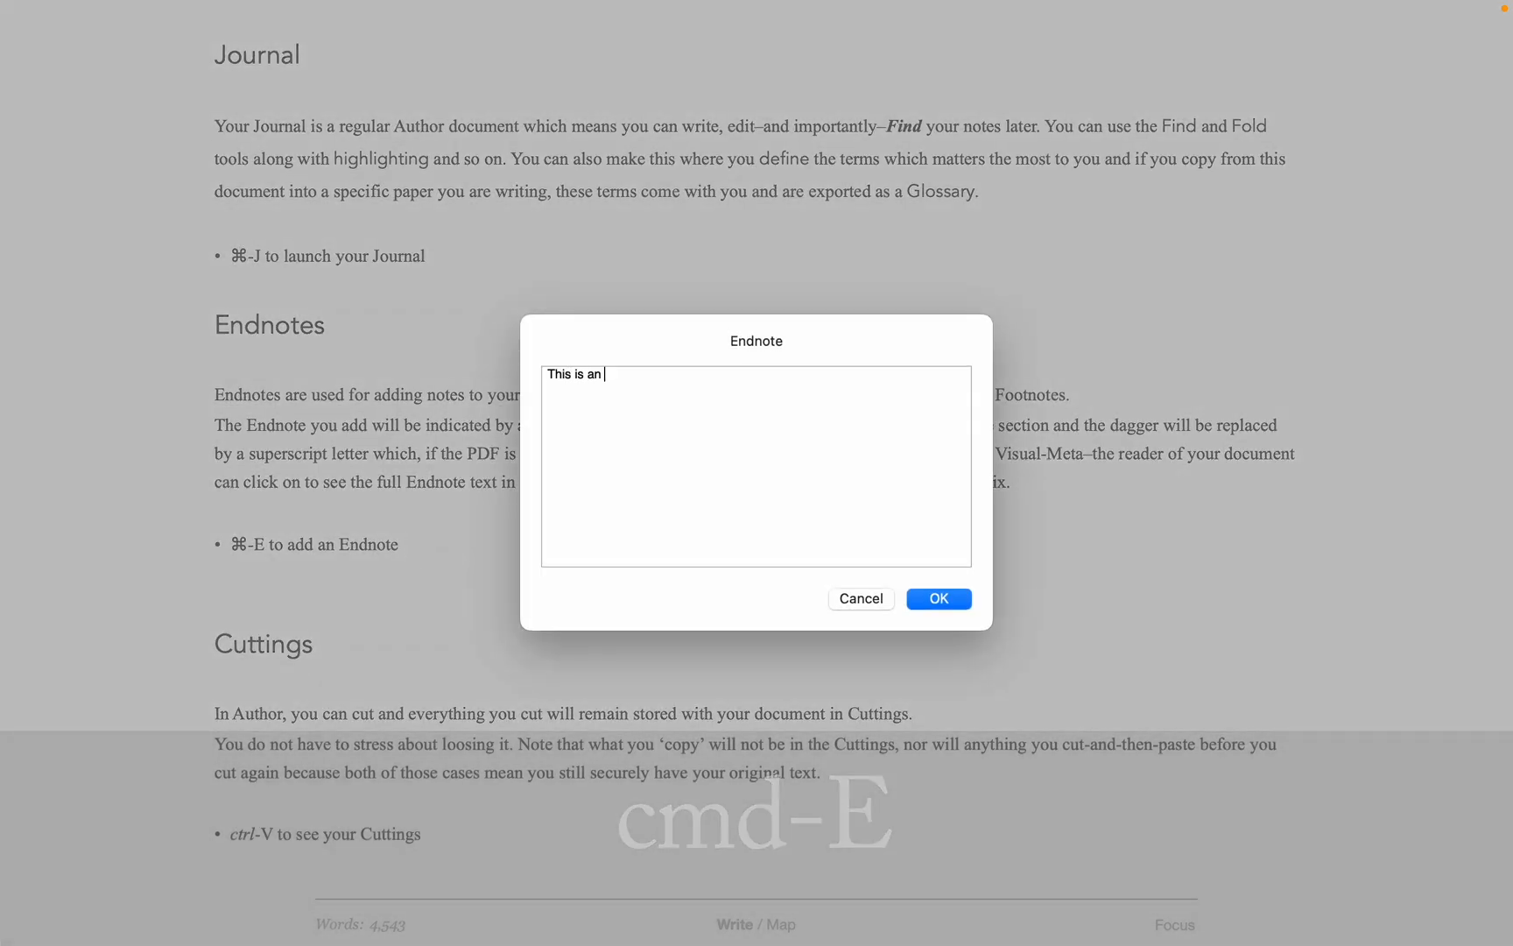
# Step: Add a 'This is an endnote' dagger endnote and move the Endnotes paragraph under Cuttings
pyautogui.write('endnote')
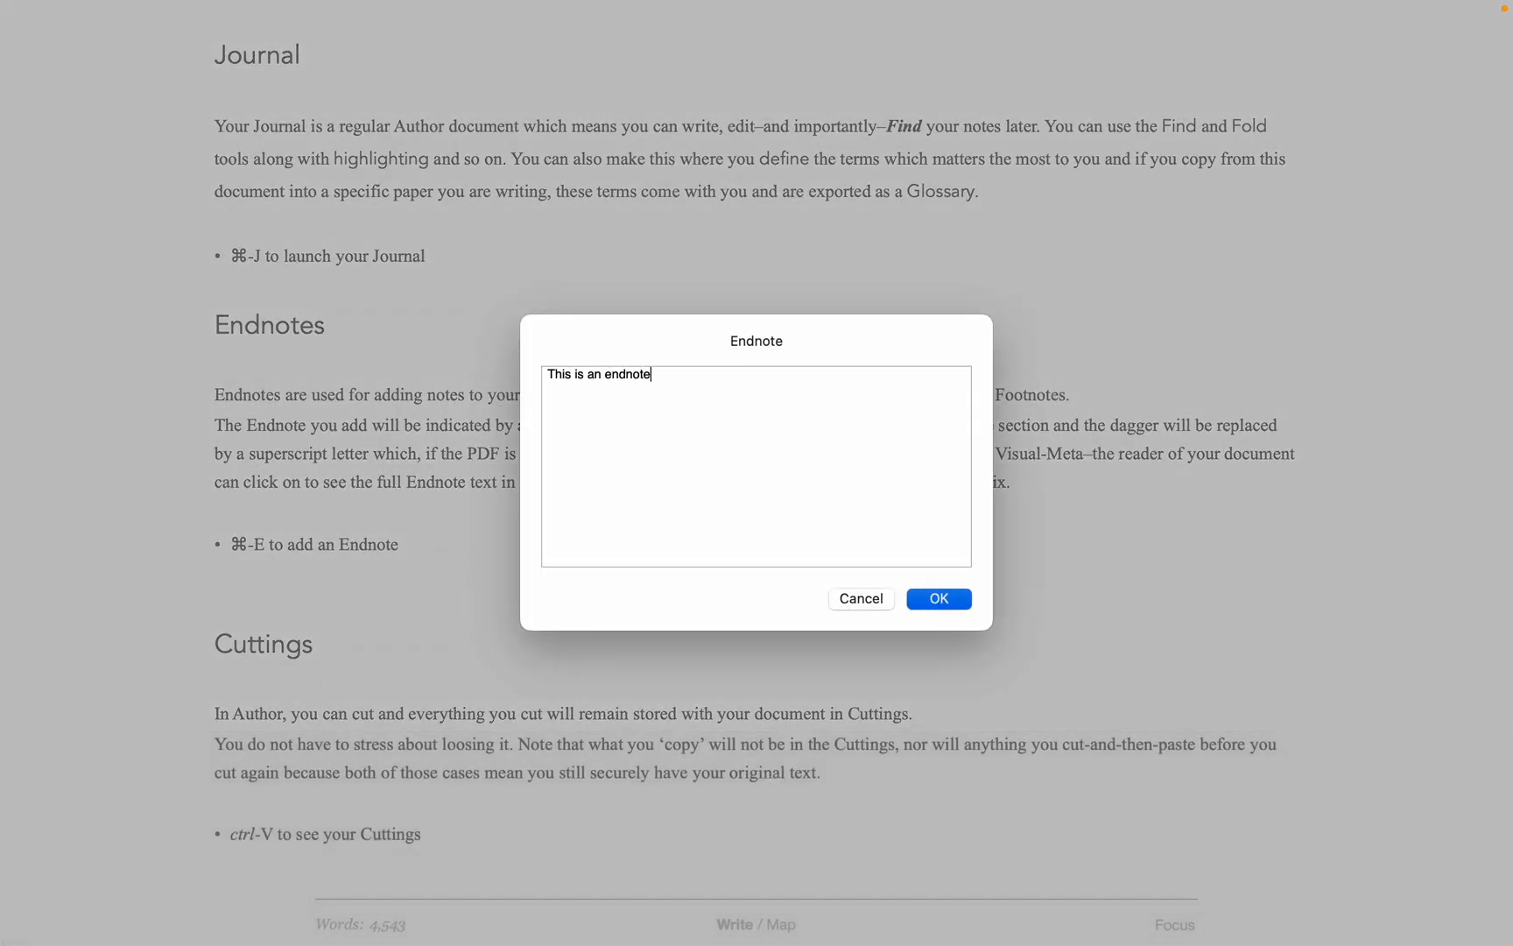
pyautogui.click(938, 598)
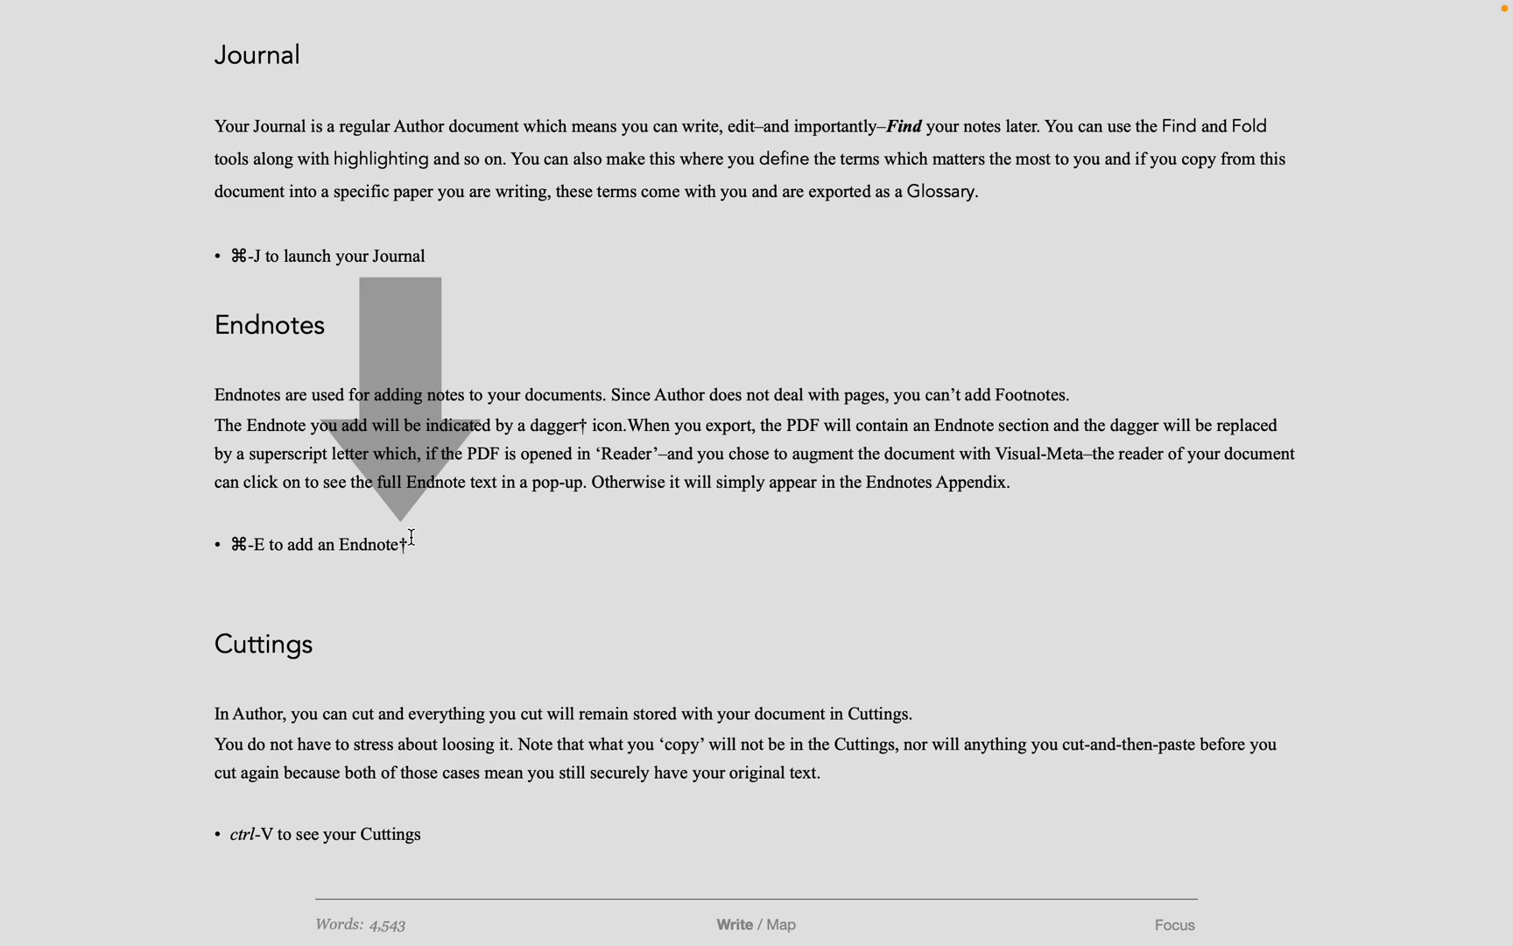
pyautogui.scroll(-3)
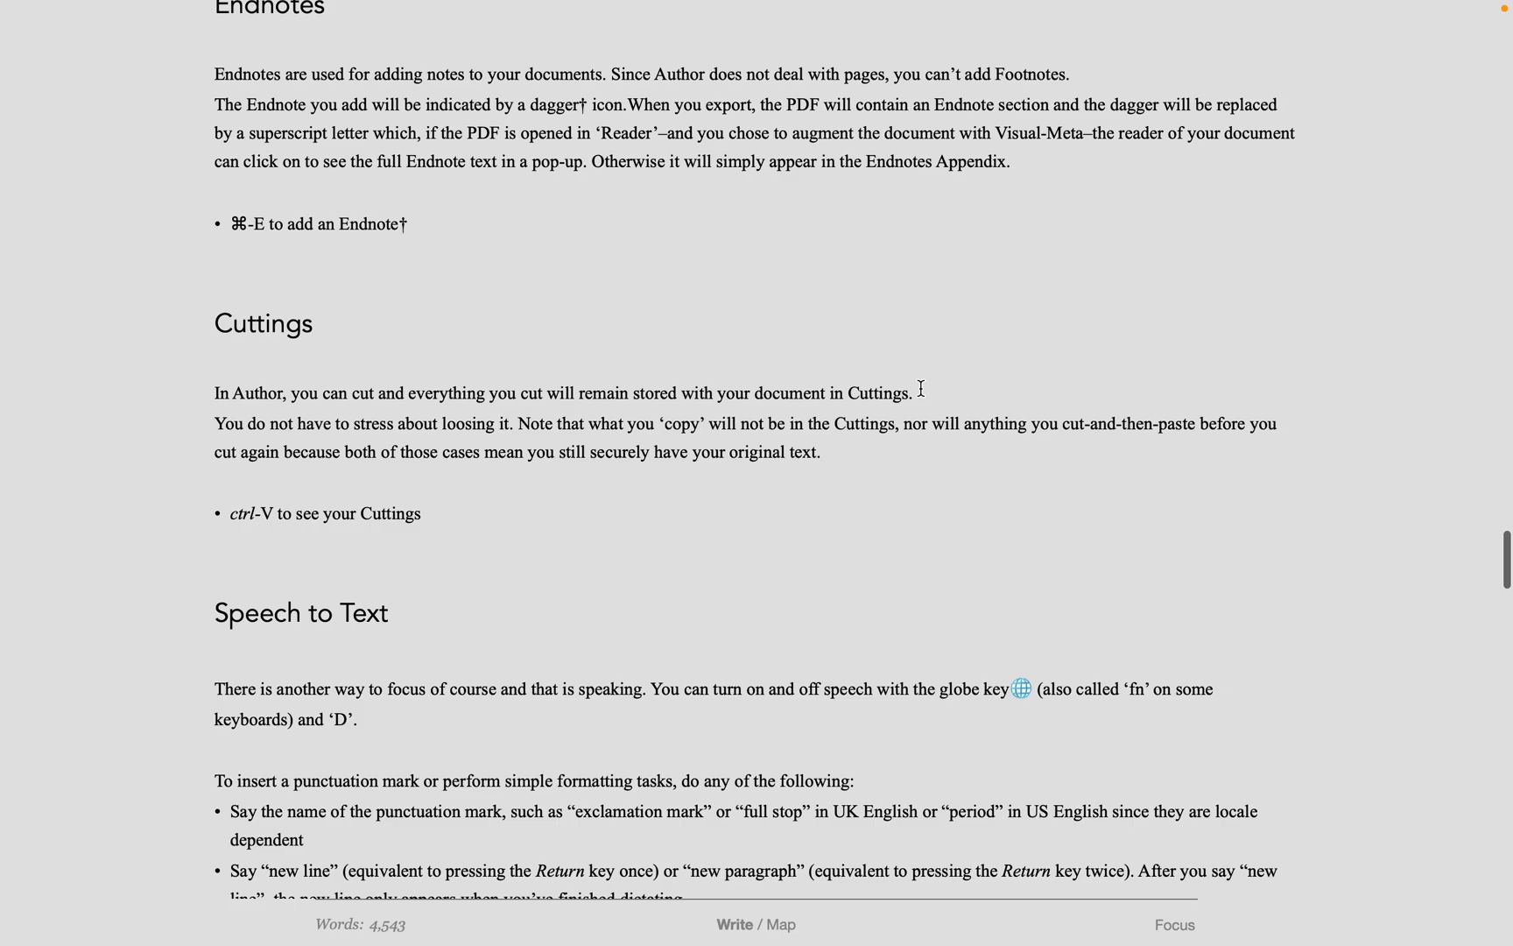
pyautogui.moveTo(424, 394); pyautogui.dragTo(910, 393)
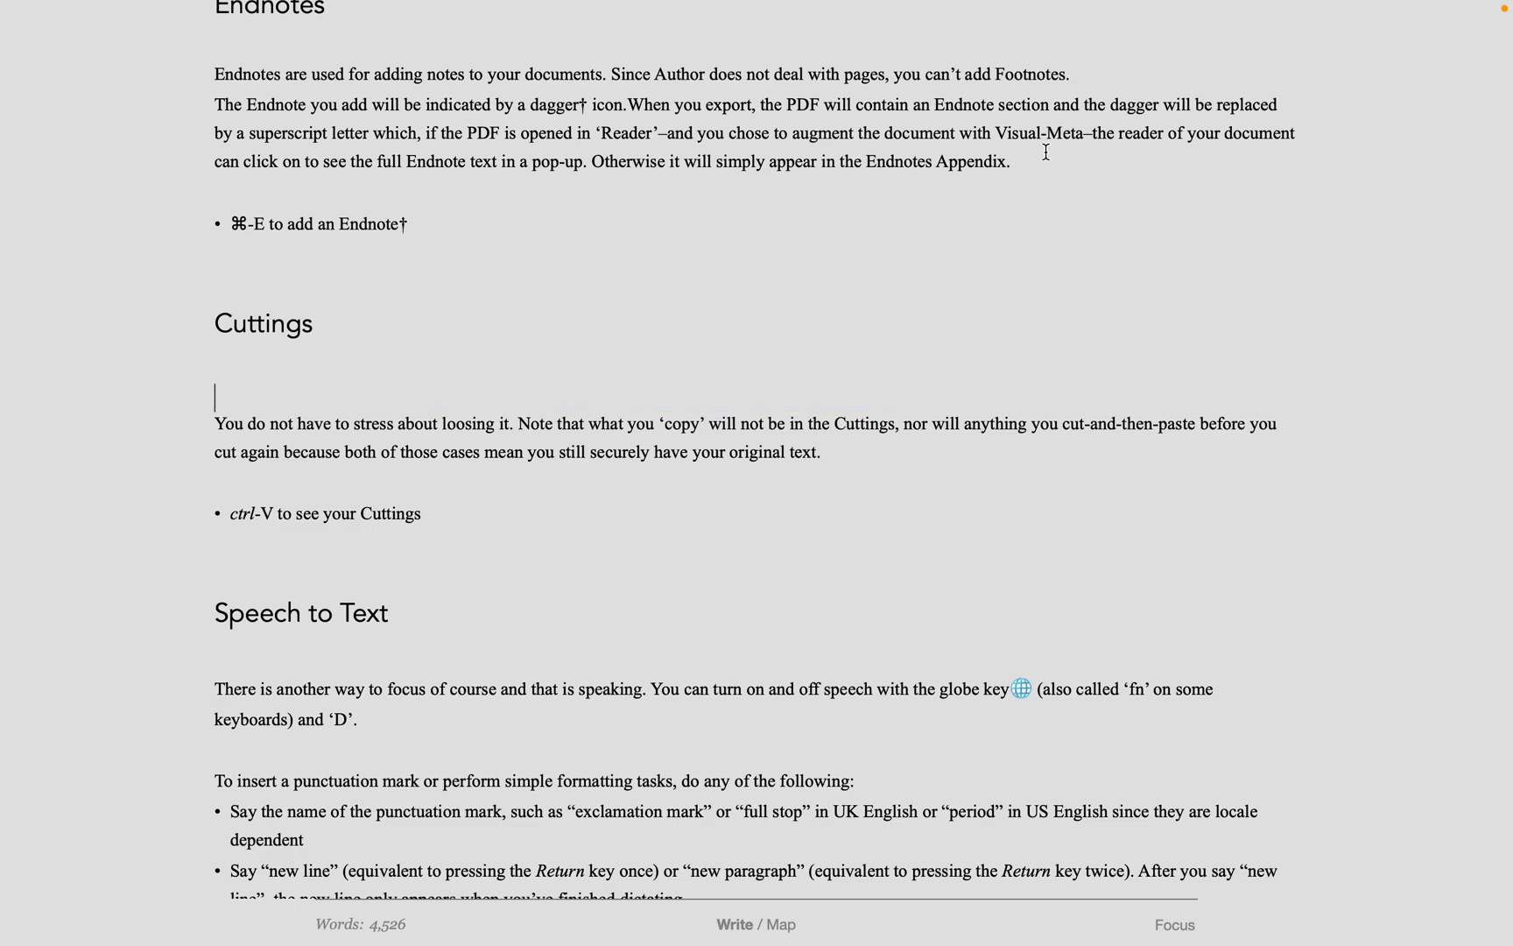
pyautogui.moveTo(214, 73); pyautogui.dragTo(1011, 162)
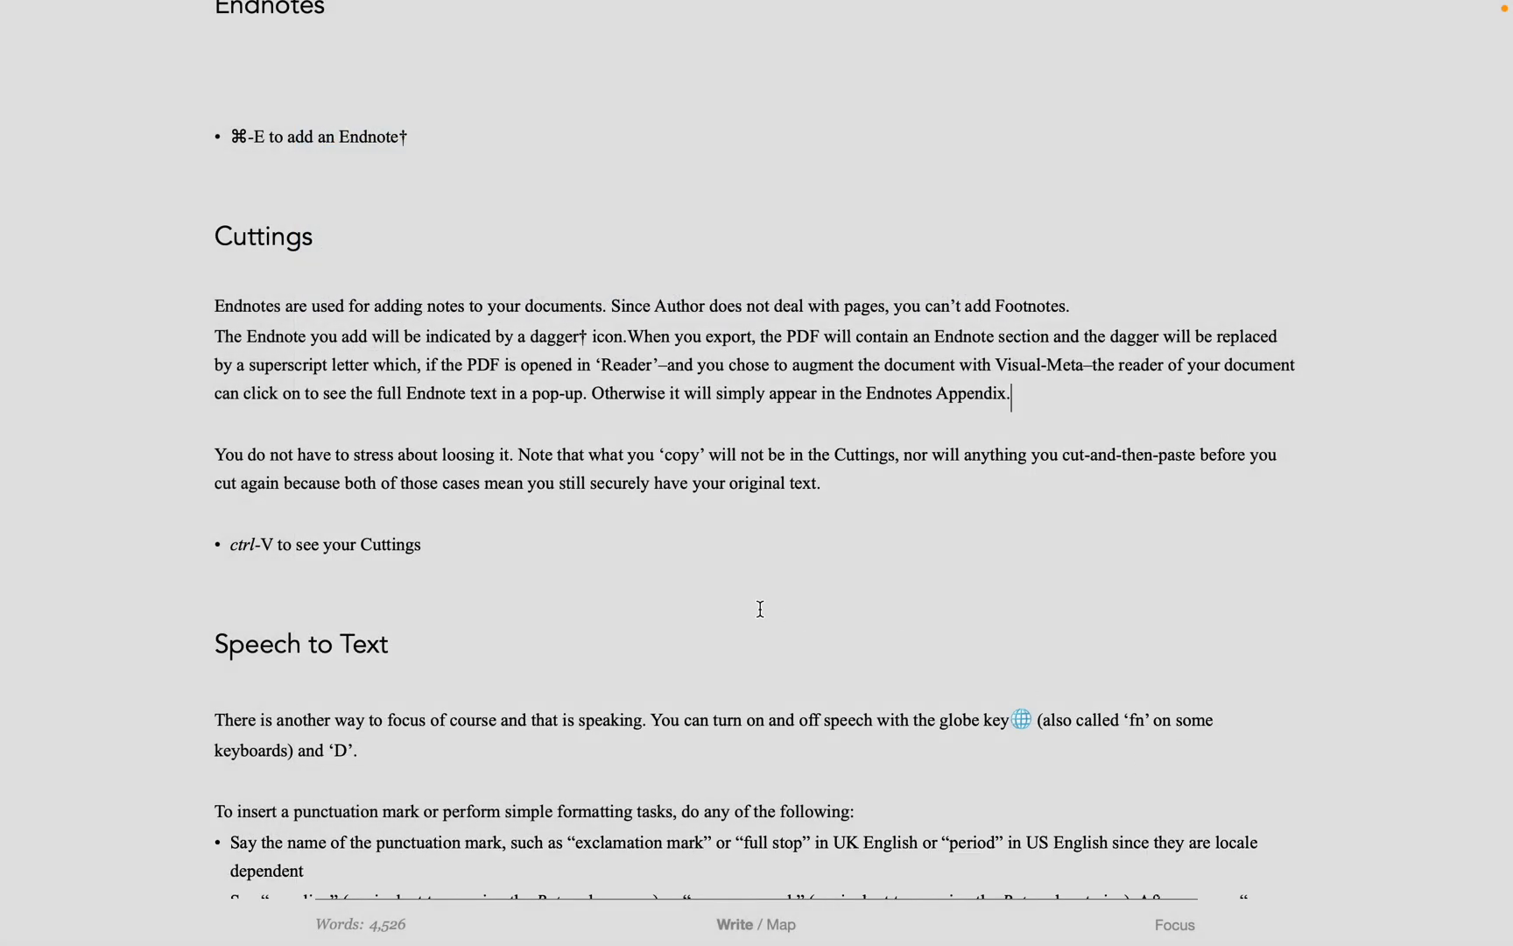
pyautogui.scroll(-3)
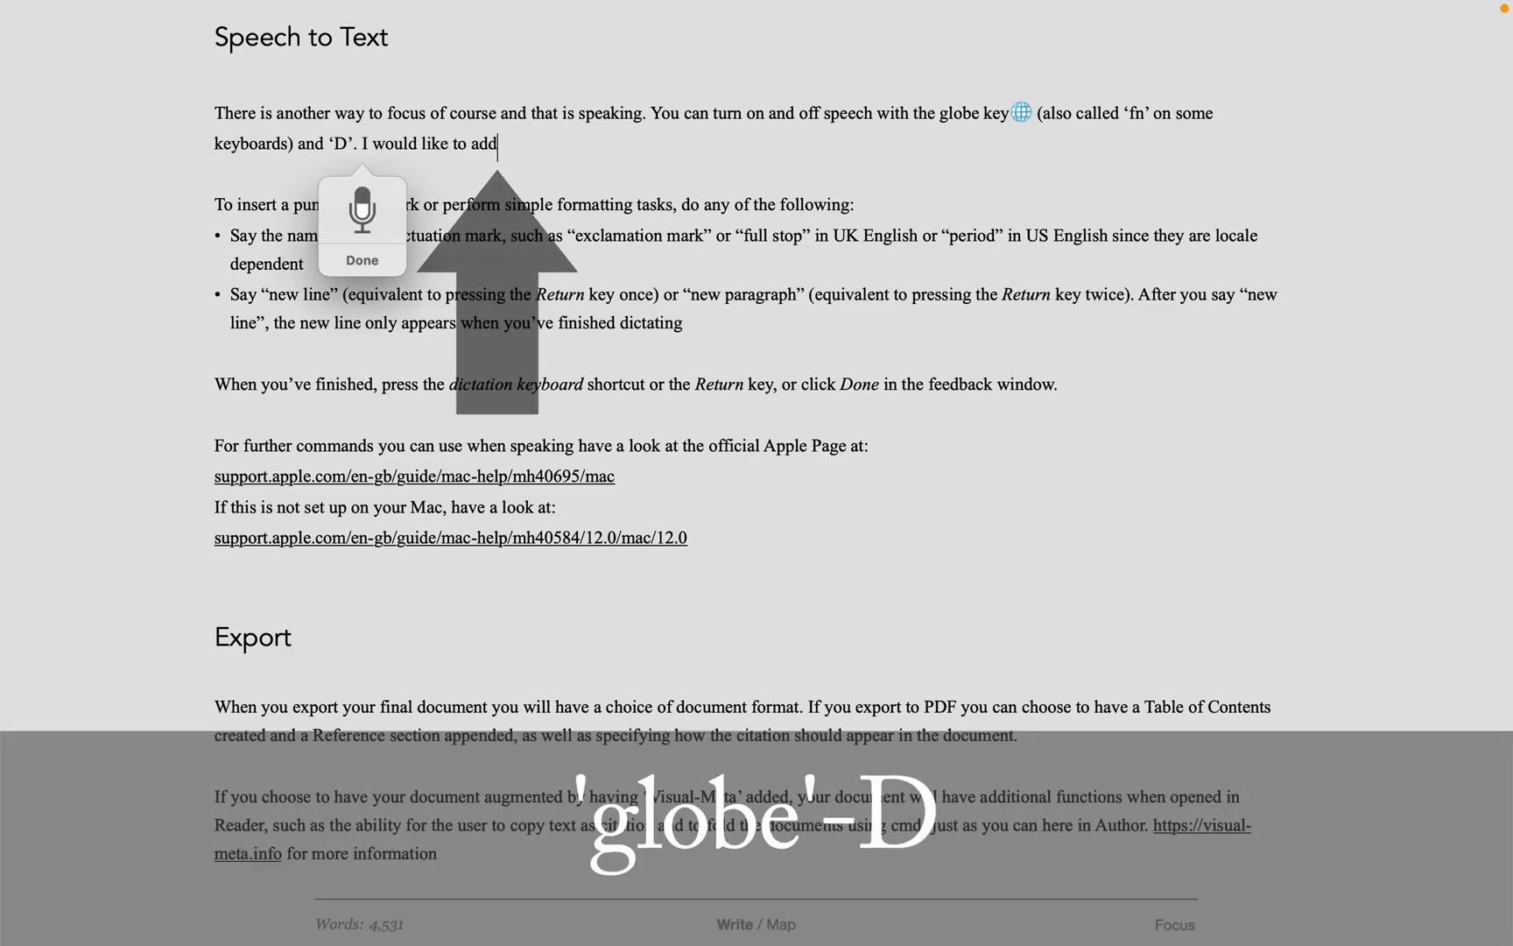
# Step: Dictate 'I would like to add some text right here.' into the Speech to Text paragraph
pyautogui.write('some text right here.')
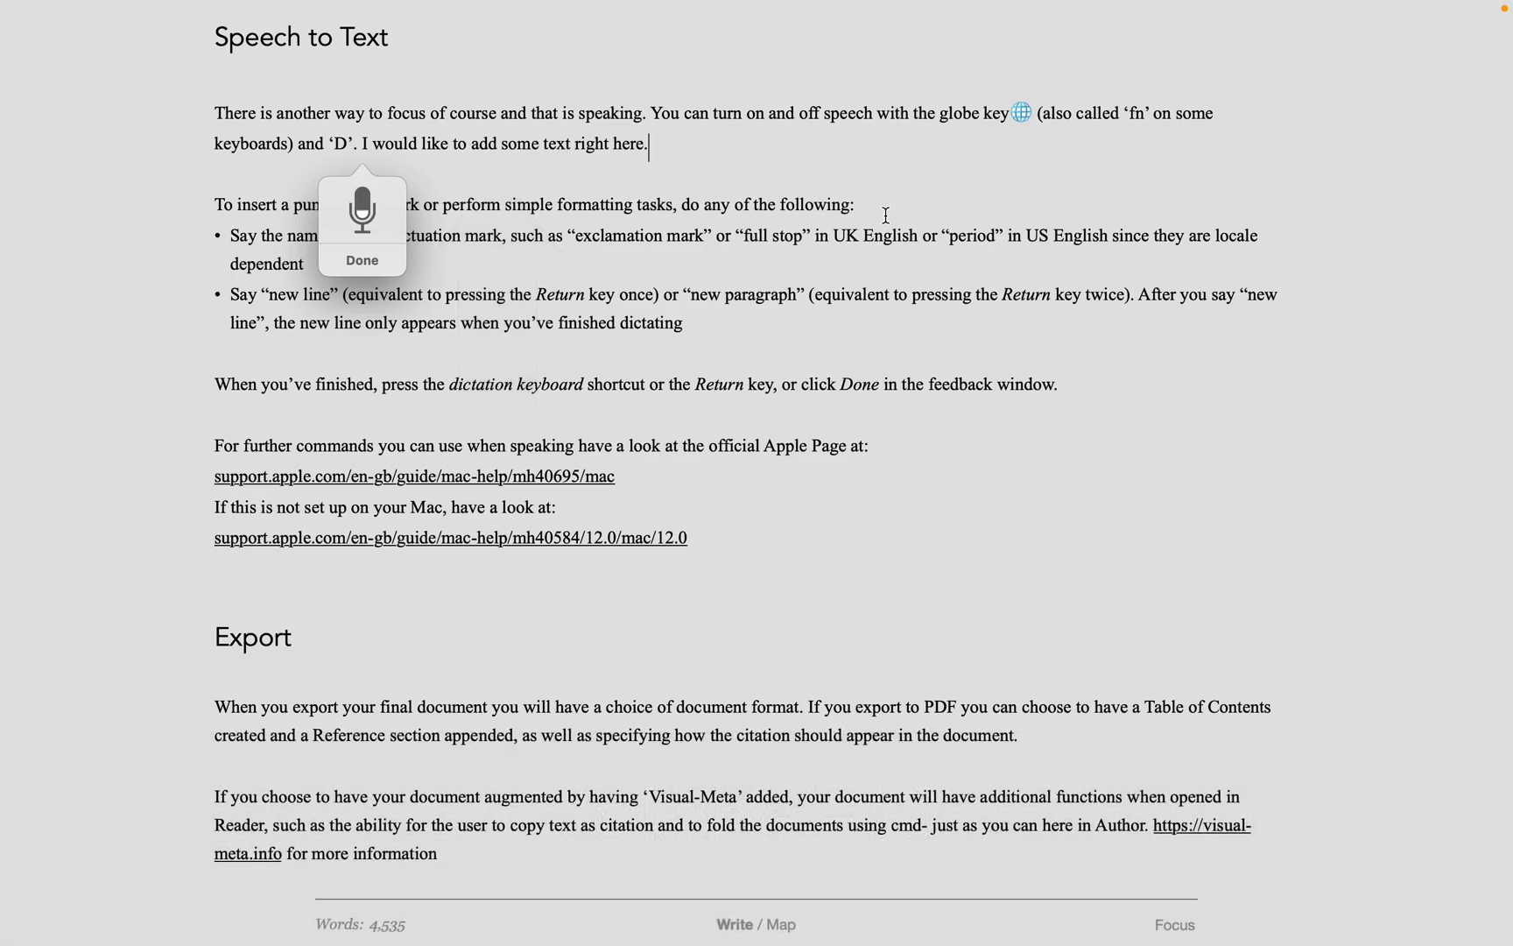
pyautogui.scroll(-3)
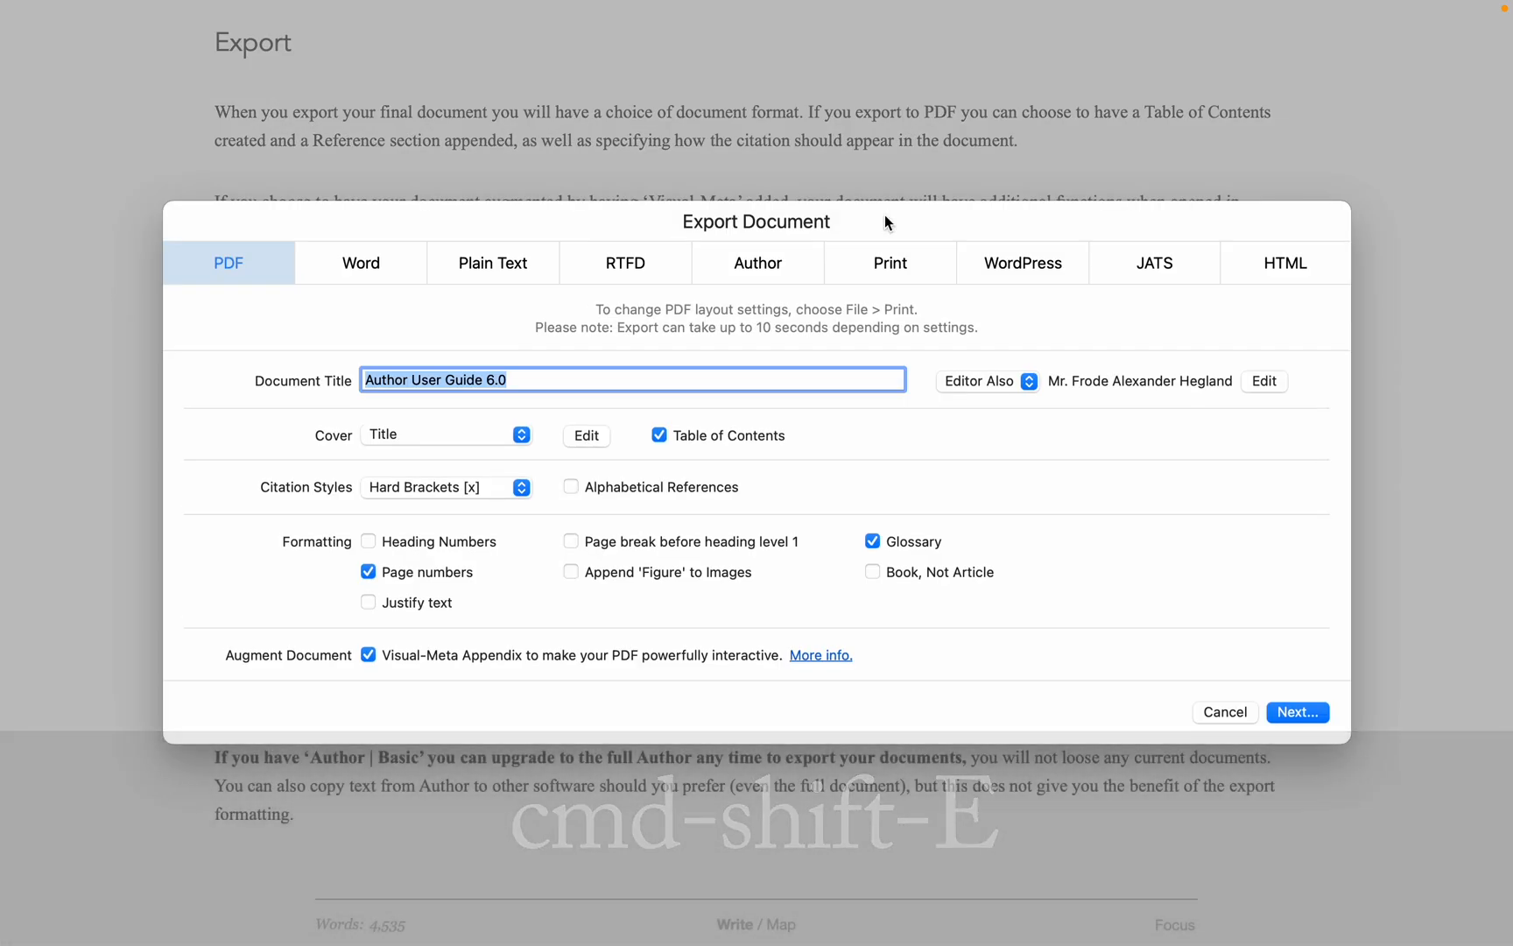
# Step: Keep the PDF export settings and save the file as 'User Guide' in Author — iCloud
pyautogui.click(1297, 712)
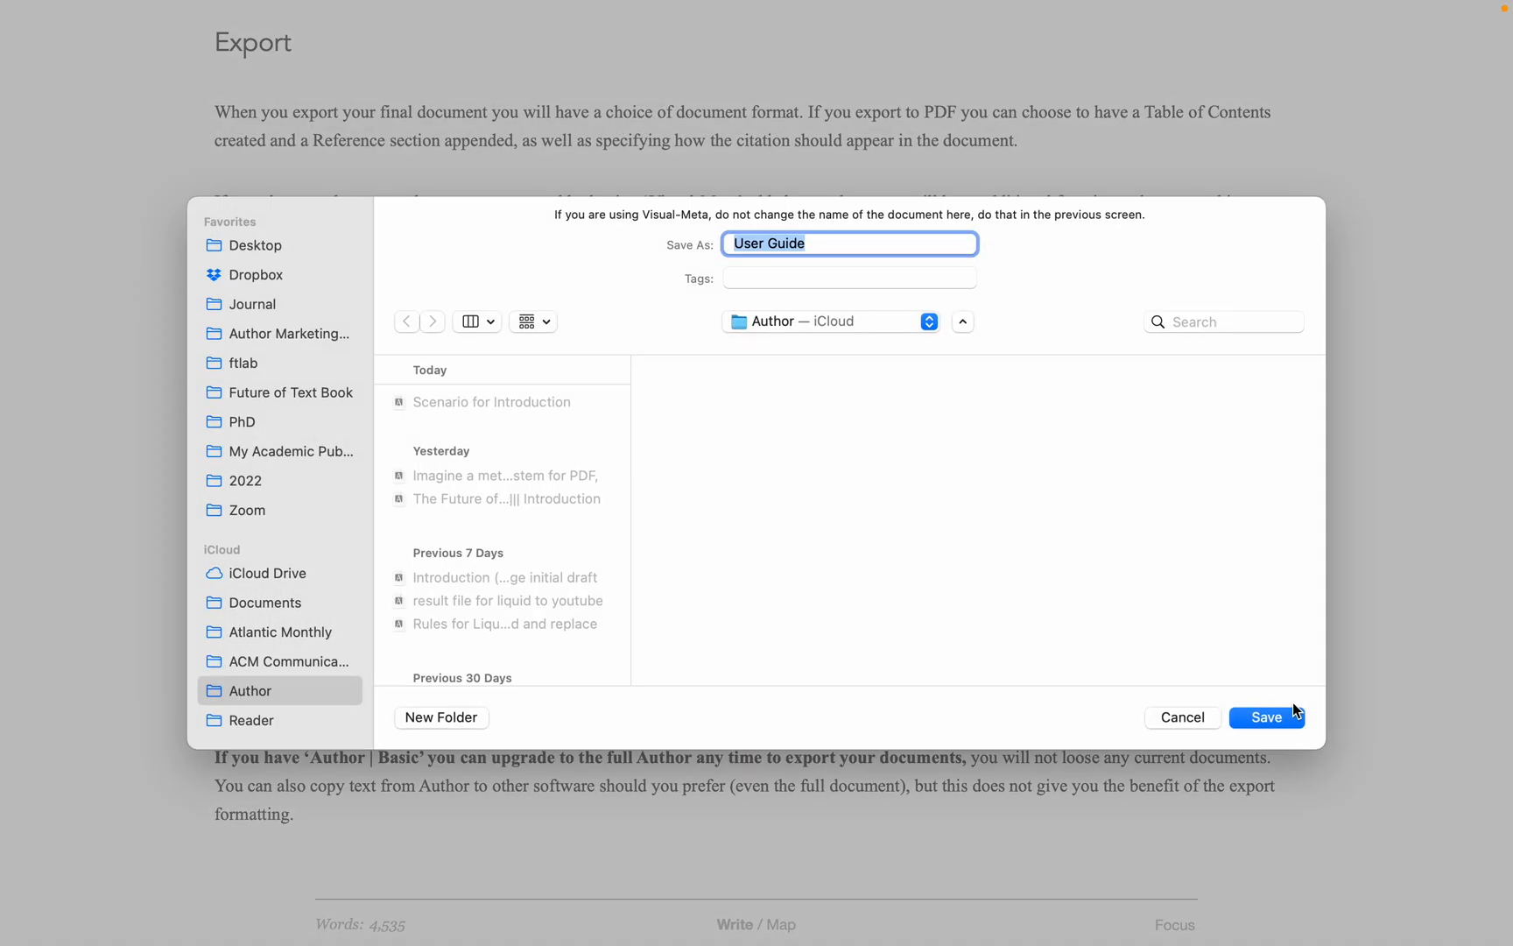
pyautogui.click(1267, 717)
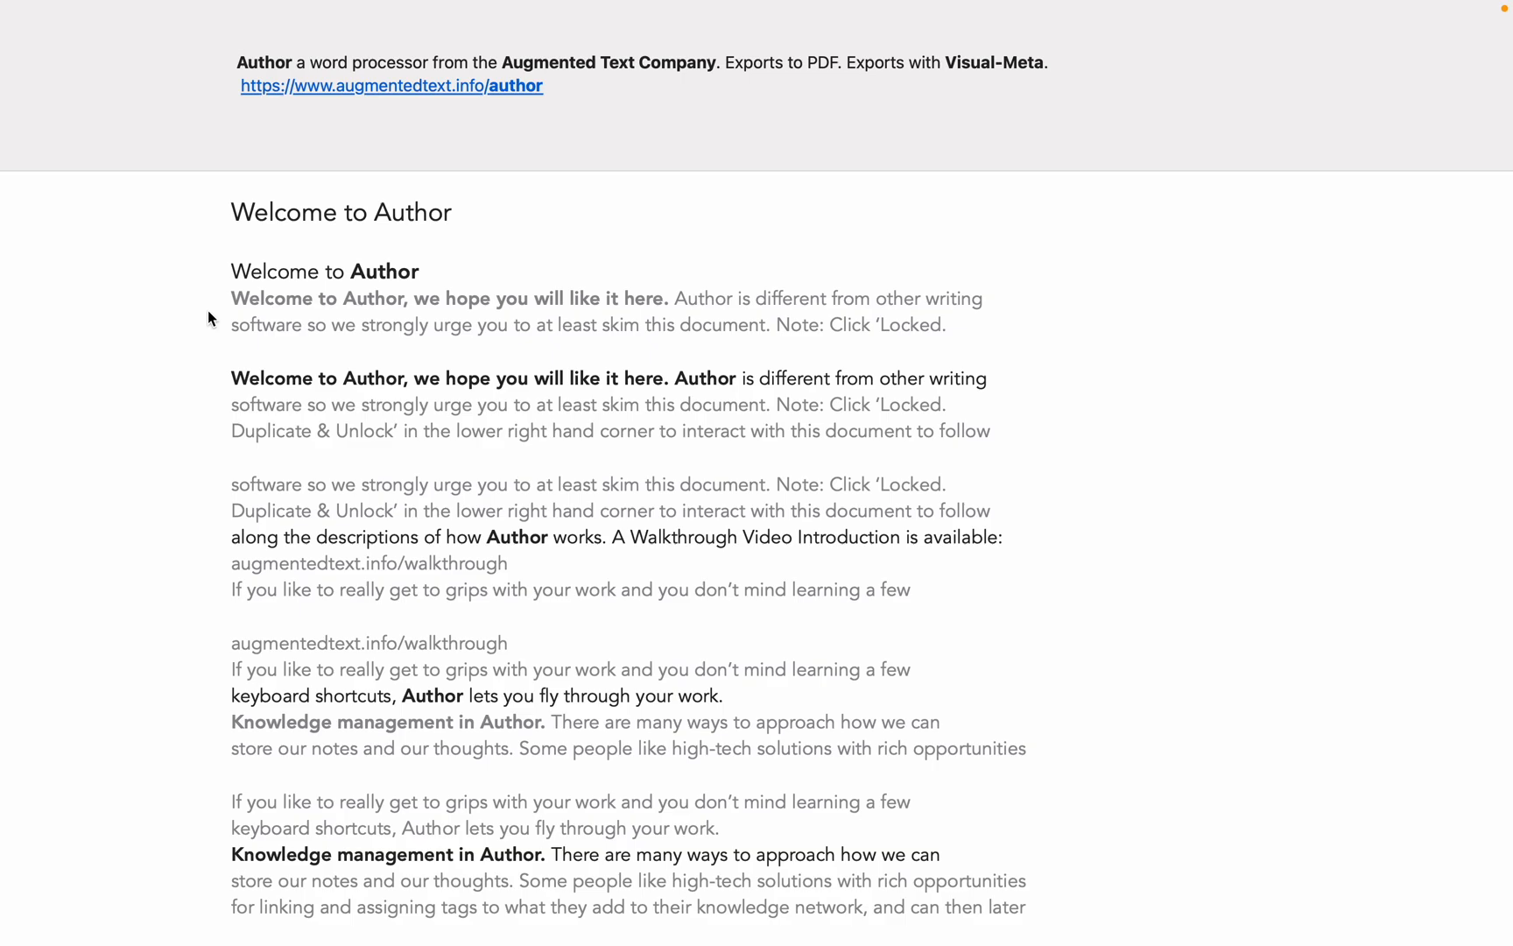
pyautogui.moveTo(510, 592)
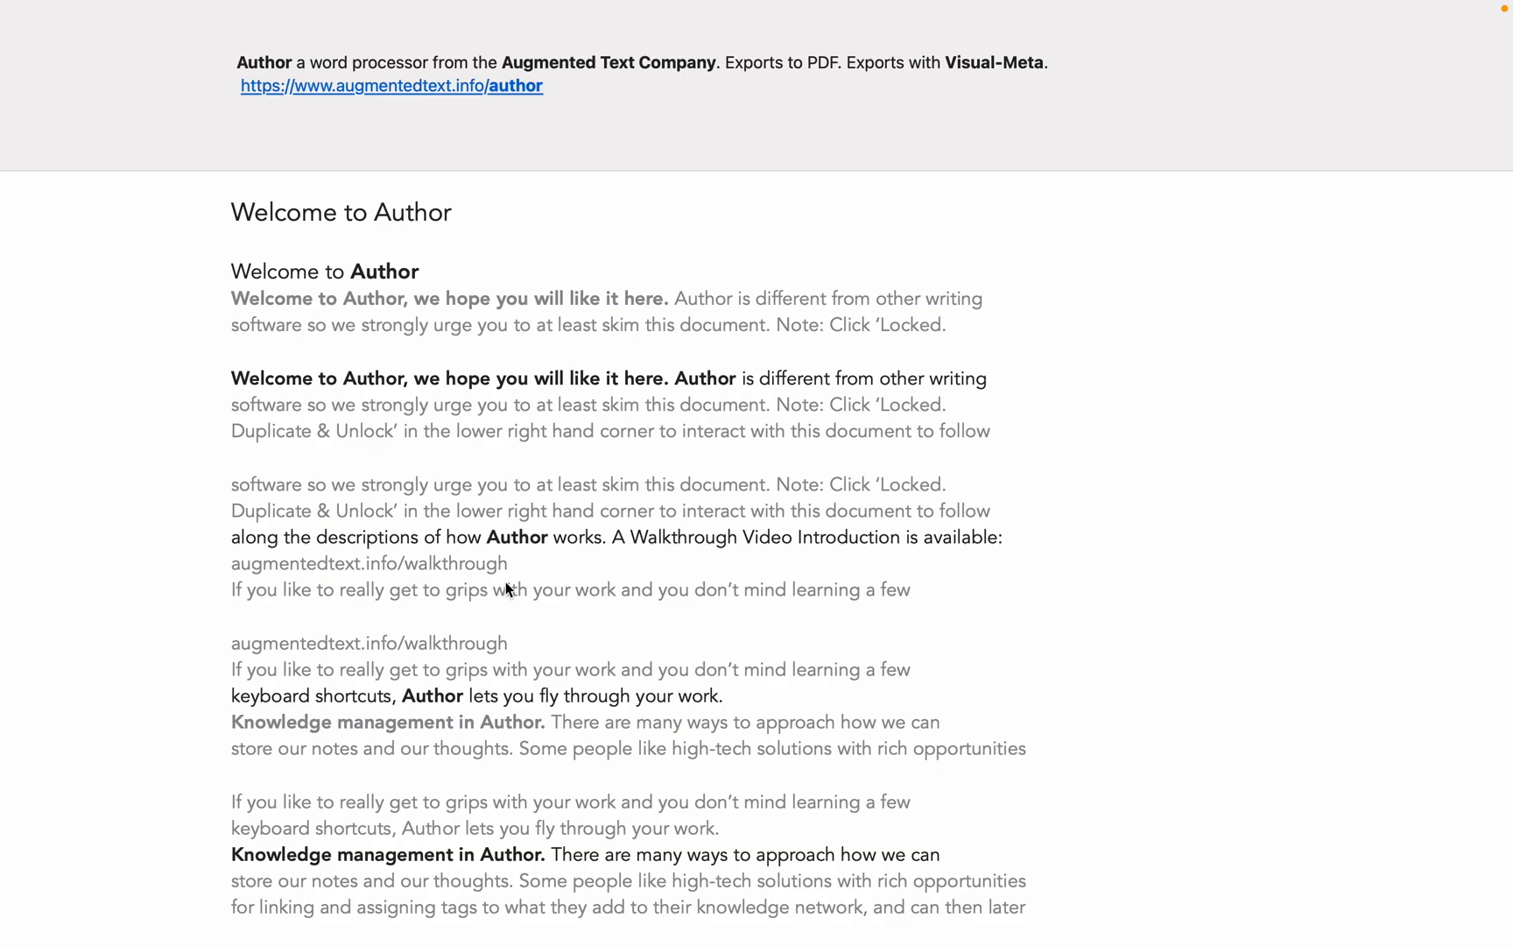
# Step: Scroll down and back up through the exported User Guide PDF in Reader
pyautogui.scroll(-3)
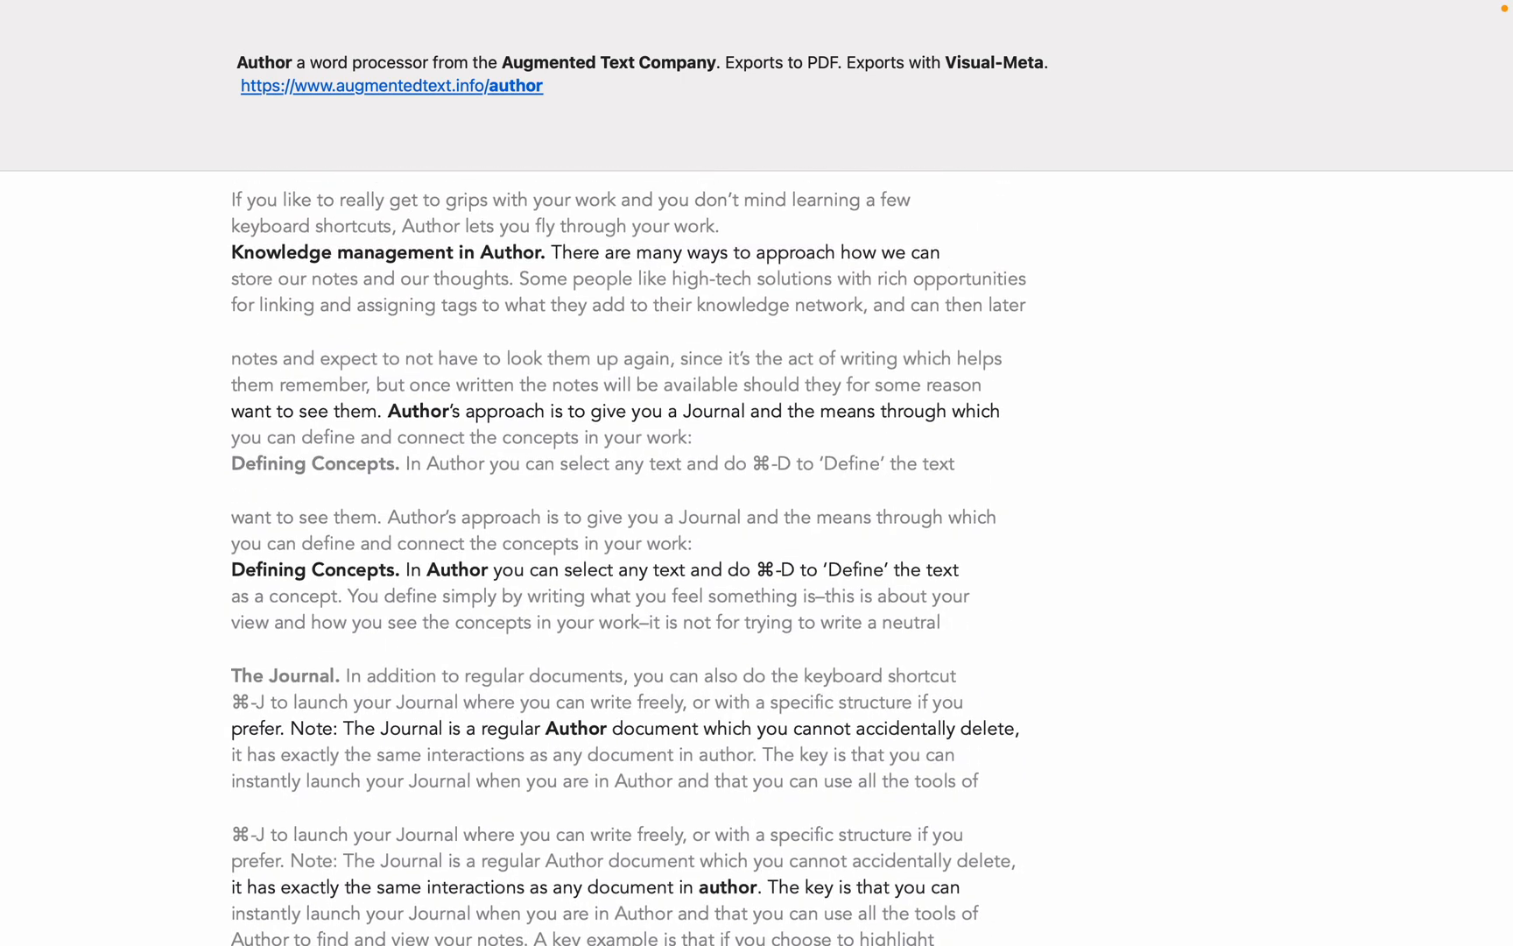
pyautogui.scroll(3)
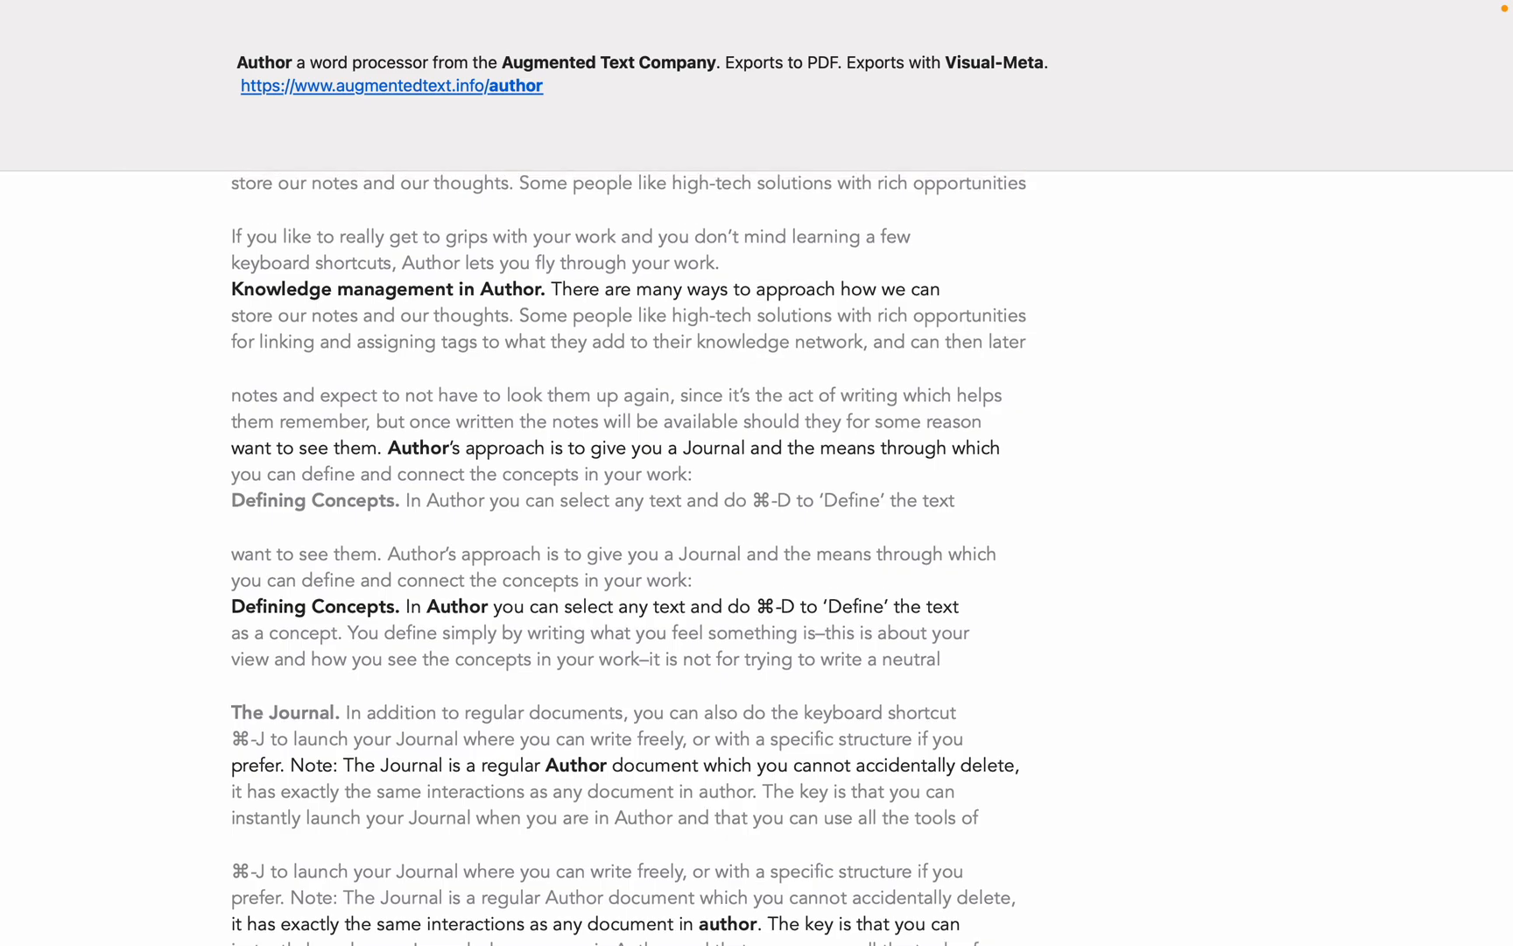
pyautogui.moveTo(978, 73)
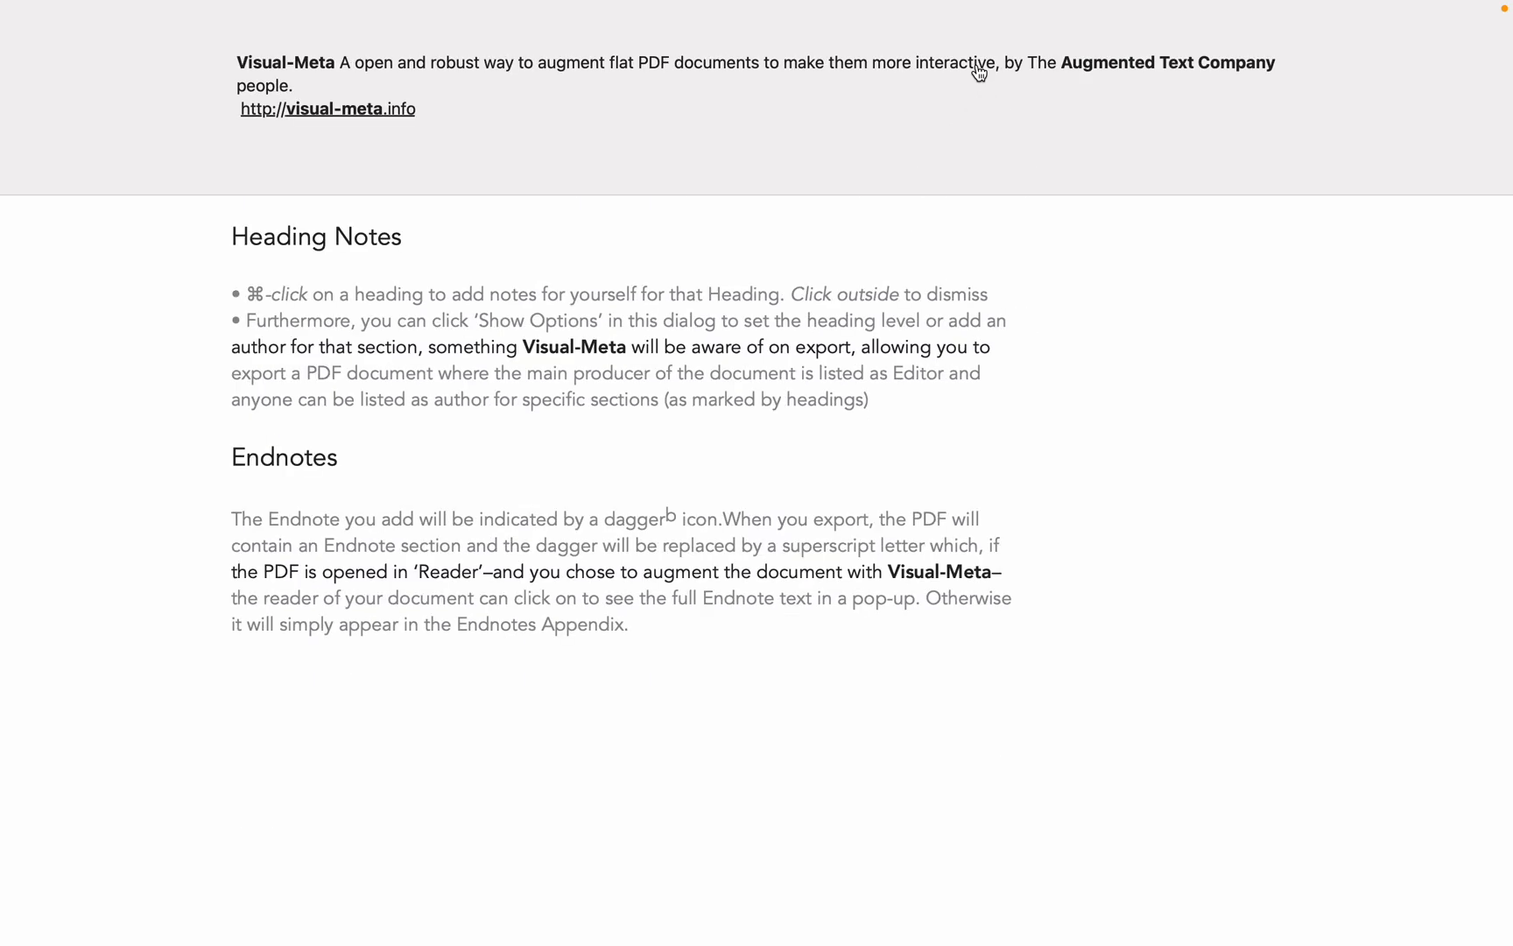
pyautogui.moveTo(320, 72)
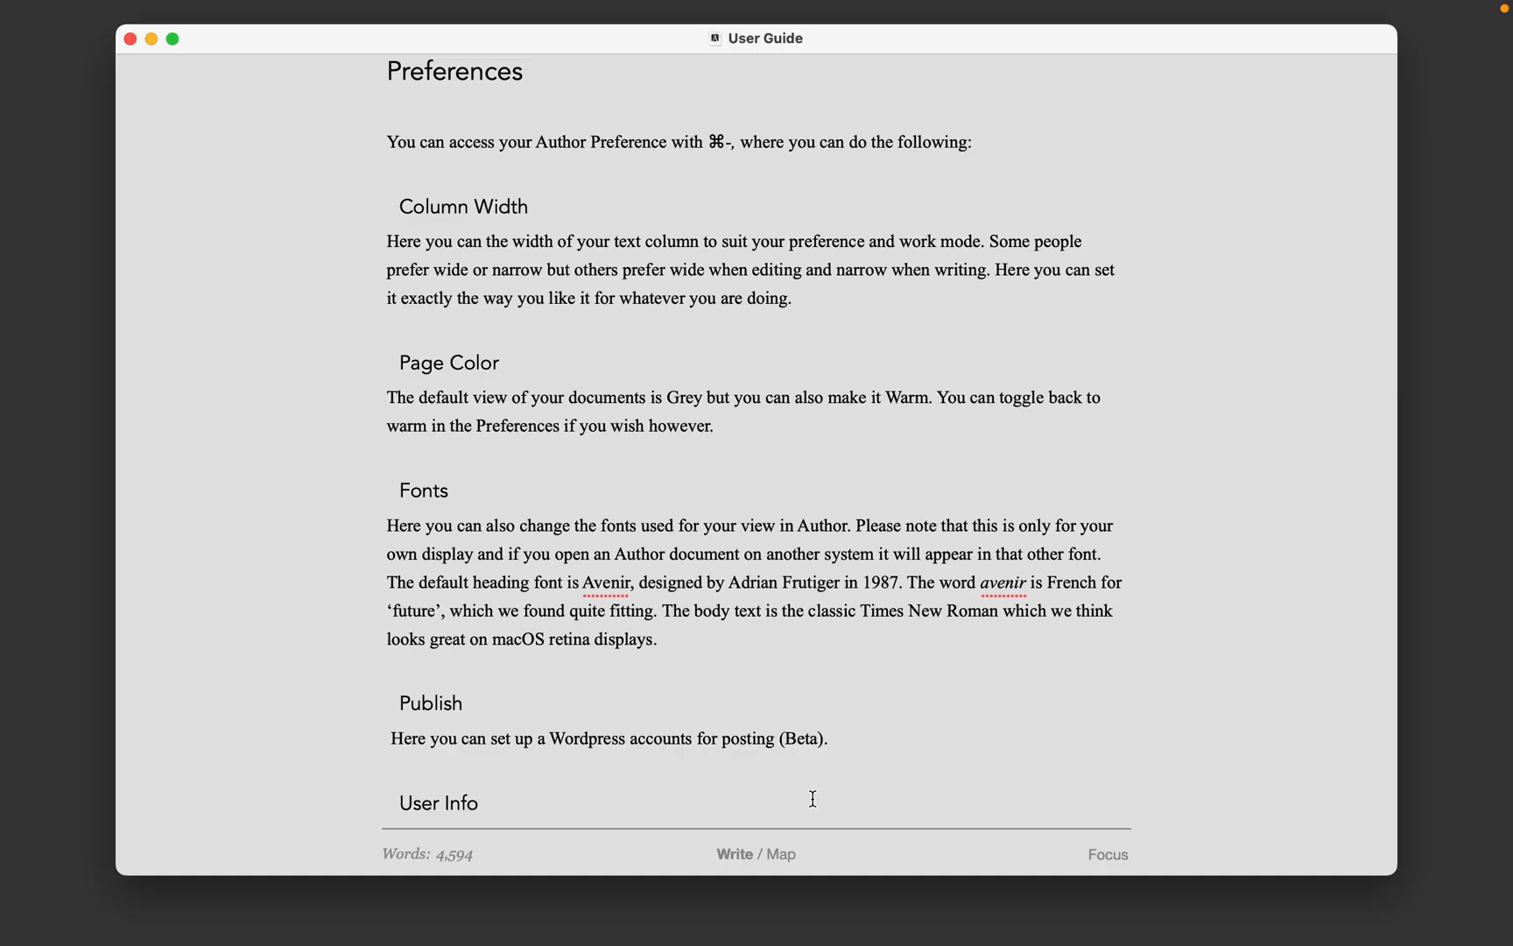
# Step: Drag the Column Width slider narrow and wide in Preferences, leaving it mid-range
pyautogui.press('cmd+,')
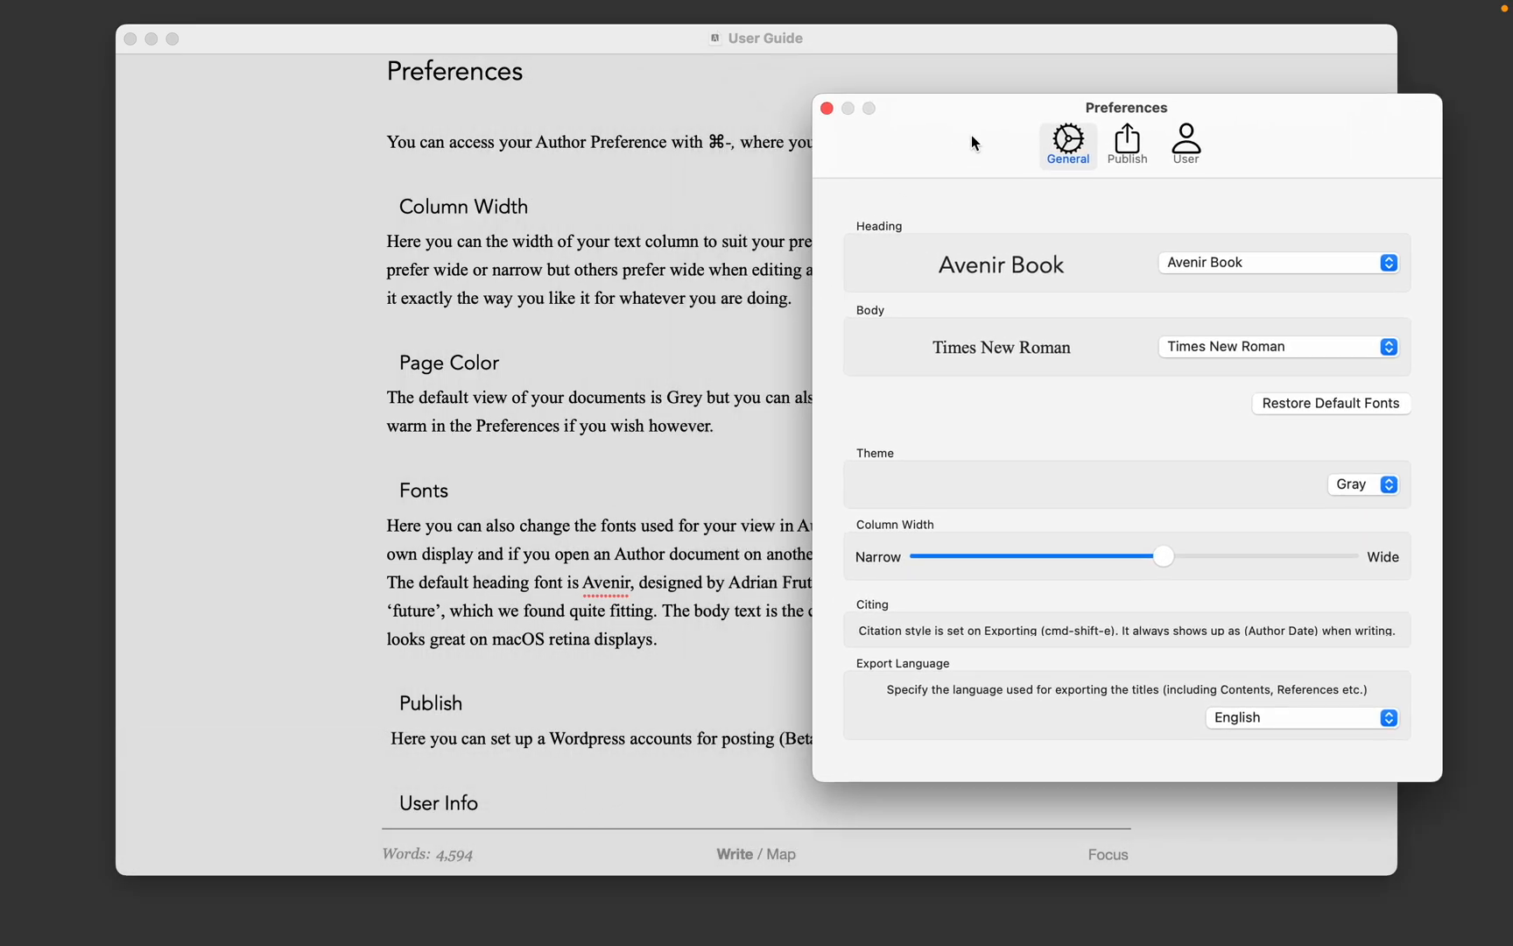
pyautogui.moveTo(1164, 556); pyautogui.dragTo(976, 561)
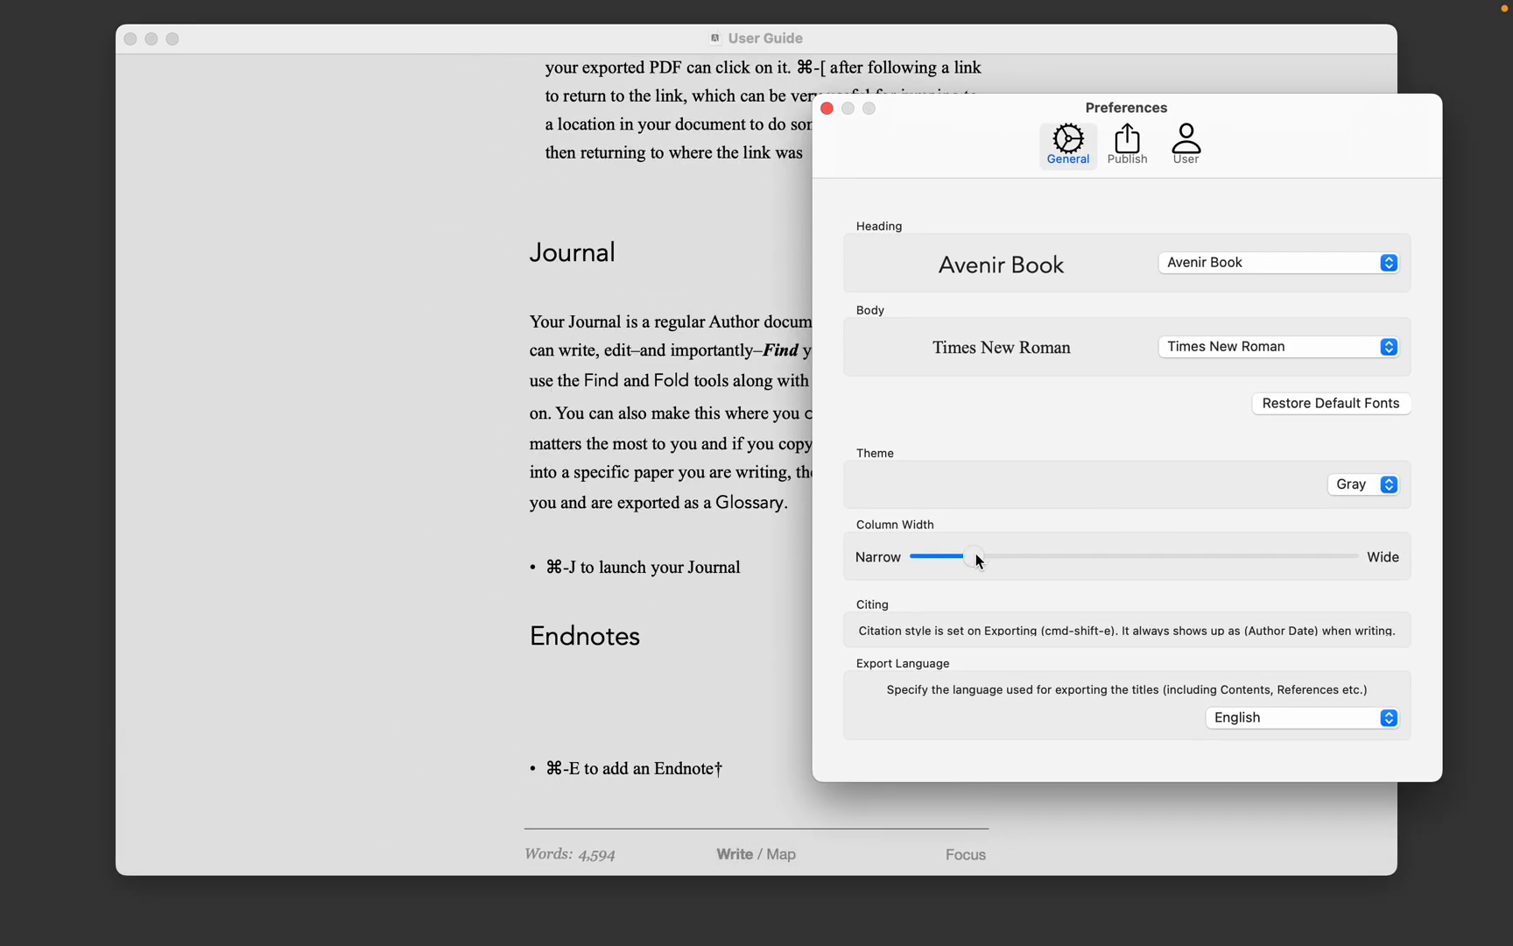
pyautogui.moveTo(977, 559); pyautogui.dragTo(1134, 556)
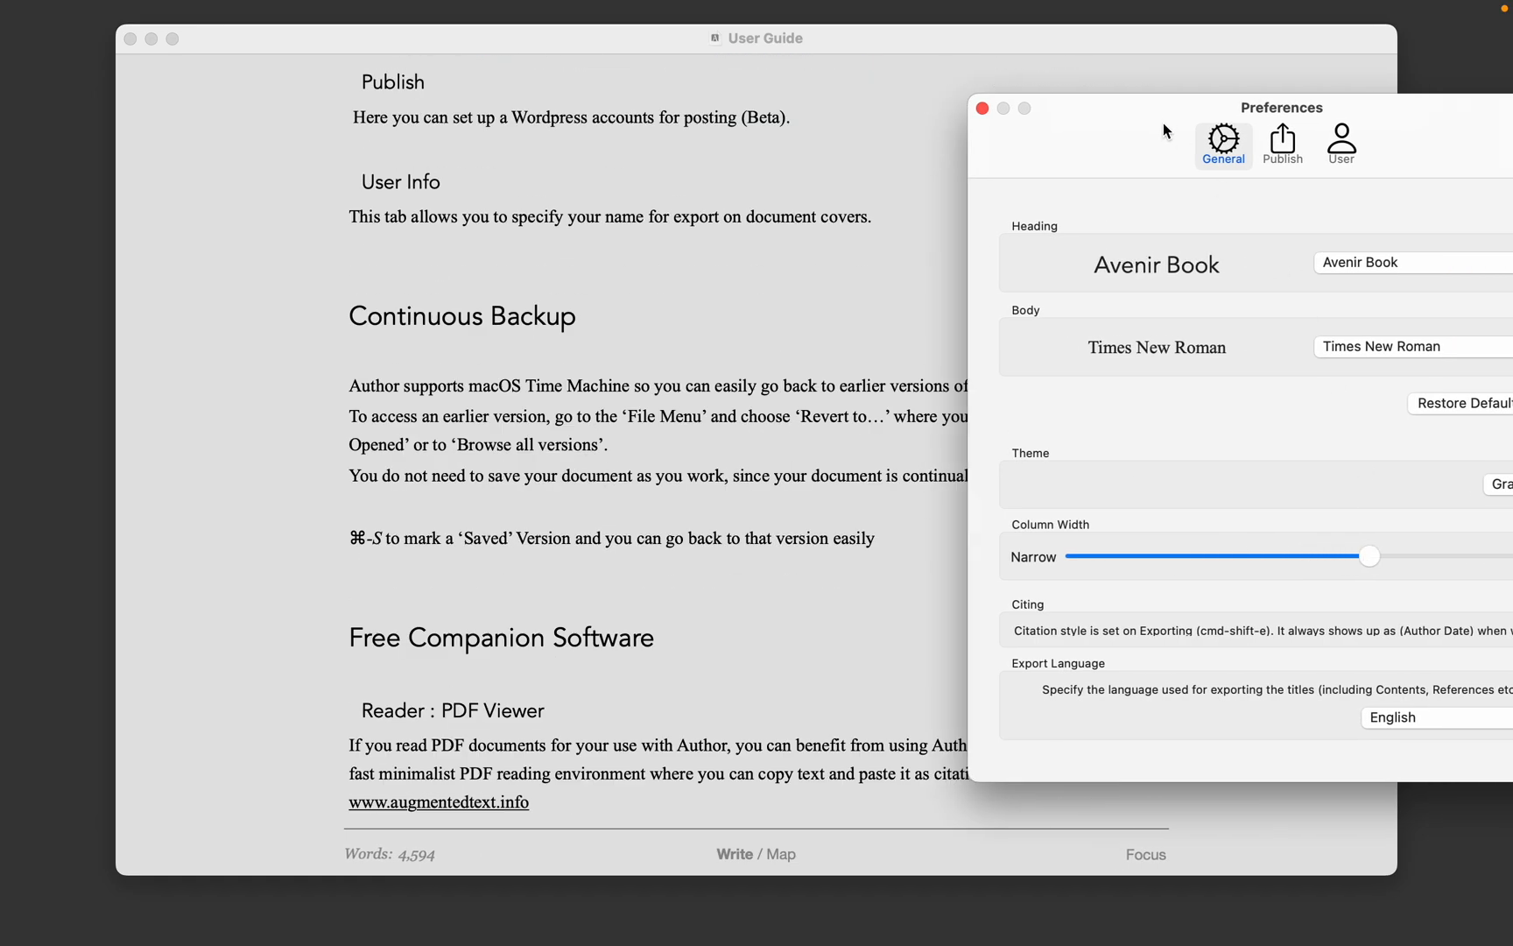
pyautogui.moveTo(1366, 556); pyautogui.dragTo(1393, 556)
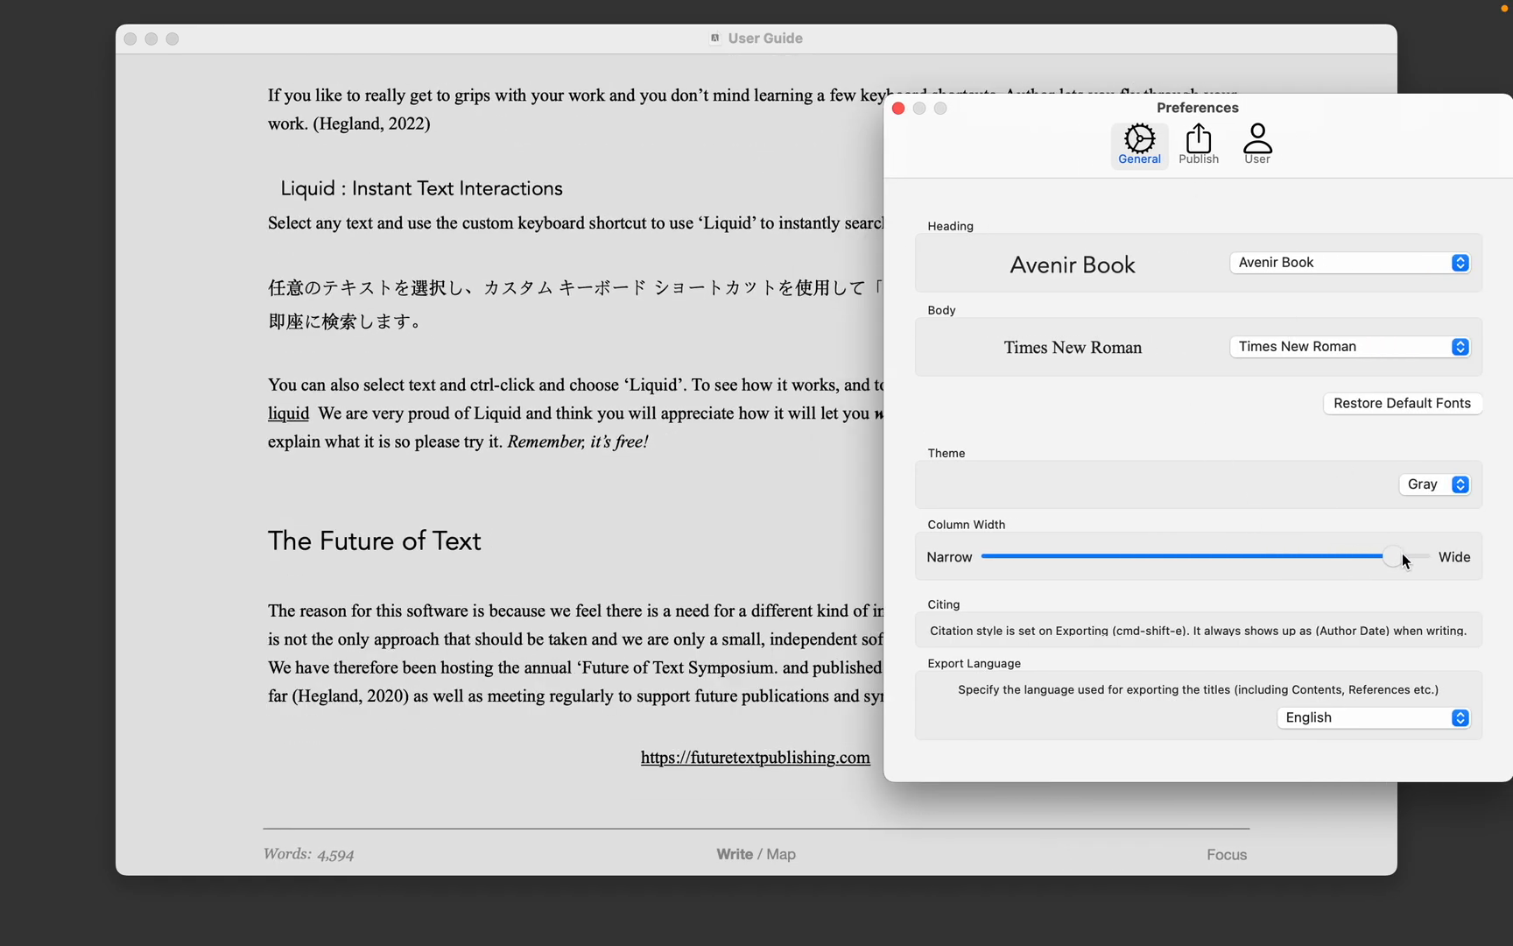
pyautogui.moveTo(1397, 556); pyautogui.dragTo(1261, 560)
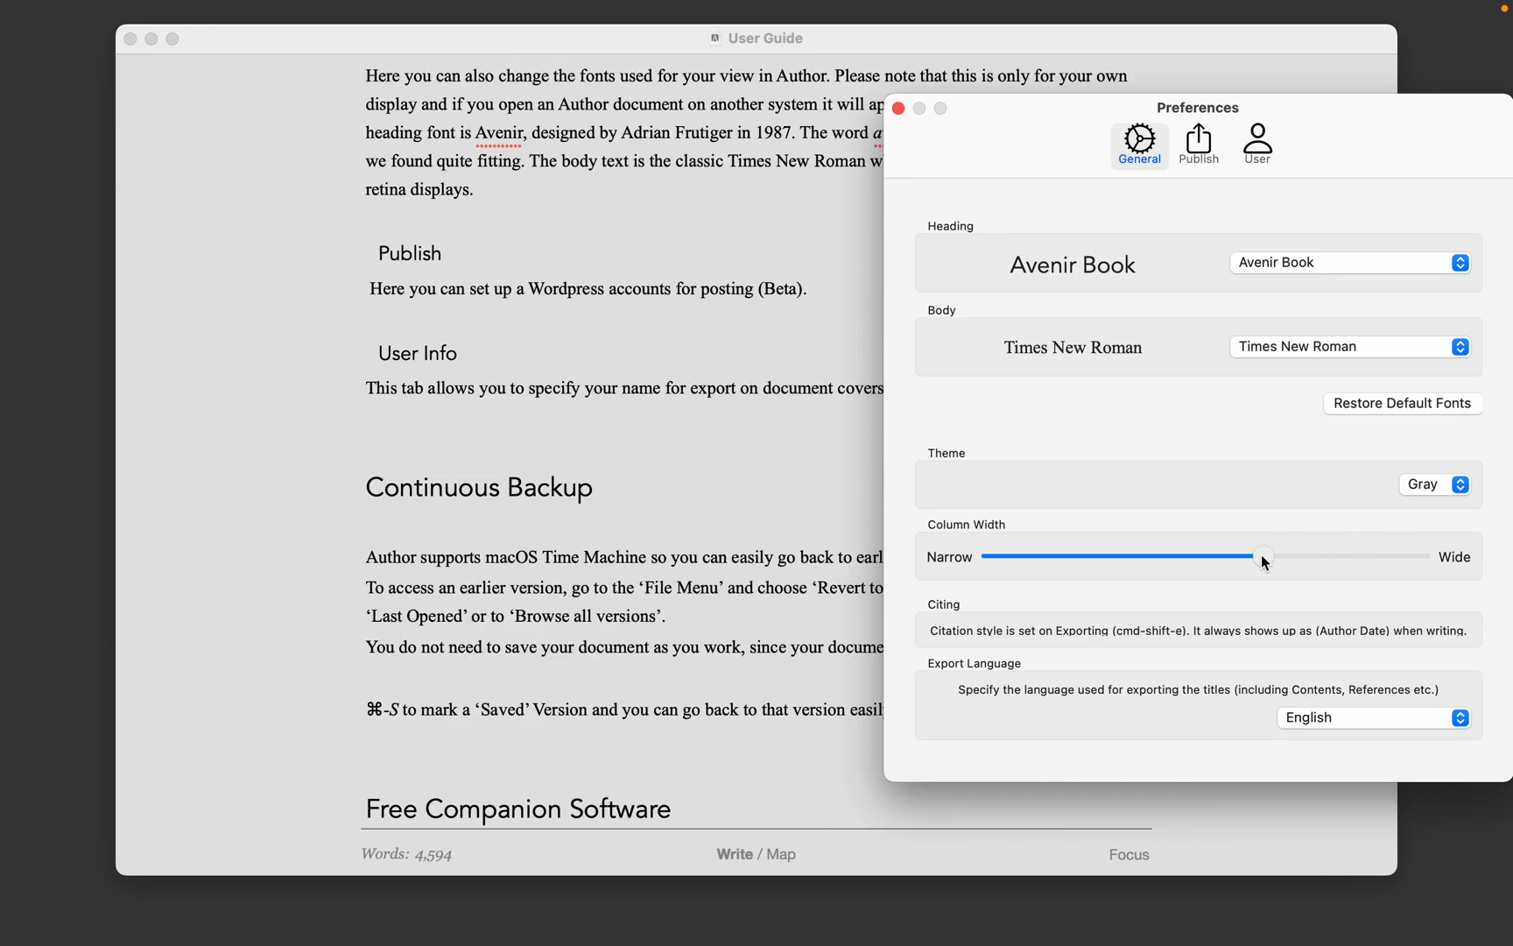
# Step: Set the page theme to Warm and switch the system appearance to Dark
pyautogui.click(1434, 484)
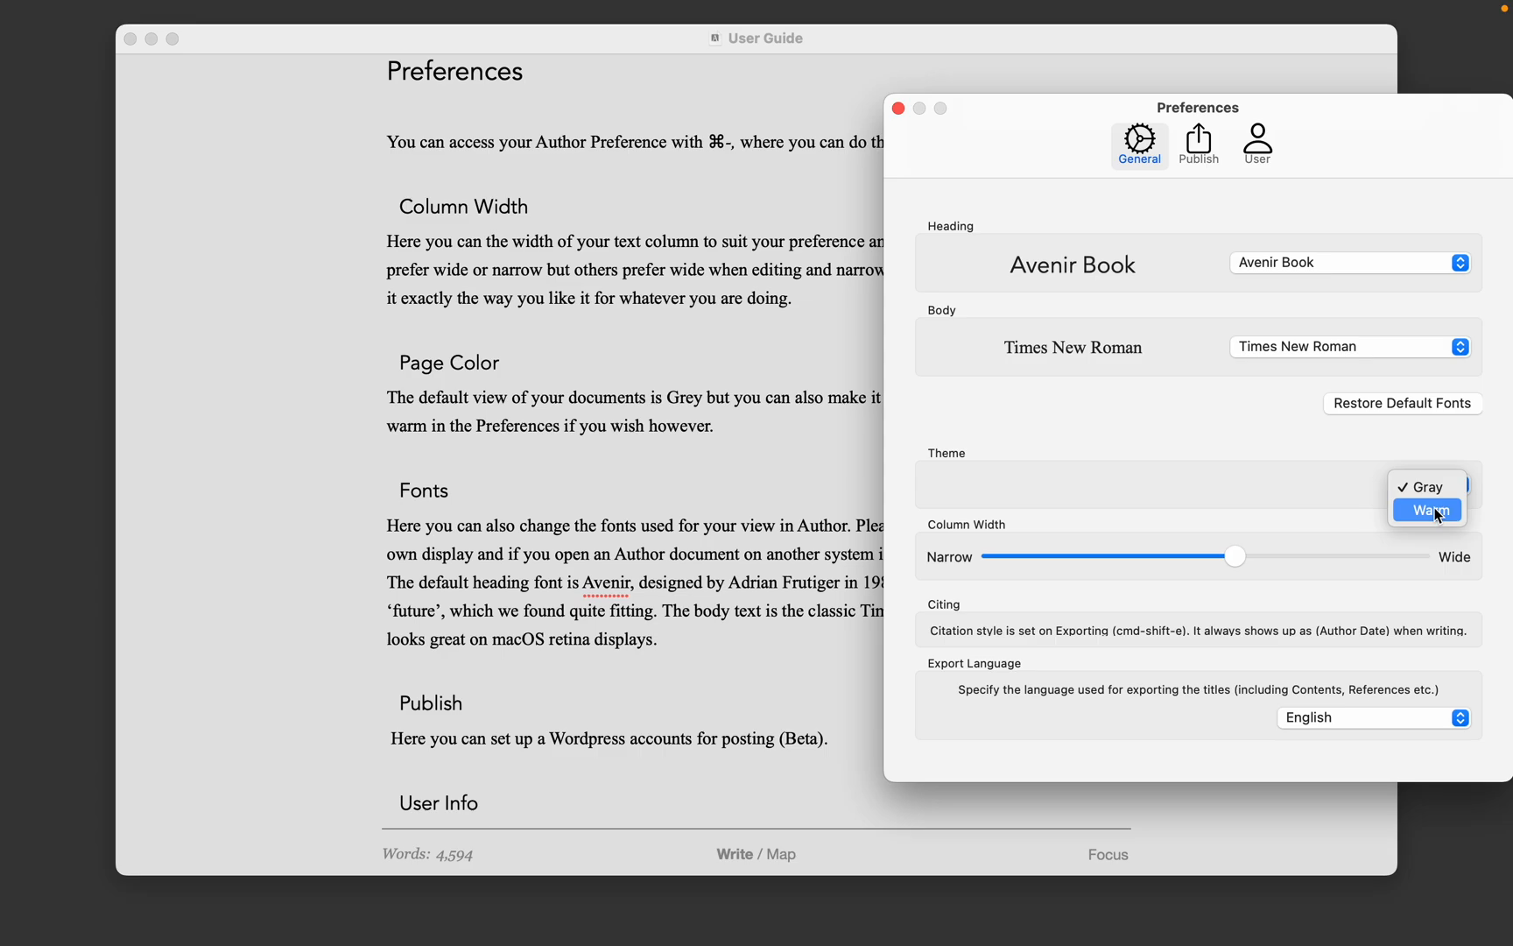
pyautogui.click(1426, 509)
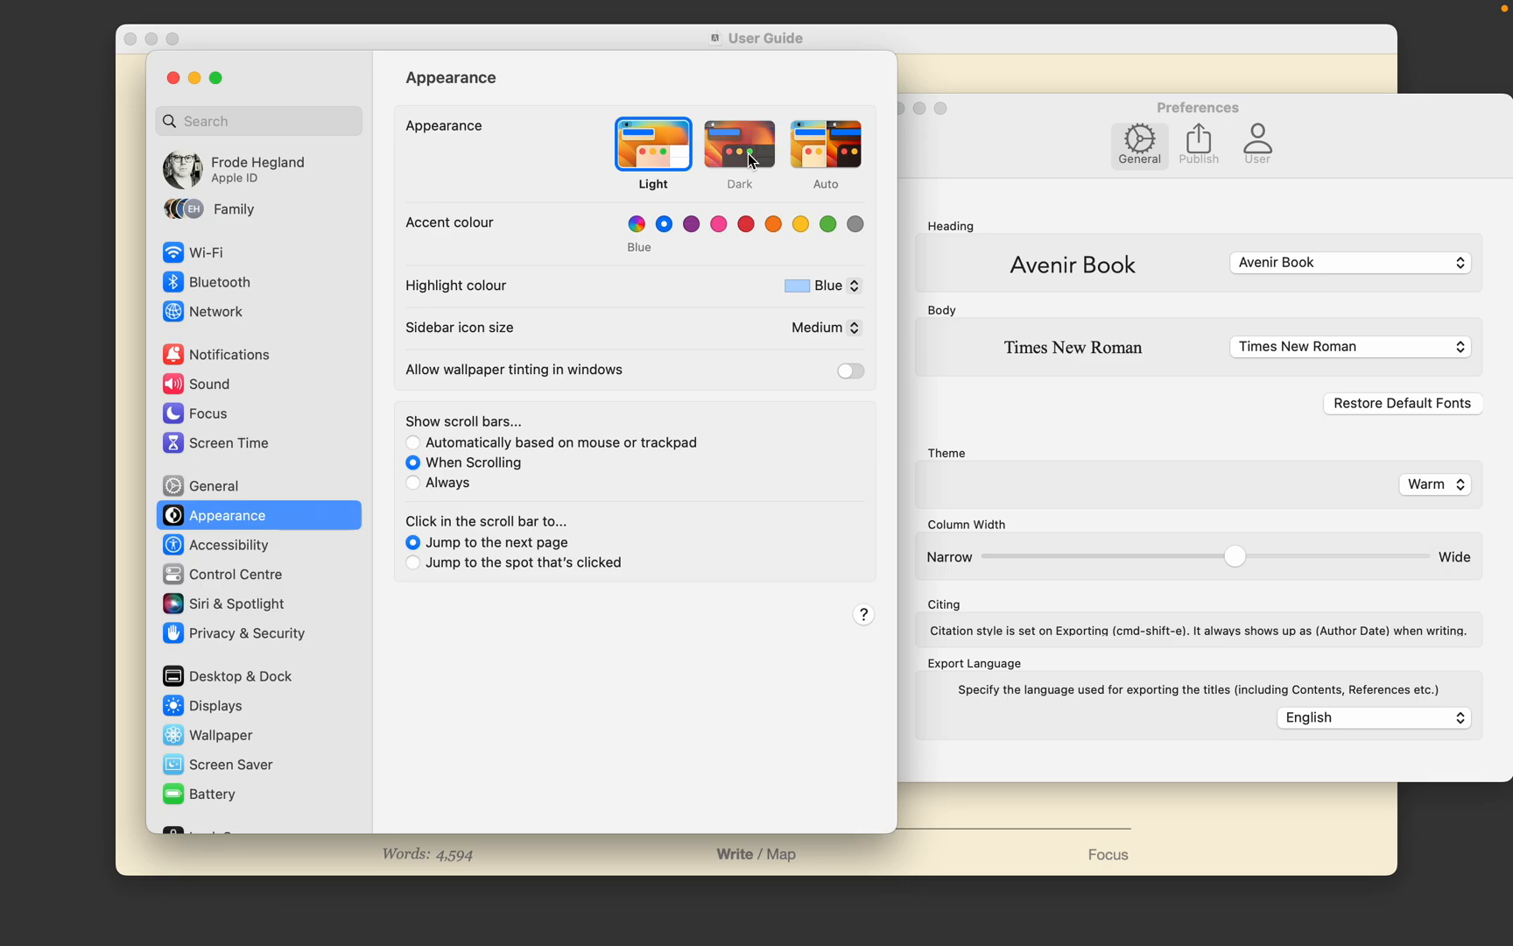
pyautogui.click(739, 142)
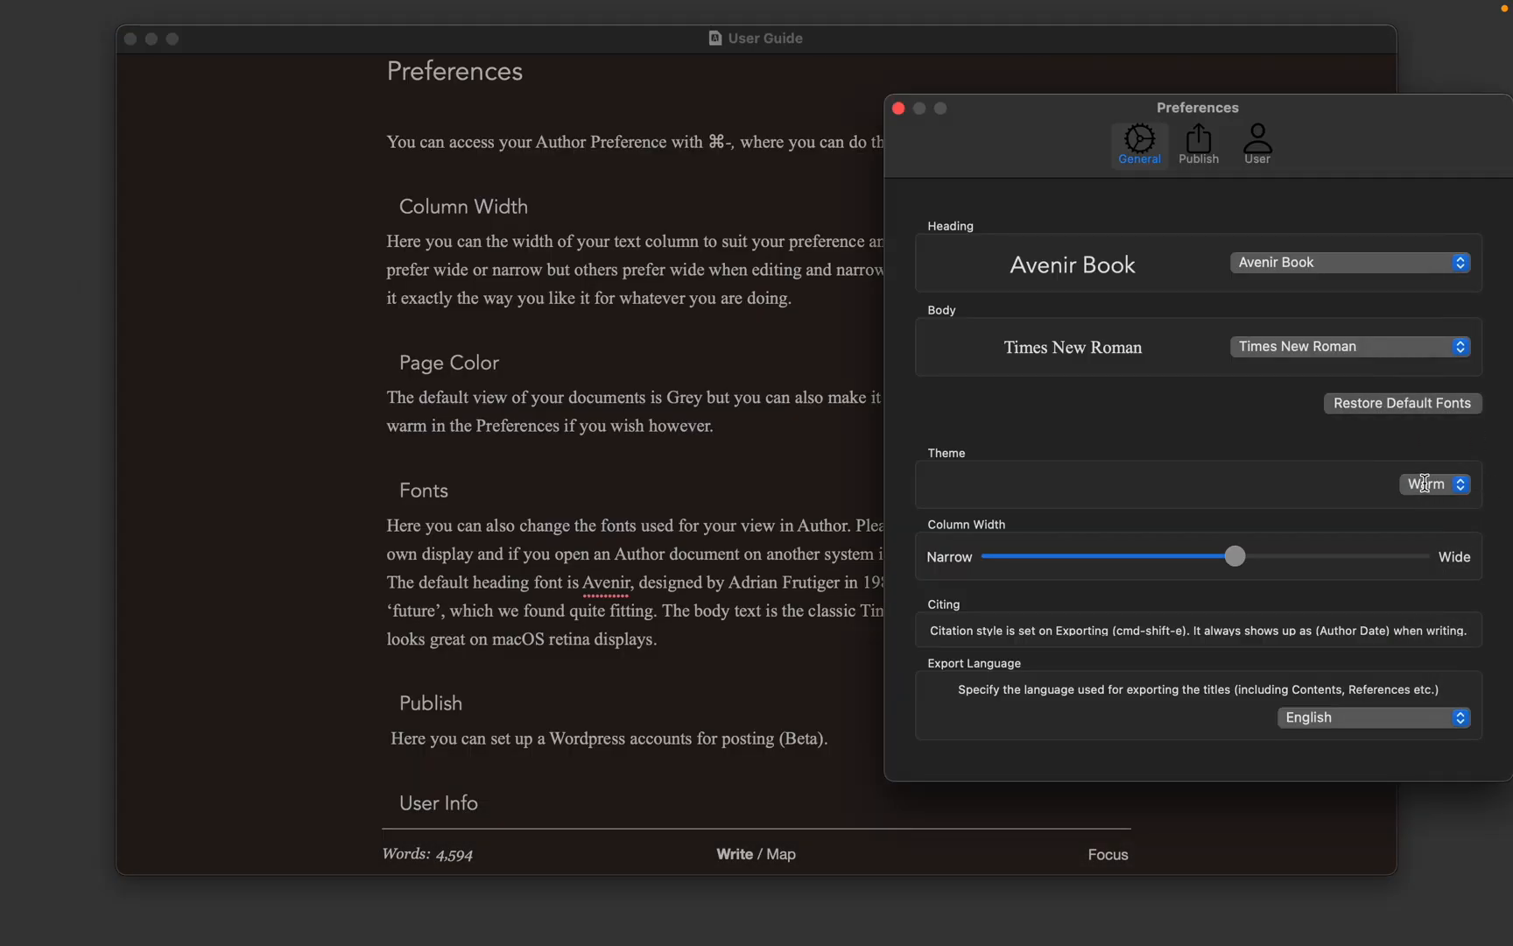
pyautogui.click(1426, 484)
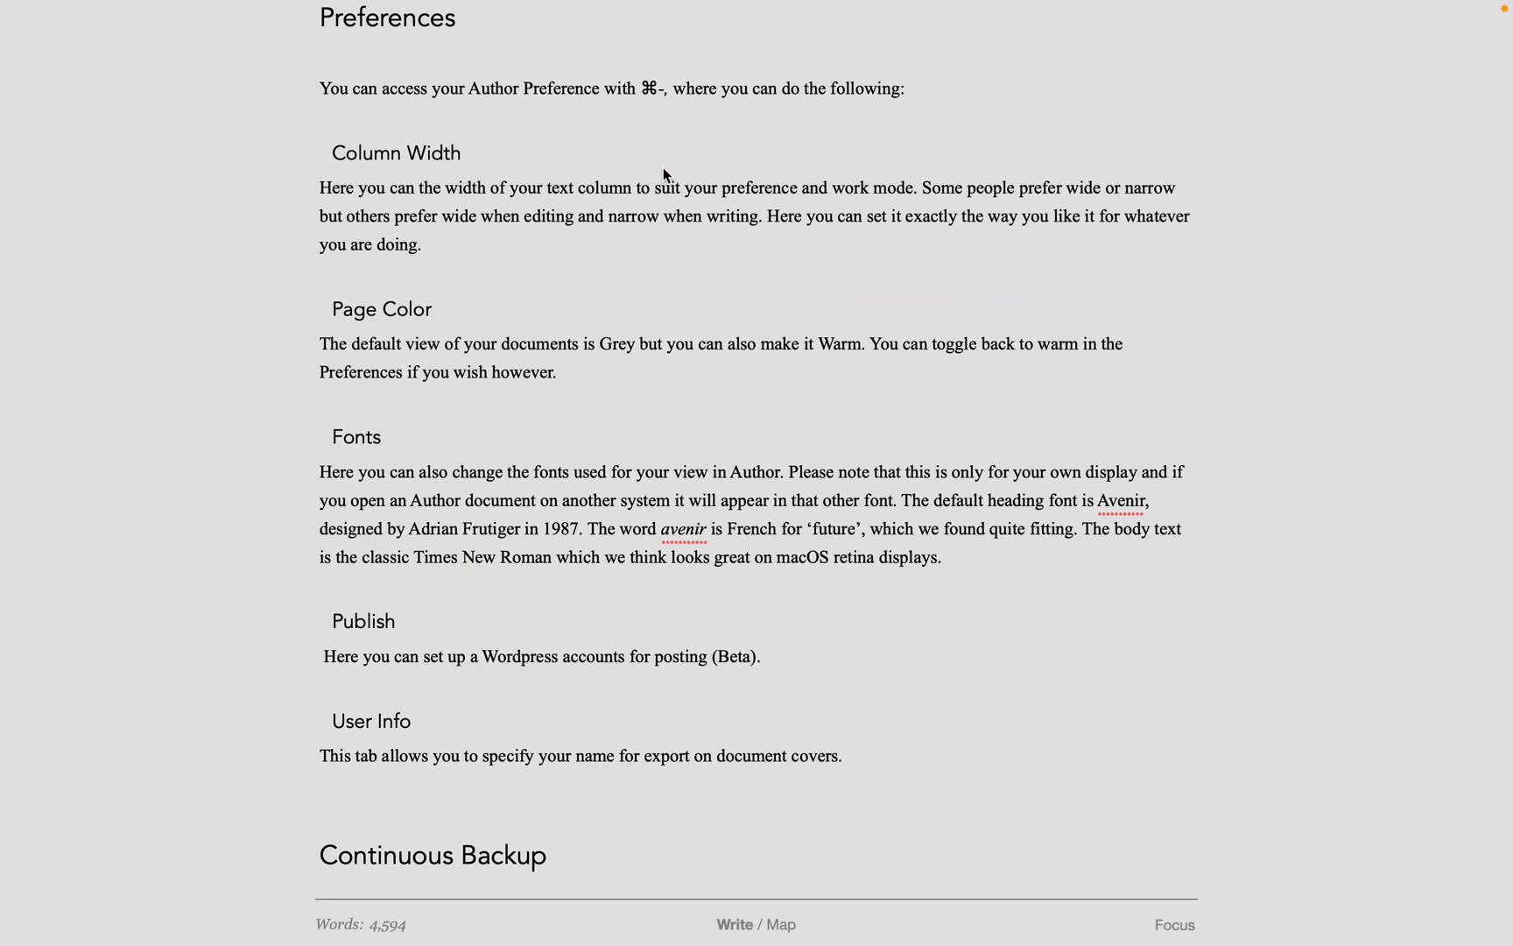
# Step: Scroll down the guide toward the Define Concepts page
pyautogui.scroll(-3)
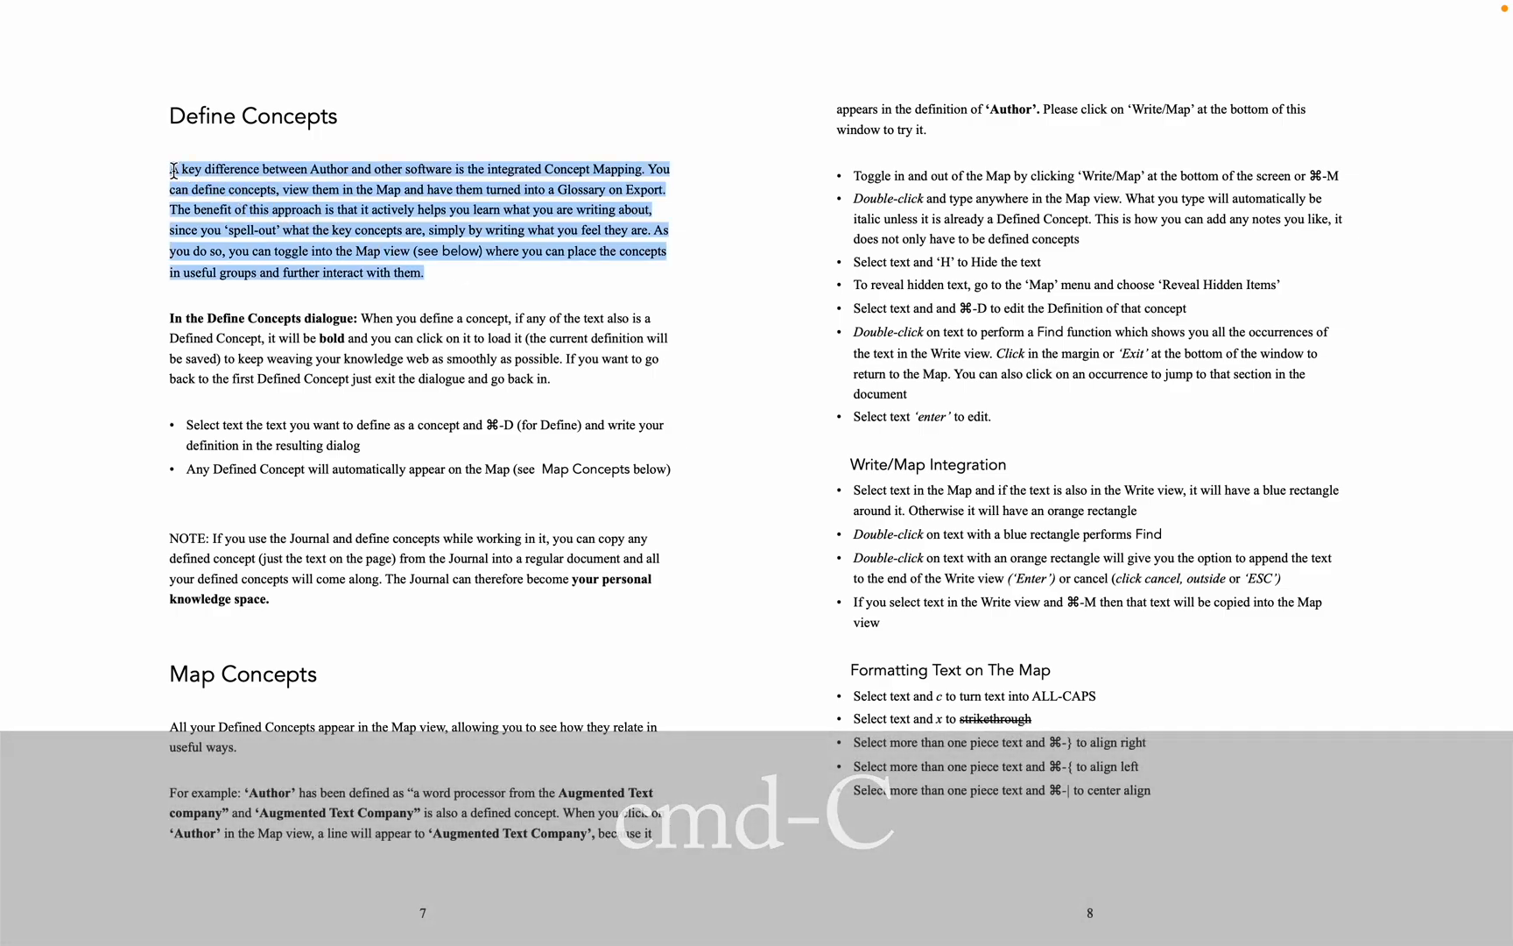
# Step: Paste the Define Concepts paragraph and save it as an Author User Guide 6.0 citation
pyautogui.press('cmd+v')
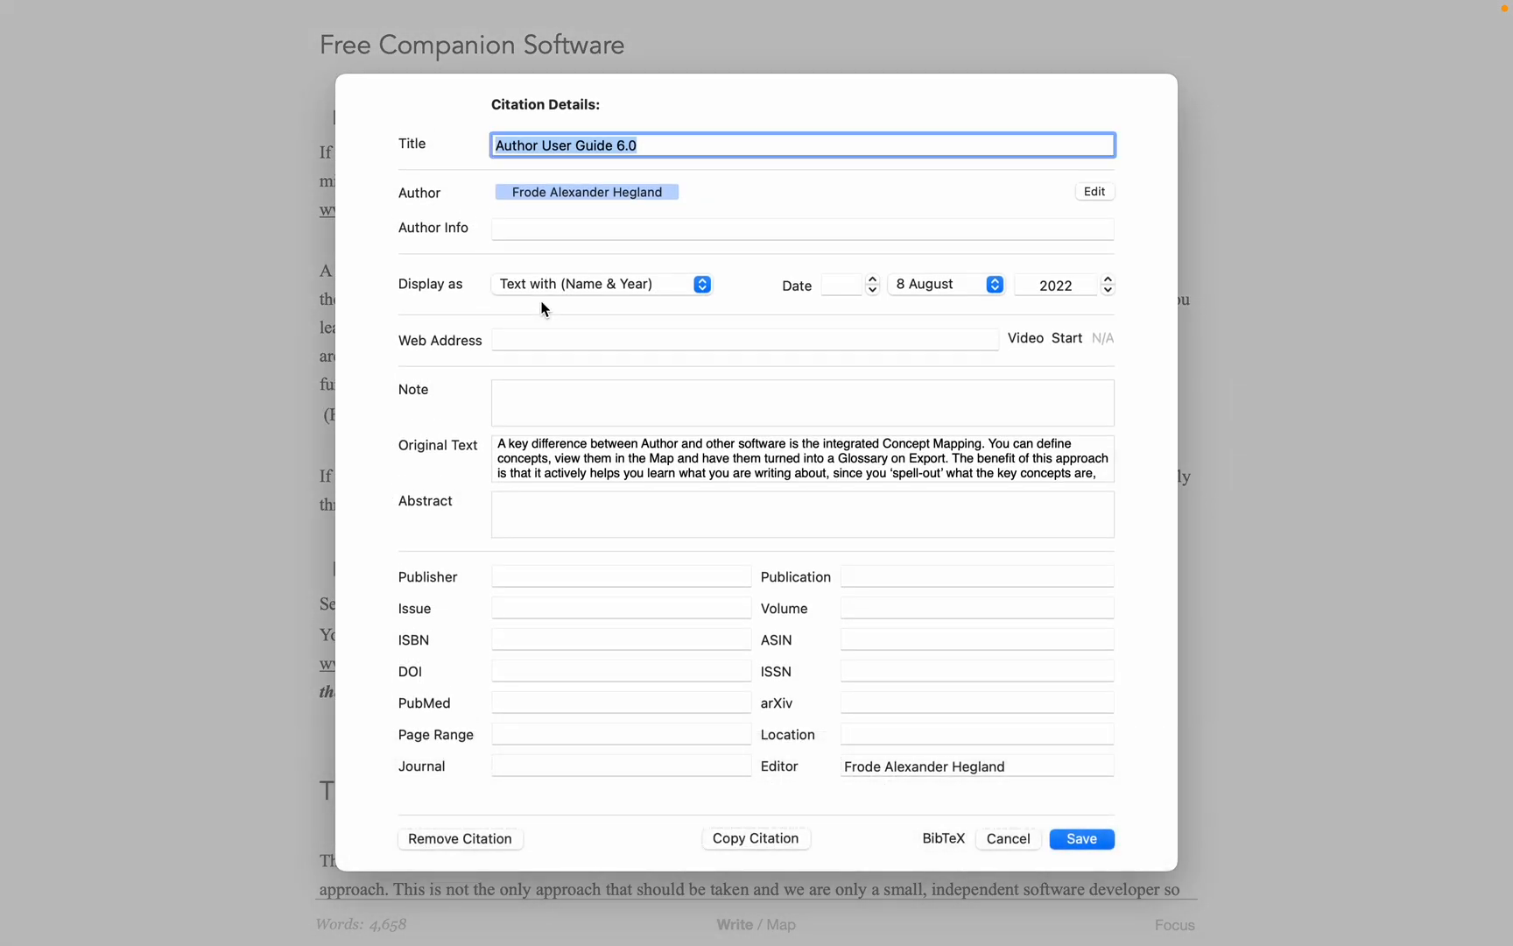
pyautogui.click(1081, 838)
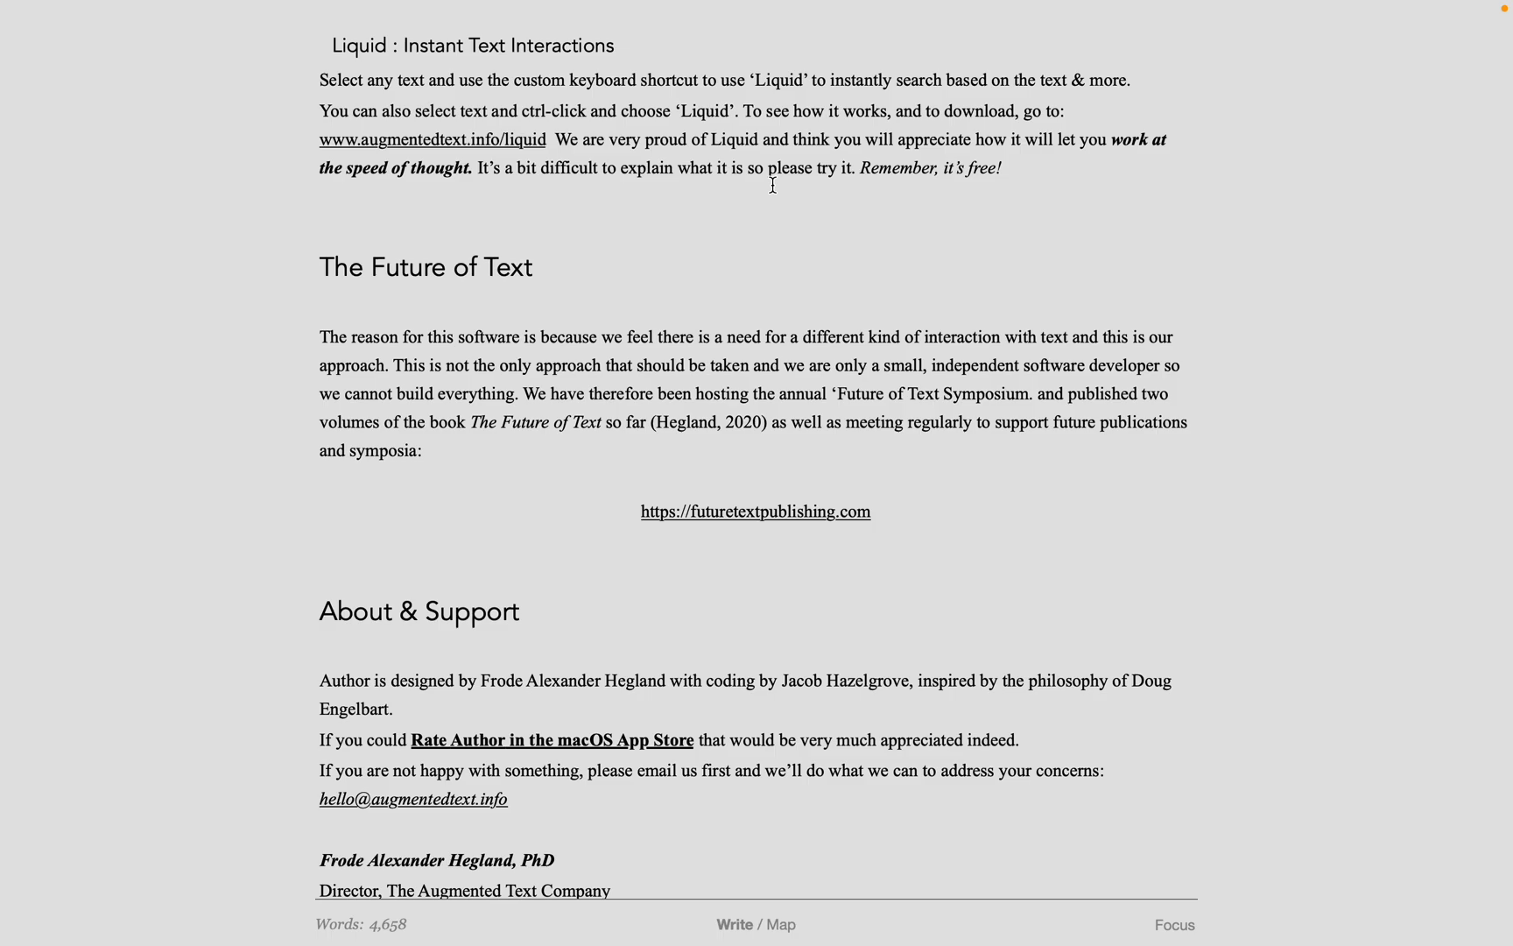
# Step: Select the word Liquid and look it up on Wikipedia from its context menu
pyautogui.doubleClick(735, 139)
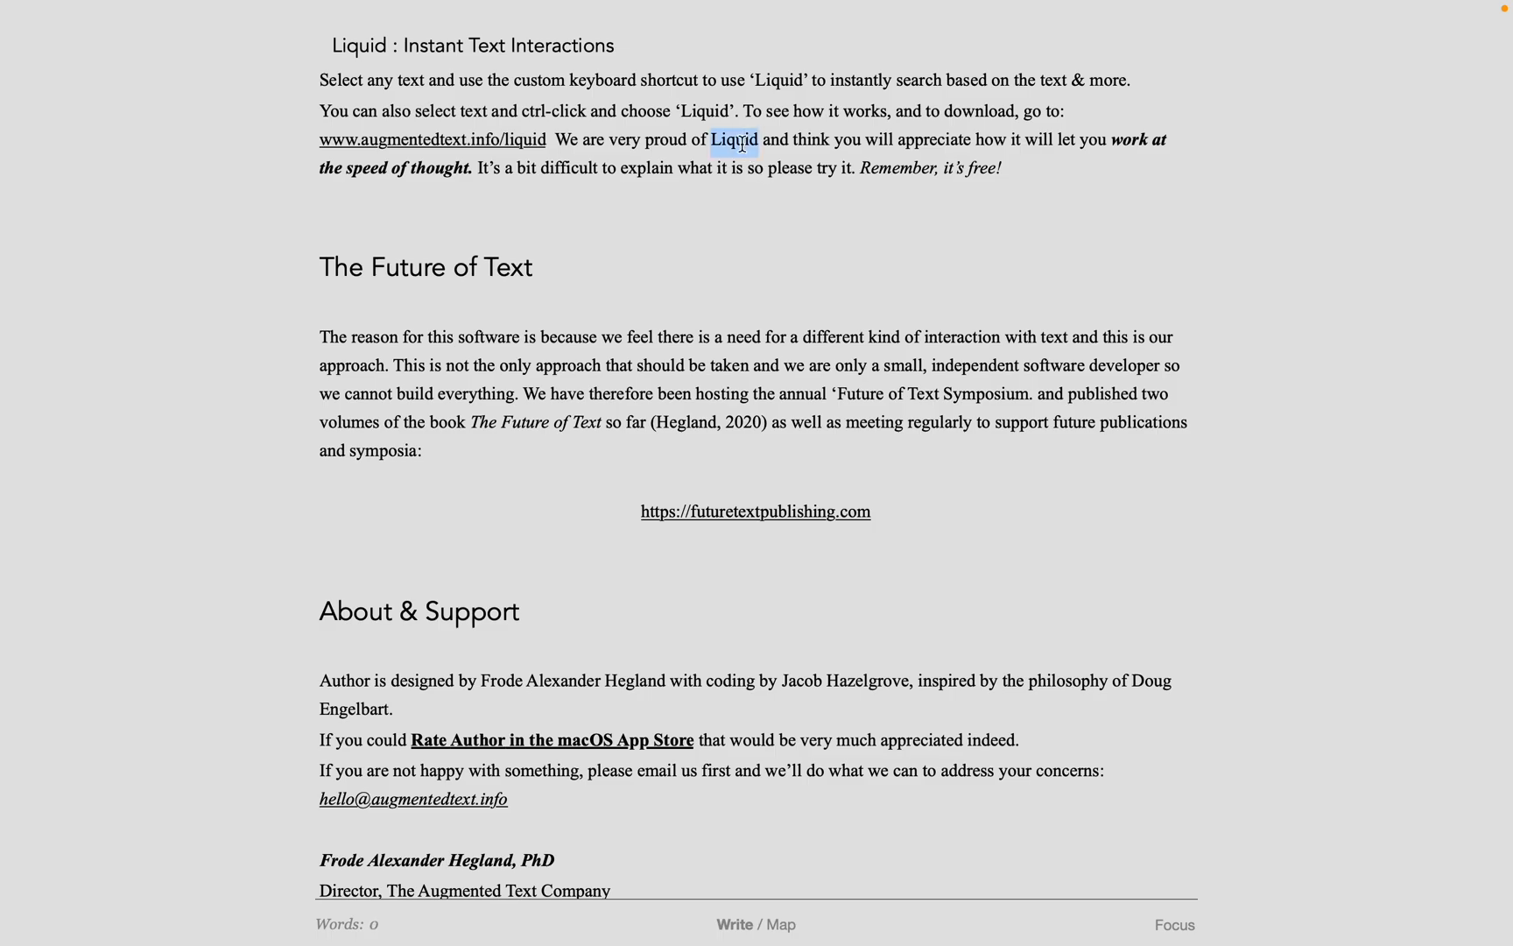
pyautogui.rightClick(734, 140)
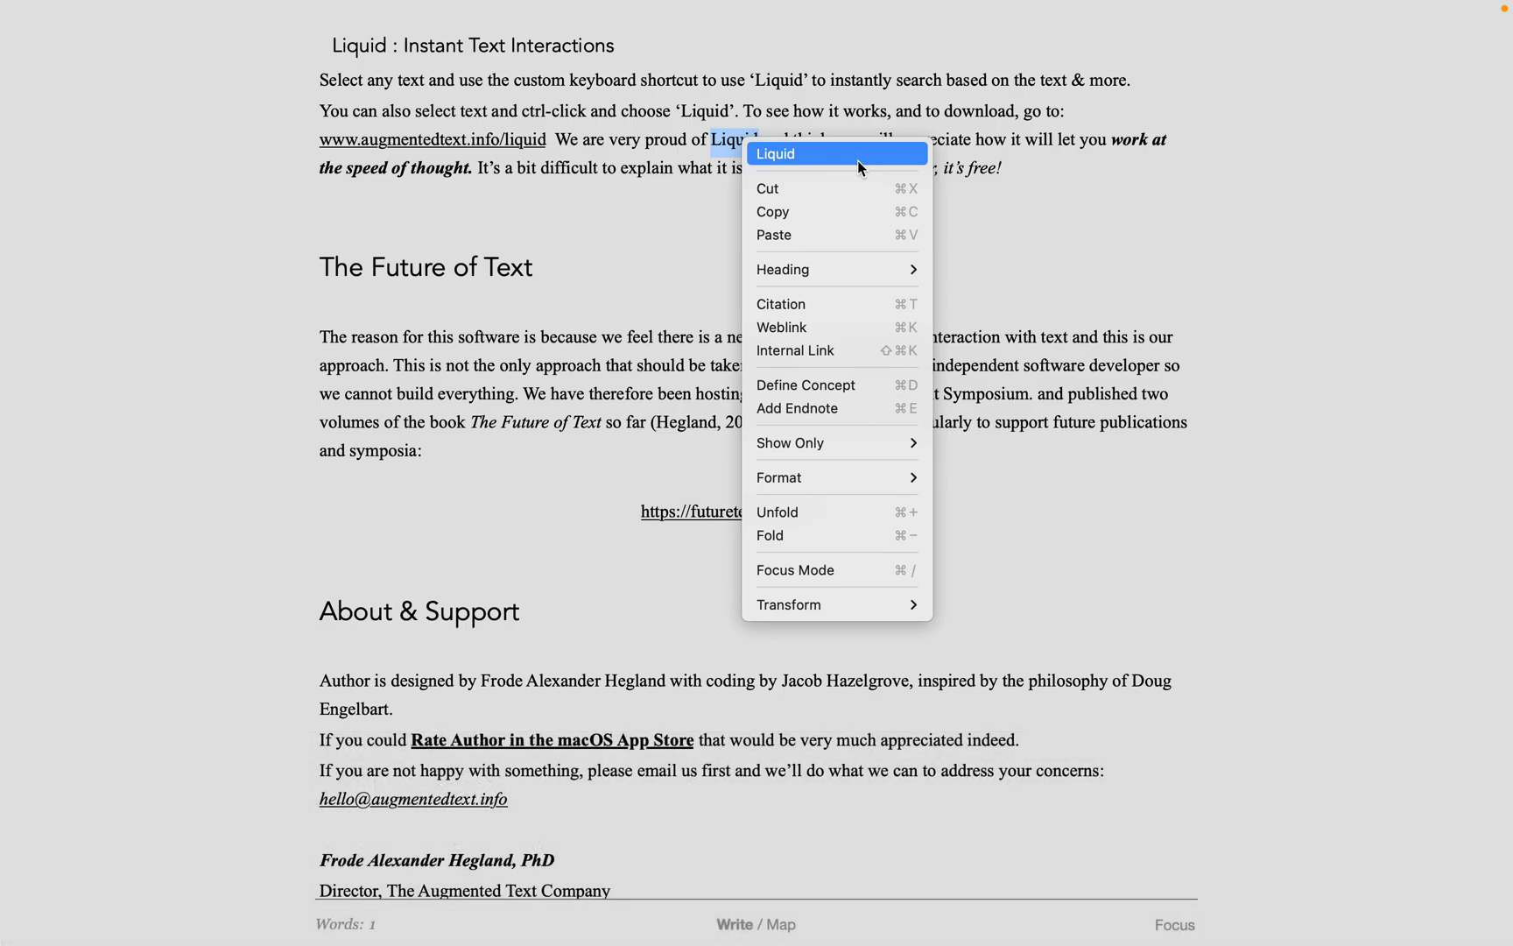
pyautogui.click(800, 153)
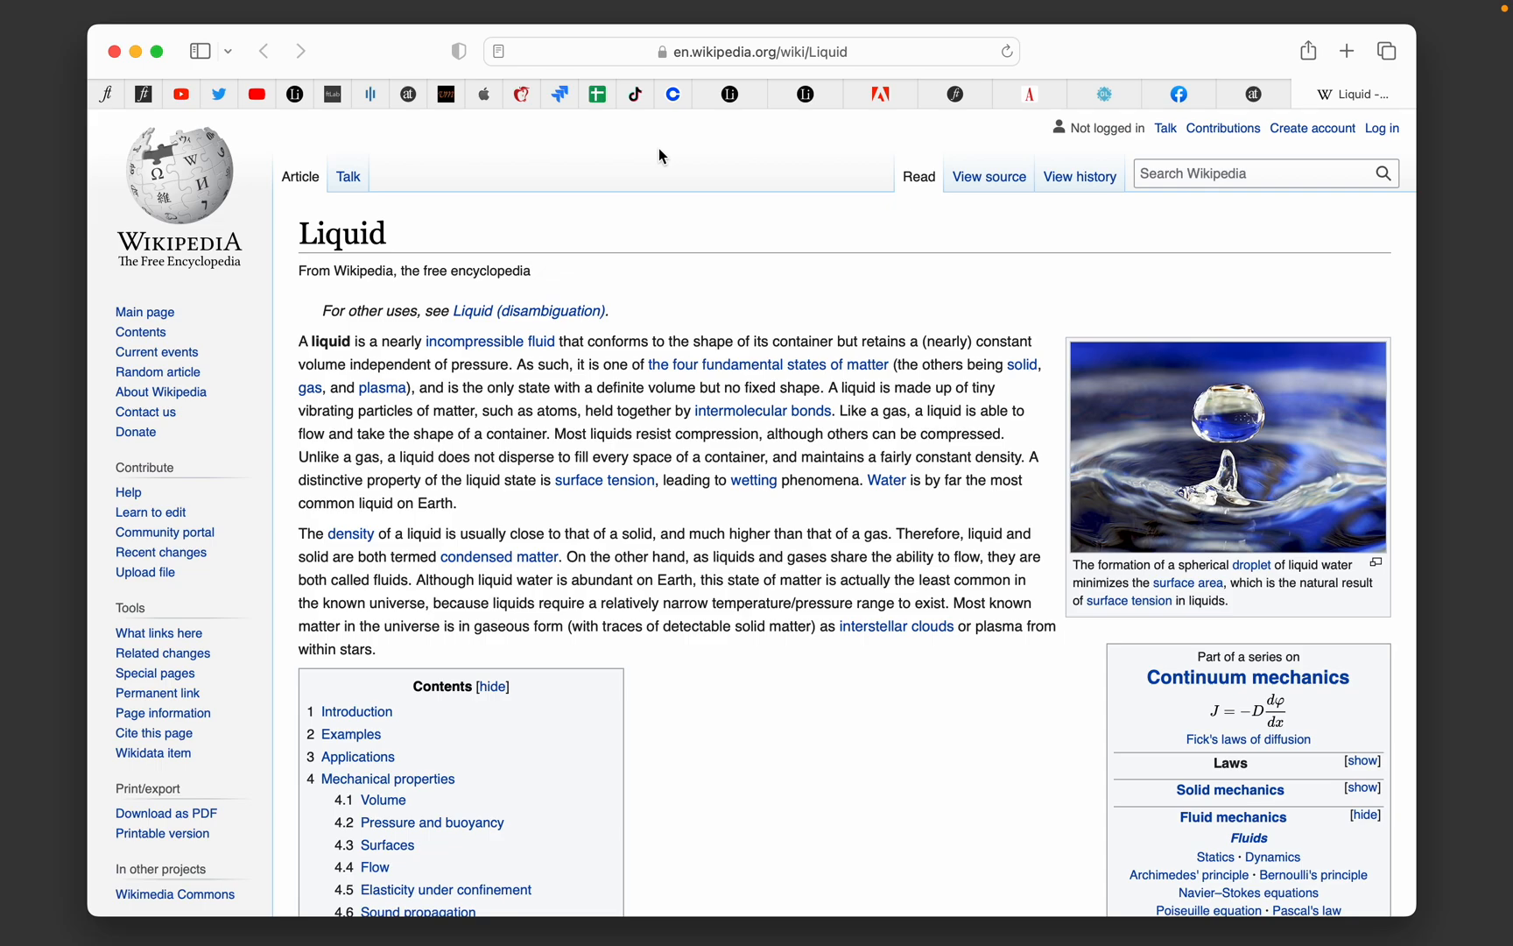
# Step: Dismiss the Wikipedia Liquid page to bring Author's guide back into view
pyautogui.doubleClick(435, 502)
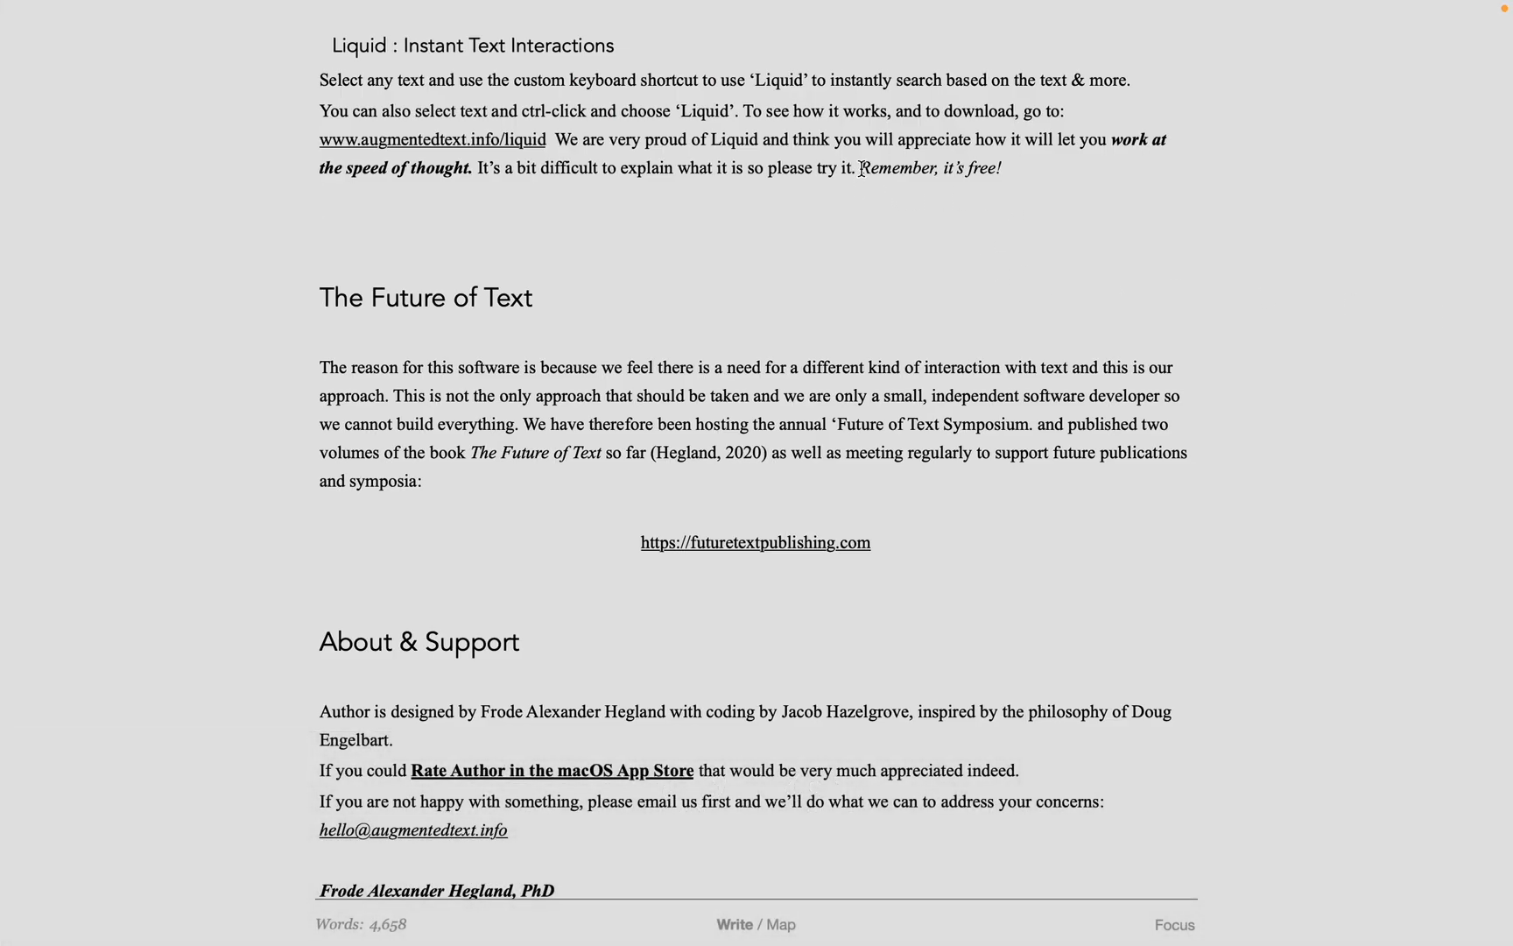
# Step: Select 'Remember, it's free!' and translate it into Japanese with Liquid
pyautogui.moveTo(861, 167); pyautogui.dragTo(1001, 167)
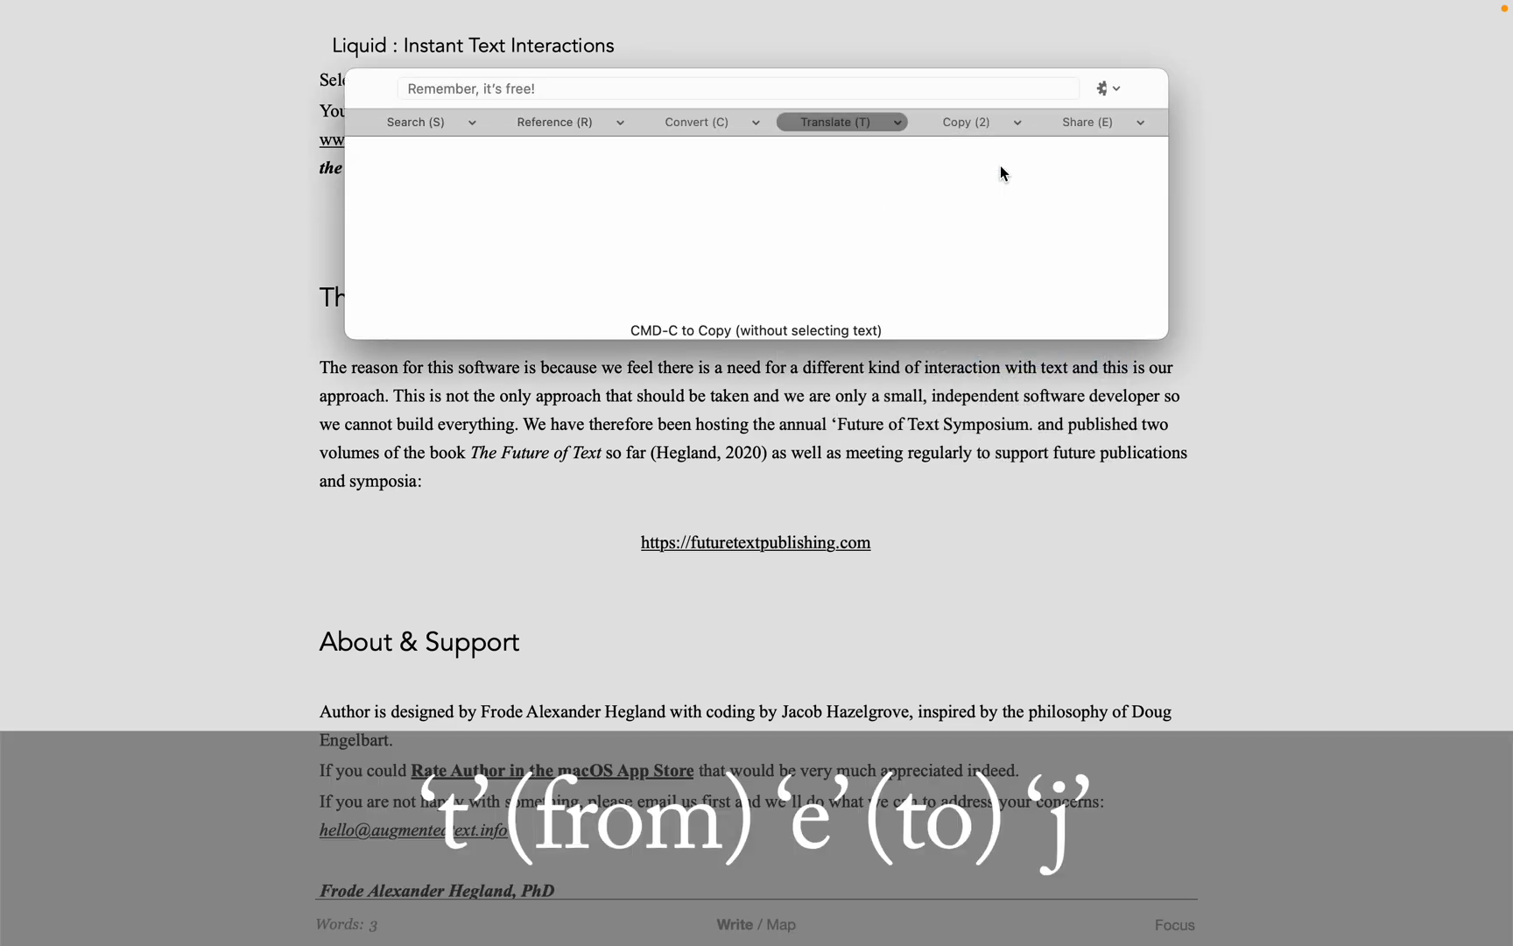
pyautogui.click(835, 122)
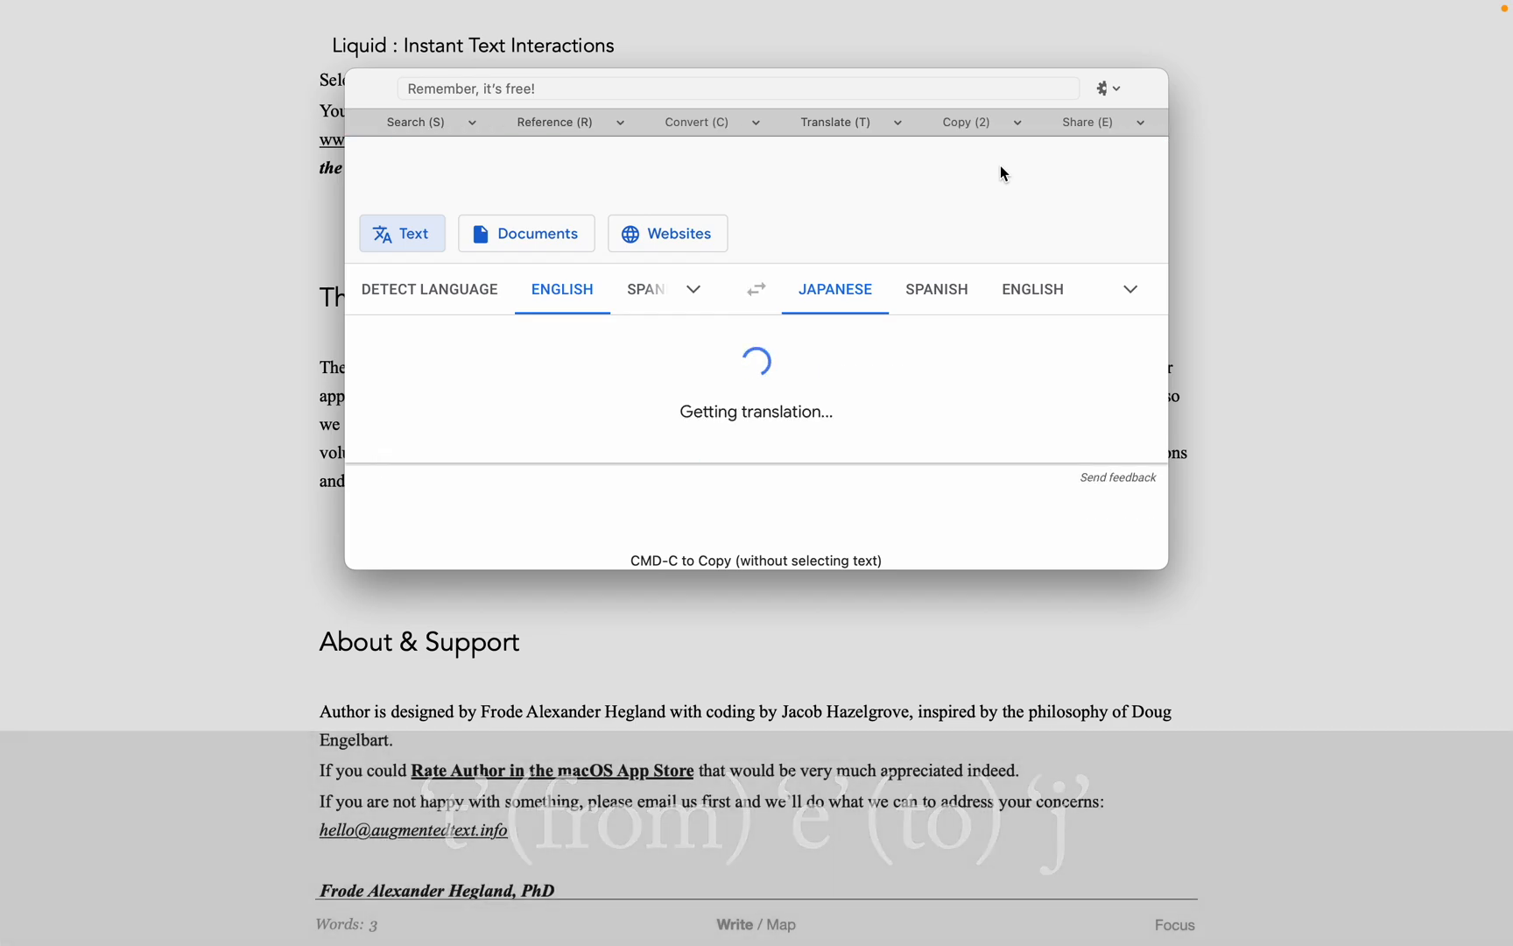